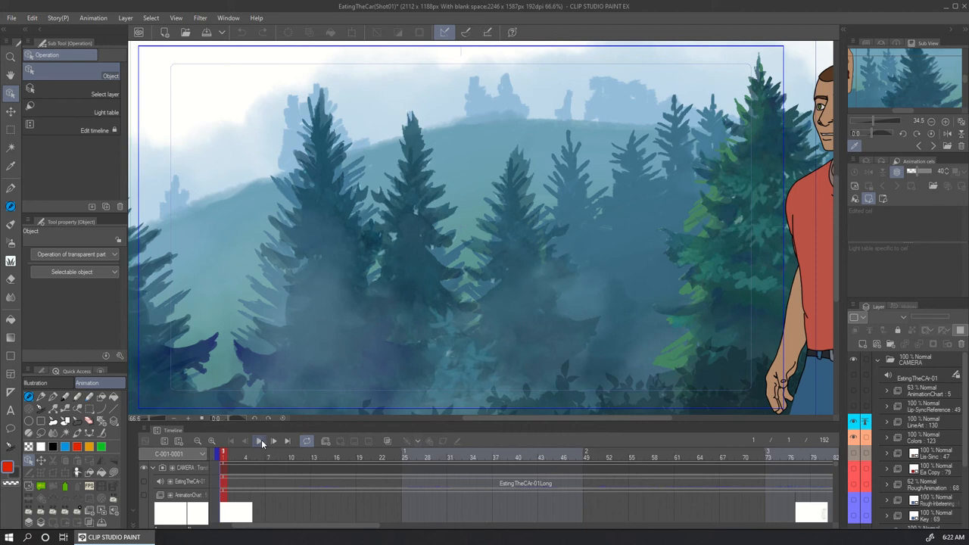
Play Shot01's lip-synced animation, then pause and step through frames around 94–99.
{"action": "left_click", "coordinate": [273, 441]}
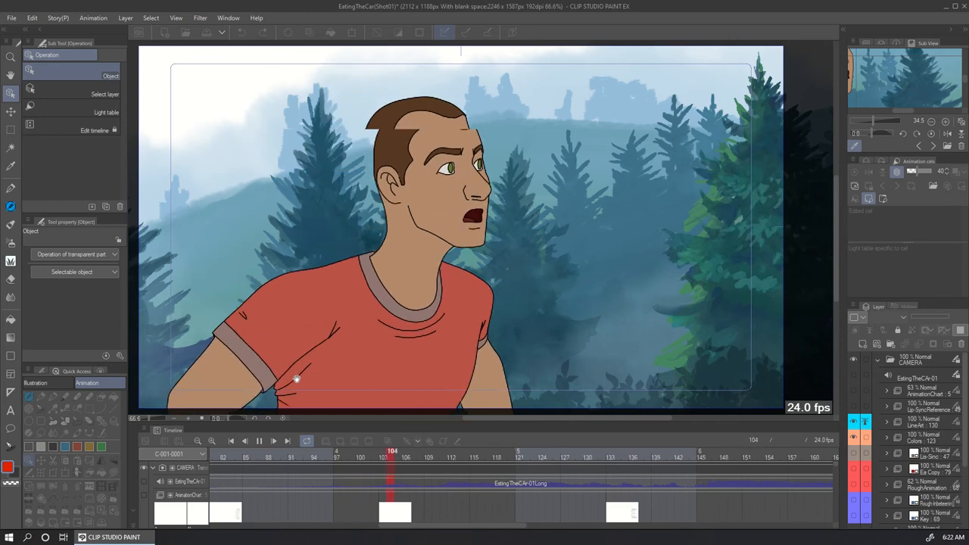
{"action": "left_click", "coordinate": [756, 449]}
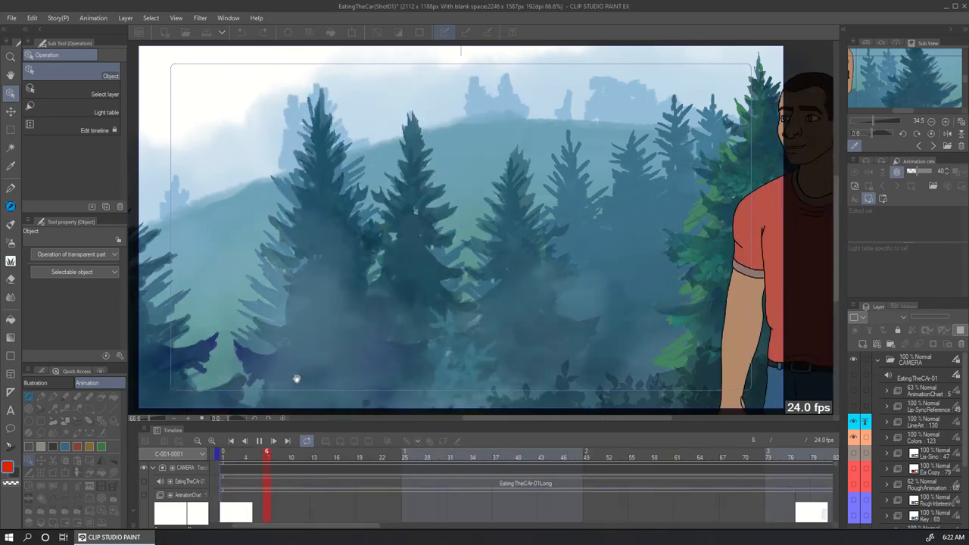
{"action": "left_click", "coordinate": [629, 458]}
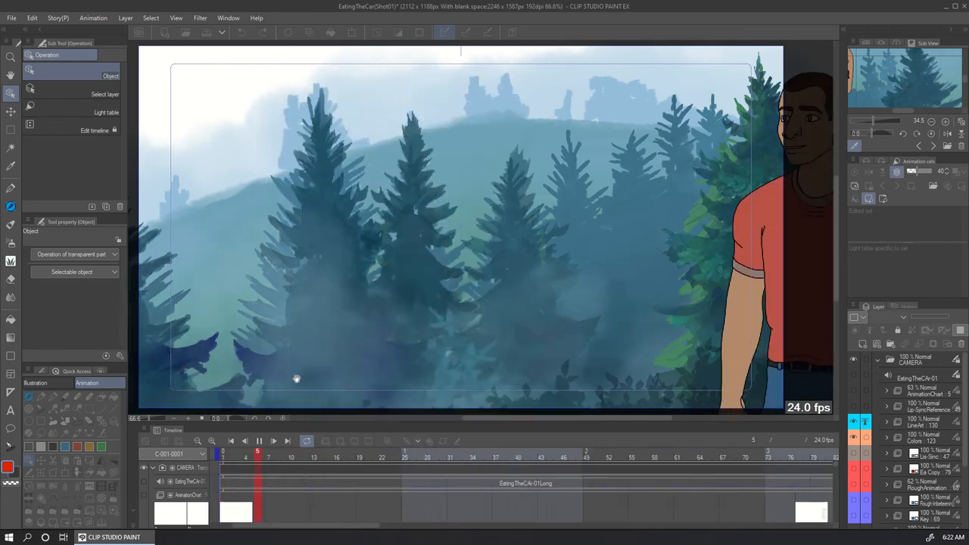
{"action": "left_click", "coordinate": [625, 451]}
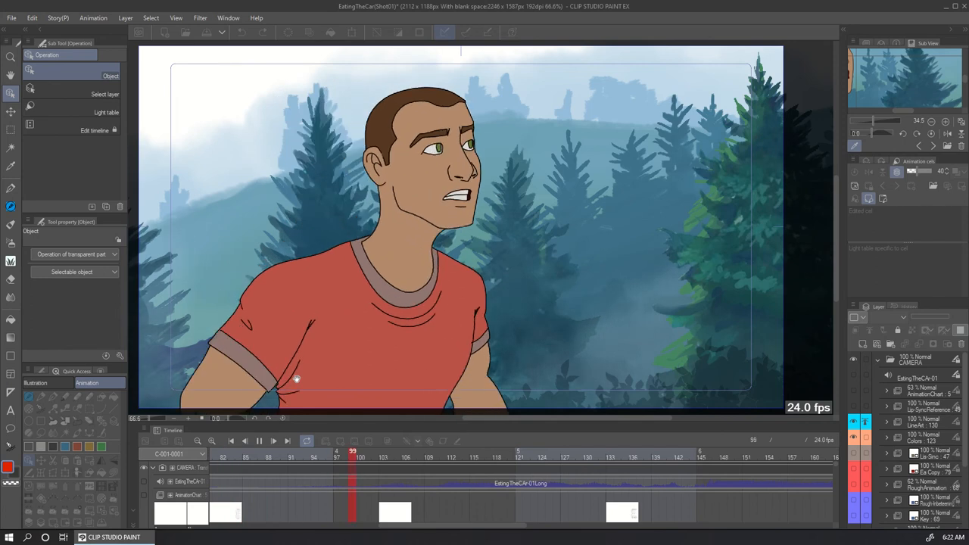
{"action": "left_click", "coordinate": [716, 458]}
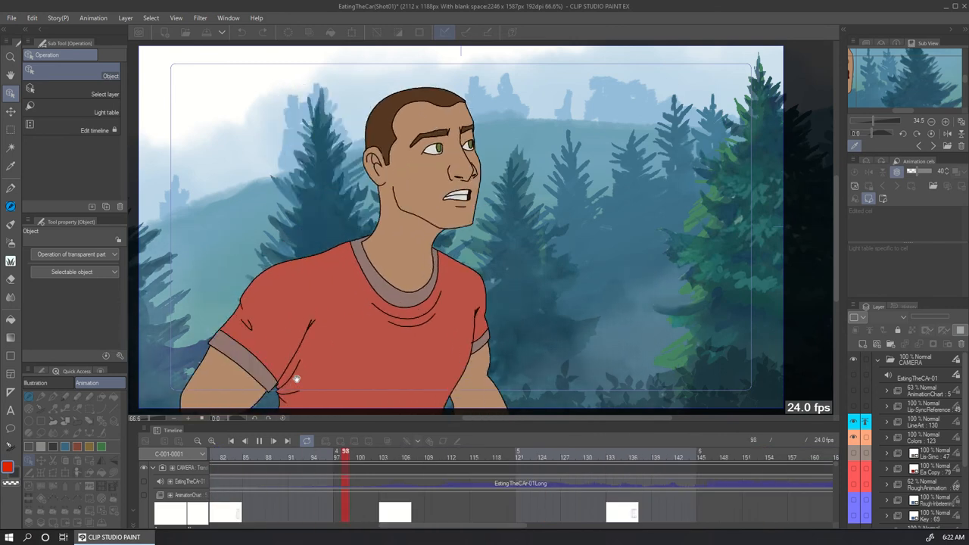
{"action": "left_click", "coordinate": [708, 452]}
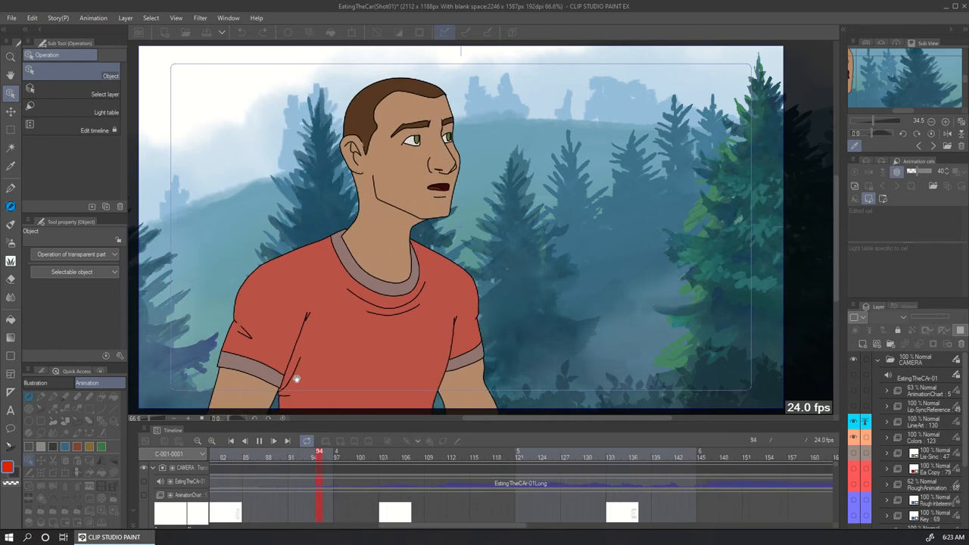
{"action": "left_click", "coordinate": [691, 451]}
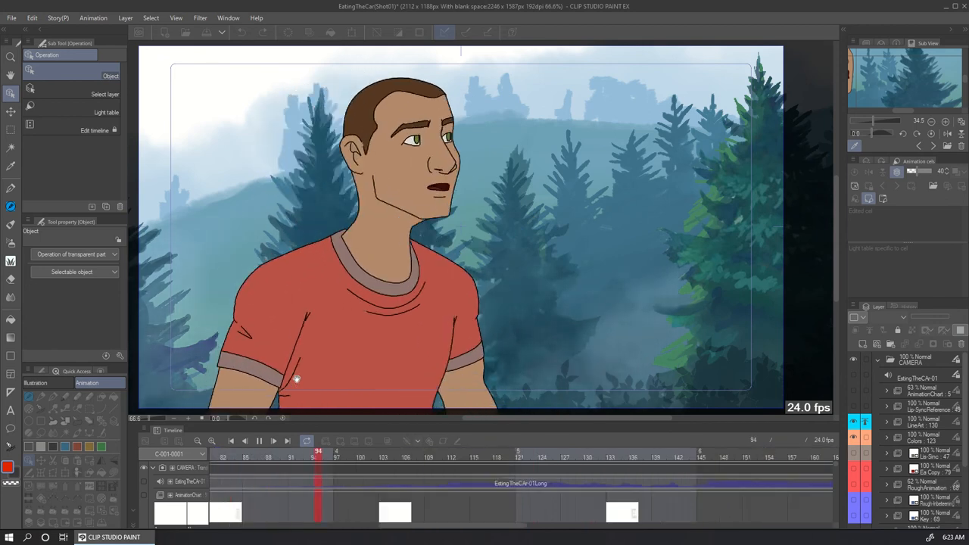
{"action": "left_click", "coordinate": [681, 451]}
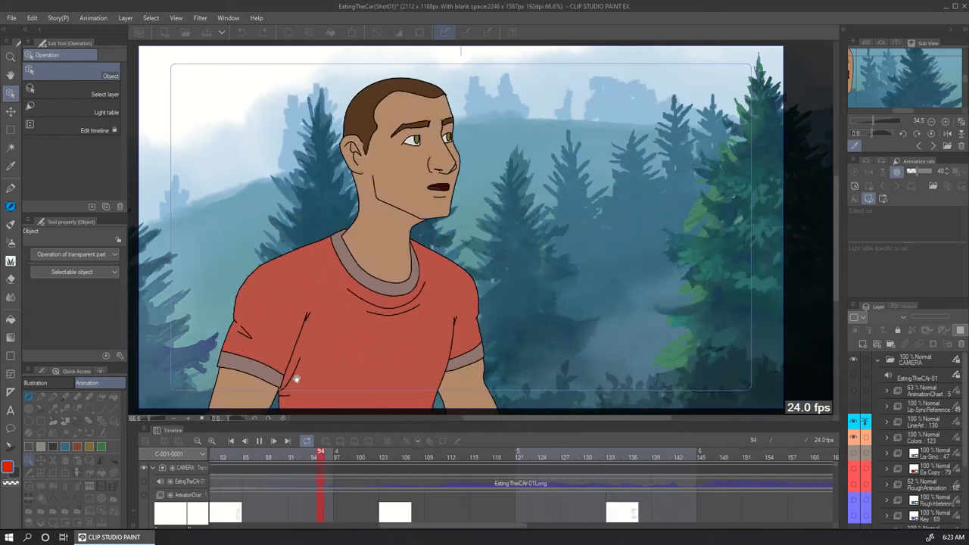
{"action": "left_click", "coordinate": [683, 452]}
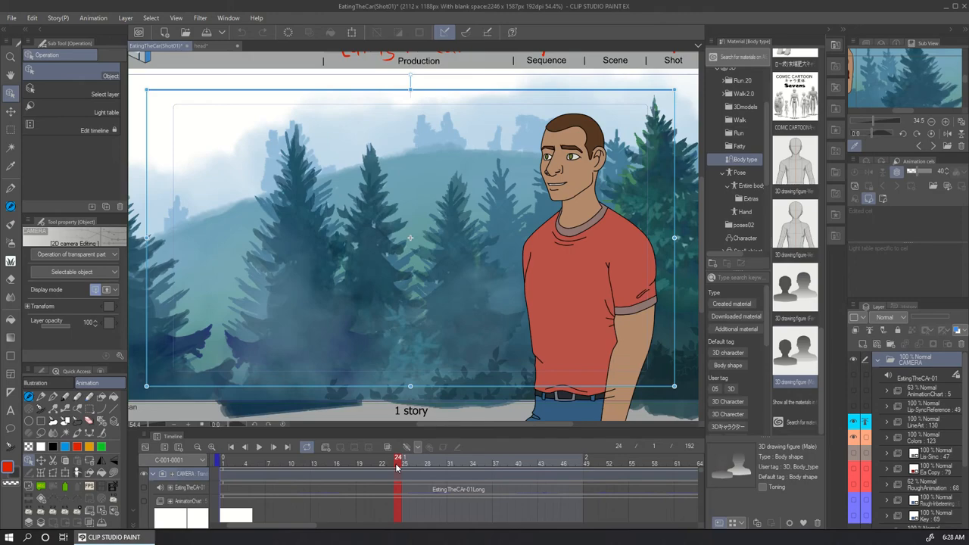
{"action": "mouse_move", "coordinate": [606, 224]}
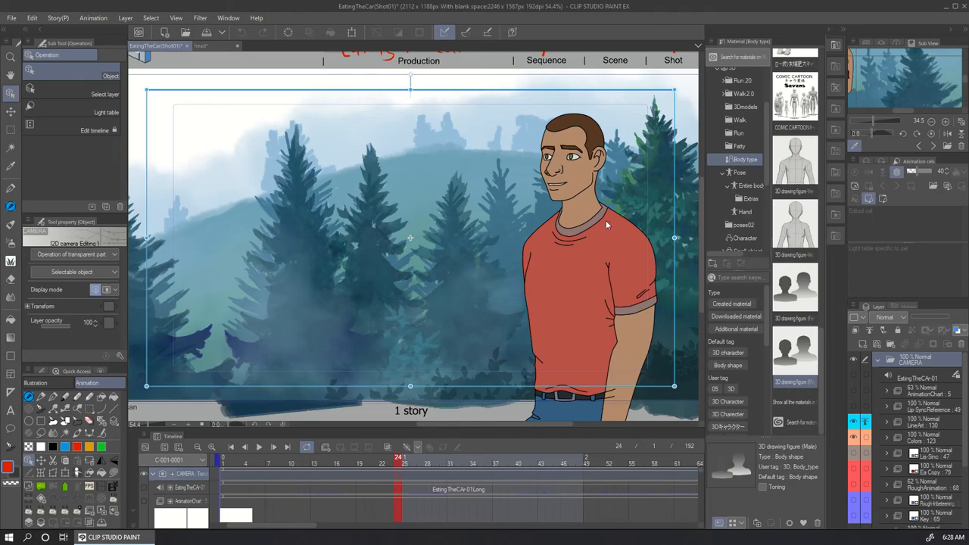
{"action": "mouse_move", "coordinate": [612, 237]}
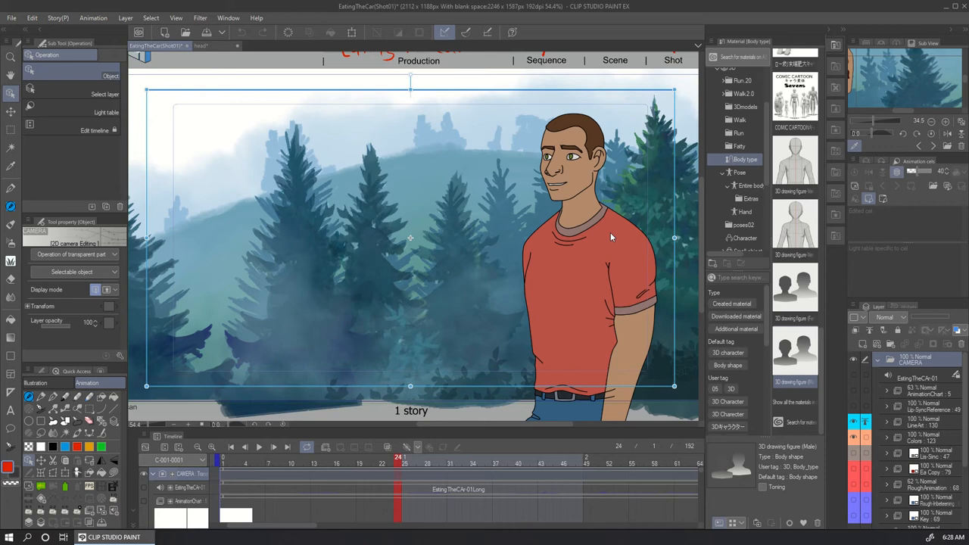
{"action": "mouse_move", "coordinate": [500, 190]}
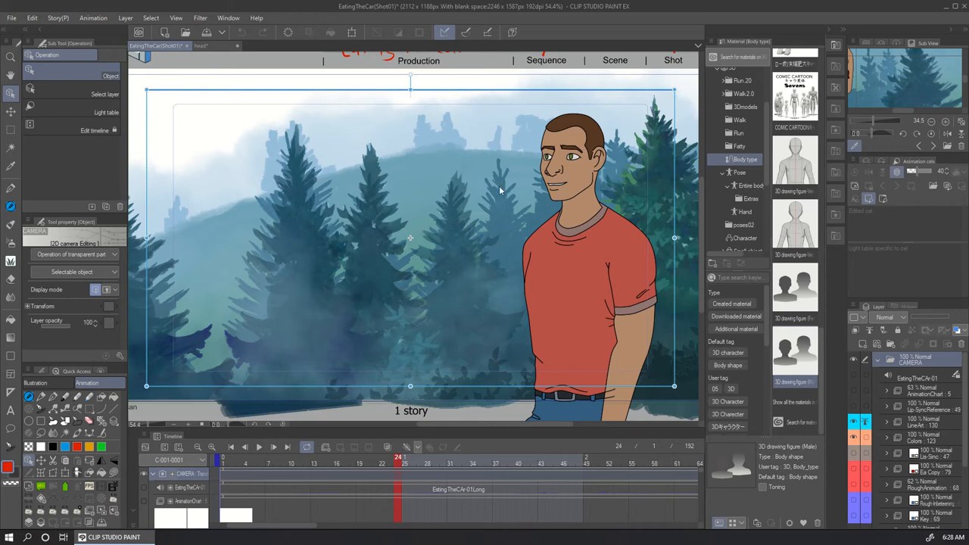
{"action": "mouse_move", "coordinate": [462, 230]}
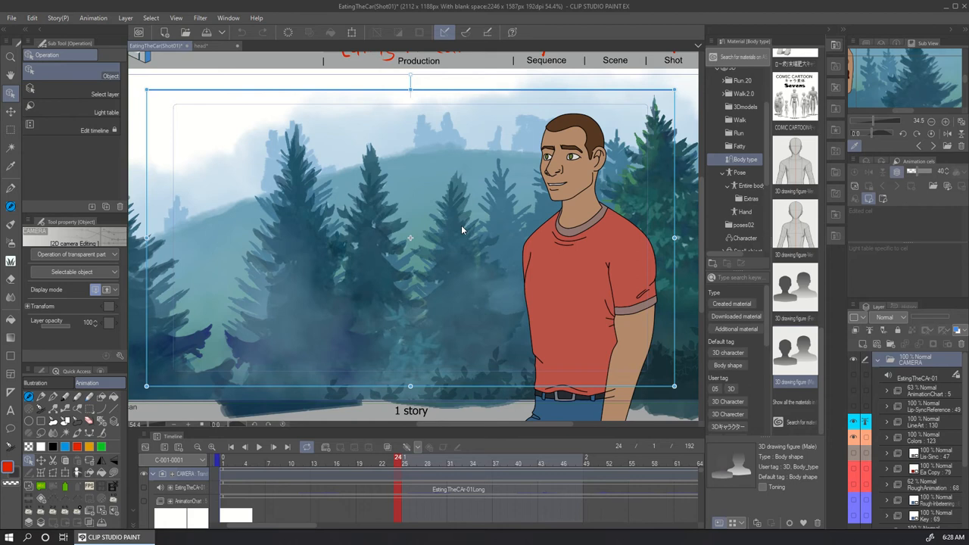
{"action": "mouse_move", "coordinate": [492, 215]}
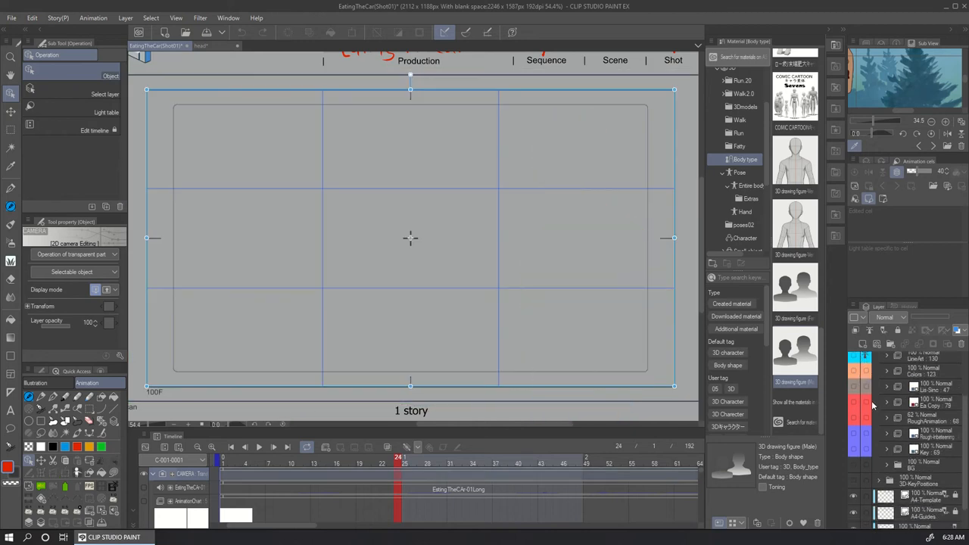
Scroll the layer list toward the 3D-KeyPositions mannequin layer.
{"action": "scroll", "scroll_direction": "down", "scroll_amount": 3}
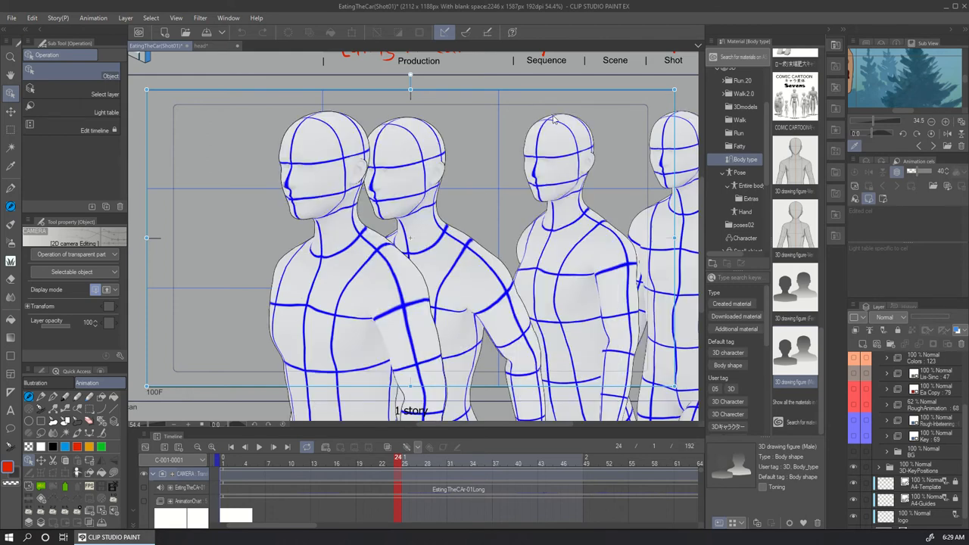
{"action": "mouse_move", "coordinate": [699, 311]}
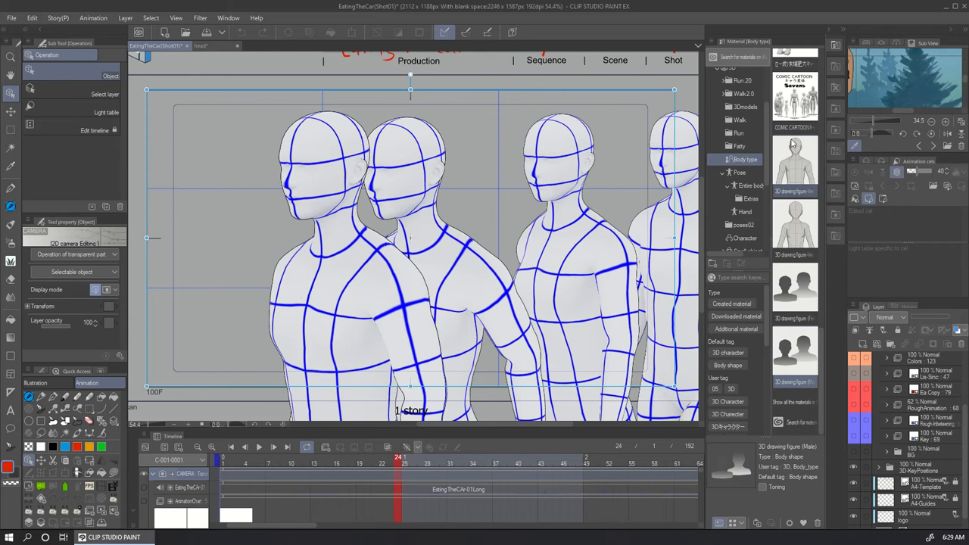
{"action": "mouse_move", "coordinate": [801, 180]}
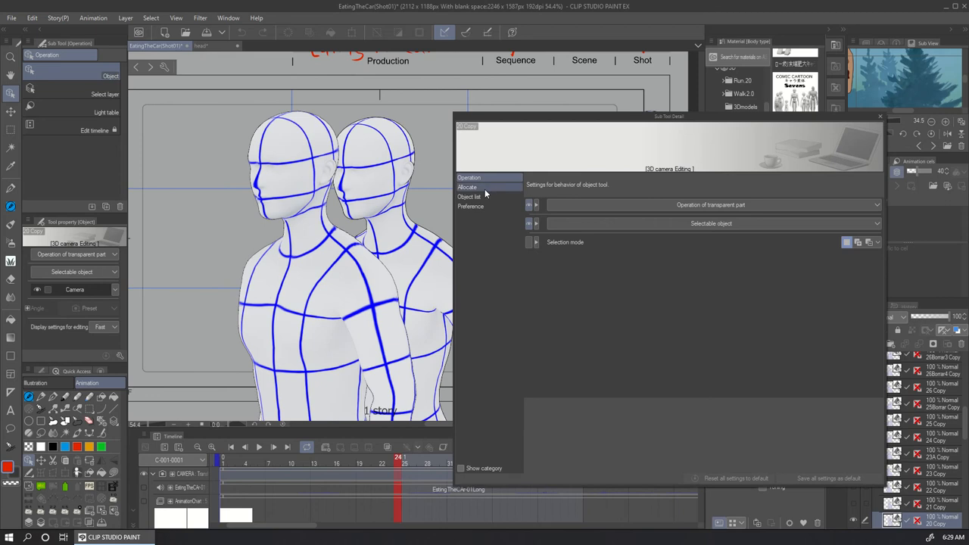
Select the front mannequin, review its head and torso body-shape proportions, then close settings.
{"action": "left_click", "coordinate": [287, 175]}
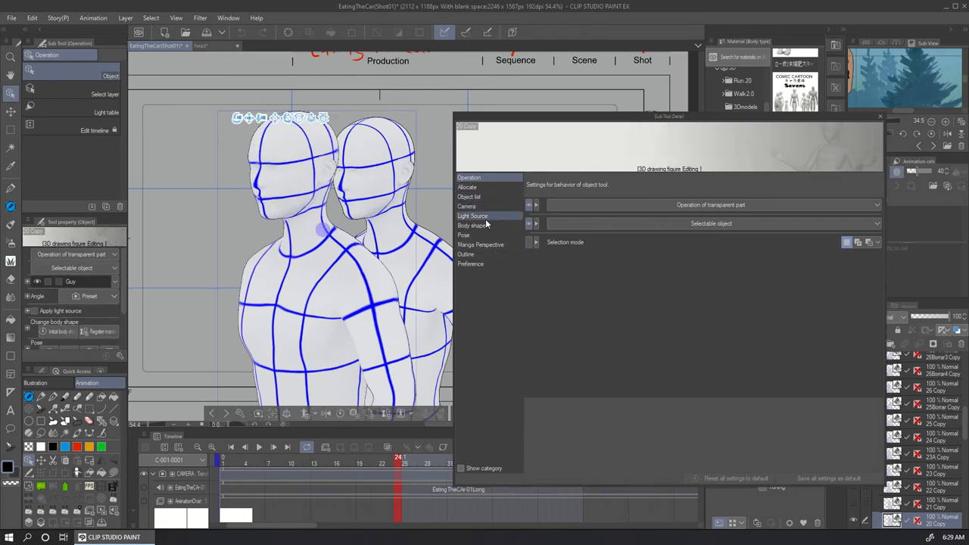
{"action": "mouse_move", "coordinate": [486, 239]}
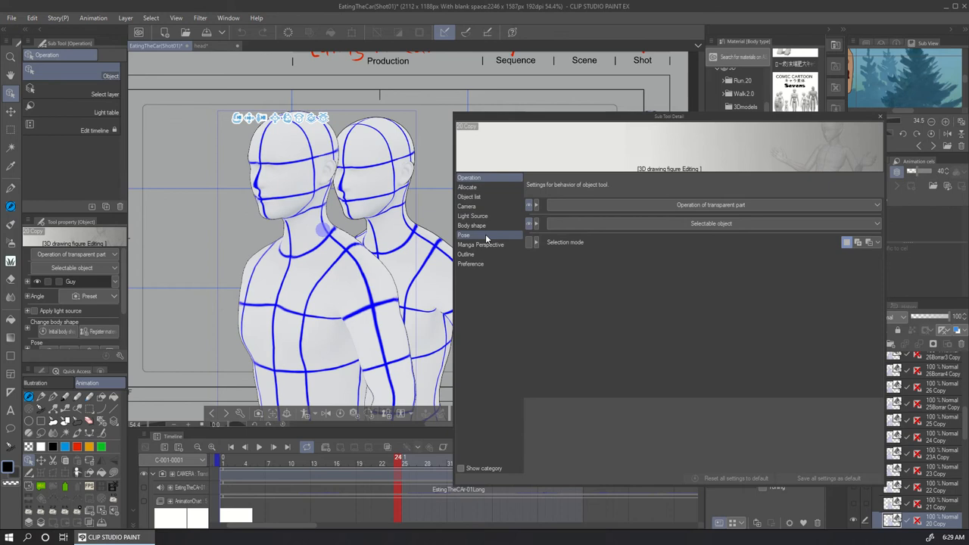
{"action": "left_click", "coordinate": [471, 226]}
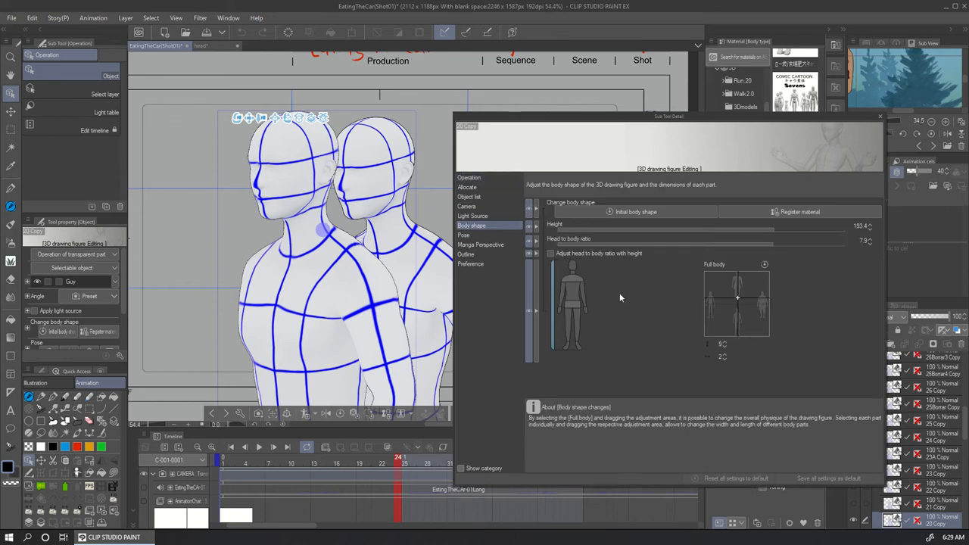
{"action": "mouse_move", "coordinate": [574, 269]}
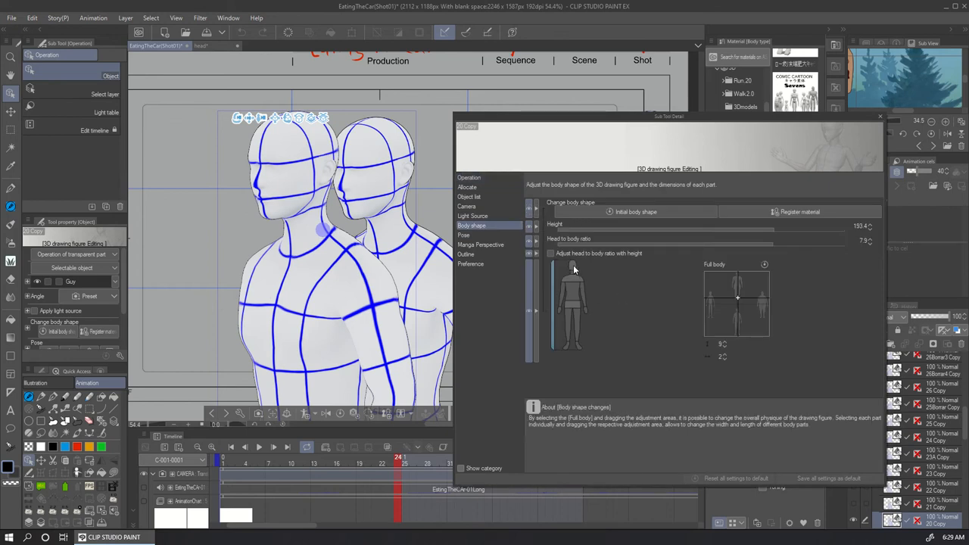
{"action": "left_click", "coordinate": [573, 284]}
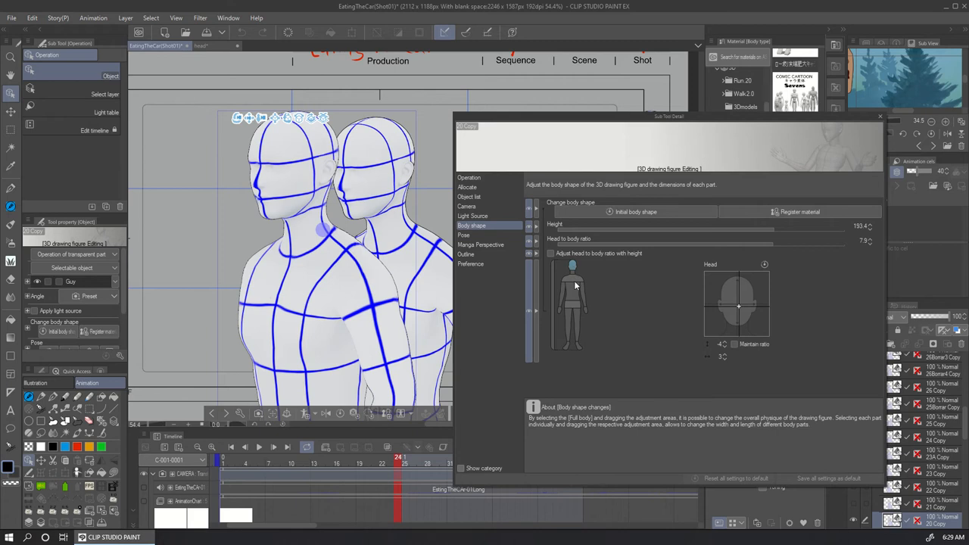
{"action": "left_click", "coordinate": [573, 299]}
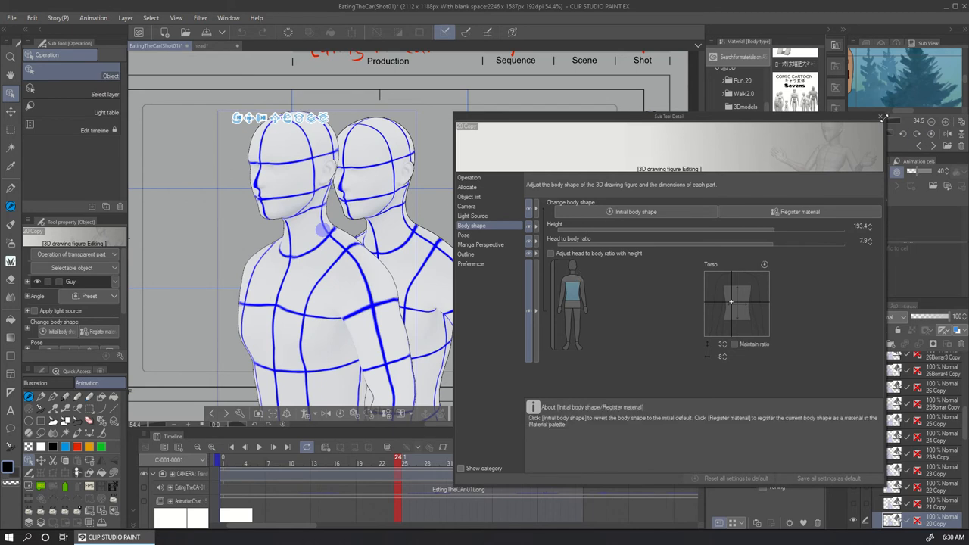
{"action": "left_click", "coordinate": [883, 116]}
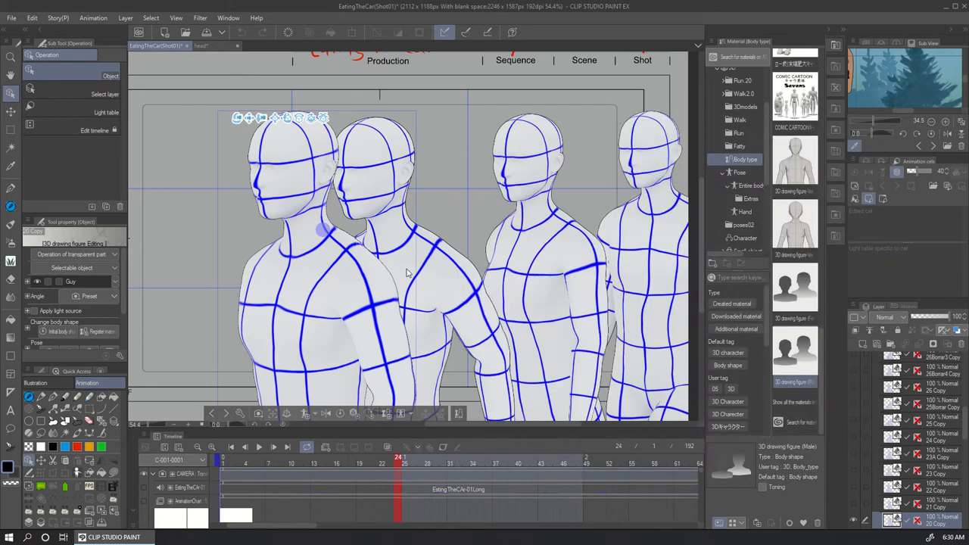
{"action": "mouse_move", "coordinate": [545, 252]}
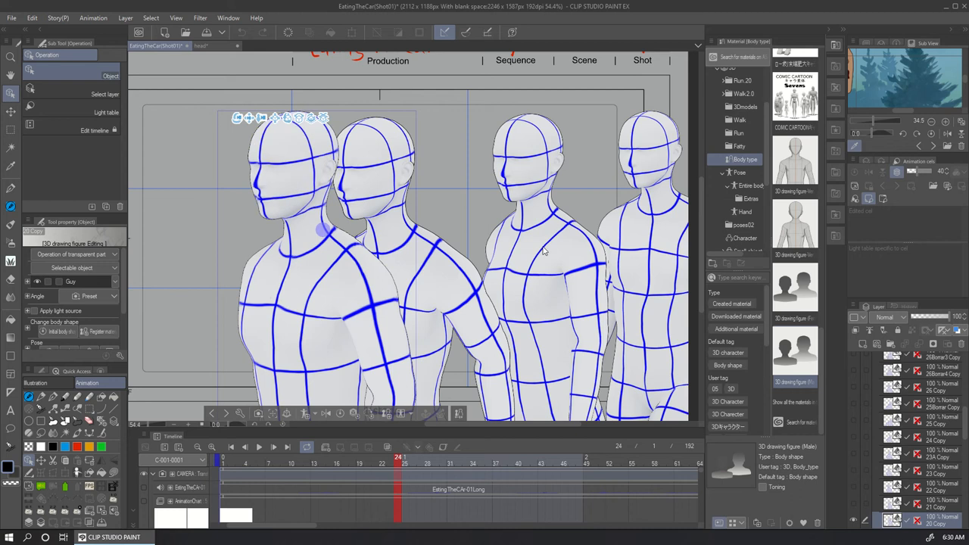
{"action": "mouse_move", "coordinate": [485, 97]}
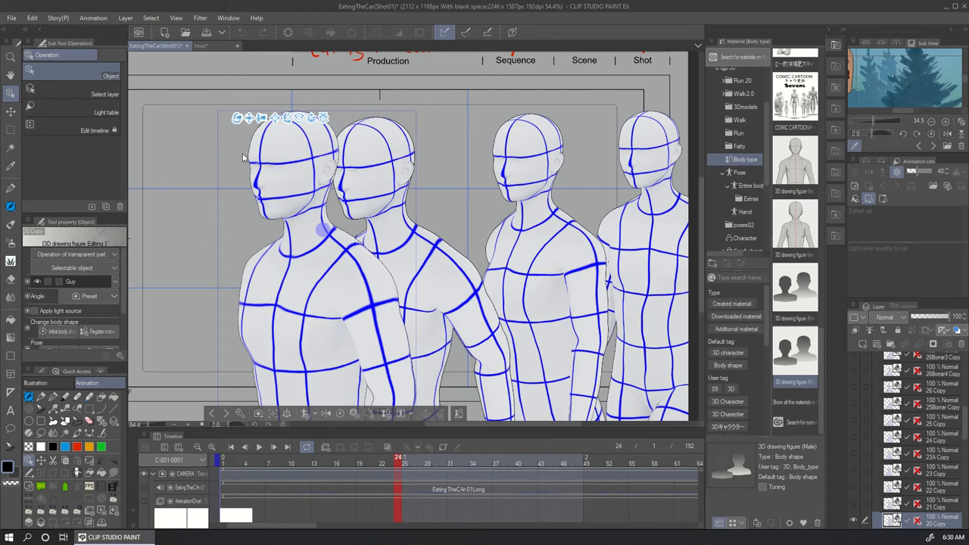
{"action": "left_click", "coordinate": [196, 46]}
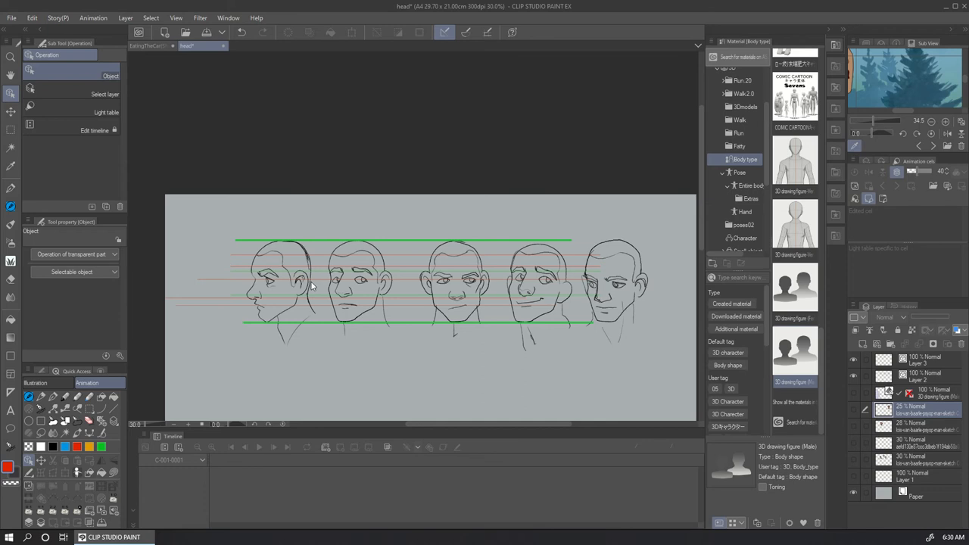
{"action": "mouse_move", "coordinate": [340, 287]}
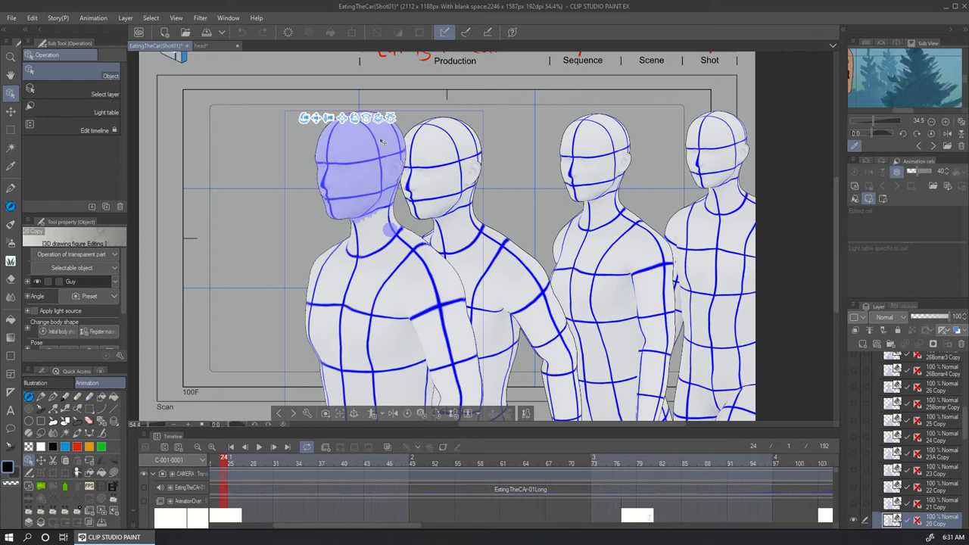
{"action": "mouse_move", "coordinate": [333, 172]}
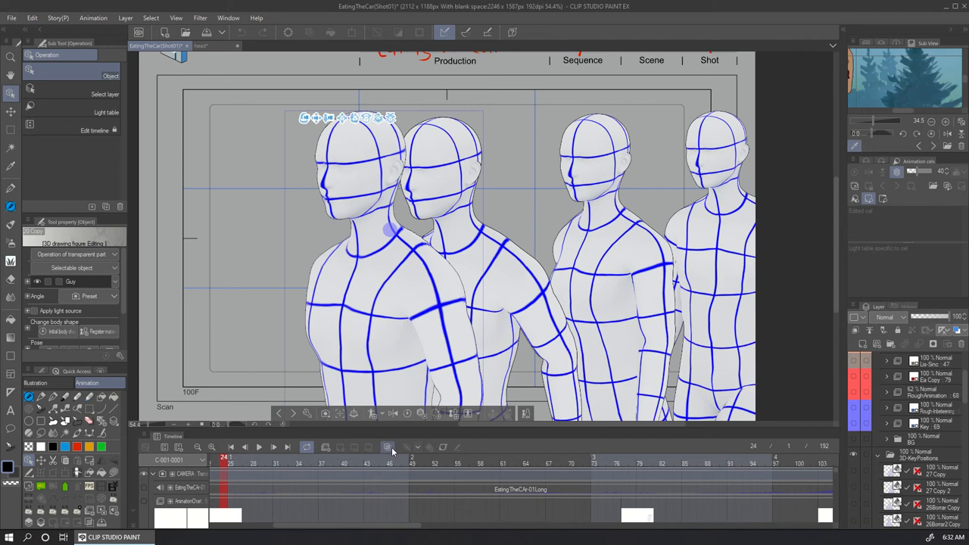
{"action": "mouse_move", "coordinate": [387, 447]}
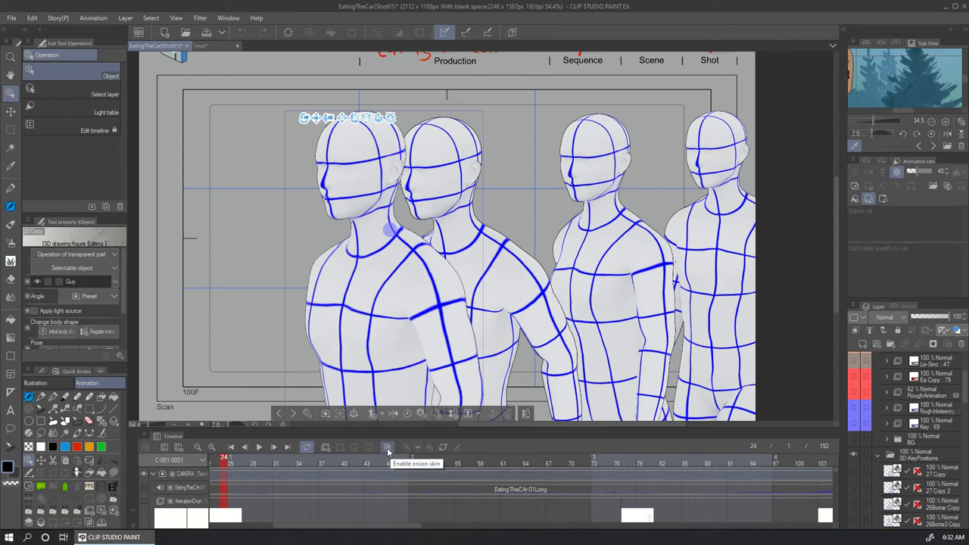
{"action": "mouse_move", "coordinate": [387, 446]}
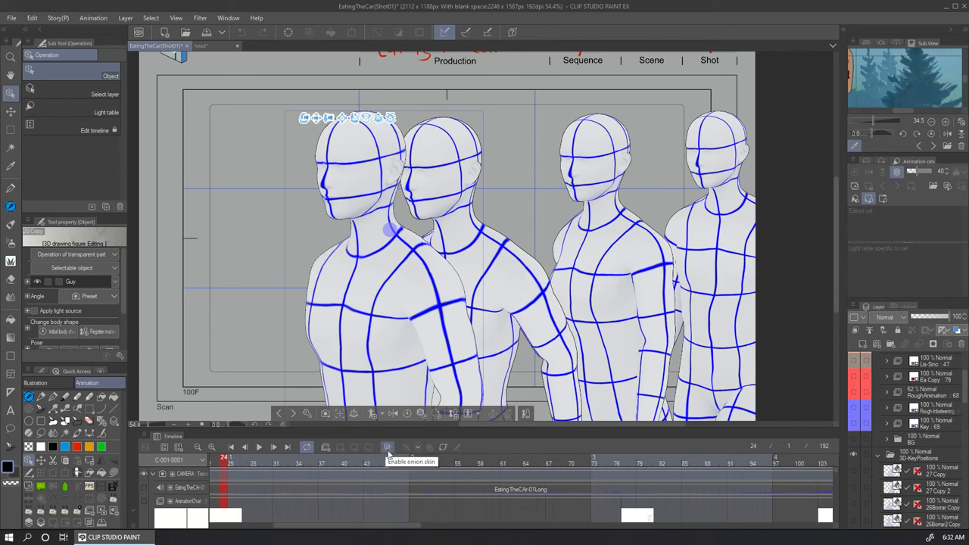
{"action": "mouse_move", "coordinate": [387, 447]}
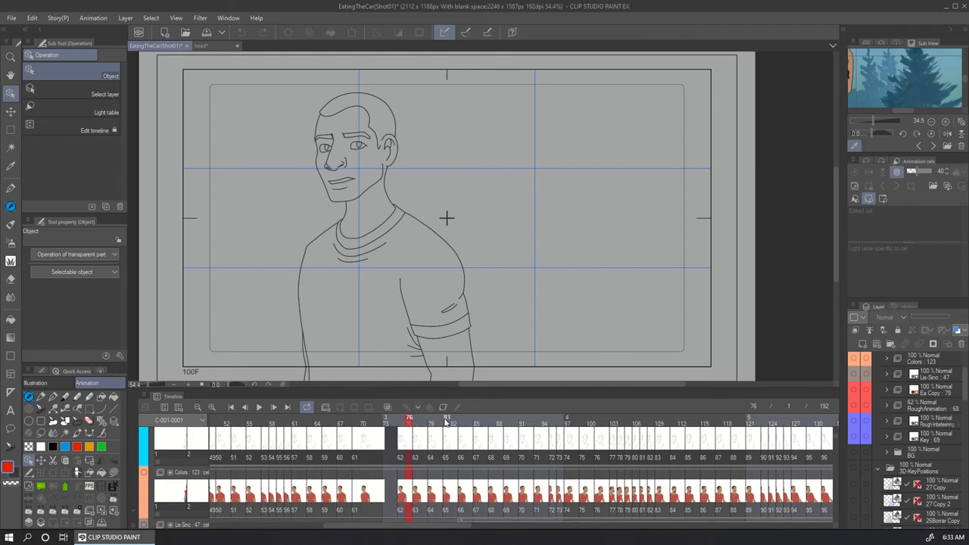
Jump to frame 81 on the Timeline, then bring up the HD template document.
{"action": "left_click", "coordinate": [416, 424]}
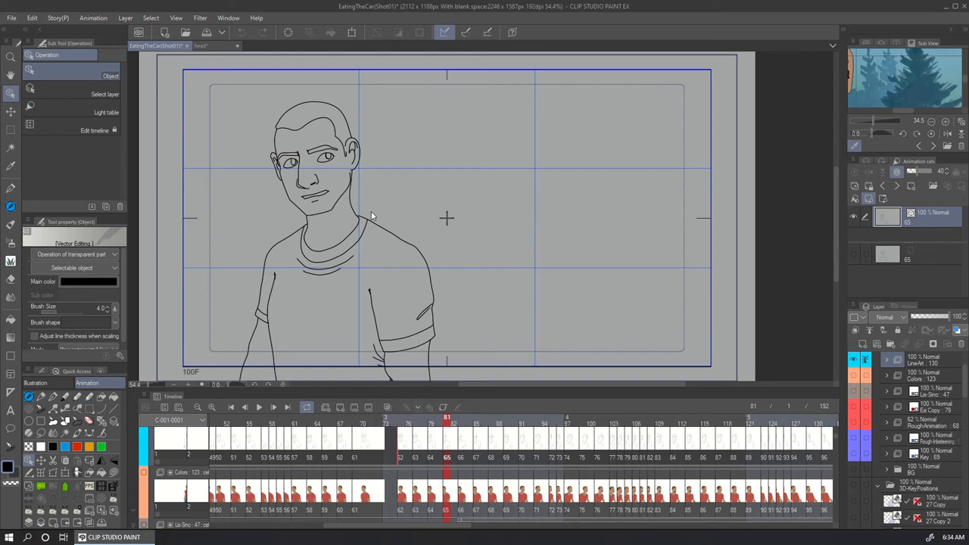
{"action": "left_click", "coordinate": [200, 45]}
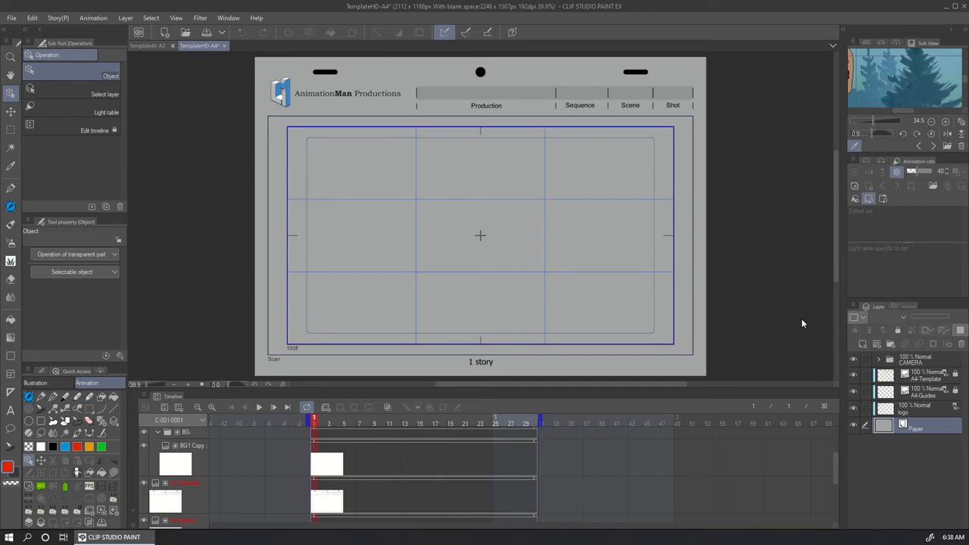
{"action": "mouse_move", "coordinate": [192, 69]}
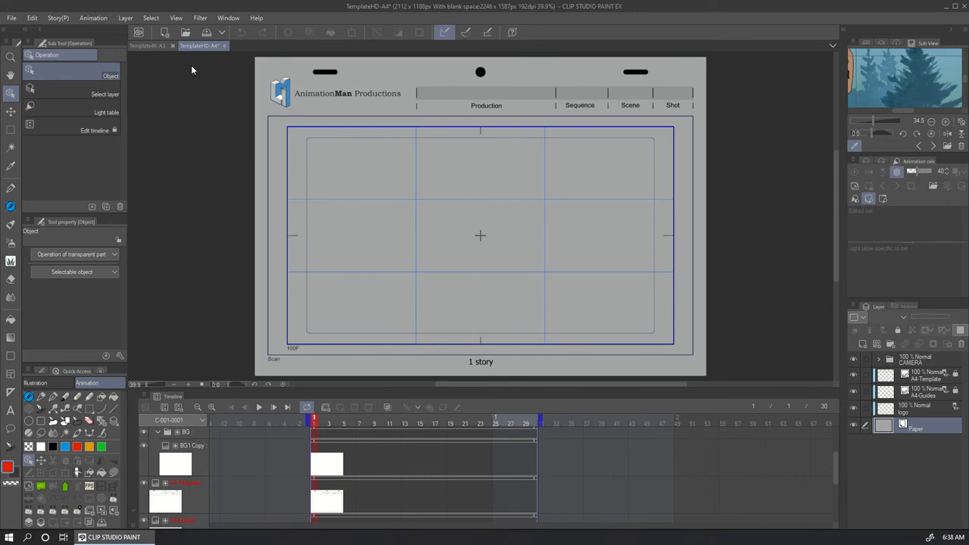
{"action": "mouse_move", "coordinate": [259, 149]}
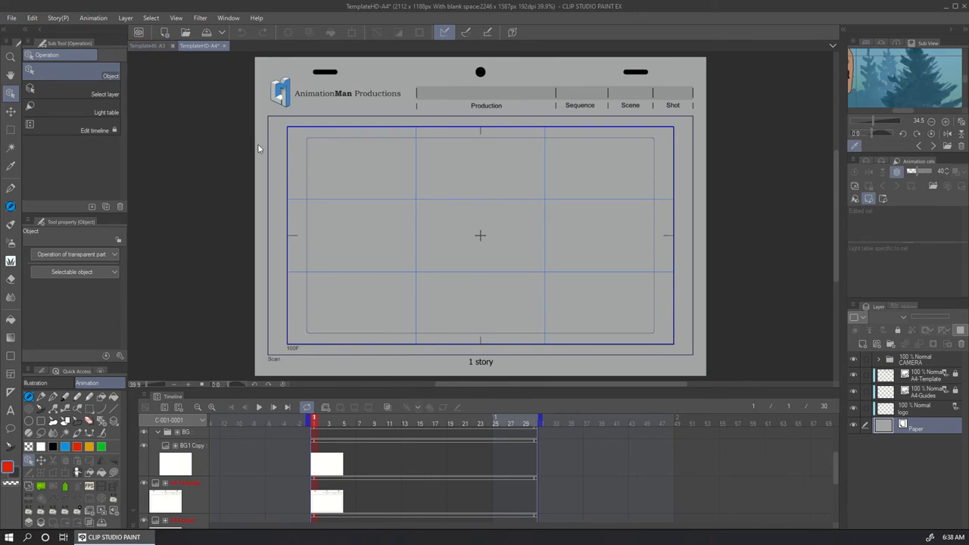
{"action": "mouse_move", "coordinate": [254, 96]}
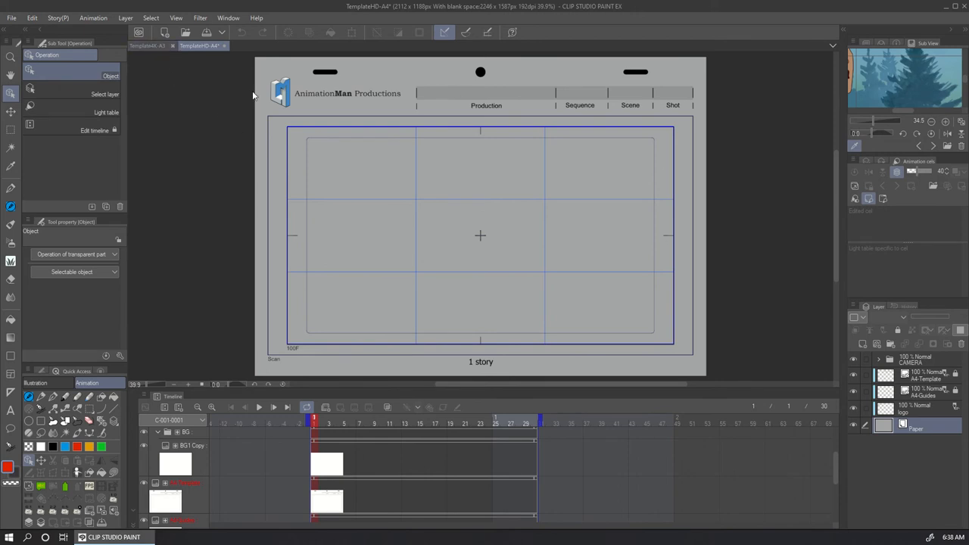
{"action": "mouse_move", "coordinate": [619, 87]}
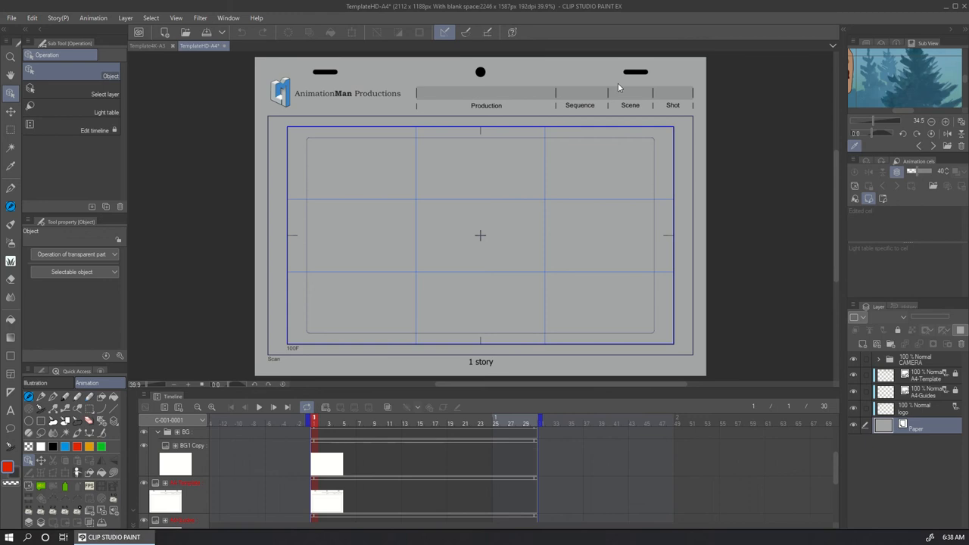
{"action": "mouse_move", "coordinate": [313, 72]}
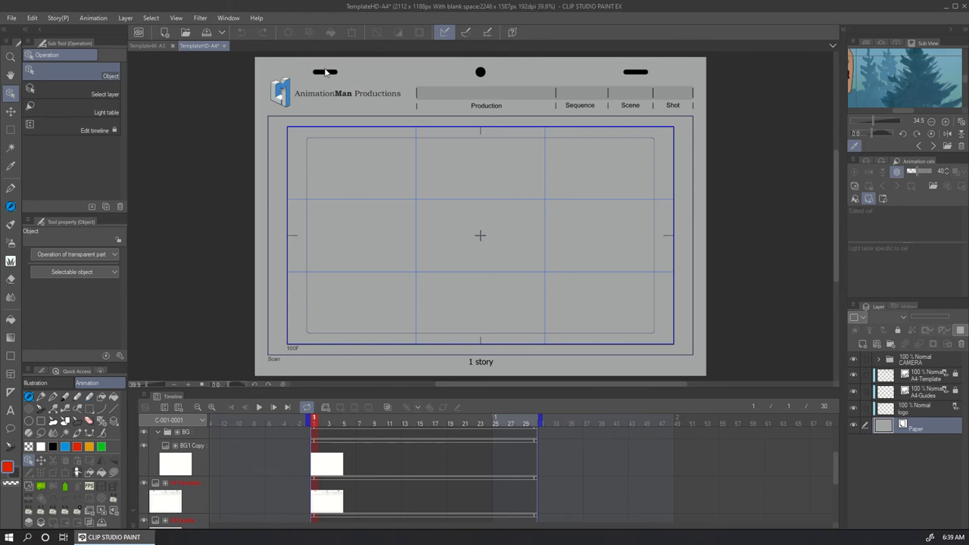
{"action": "mouse_move", "coordinate": [398, 74]}
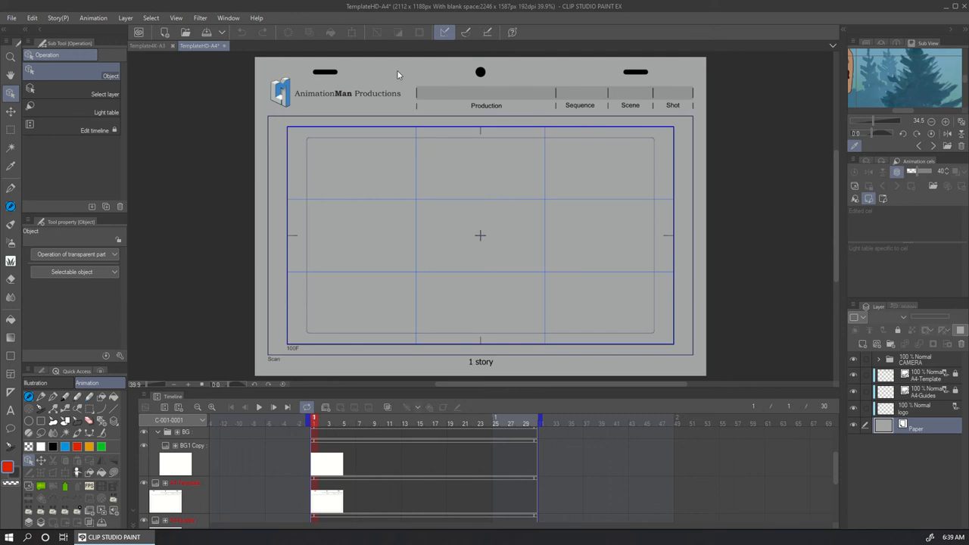
{"action": "mouse_move", "coordinate": [327, 72]}
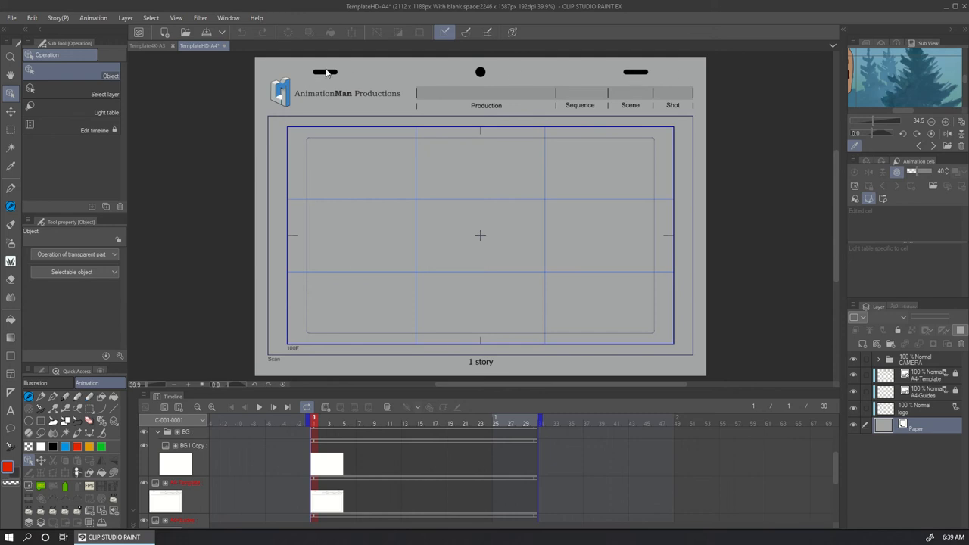
{"action": "mouse_move", "coordinate": [584, 79]}
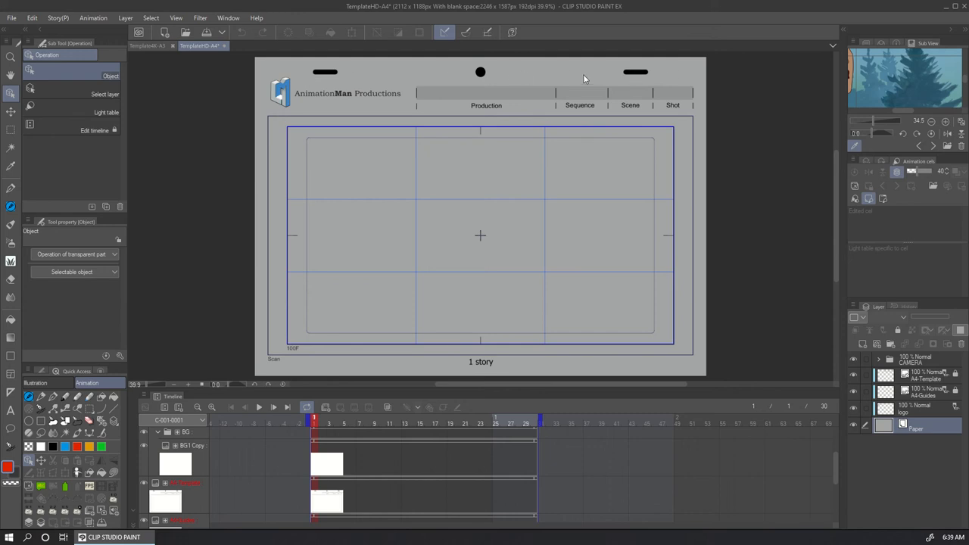
{"action": "mouse_move", "coordinate": [480, 81]}
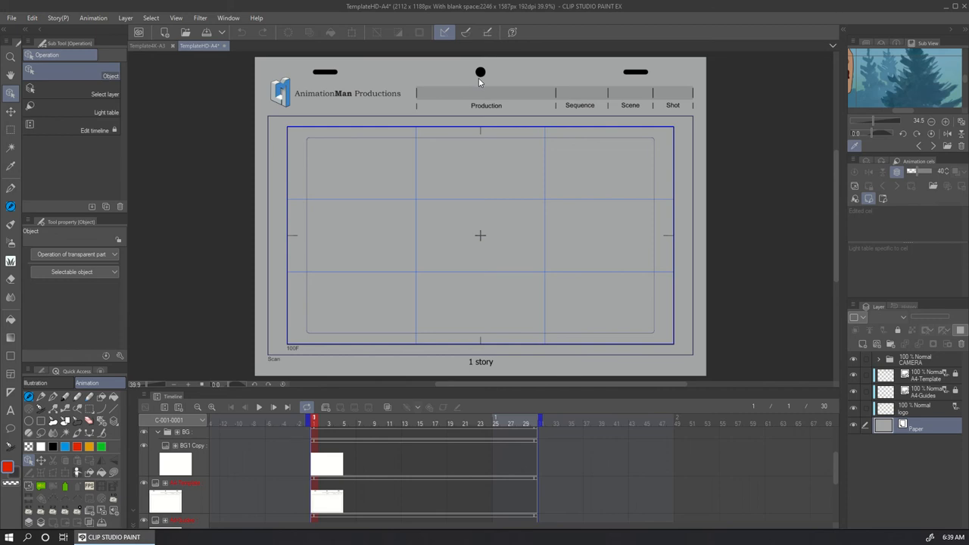
{"action": "mouse_move", "coordinate": [324, 130]}
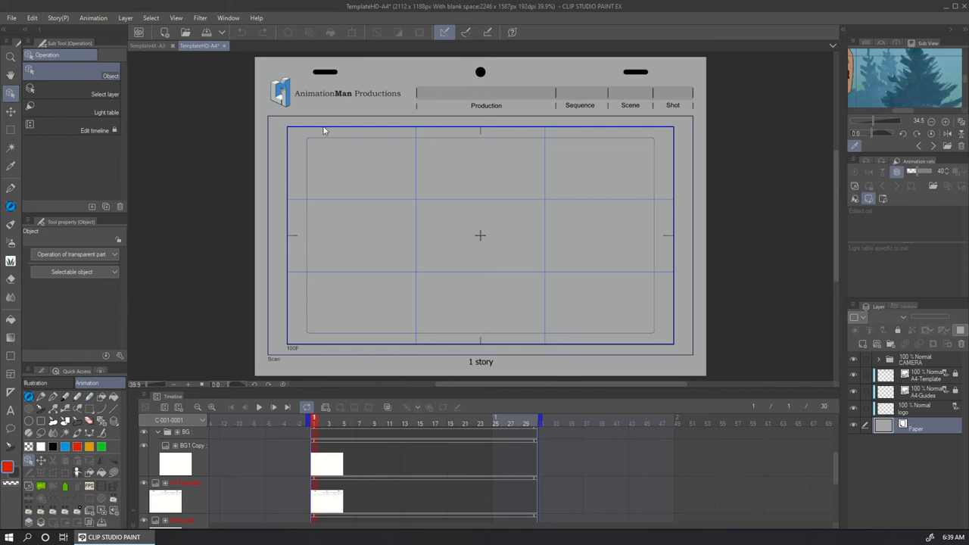
{"action": "mouse_move", "coordinate": [503, 350]}
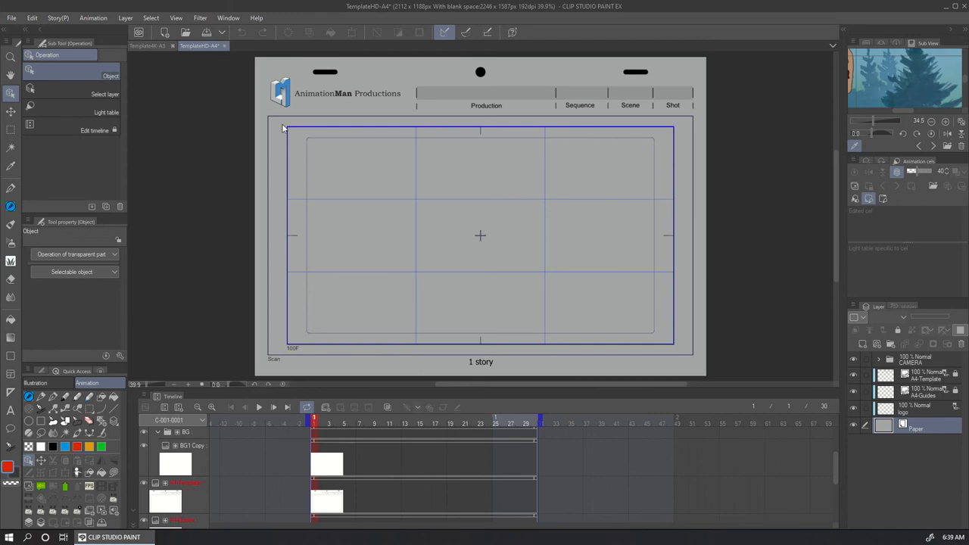
{"action": "mouse_move", "coordinate": [258, 137]}
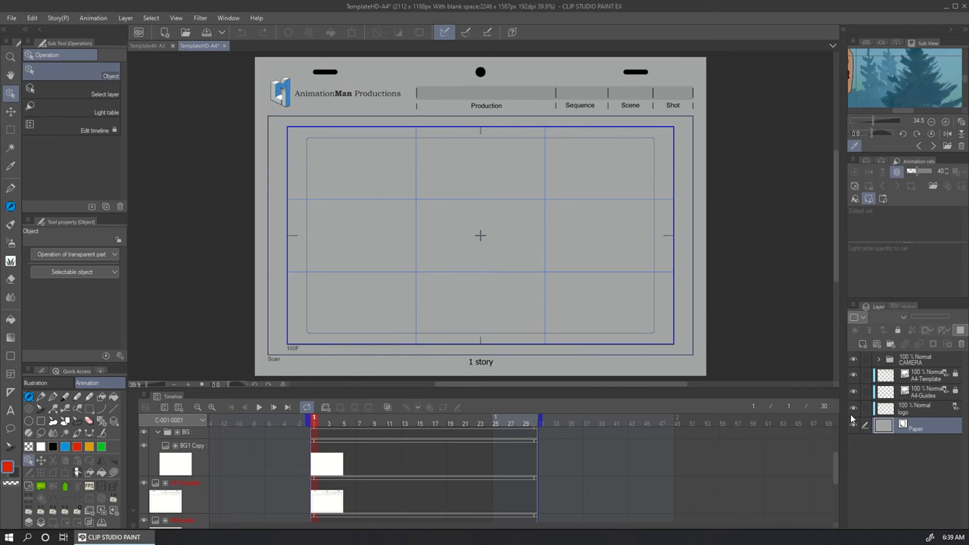
{"action": "mouse_move", "coordinate": [919, 409]}
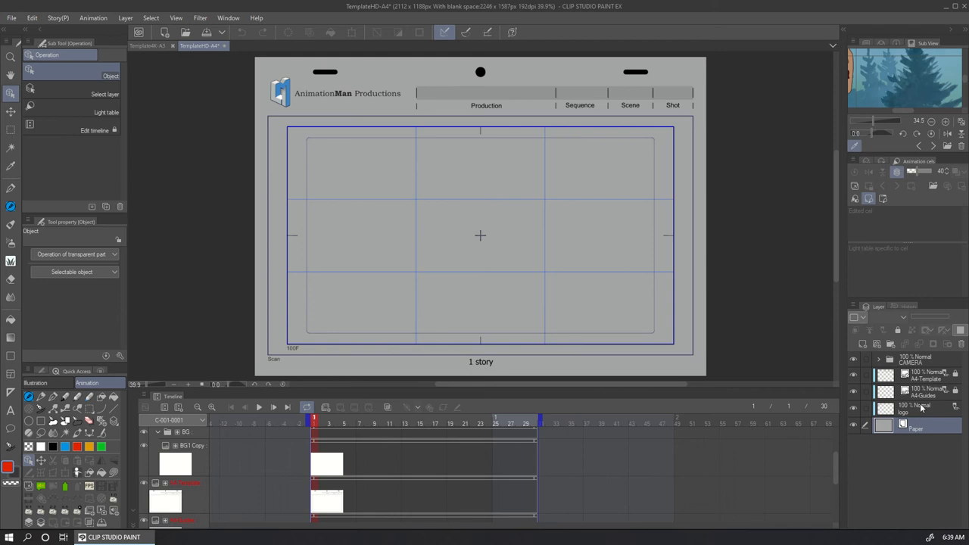
Select the logo layer in the HD template's Layer palette.
{"action": "left_click", "coordinate": [916, 408]}
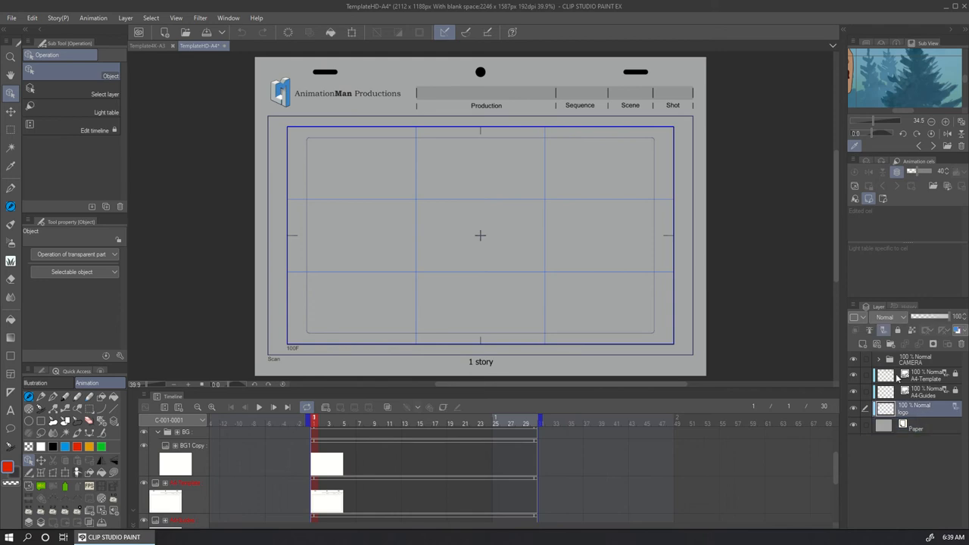
{"action": "mouse_move", "coordinate": [883, 330]}
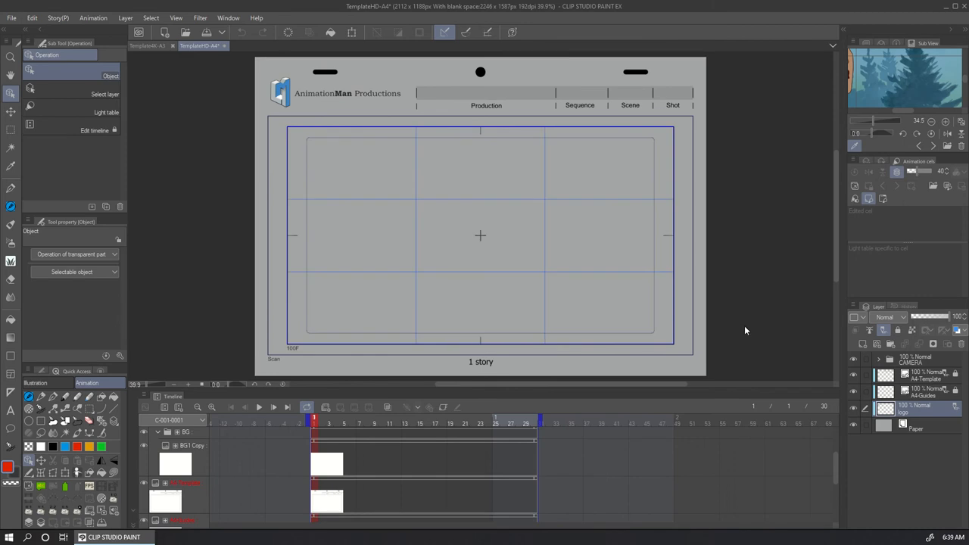
{"action": "mouse_move", "coordinate": [531, 160]}
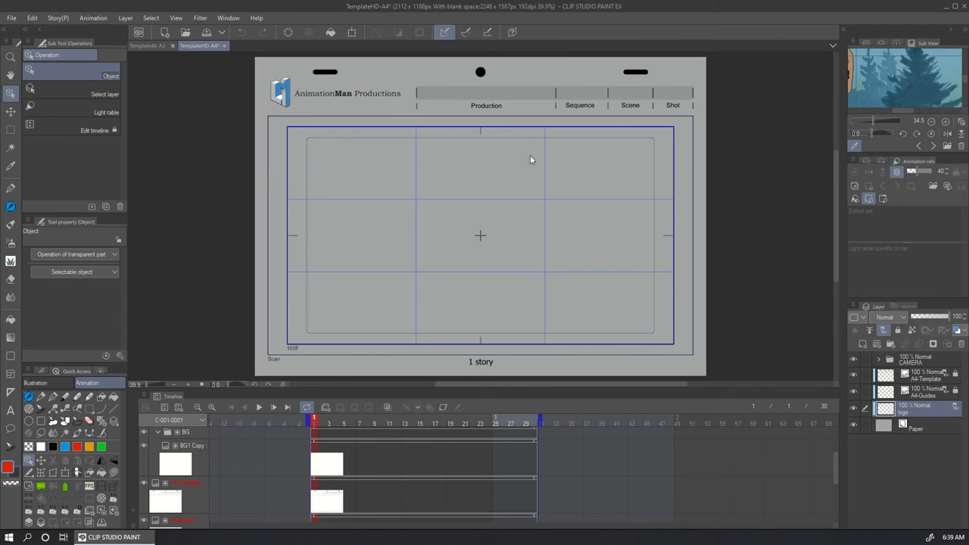
{"action": "mouse_move", "coordinate": [351, 223]}
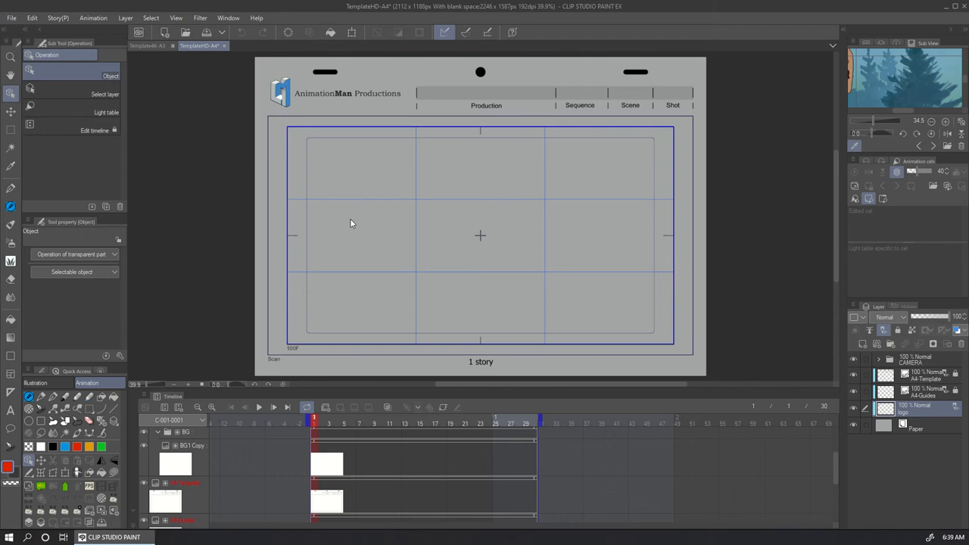
{"action": "mouse_move", "coordinate": [459, 180]}
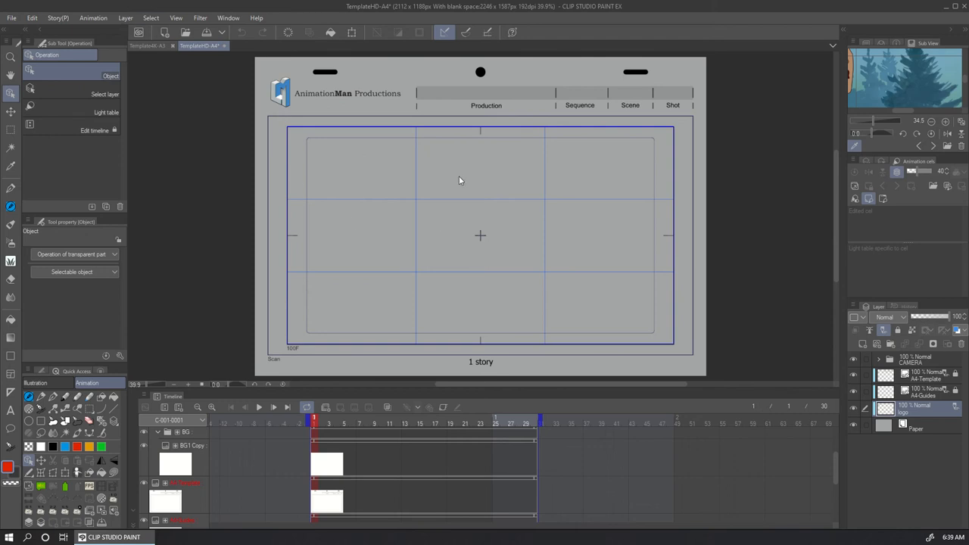
{"action": "mouse_move", "coordinate": [106, 34]}
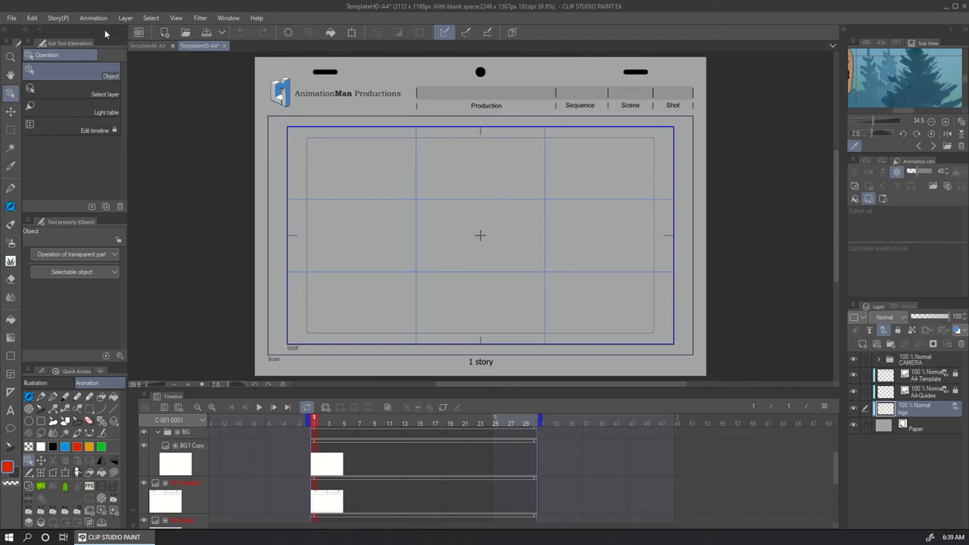
{"action": "mouse_move", "coordinate": [191, 73]}
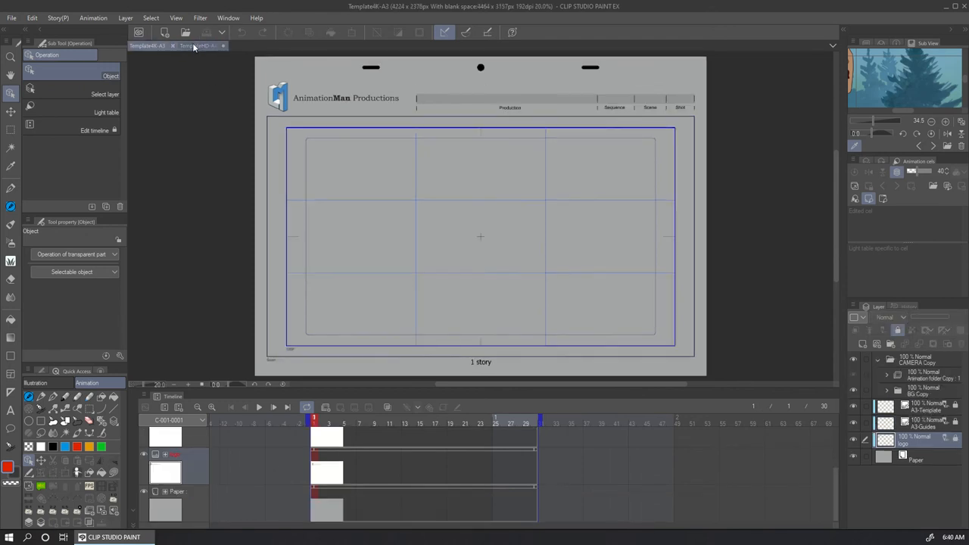
Compare the 4K-A3 and HD-A4 template tabs, ending on TemplateHD-A4.
{"action": "left_click", "coordinate": [198, 45]}
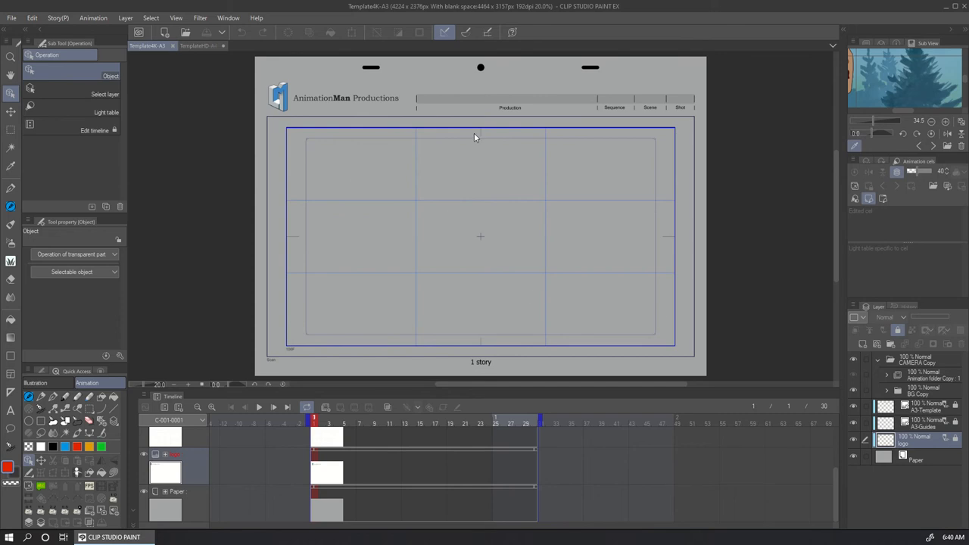
{"action": "mouse_move", "coordinate": [478, 113]}
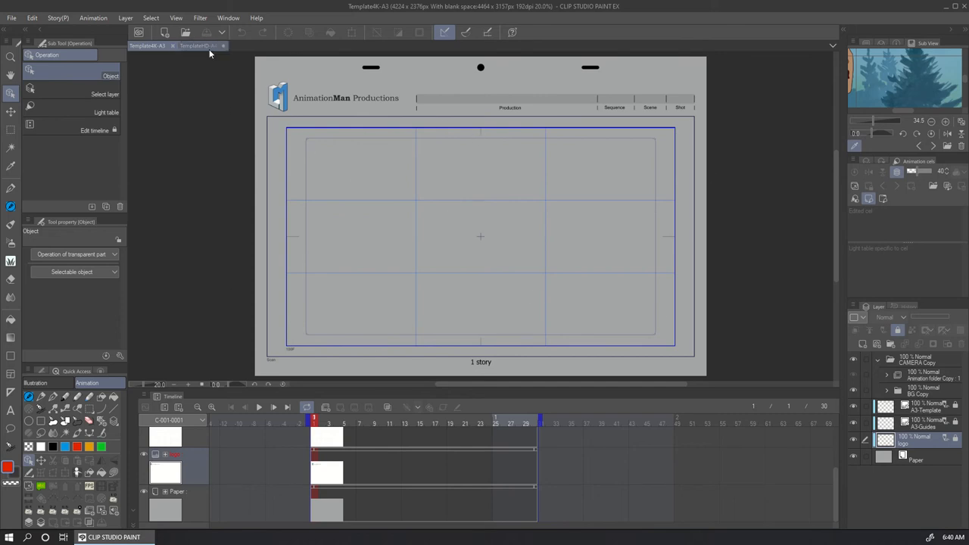
{"action": "left_click", "coordinate": [199, 46]}
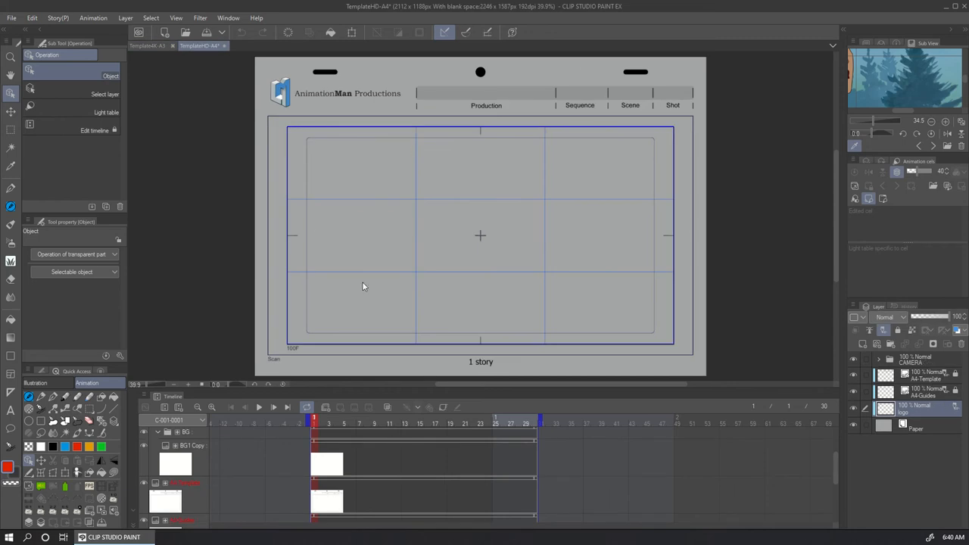
{"action": "mouse_move", "coordinate": [543, 371]}
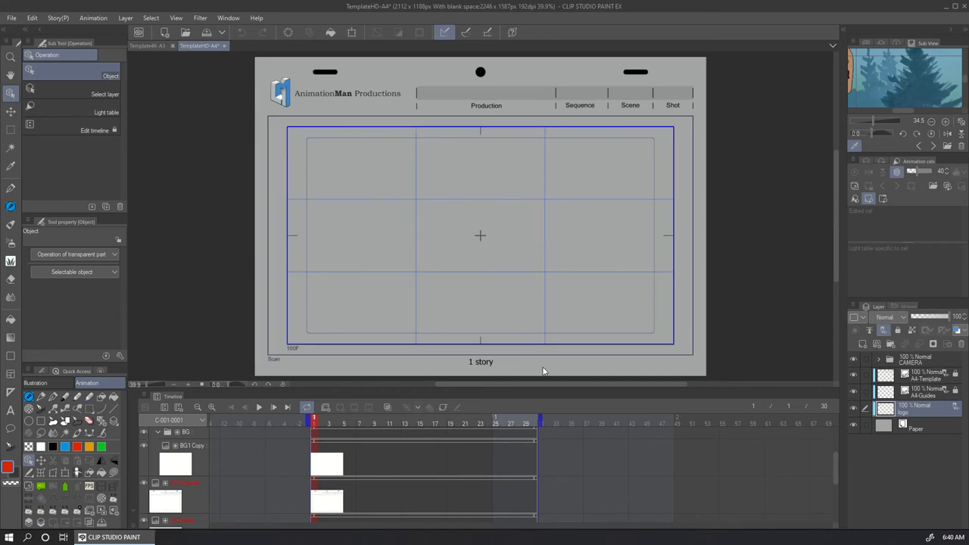
{"action": "mouse_move", "coordinate": [636, 199]}
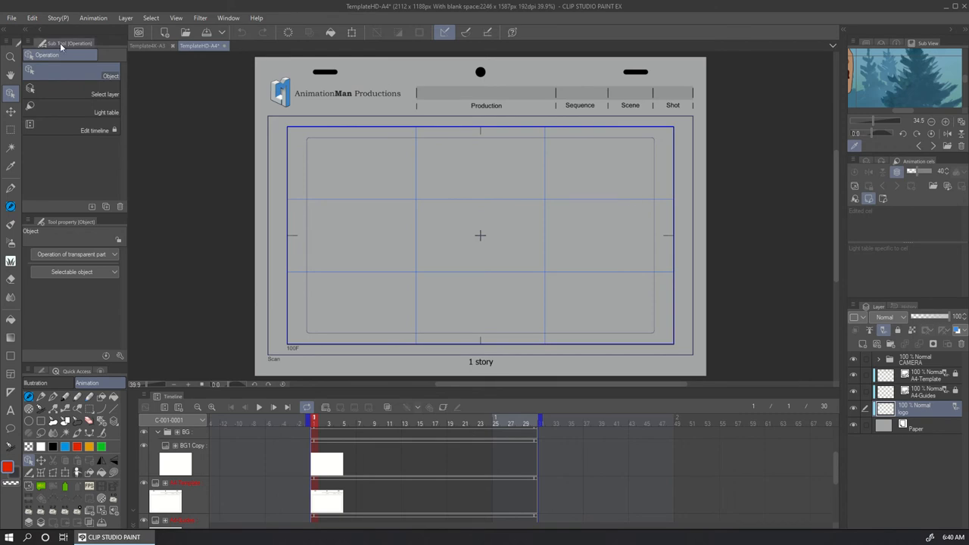
{"action": "left_click", "coordinate": [197, 45]}
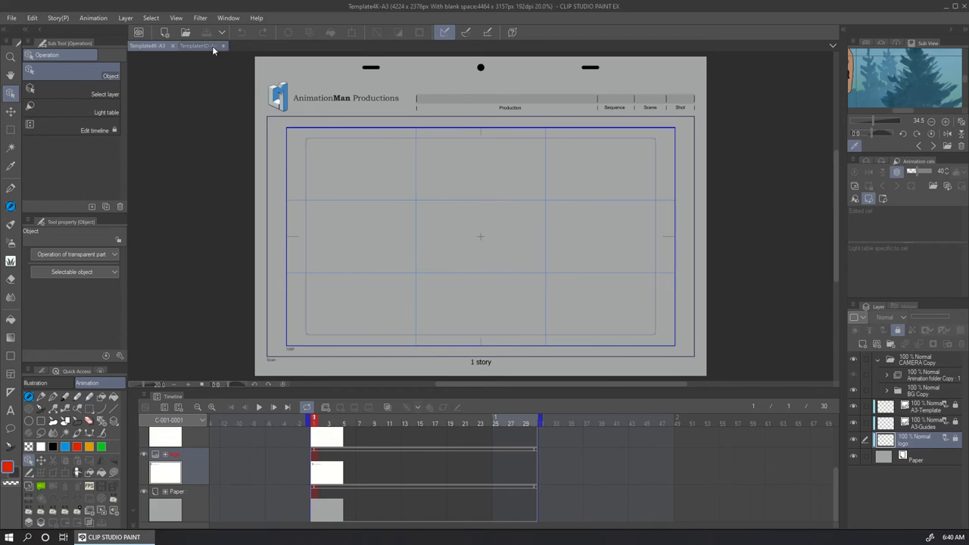
{"action": "mouse_move", "coordinate": [199, 48]}
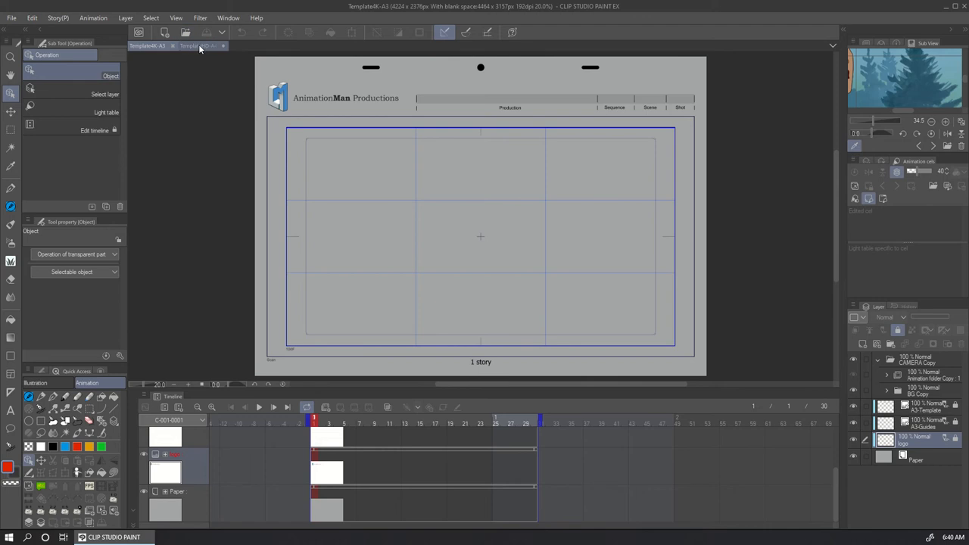
{"action": "left_click", "coordinate": [198, 45]}
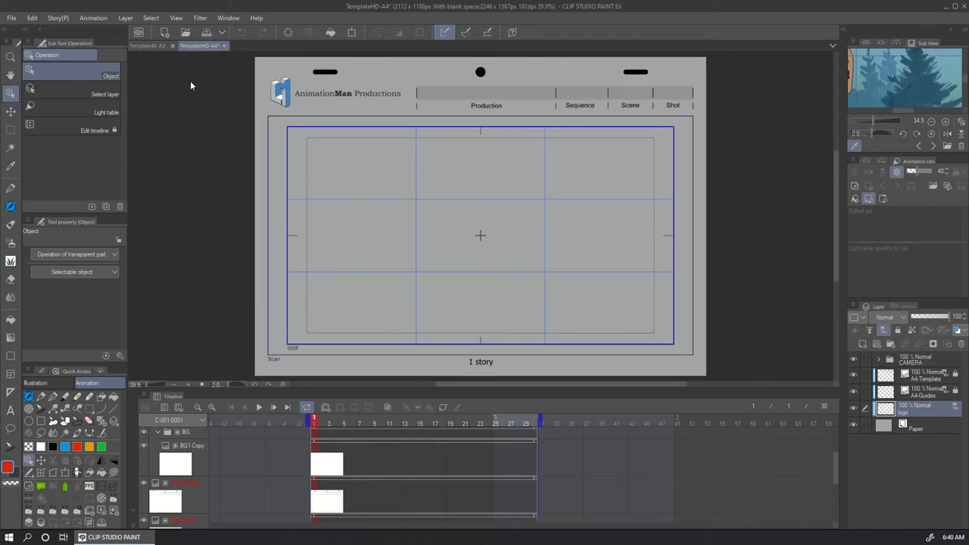
{"action": "left_click", "coordinate": [32, 17]}
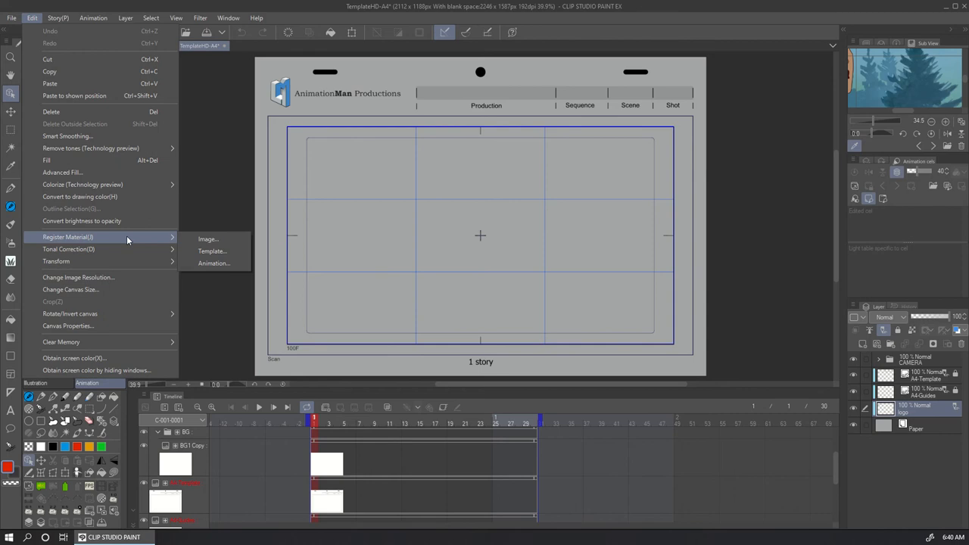
{"action": "mouse_move", "coordinate": [212, 250]}
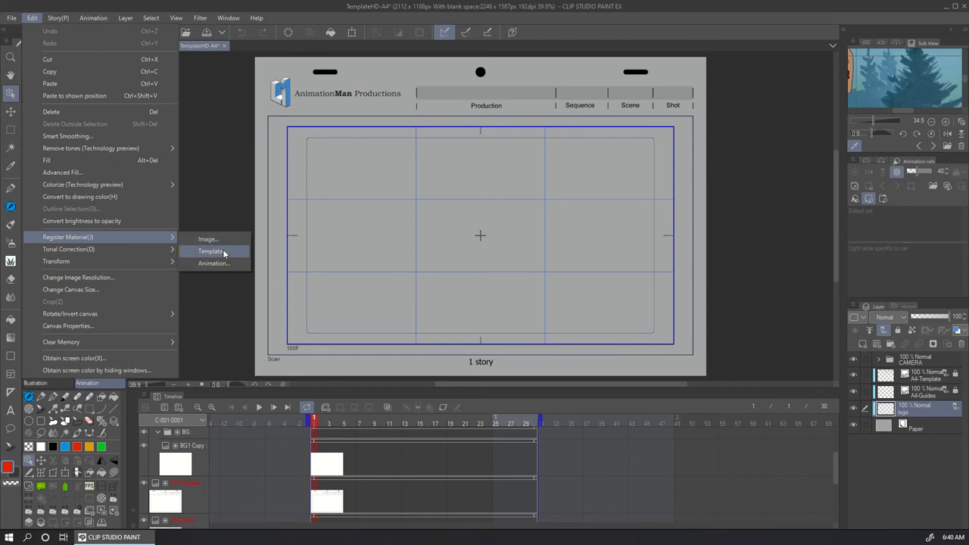
Register the HD-A4 canvas as template material 'HD Video' in the Templates folder.
{"action": "left_click", "coordinate": [210, 250]}
{"action": "type", "text": "HD Video"}
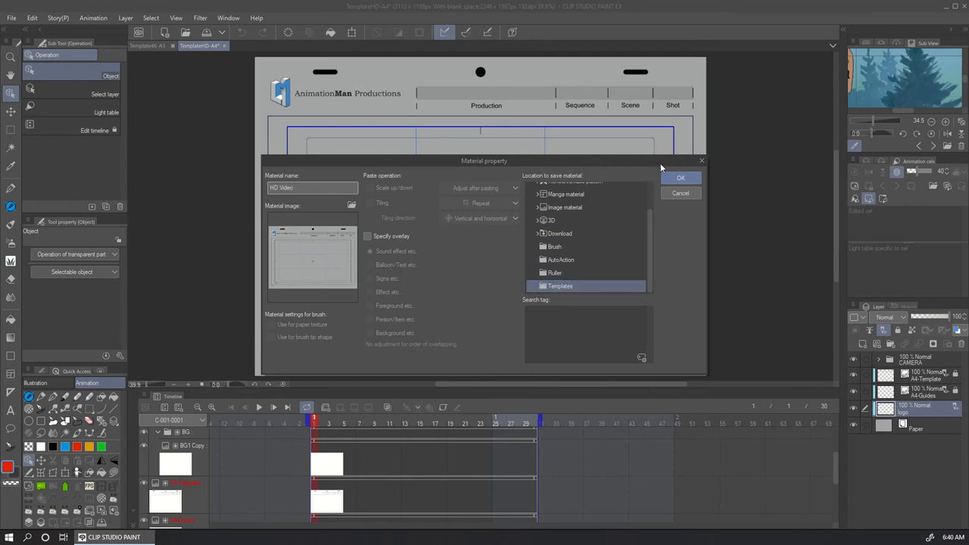
{"action": "left_click", "coordinate": [680, 177]}
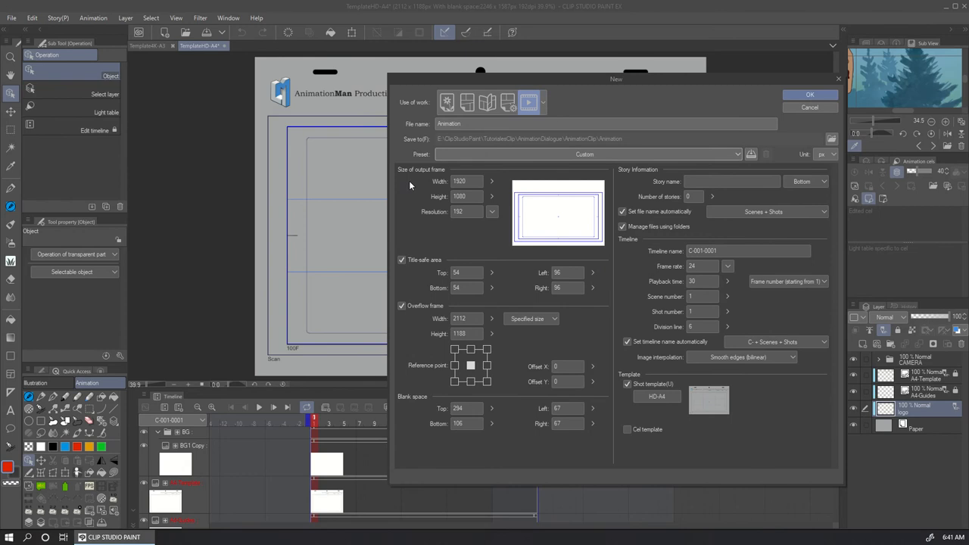
{"action": "mouse_move", "coordinate": [521, 286]}
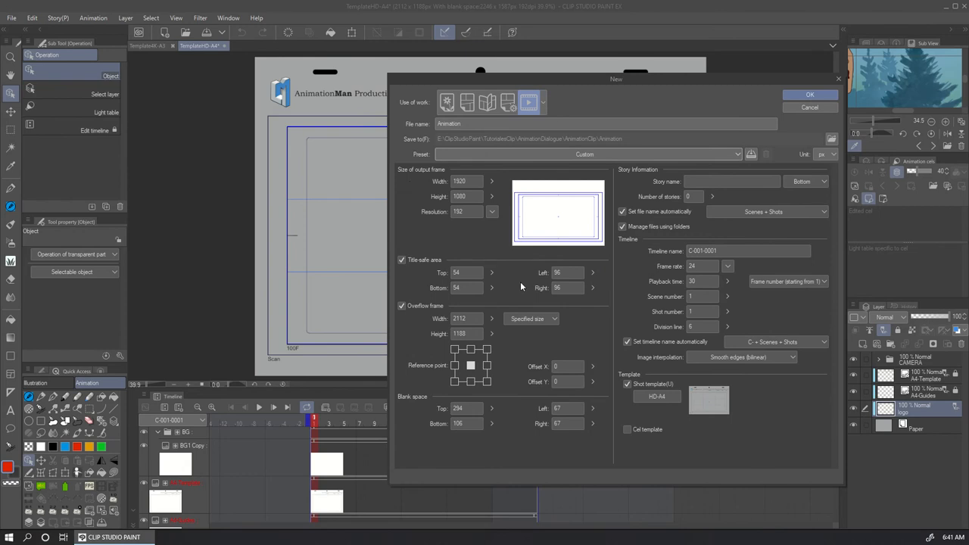
{"action": "mouse_move", "coordinate": [679, 383]}
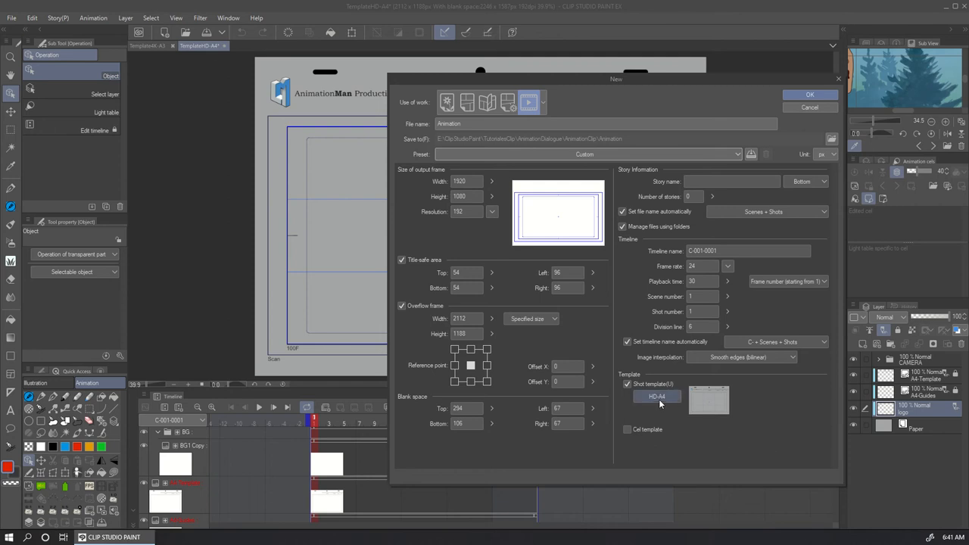
Choose HD Video from the shot template list in place of HD-A4.
{"action": "left_click", "coordinate": [655, 397]}
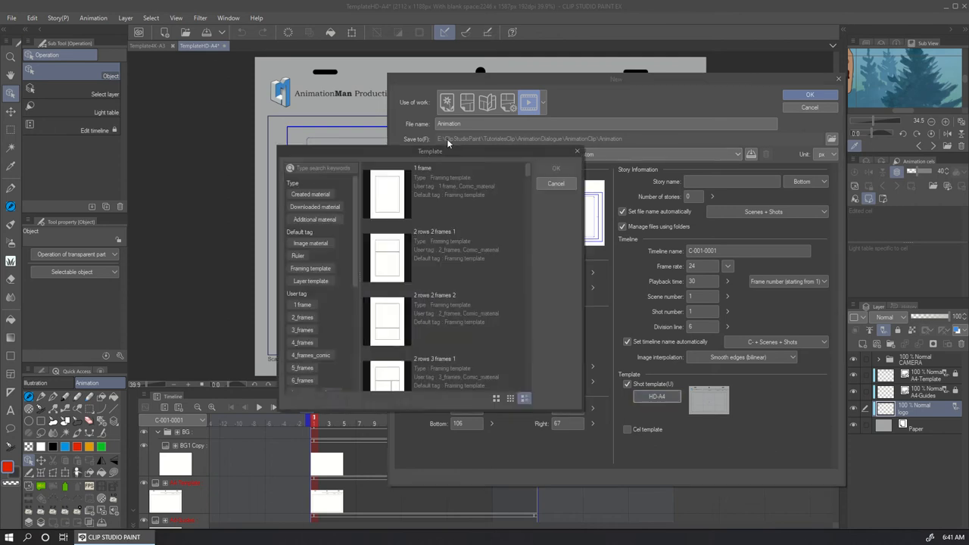
{"action": "scroll", "scroll_direction": "down", "scroll_amount": 3}
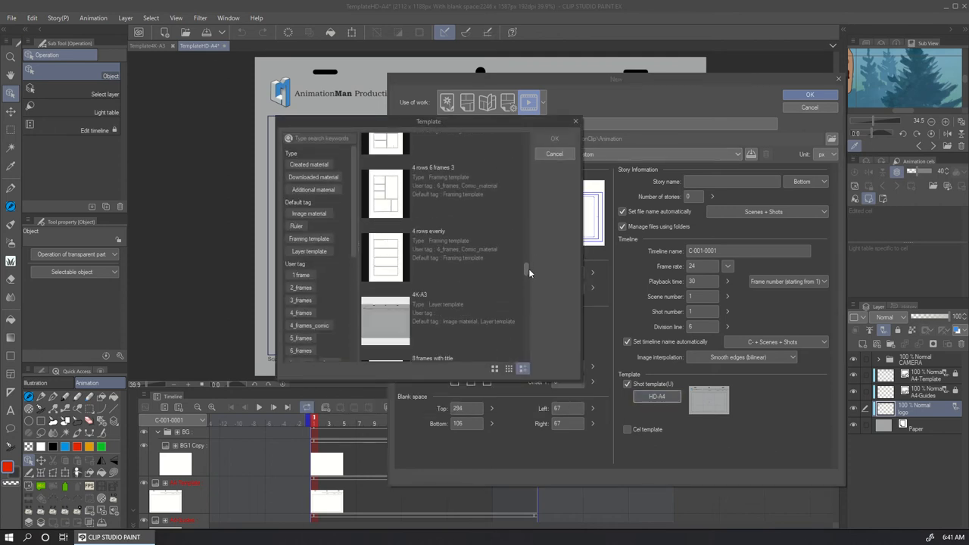
{"action": "scroll", "scroll_direction": "down", "scroll_amount": 3}
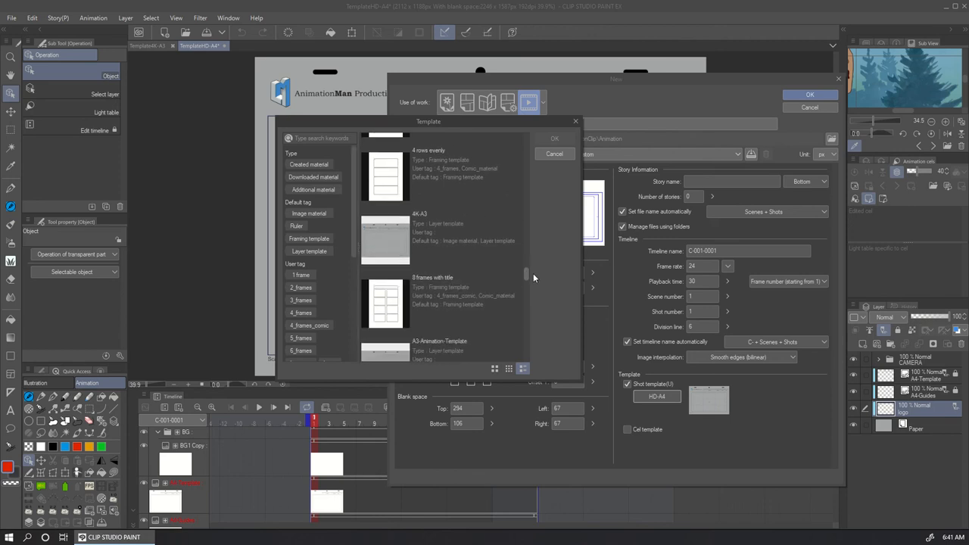
{"action": "scroll", "scroll_direction": "down", "scroll_amount": 3}
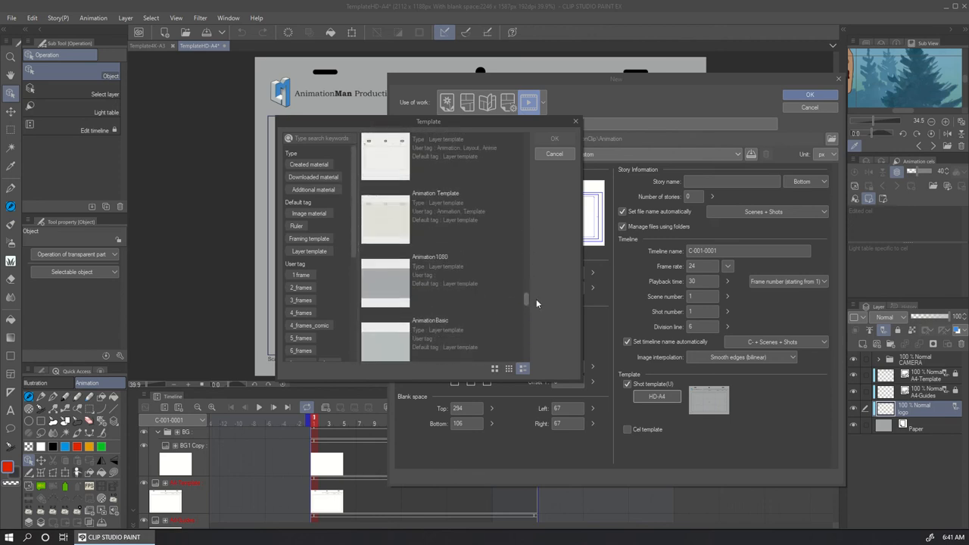
{"action": "scroll", "scroll_direction": "down", "scroll_amount": 3}
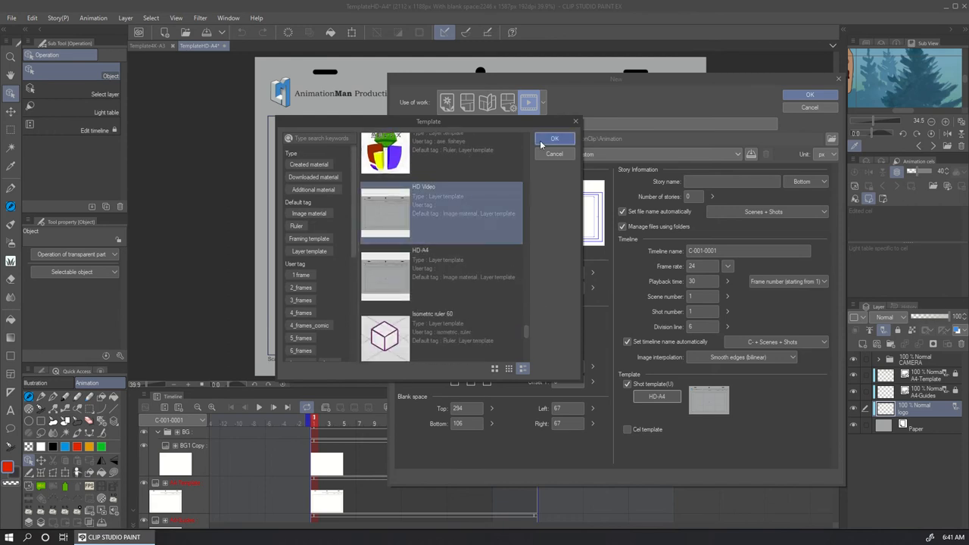
{"action": "left_click", "coordinate": [555, 139]}
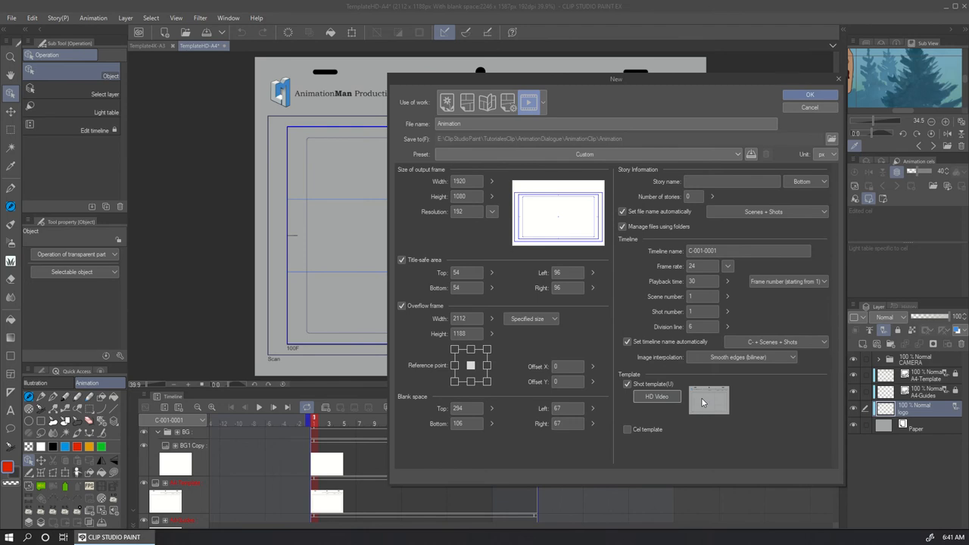
{"action": "mouse_move", "coordinate": [740, 409]}
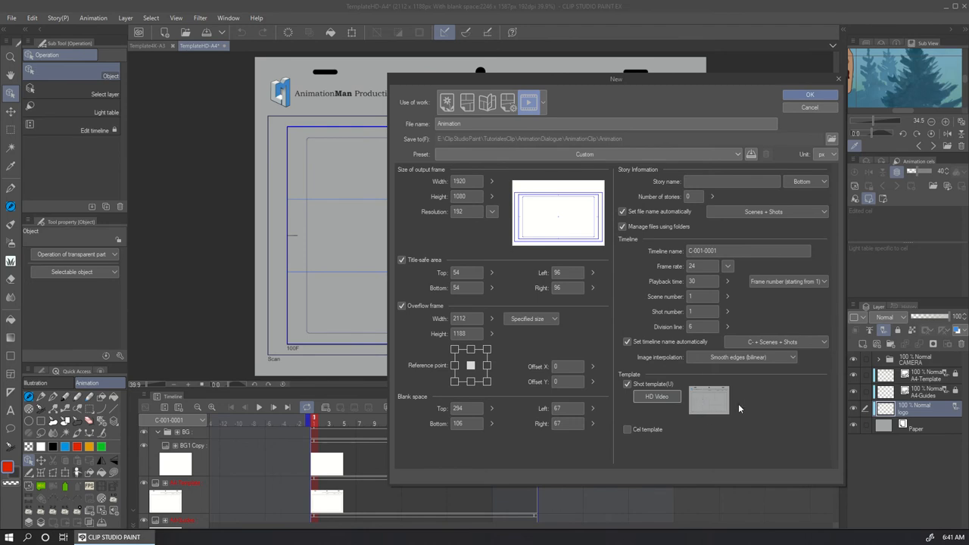
{"action": "mouse_move", "coordinate": [630, 364]}
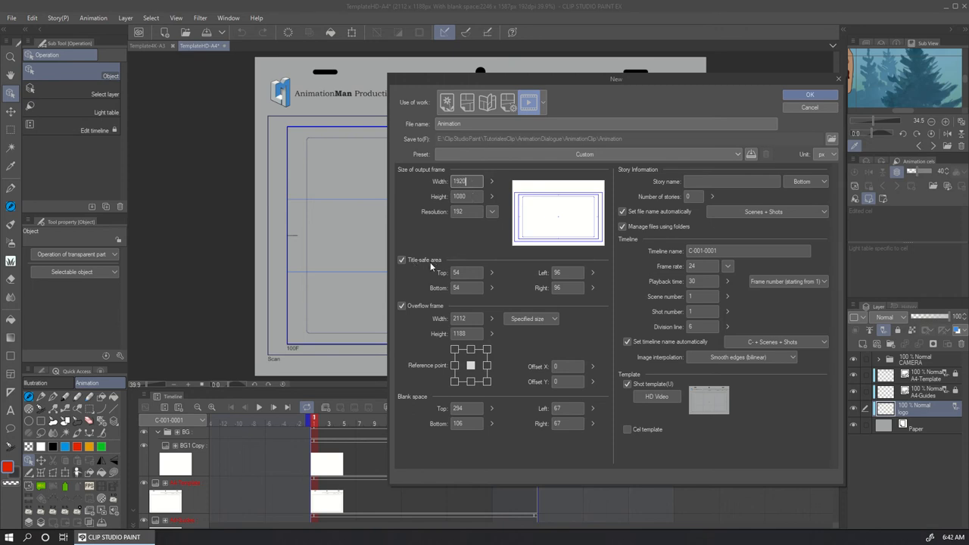
{"action": "mouse_move", "coordinate": [457, 250]}
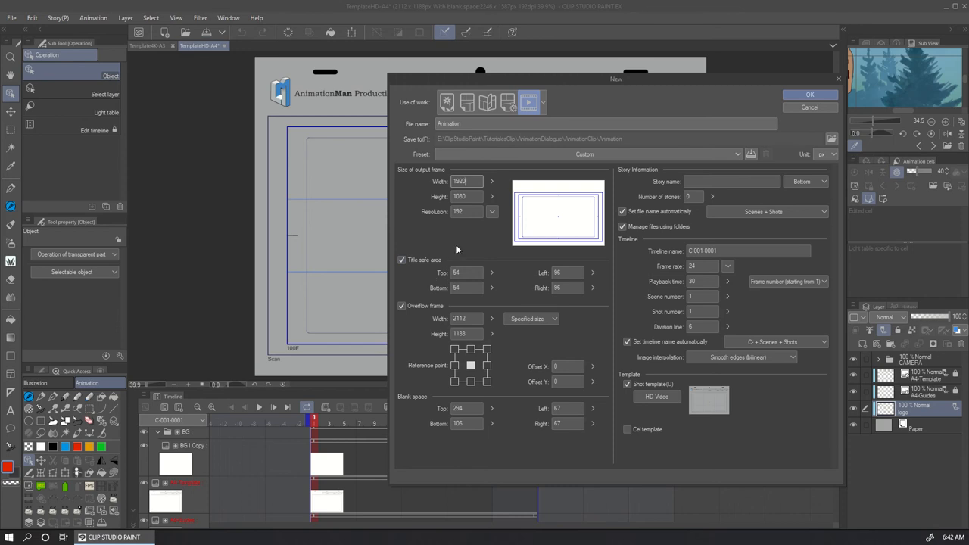
{"action": "mouse_move", "coordinate": [522, 205]}
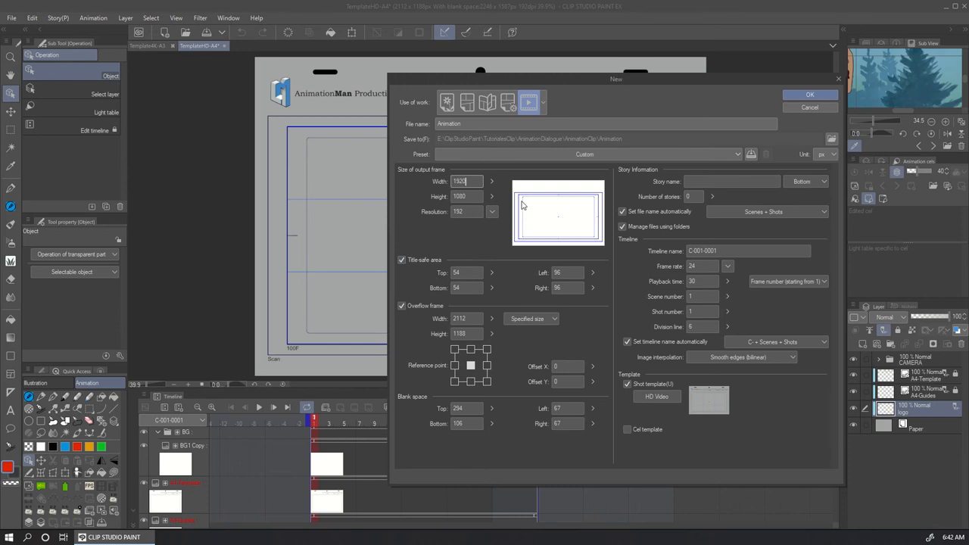
{"action": "mouse_move", "coordinate": [534, 203]}
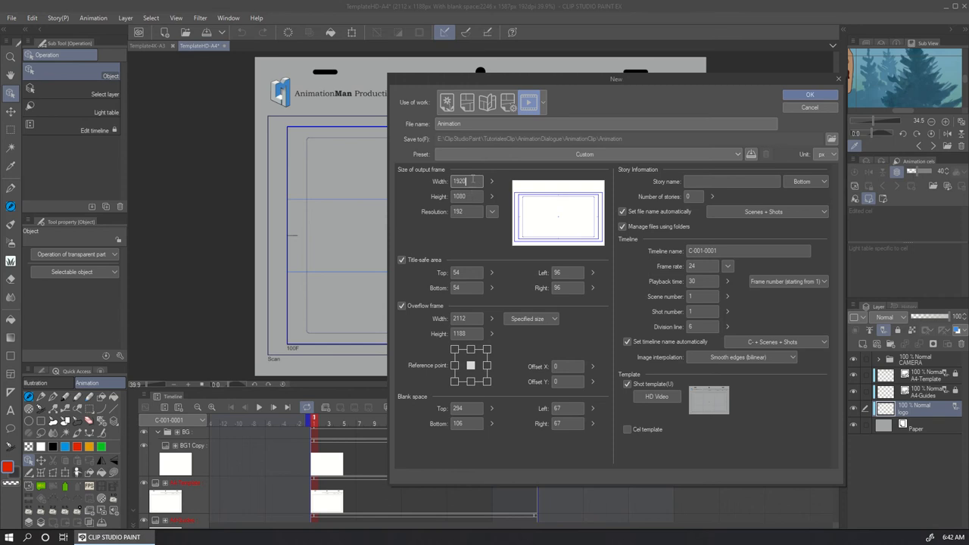
{"action": "mouse_move", "coordinate": [583, 217]}
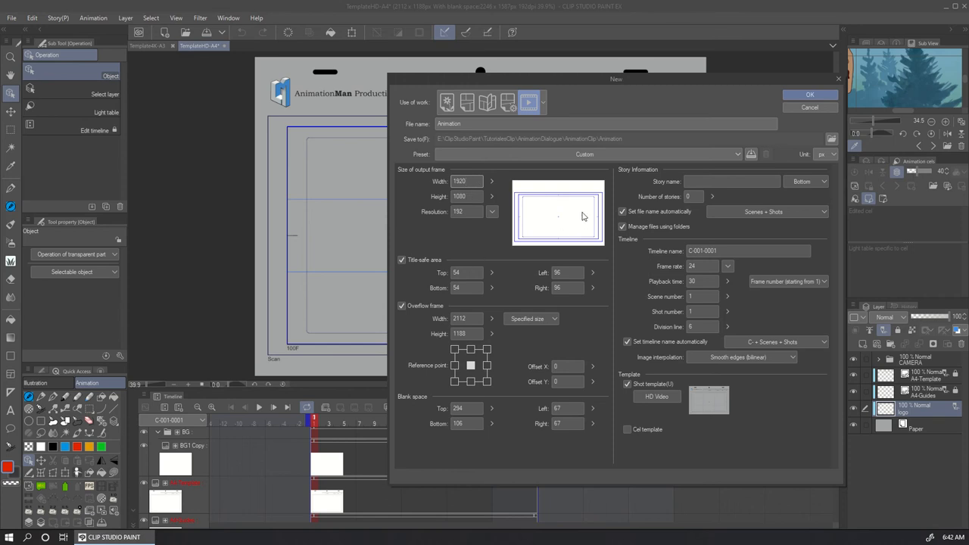
{"action": "mouse_move", "coordinate": [579, 216]}
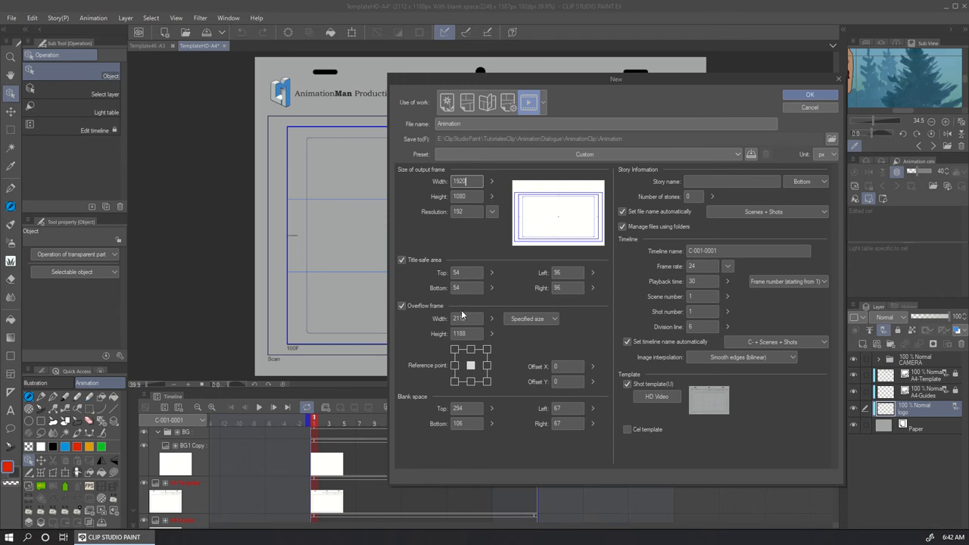
Move the New dialog aside, turn off folder management, and re-enable automatic 001-0001 naming.
{"action": "left_click_drag", "start_coordinate": [616, 79], "coordinate": [701, 71]}
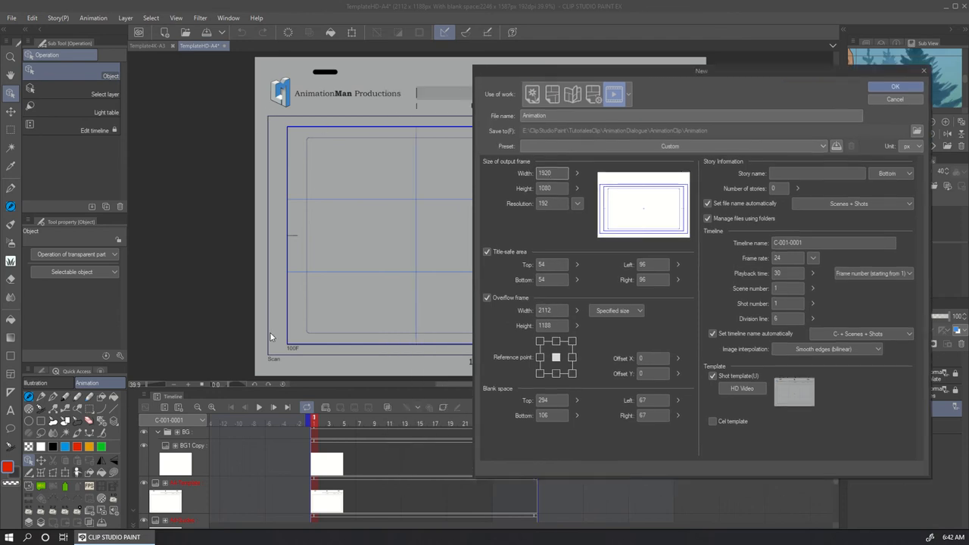
{"action": "left_click", "coordinate": [613, 94]}
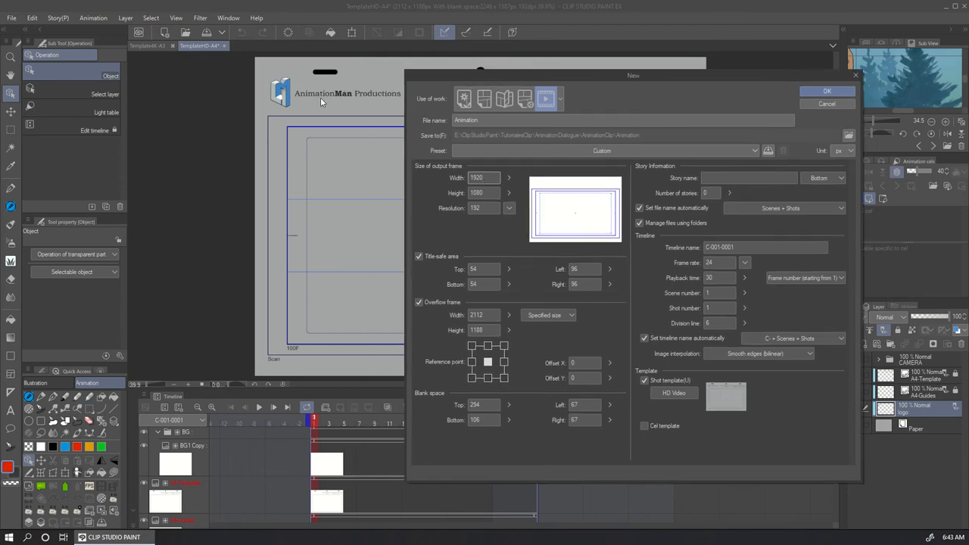
{"action": "mouse_move", "coordinate": [309, 63]}
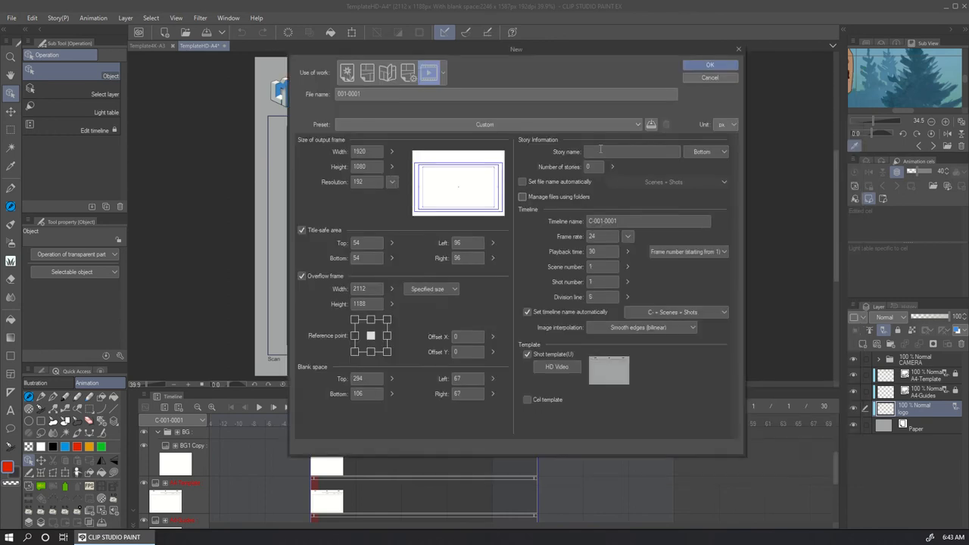
{"action": "left_click", "coordinate": [631, 152]}
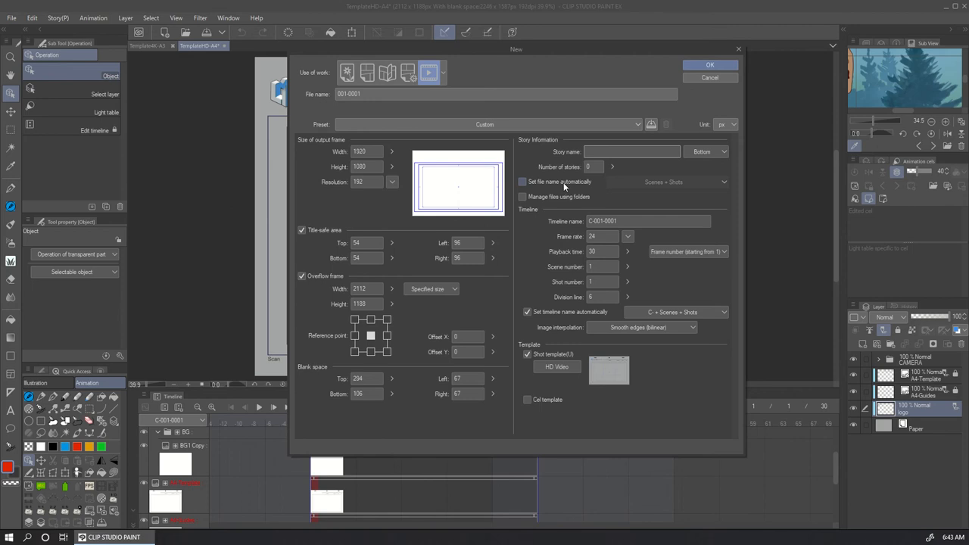
{"action": "left_click", "coordinate": [522, 182]}
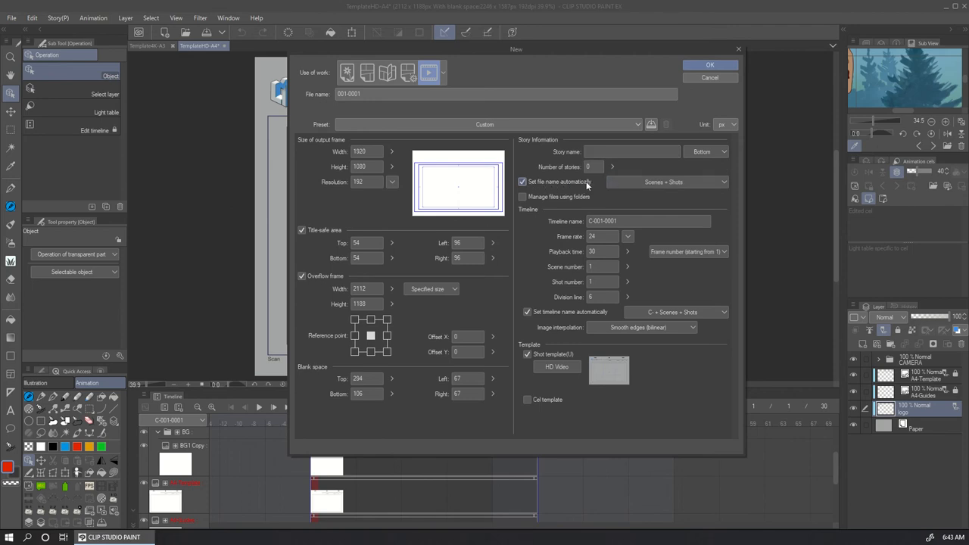
{"action": "mouse_move", "coordinate": [583, 187]}
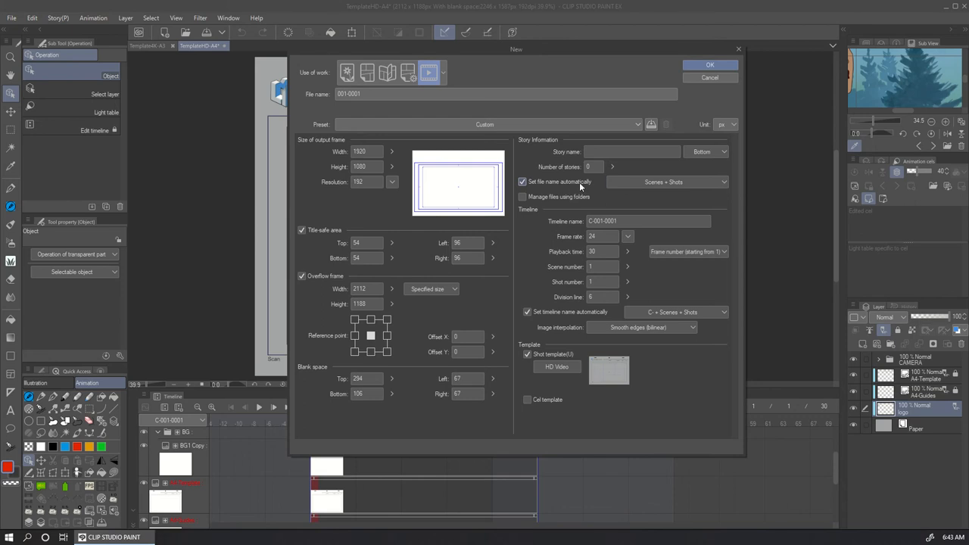
{"action": "mouse_move", "coordinate": [568, 187]}
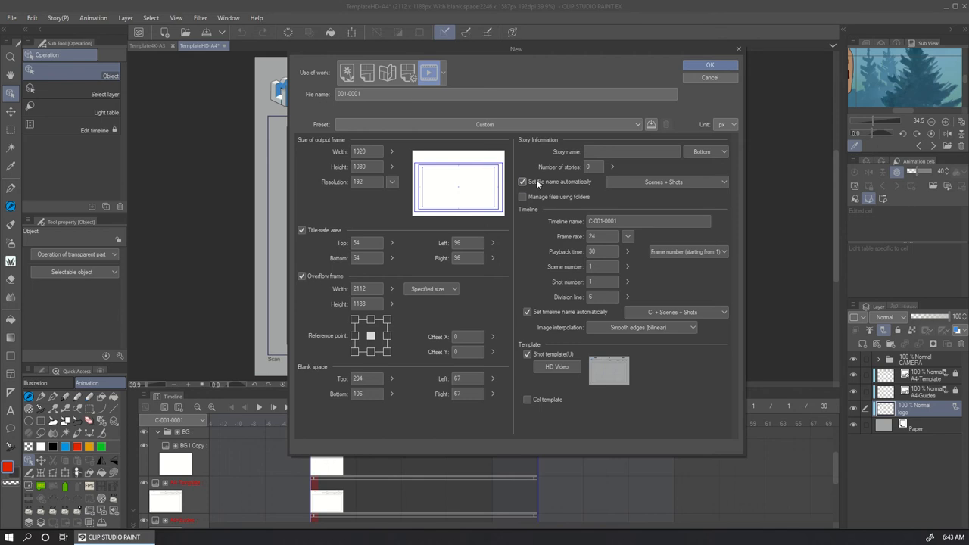
Toggle folder-based file management on and back off, keeping the name 001-0001.
{"action": "left_click", "coordinate": [521, 182]}
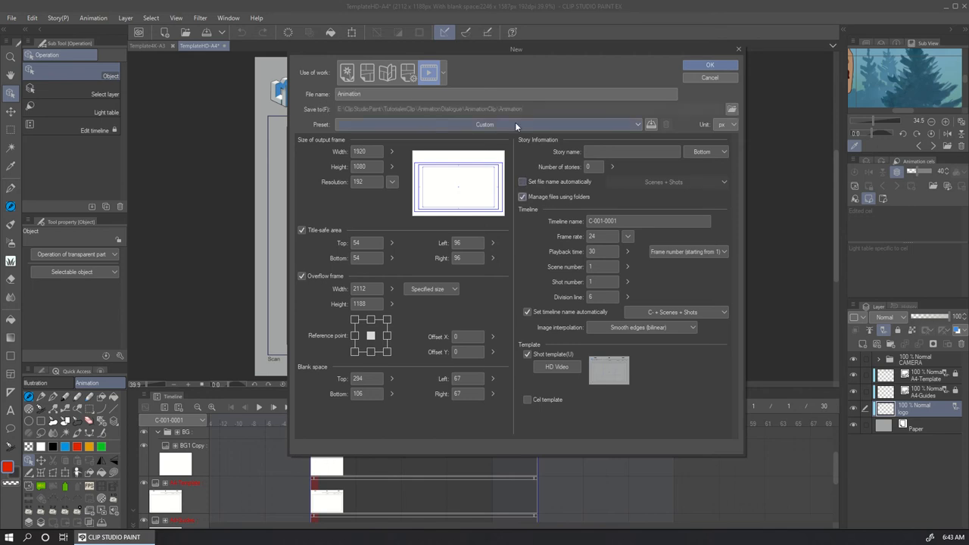
{"action": "mouse_move", "coordinate": [594, 202]}
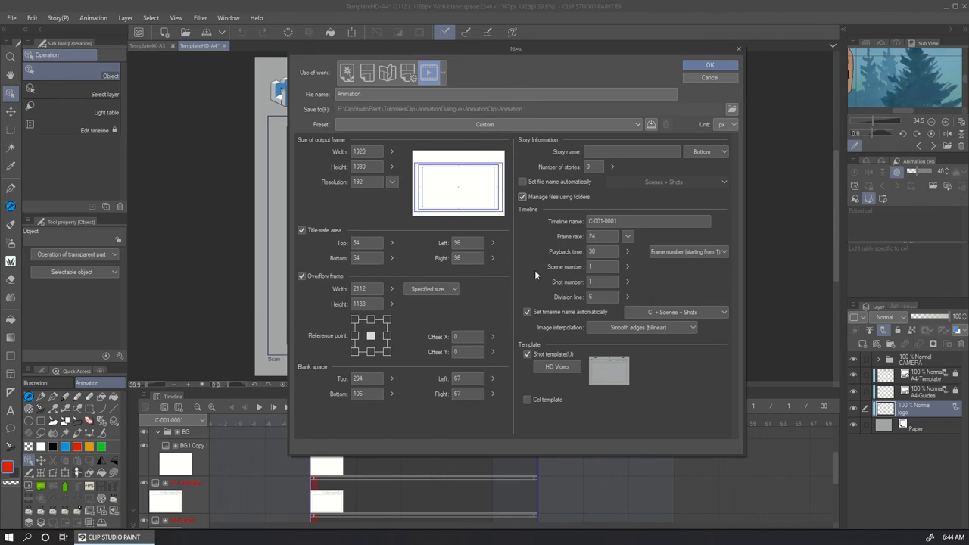
{"action": "mouse_move", "coordinate": [636, 200]}
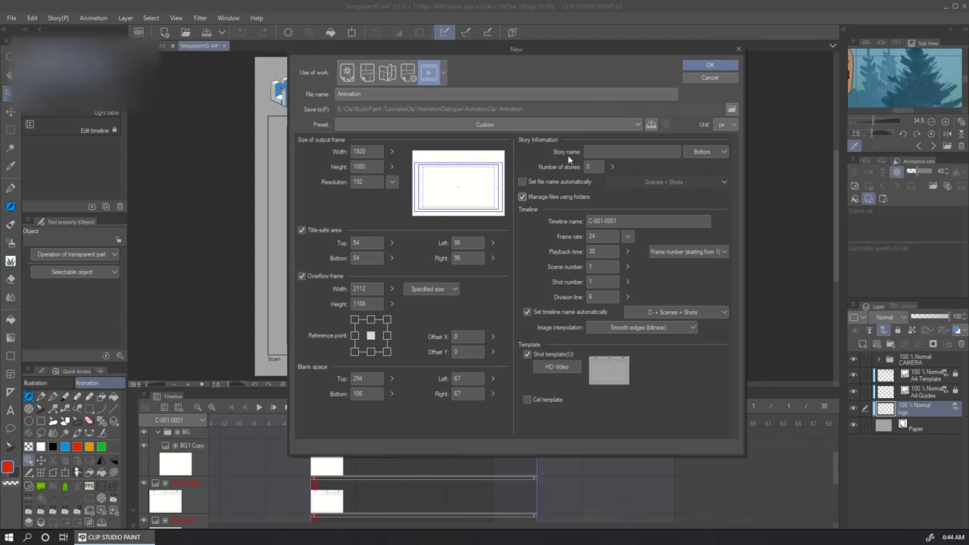
{"action": "left_click", "coordinate": [709, 64]}
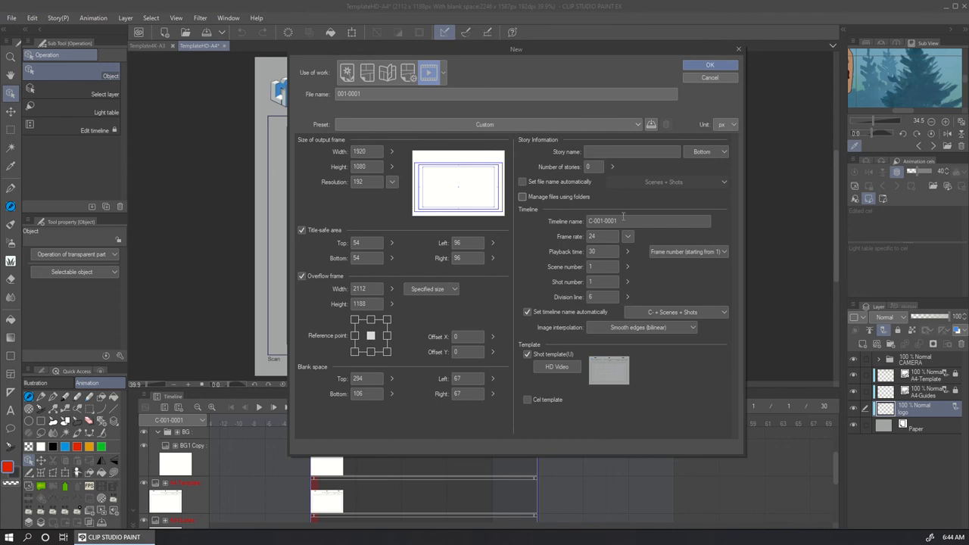
Select the playback time value and disable automatic timeline naming, keeping the name C-001-0001.
{"action": "triple_click", "coordinate": [647, 220]}
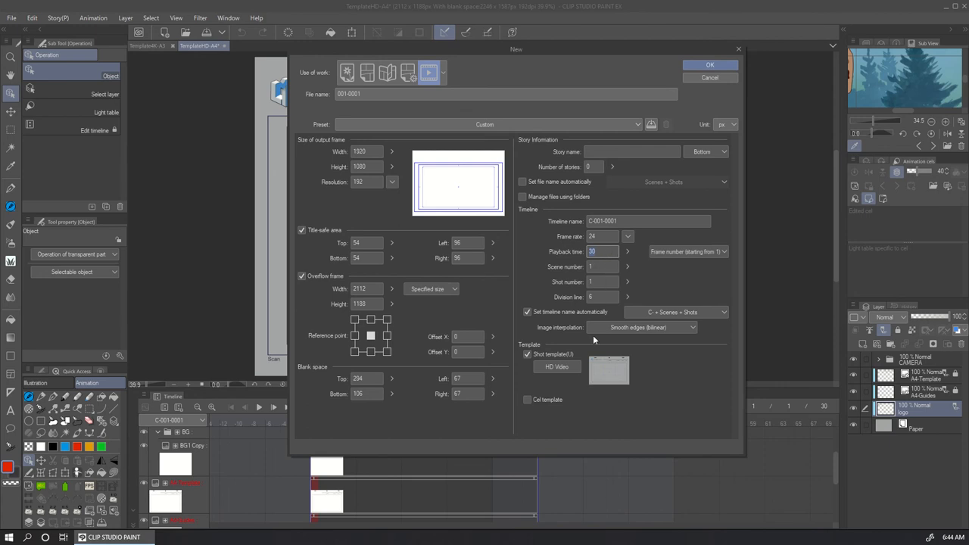
{"action": "mouse_move", "coordinate": [545, 317]}
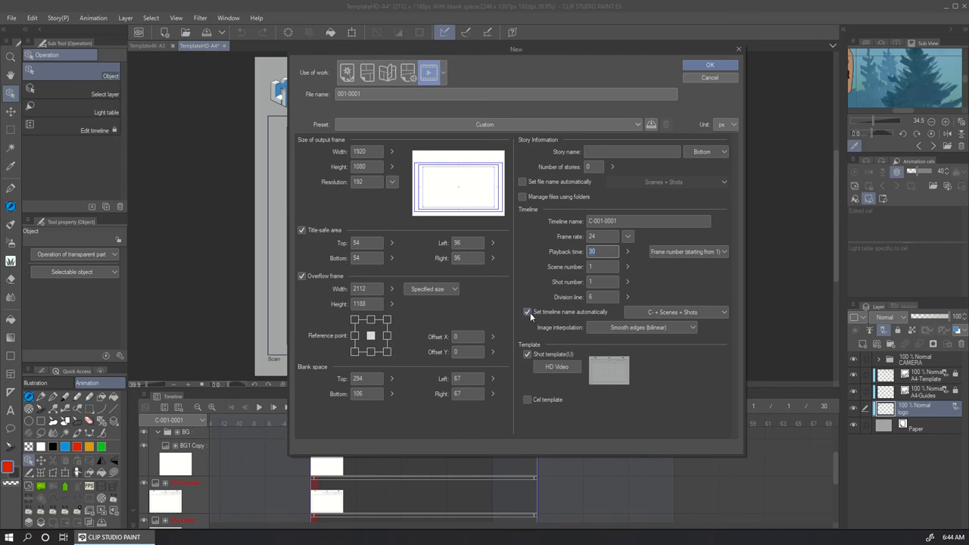
{"action": "mouse_move", "coordinate": [592, 317]}
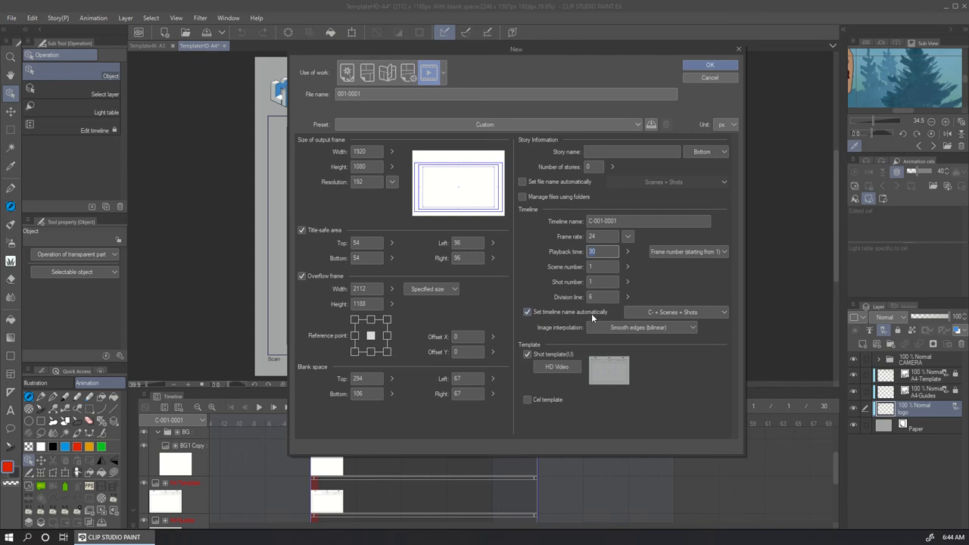
{"action": "mouse_move", "coordinate": [568, 318]}
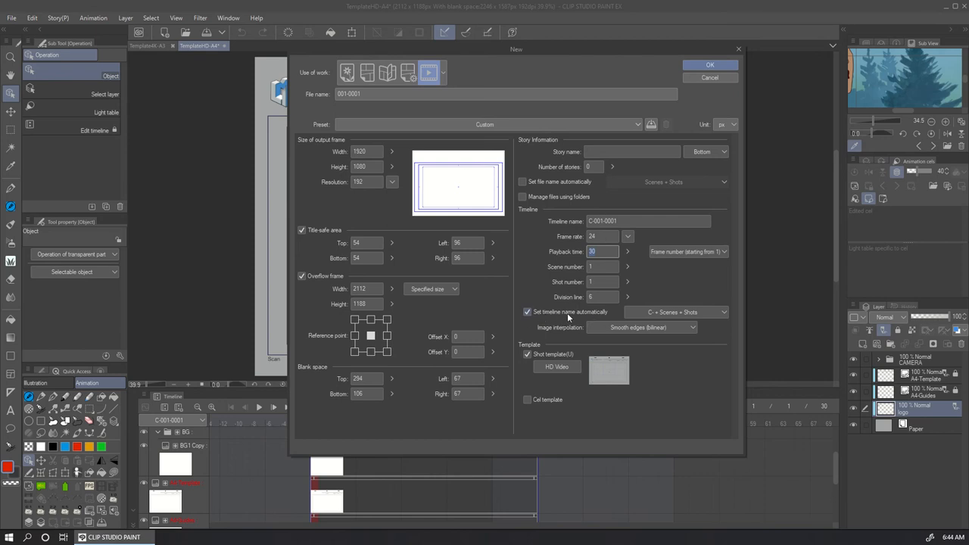
{"action": "left_click", "coordinate": [527, 312]}
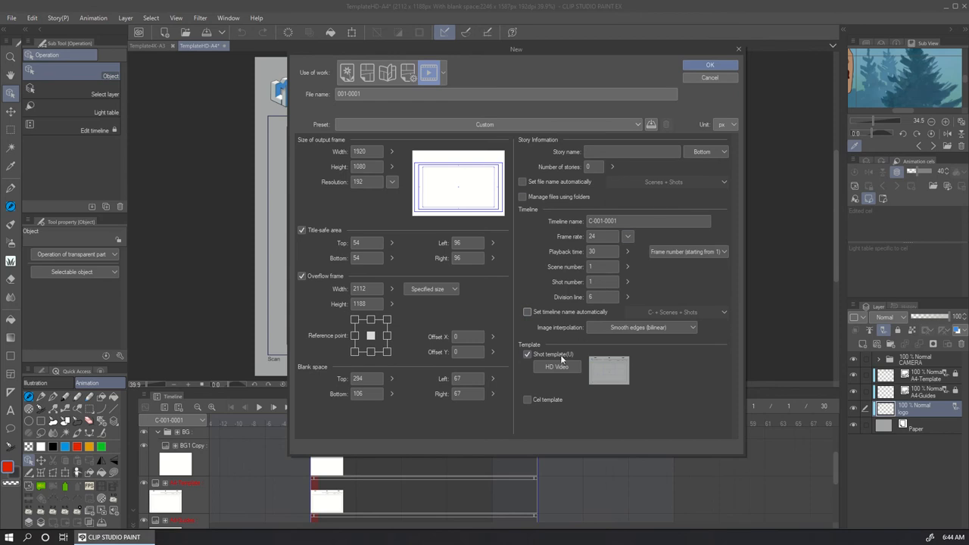
{"action": "mouse_move", "coordinate": [627, 358]}
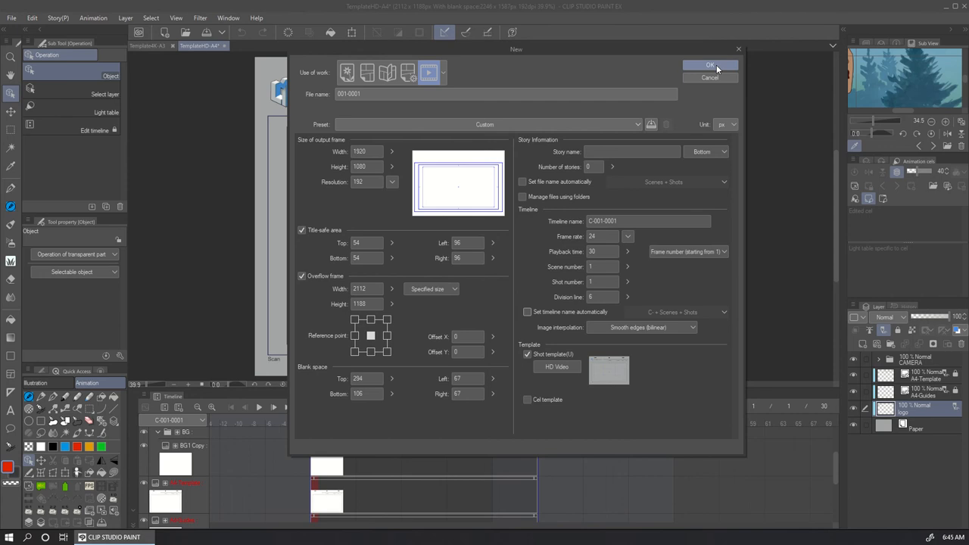
Apply the HD-Template(A4) preset and create the 001-0001 animation with its production header.
{"action": "left_click", "coordinate": [637, 124]}
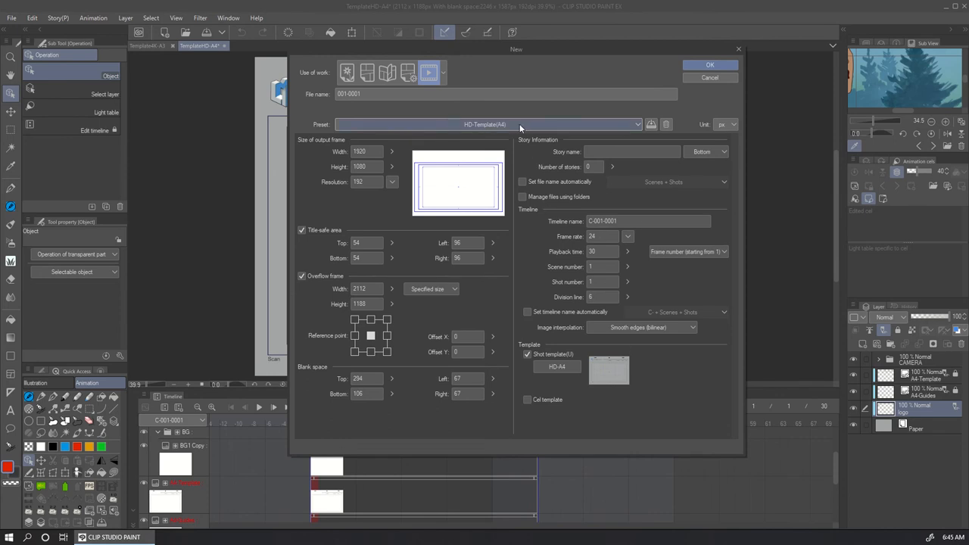
{"action": "mouse_move", "coordinate": [710, 65]}
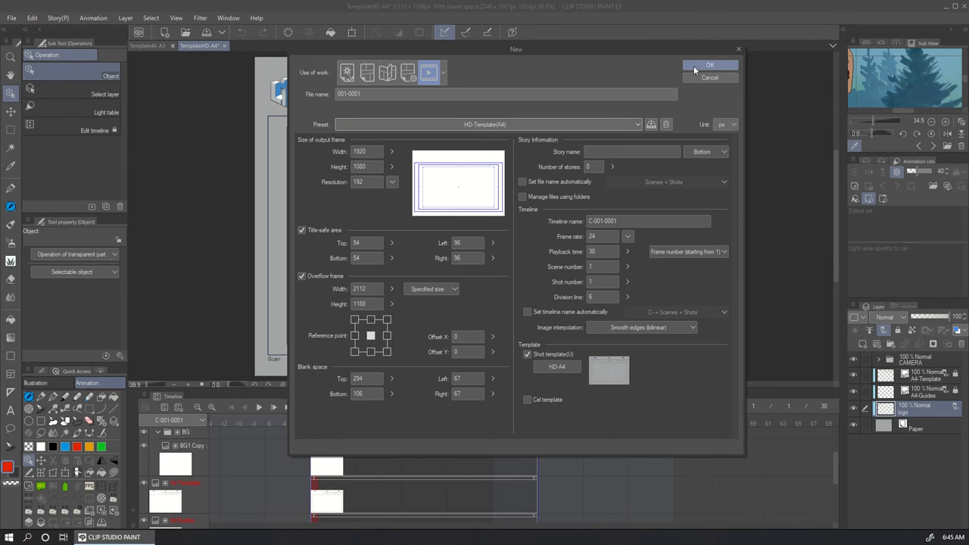
{"action": "left_click", "coordinate": [710, 64]}
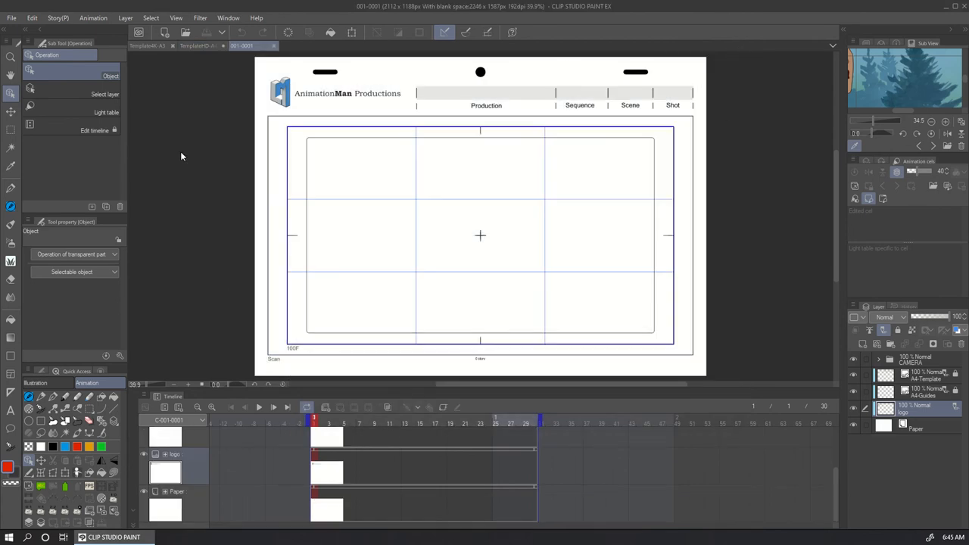
{"action": "mouse_move", "coordinate": [453, 274]}
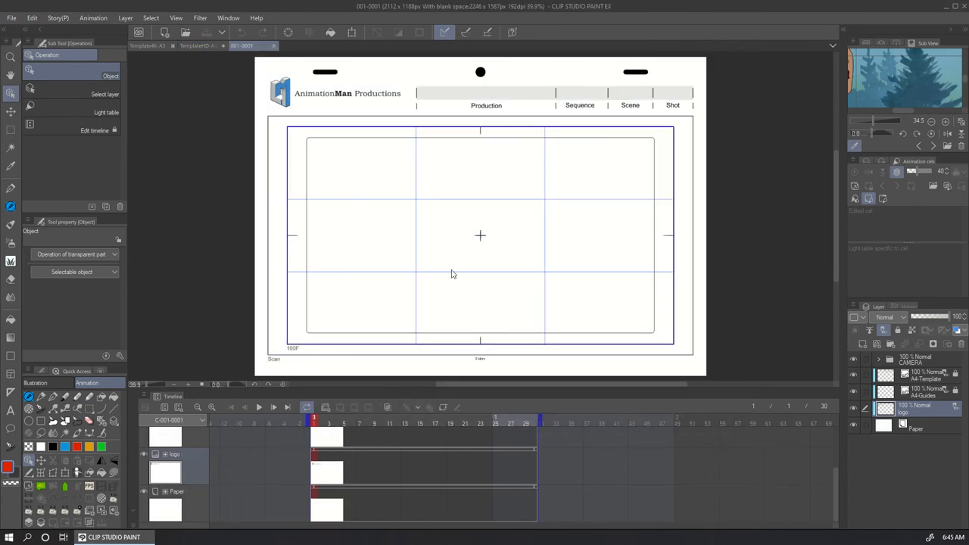
{"action": "mouse_move", "coordinate": [883, 431]}
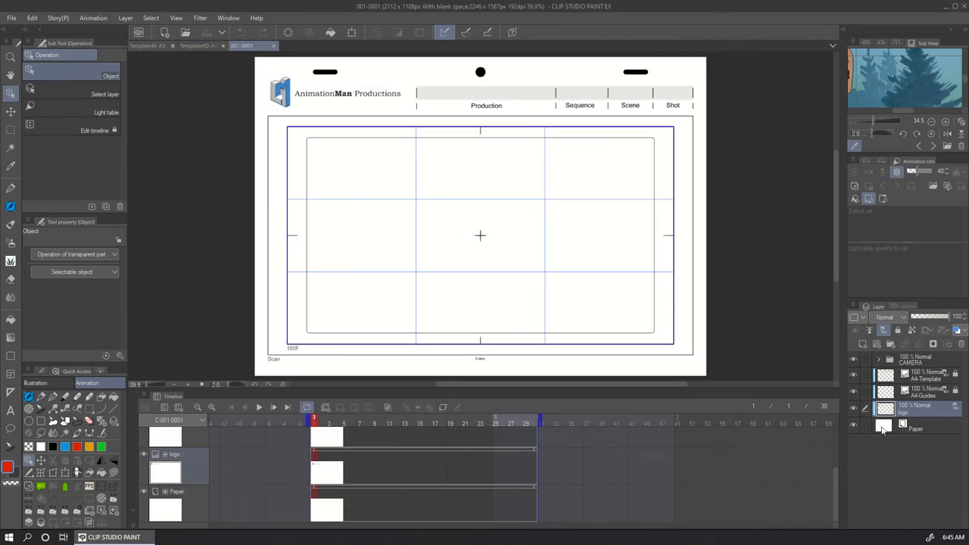
Change the Paper layer colour from white to light grey.
{"action": "left_click", "coordinate": [916, 429]}
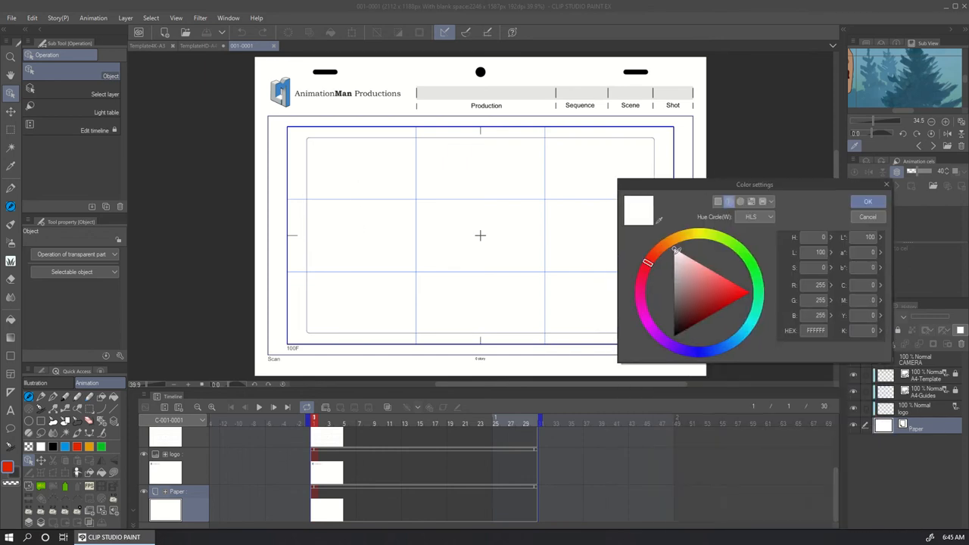
{"action": "left_click", "coordinate": [678, 274]}
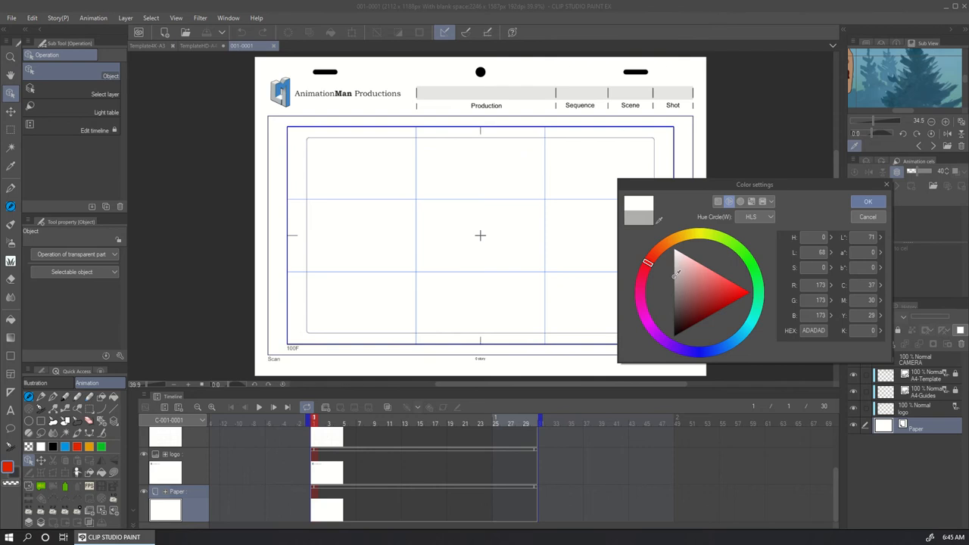
{"action": "mouse_move", "coordinate": [598, 139]}
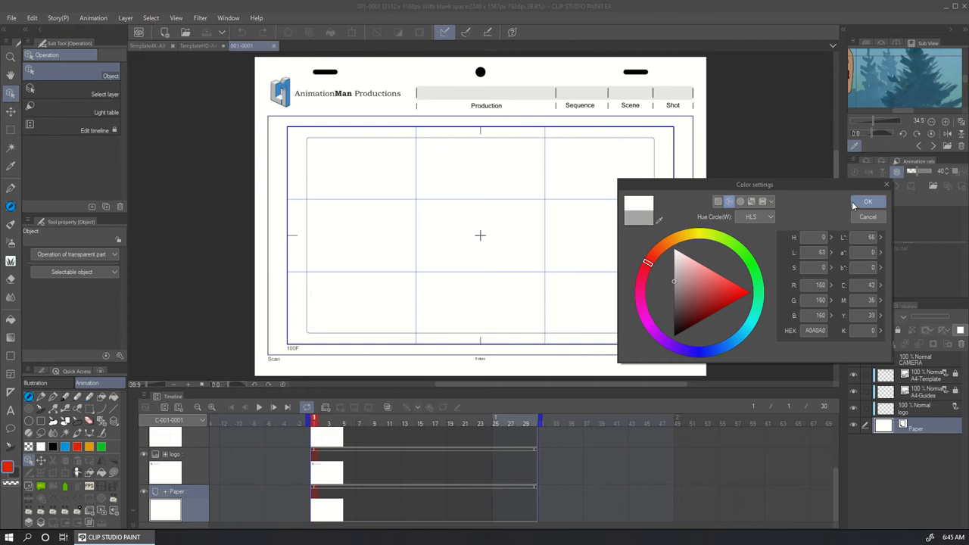
{"action": "left_click", "coordinate": [868, 201]}
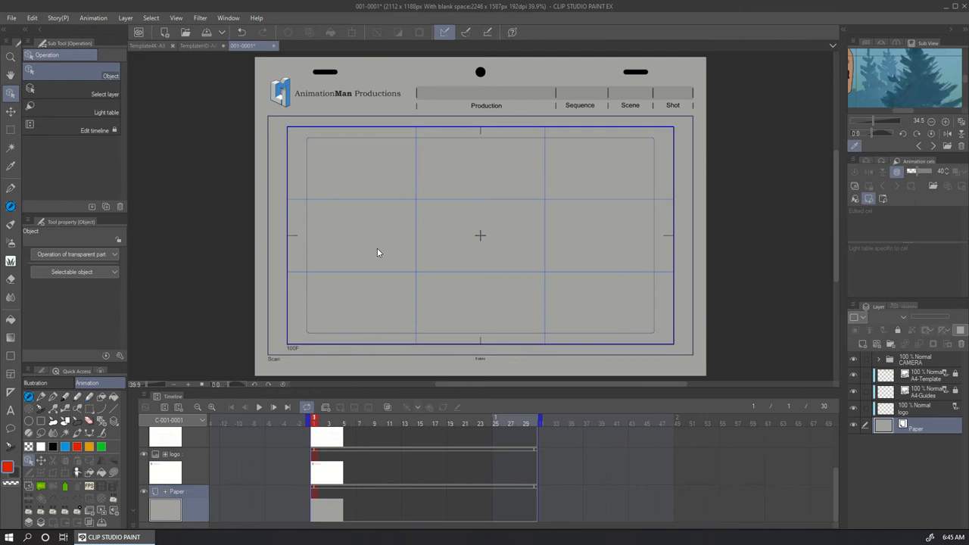
{"action": "mouse_move", "coordinate": [606, 172]}
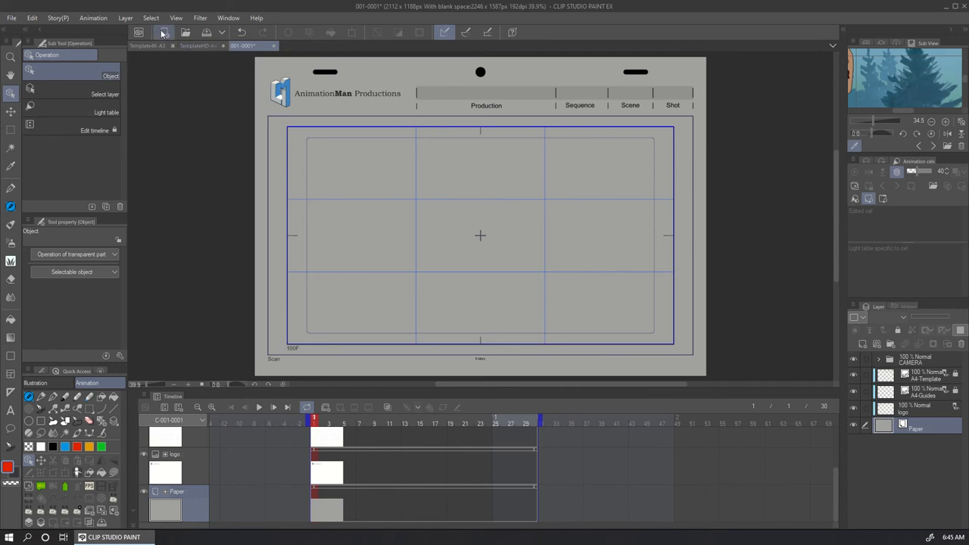
Create a second animation file named Animation using the 4K-Template(A3) preset.
{"action": "left_click", "coordinate": [164, 32]}
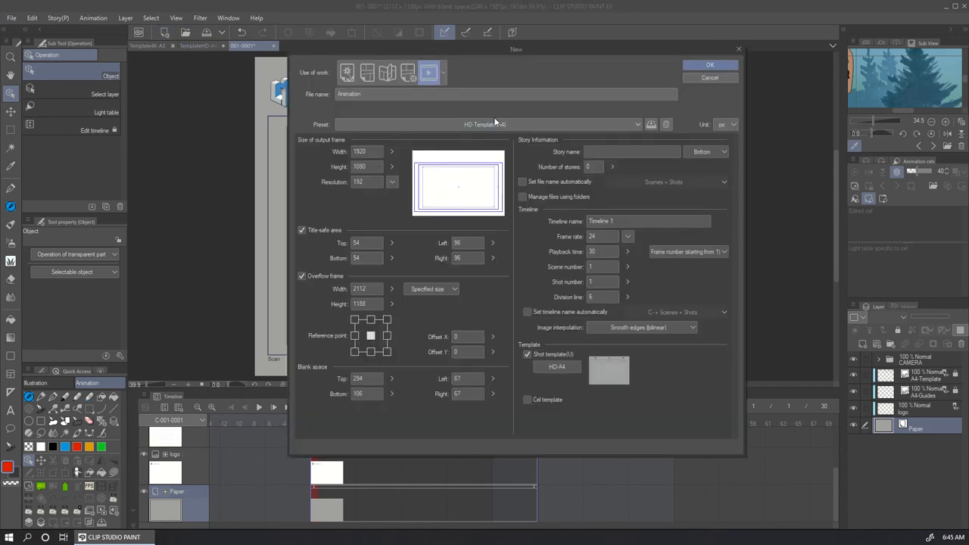
{"action": "left_click", "coordinate": [637, 124]}
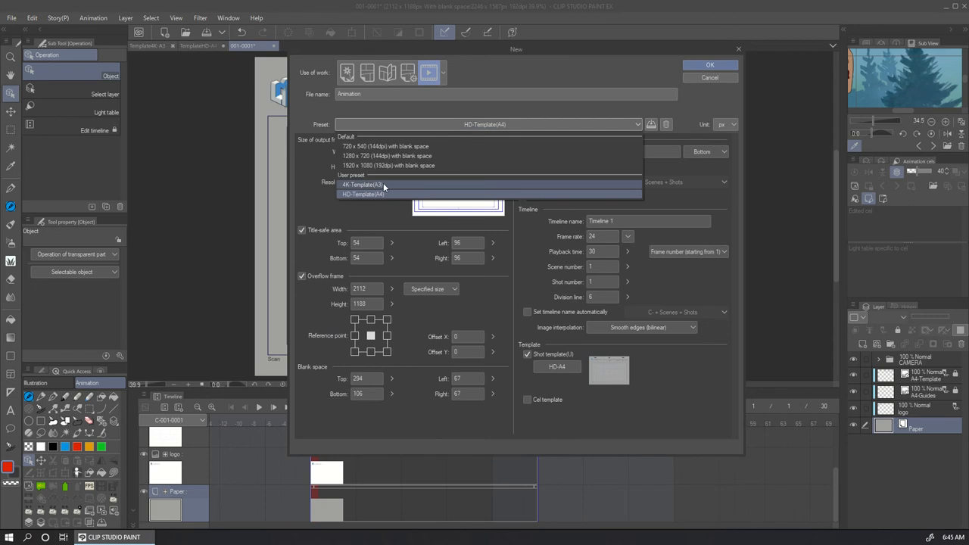
{"action": "left_click", "coordinate": [363, 184]}
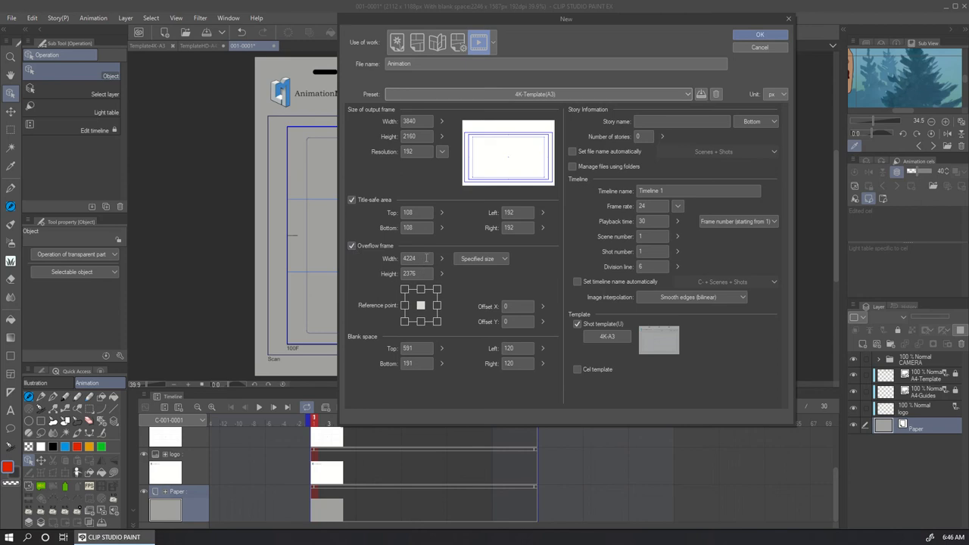
{"action": "mouse_move", "coordinate": [357, 348]}
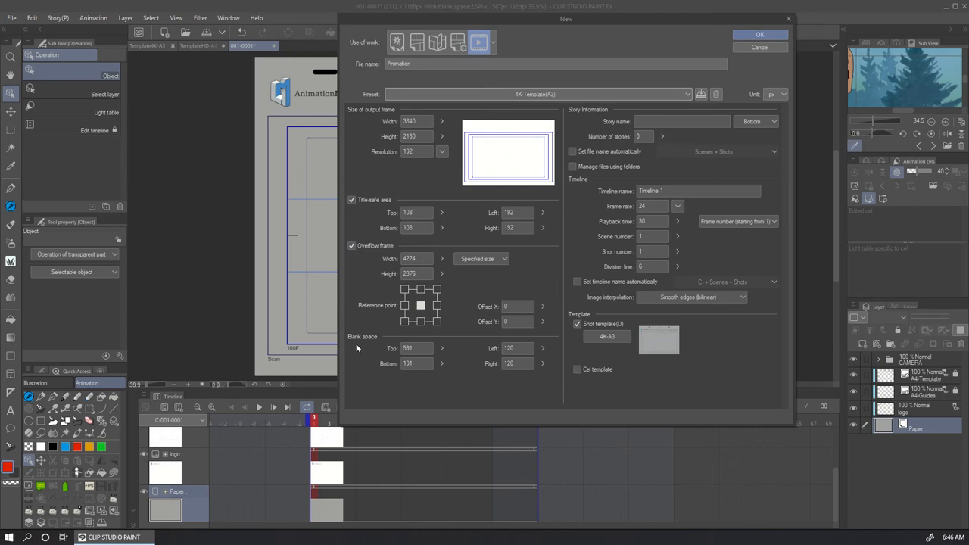
{"action": "mouse_move", "coordinate": [674, 356]}
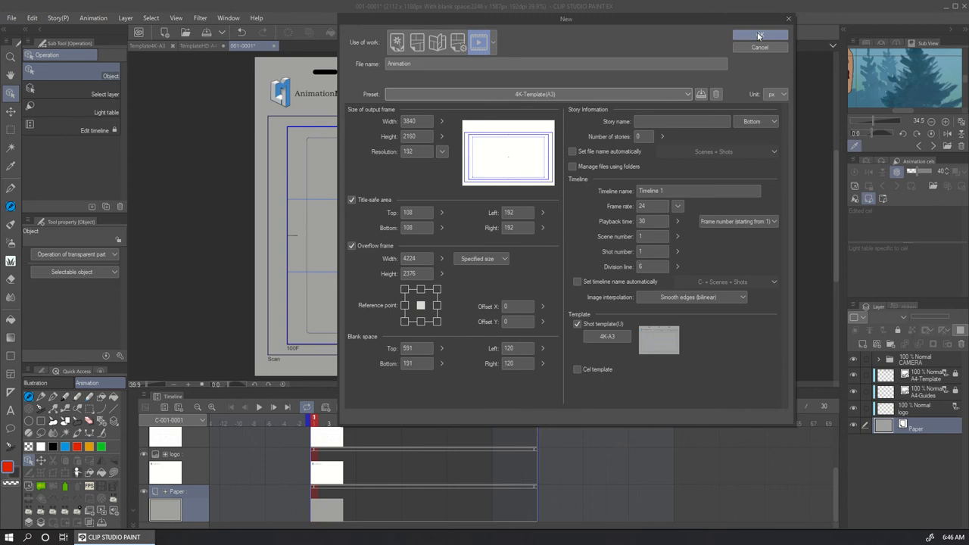
{"action": "left_click", "coordinate": [760, 35]}
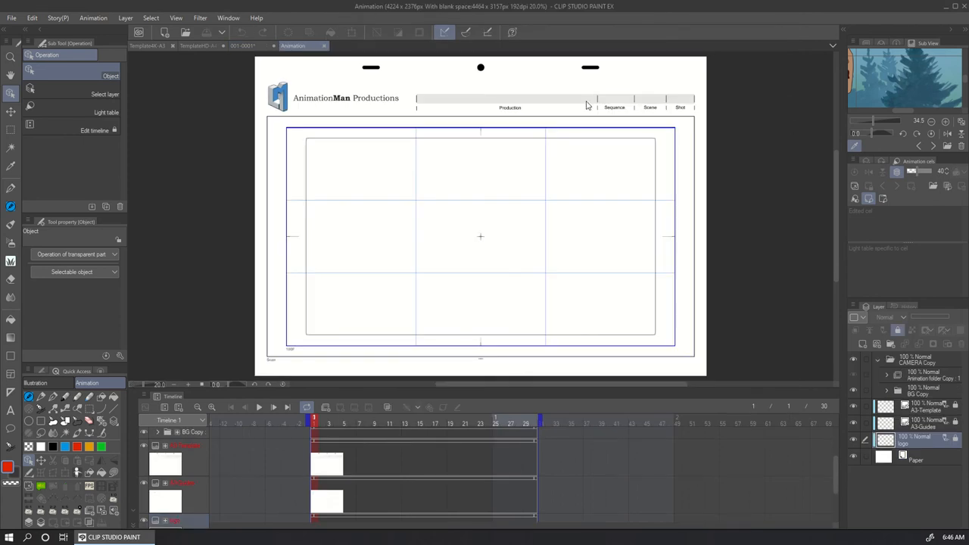
{"action": "mouse_move", "coordinate": [466, 205]}
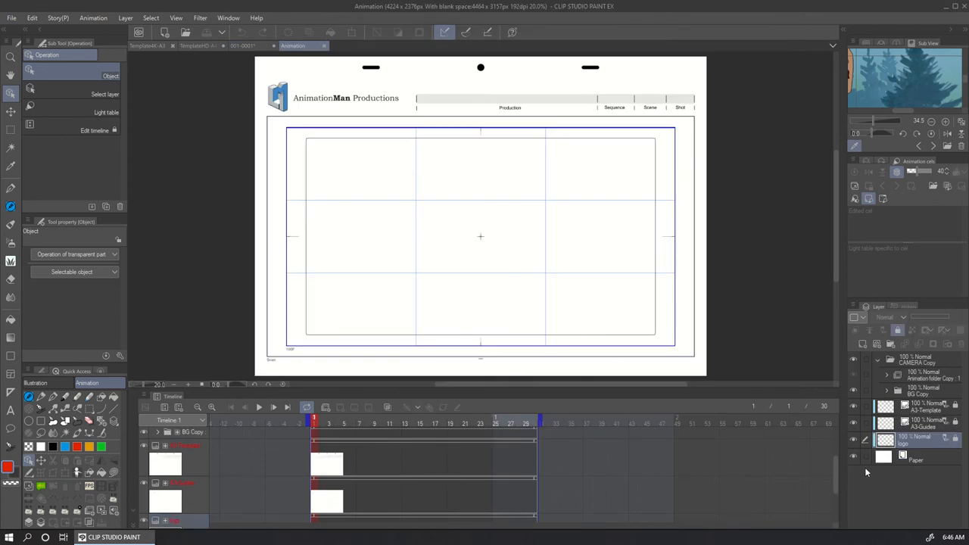
Switch from the Template4K-A3 tab back to the grey-paper TemplateHD-A4 document.
{"action": "left_click", "coordinate": [146, 46]}
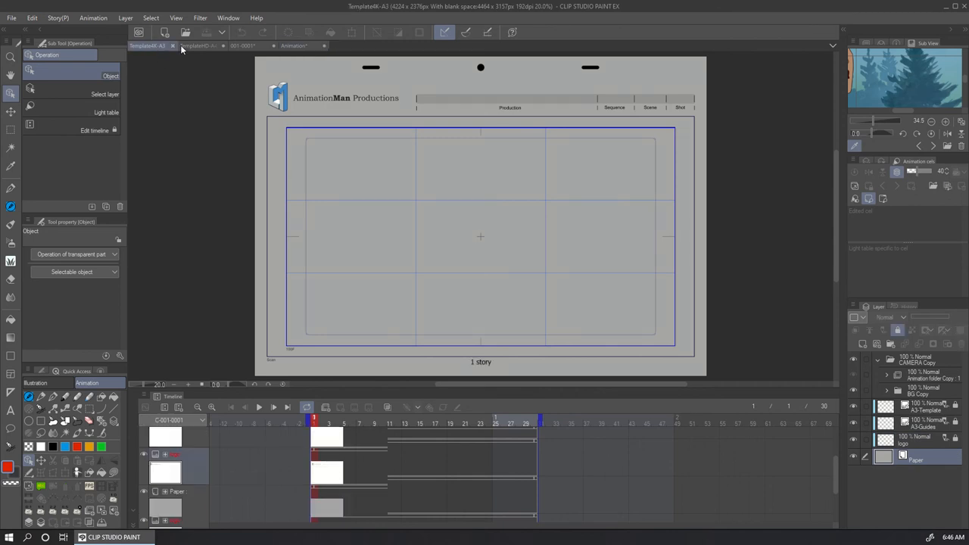
{"action": "left_click", "coordinate": [200, 46]}
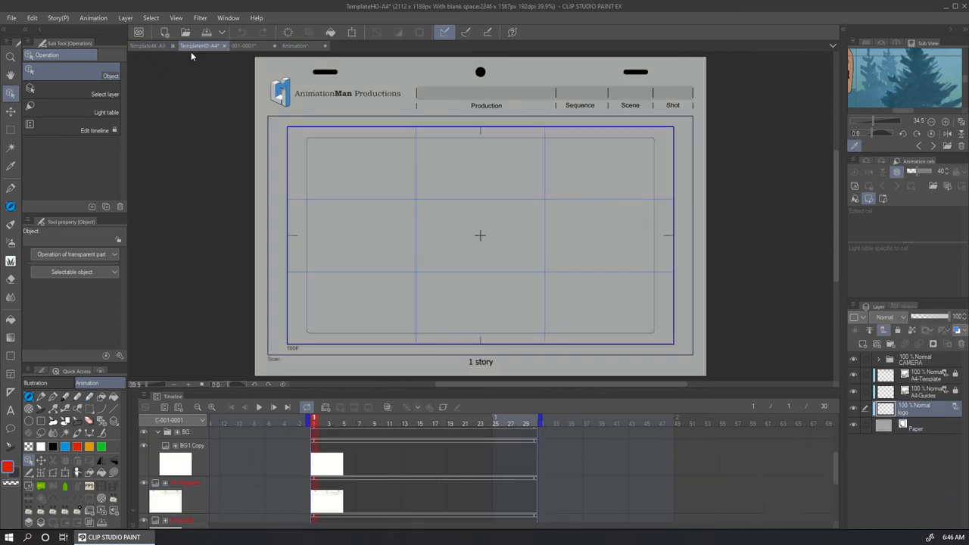
{"action": "mouse_move", "coordinate": [212, 144]}
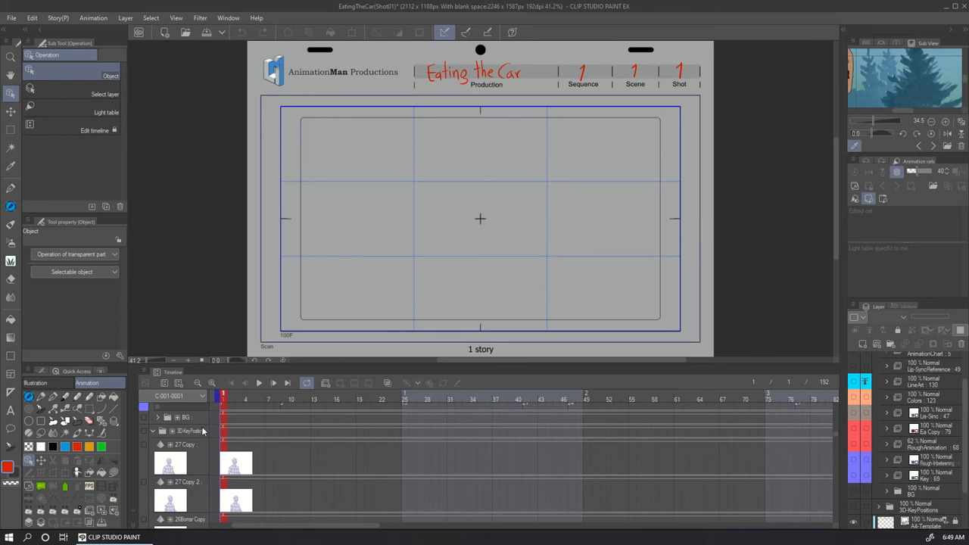
{"action": "mouse_move", "coordinate": [267, 318]}
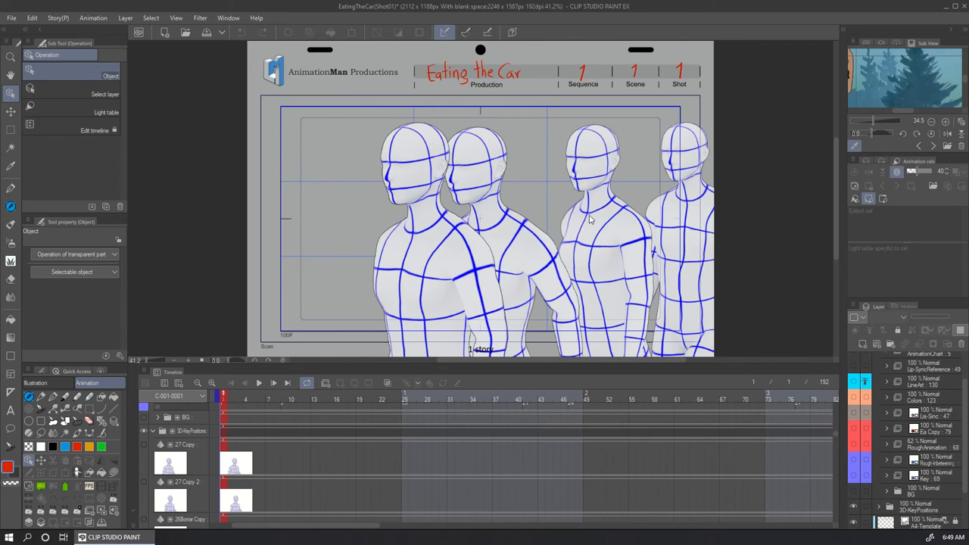
{"action": "mouse_move", "coordinate": [685, 192]}
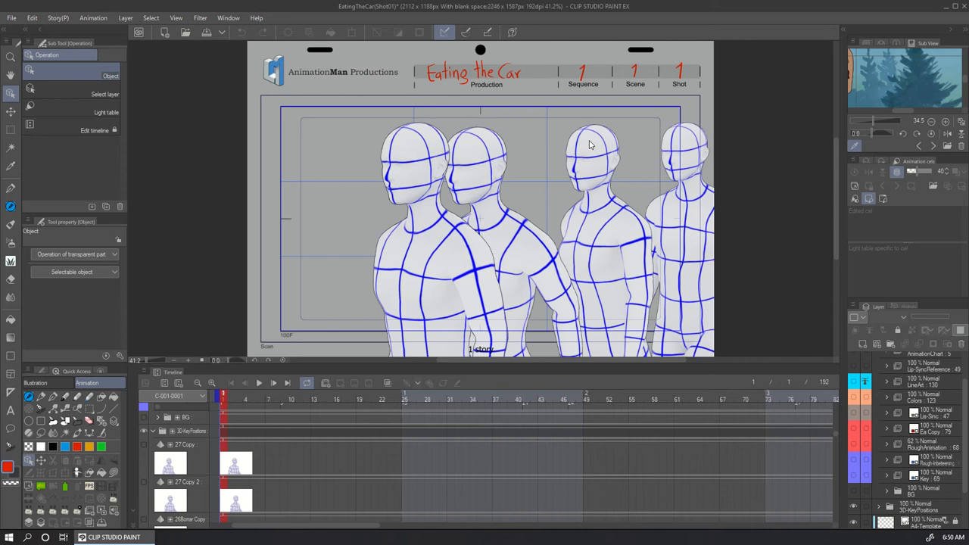
{"action": "mouse_move", "coordinate": [548, 171]}
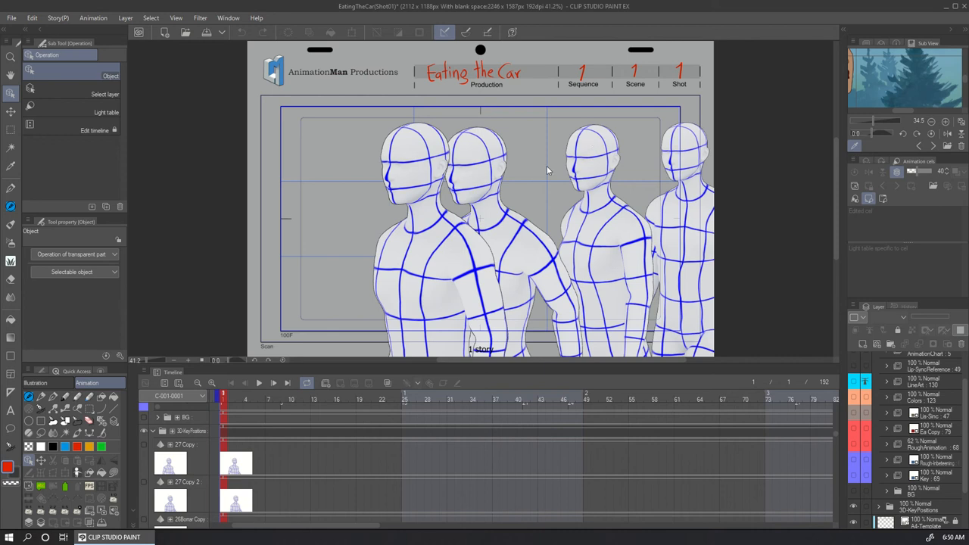
{"action": "mouse_move", "coordinate": [635, 186]}
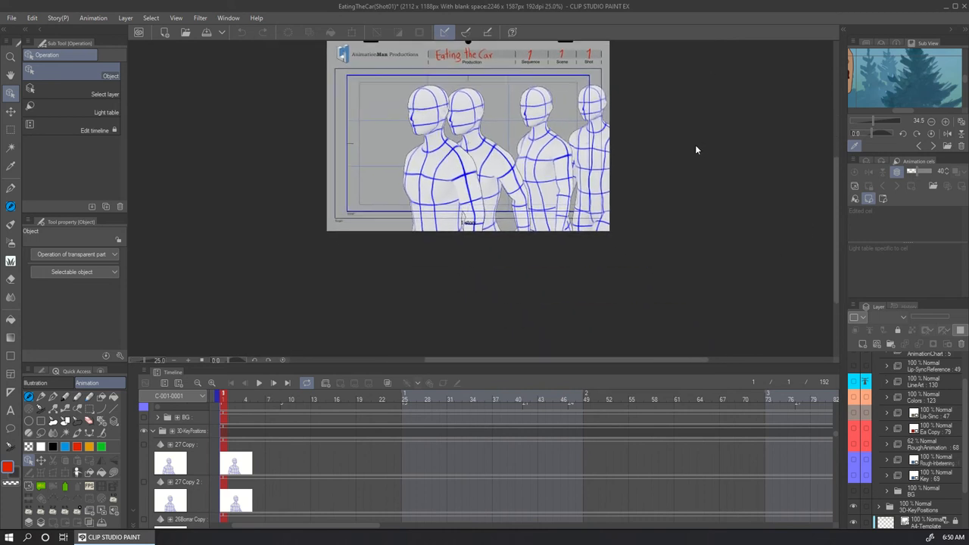
Select the 3D mannequin figures in turn with the Object tool, ending on the walking figure.
{"action": "left_click", "coordinate": [553, 144]}
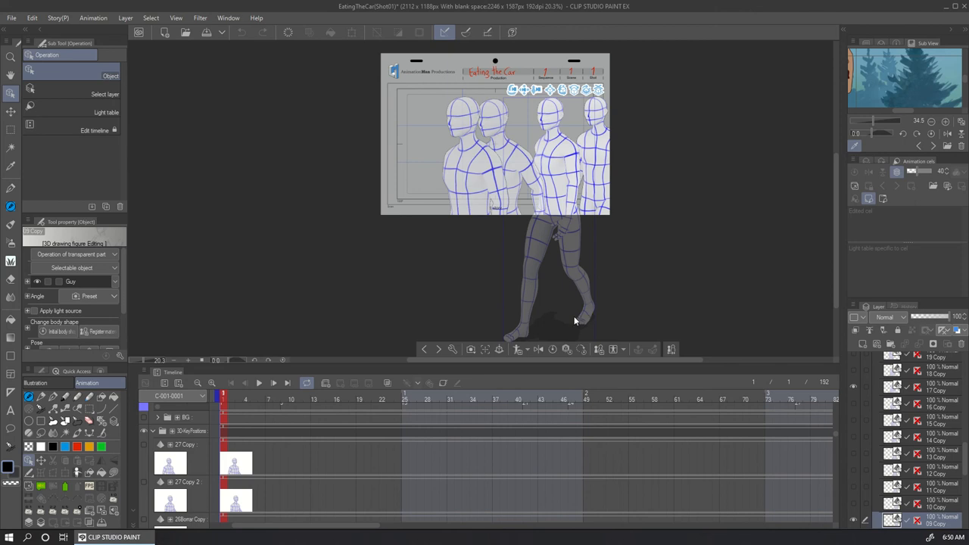
{"action": "mouse_move", "coordinate": [583, 314]}
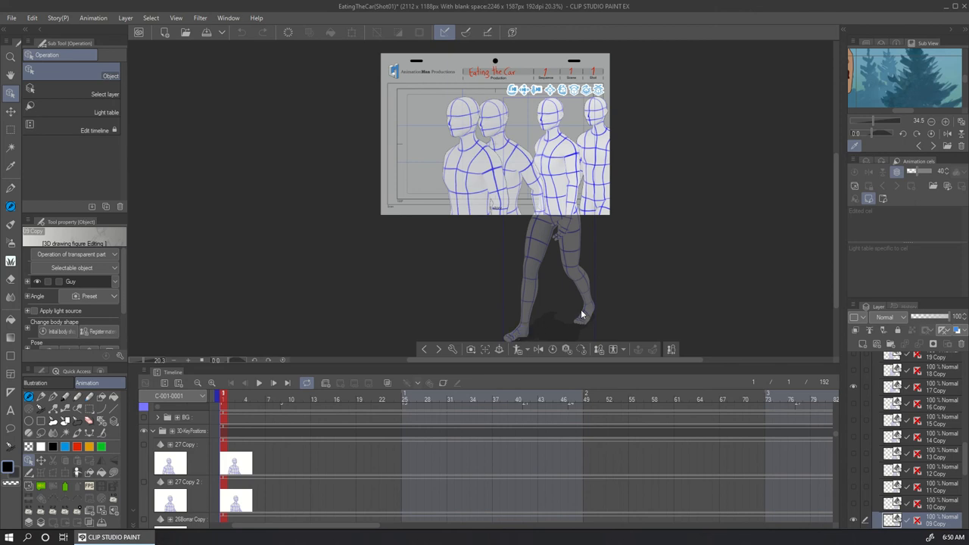
{"action": "mouse_move", "coordinate": [495, 127]}
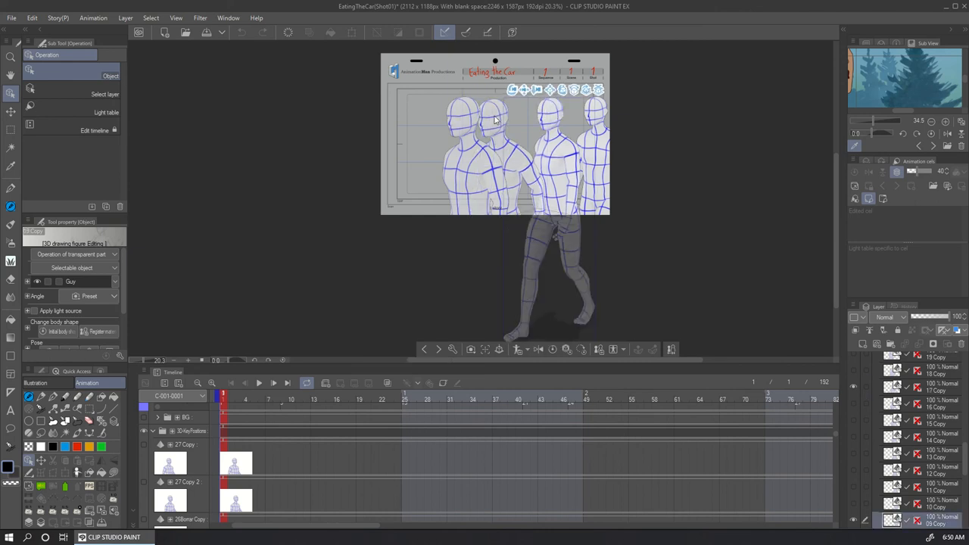
{"action": "left_click", "coordinate": [465, 121]}
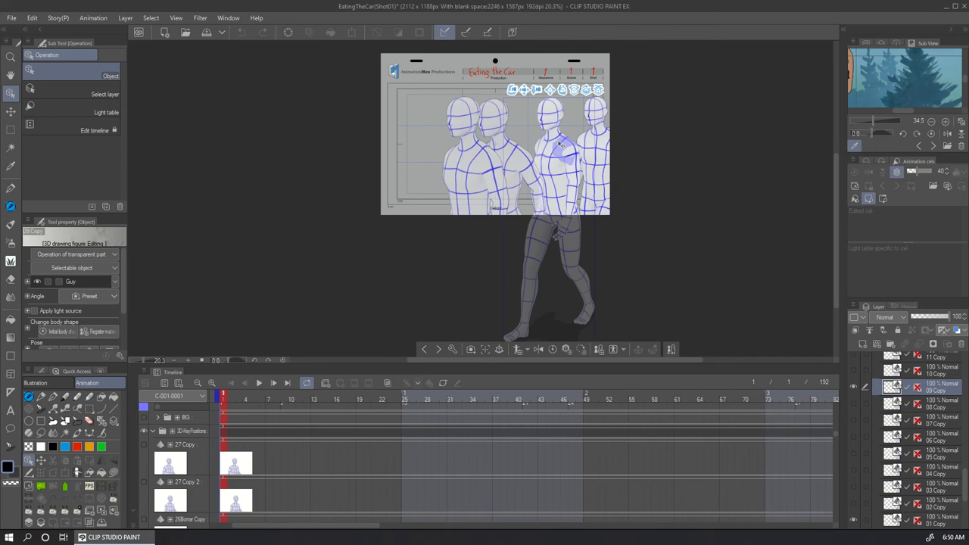
{"action": "mouse_move", "coordinate": [514, 152]}
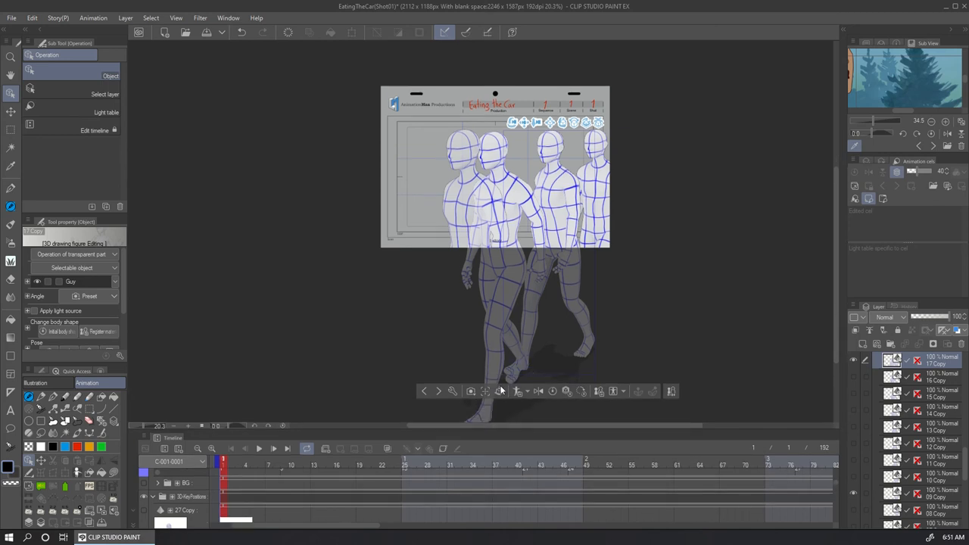
{"action": "mouse_move", "coordinate": [490, 321]}
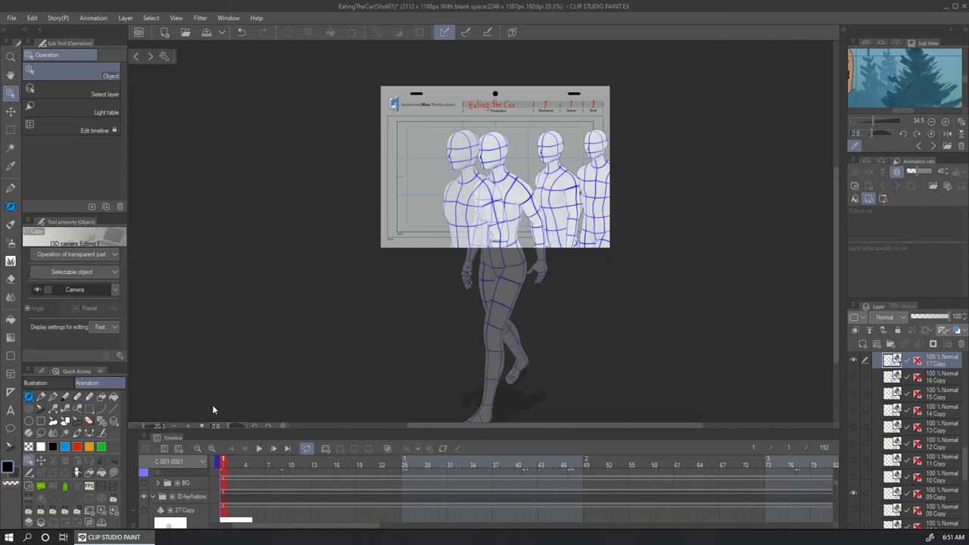
{"action": "mouse_move", "coordinate": [81, 475]}
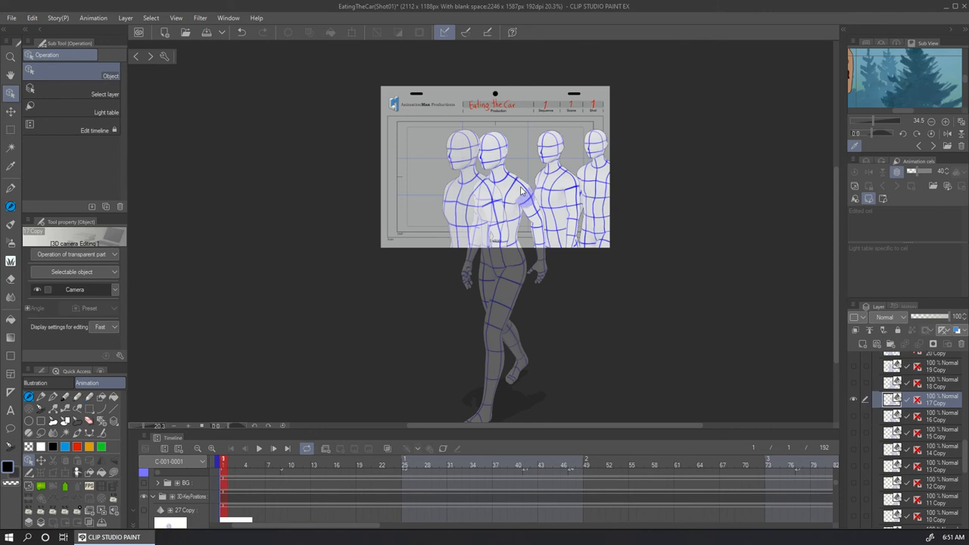
{"action": "left_click", "coordinate": [126, 18]}
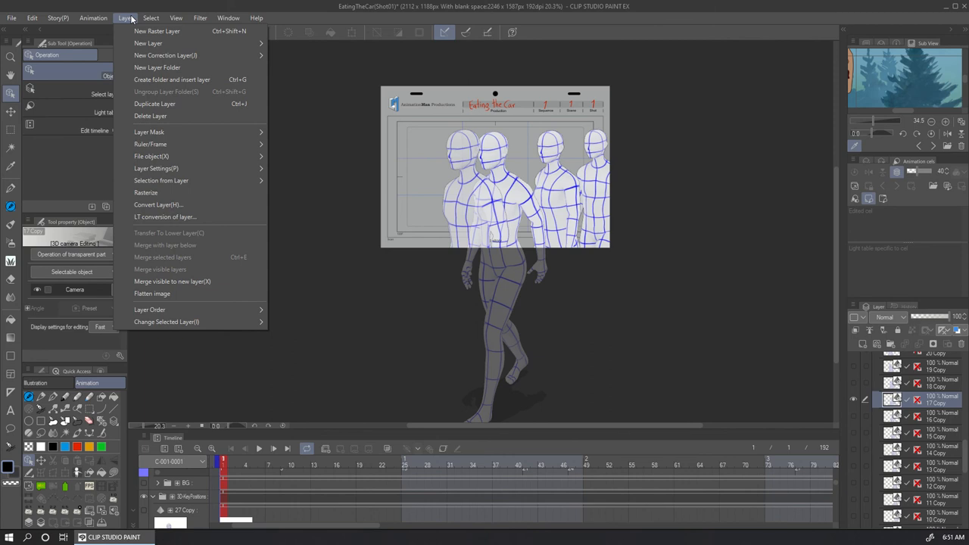
{"action": "mouse_move", "coordinate": [165, 217]}
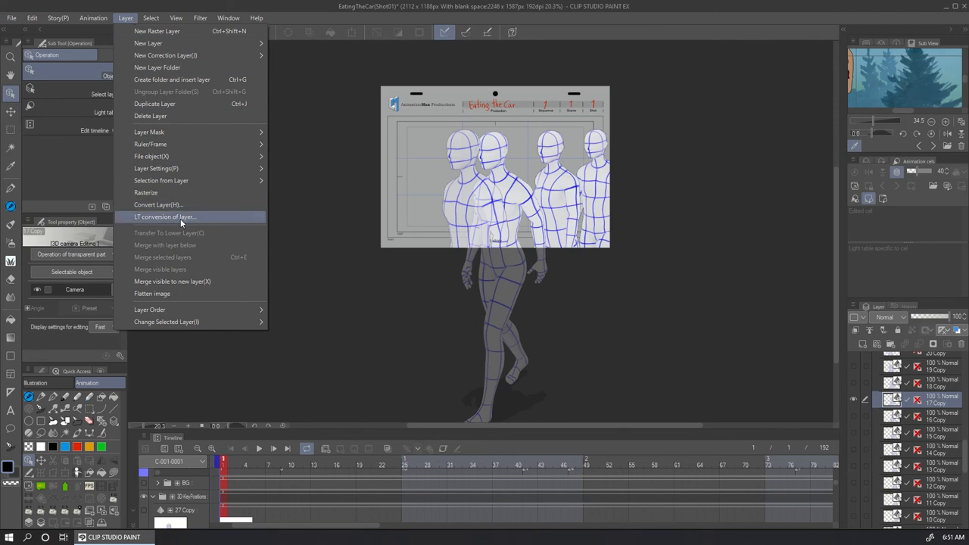
Run LT conversion on the 3D figure layer, confirming the Extract line of texture settings.
{"action": "left_click", "coordinate": [165, 217]}
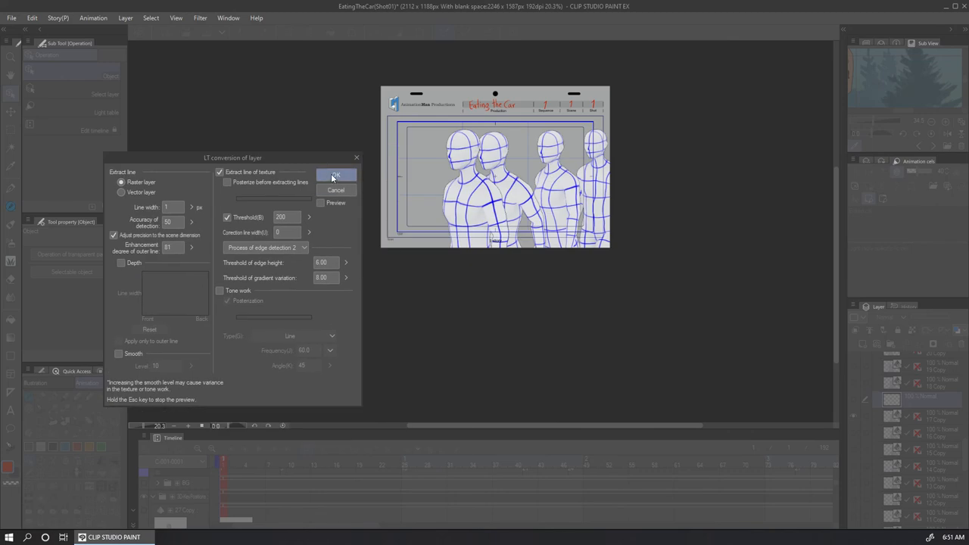
{"action": "left_click", "coordinate": [335, 175]}
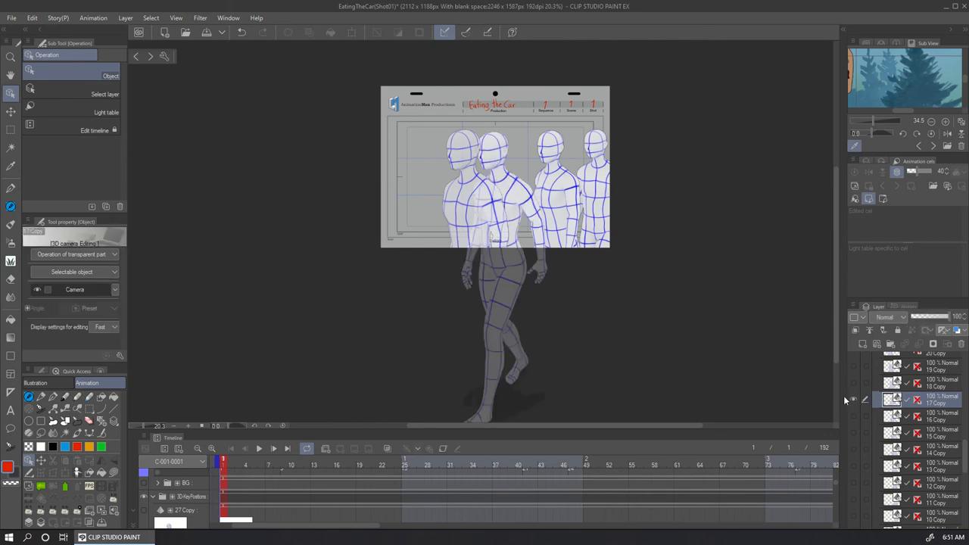
{"action": "mouse_move", "coordinate": [523, 164]}
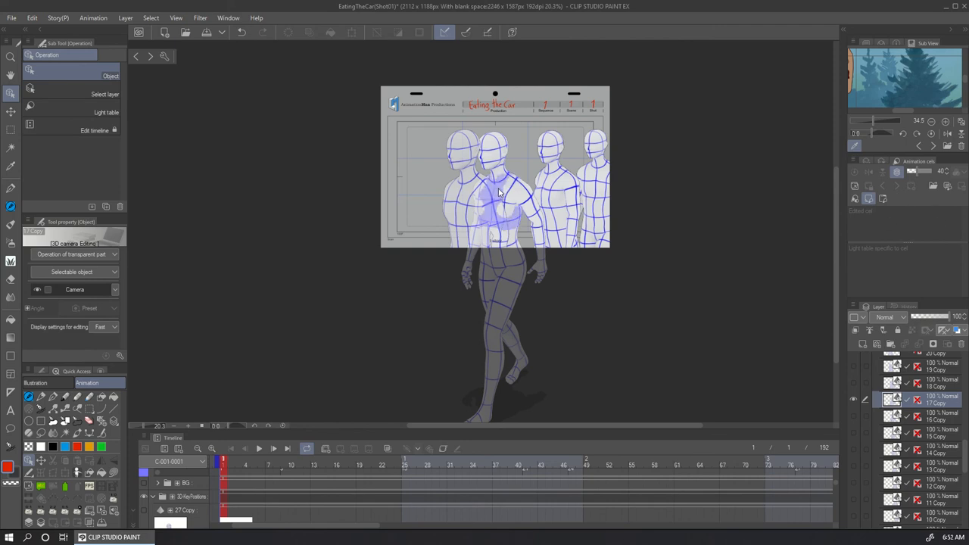
{"action": "left_click", "coordinate": [492, 189]}
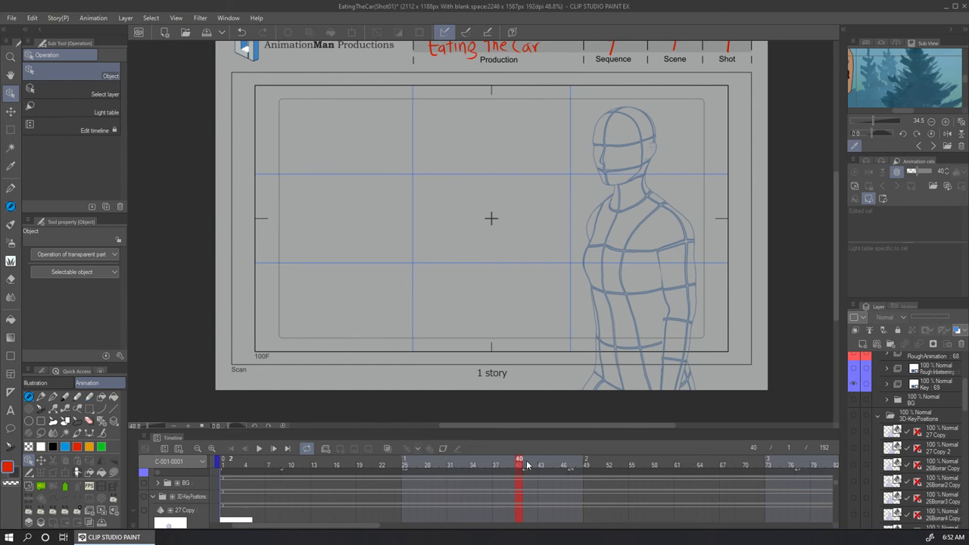
{"action": "left_click", "coordinate": [738, 465]}
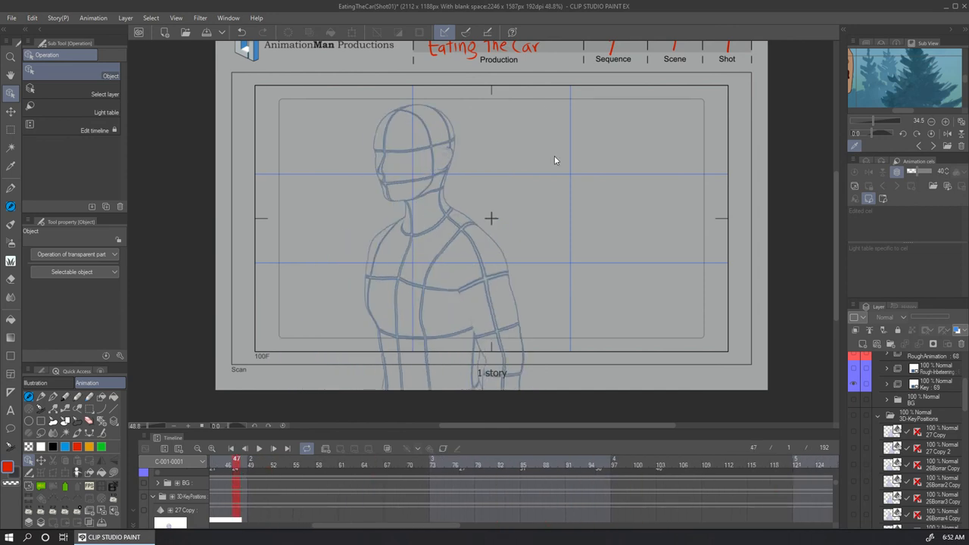
{"action": "mouse_move", "coordinate": [684, 144]}
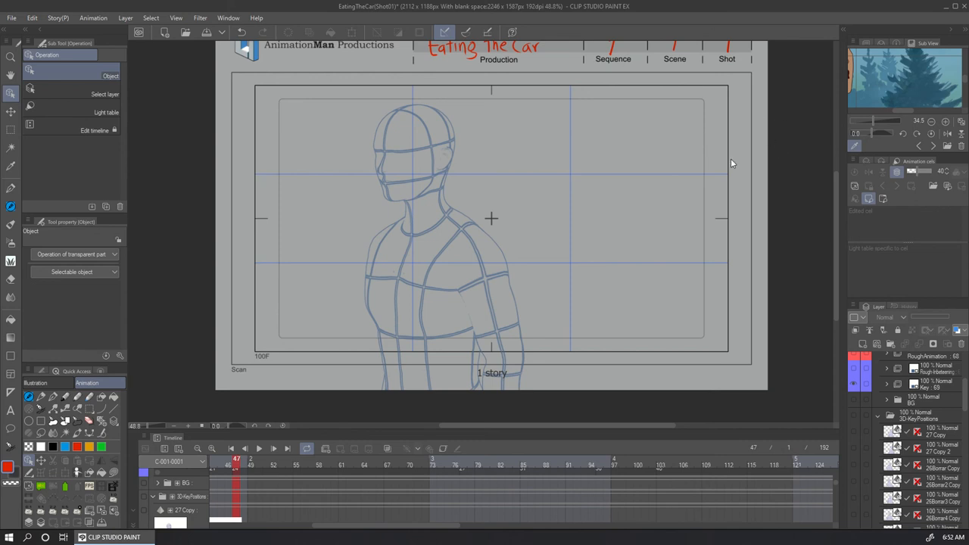
{"action": "mouse_move", "coordinate": [298, 249]}
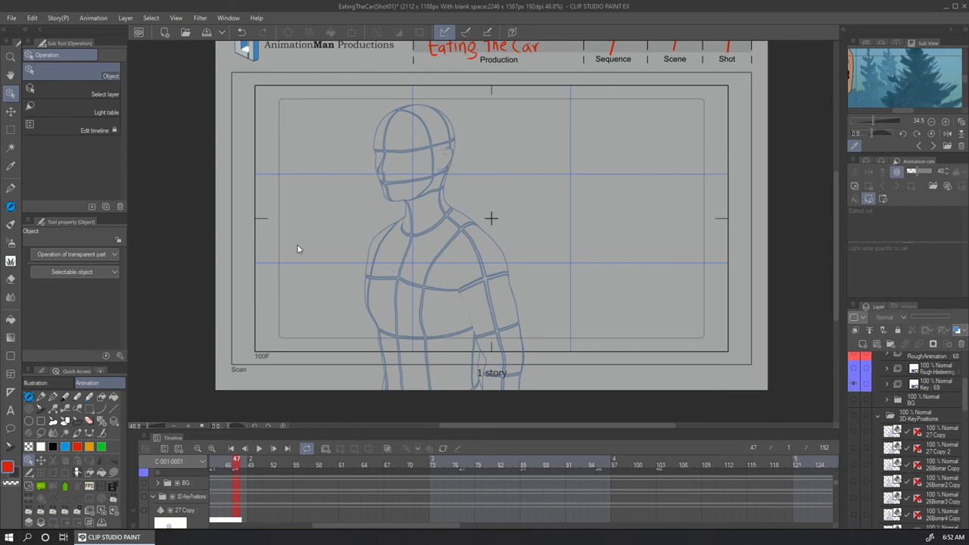
{"action": "mouse_move", "coordinate": [543, 177]}
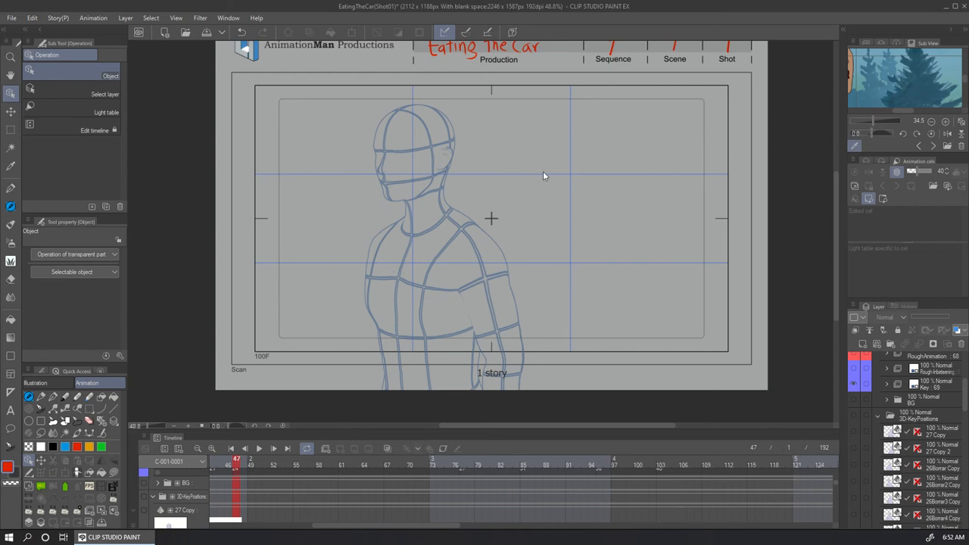
{"action": "mouse_move", "coordinate": [541, 150]}
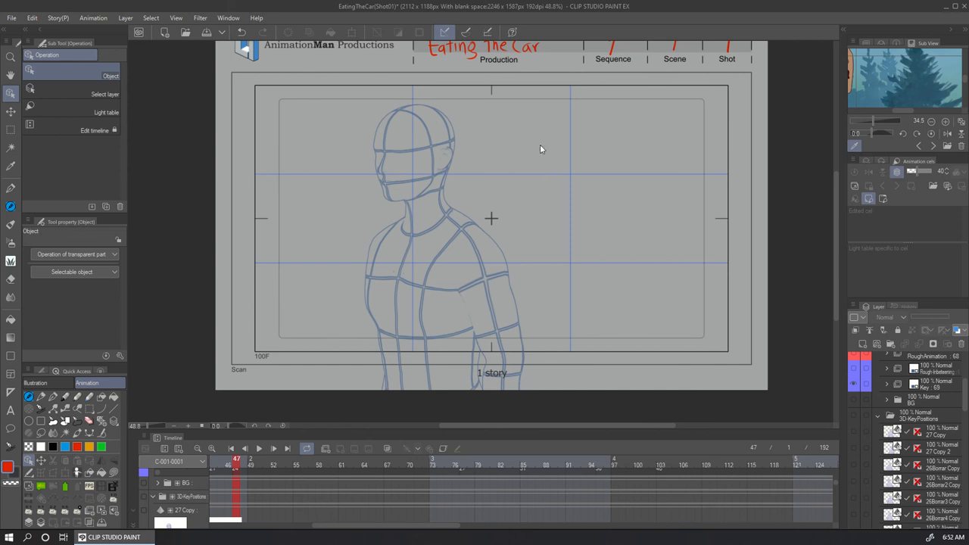
{"action": "mouse_move", "coordinate": [394, 184]}
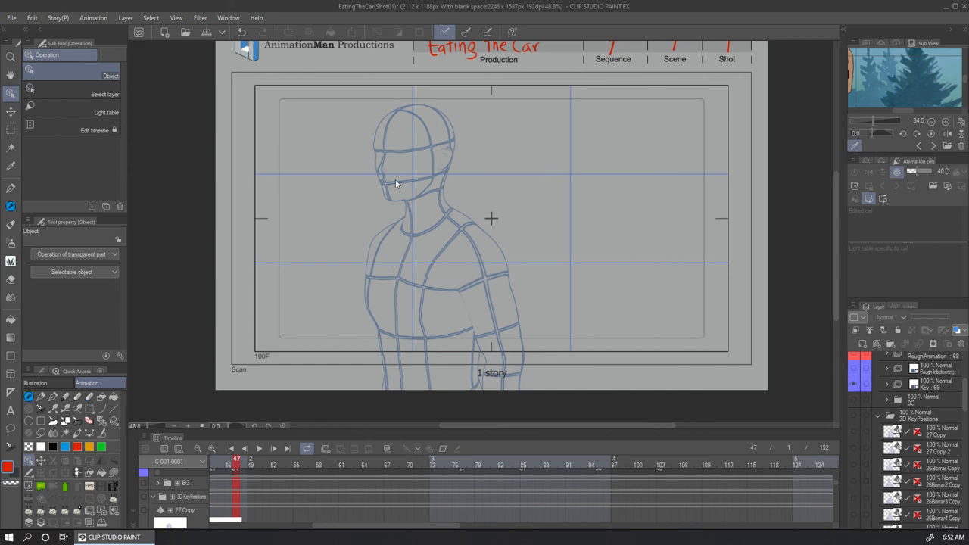
{"action": "mouse_move", "coordinate": [452, 200]}
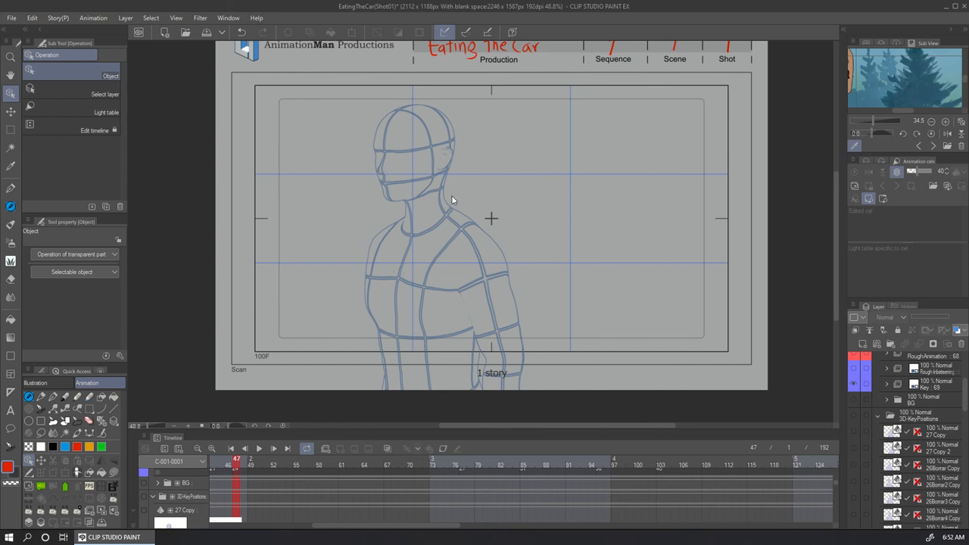
{"action": "mouse_move", "coordinate": [436, 232]}
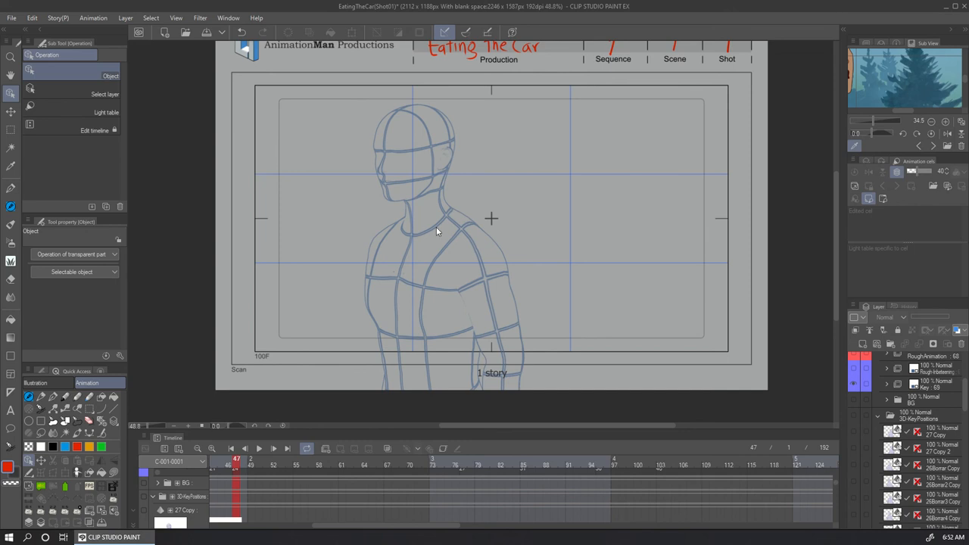
{"action": "mouse_move", "coordinate": [478, 247]}
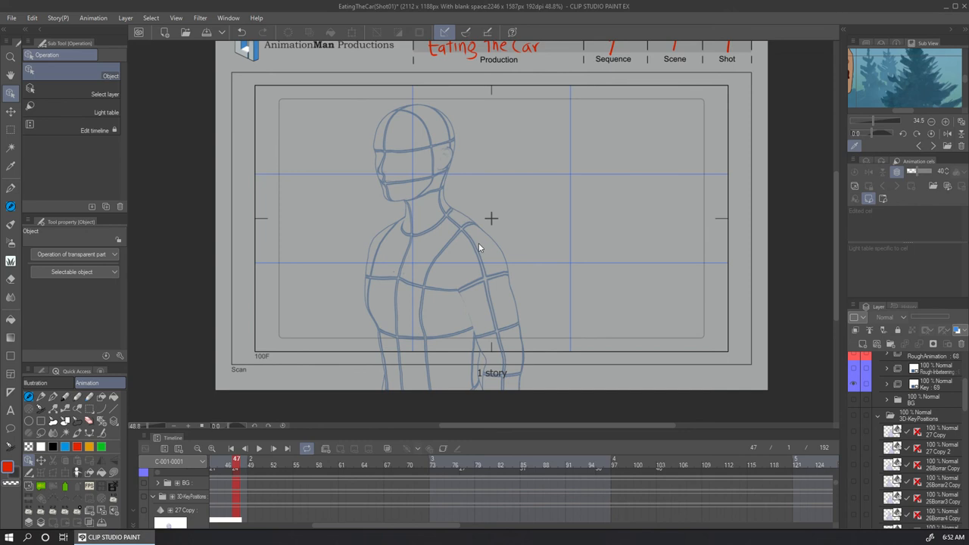
{"action": "mouse_move", "coordinate": [491, 243]}
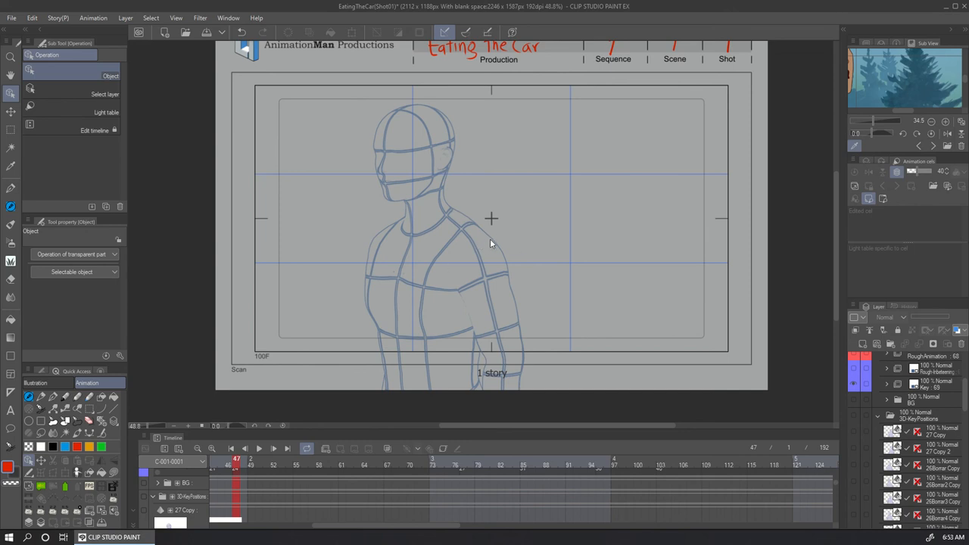
{"action": "mouse_move", "coordinate": [564, 190]}
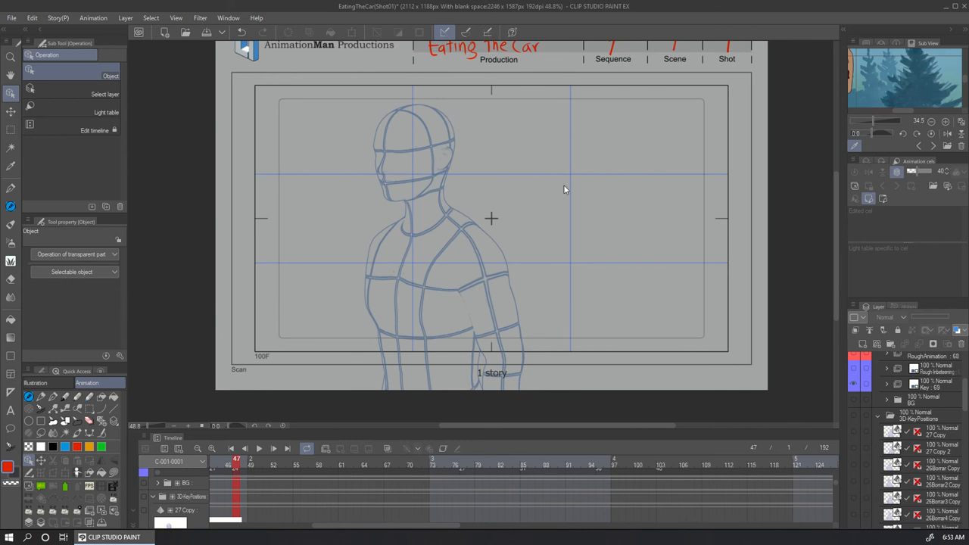
{"action": "mouse_move", "coordinate": [598, 339]}
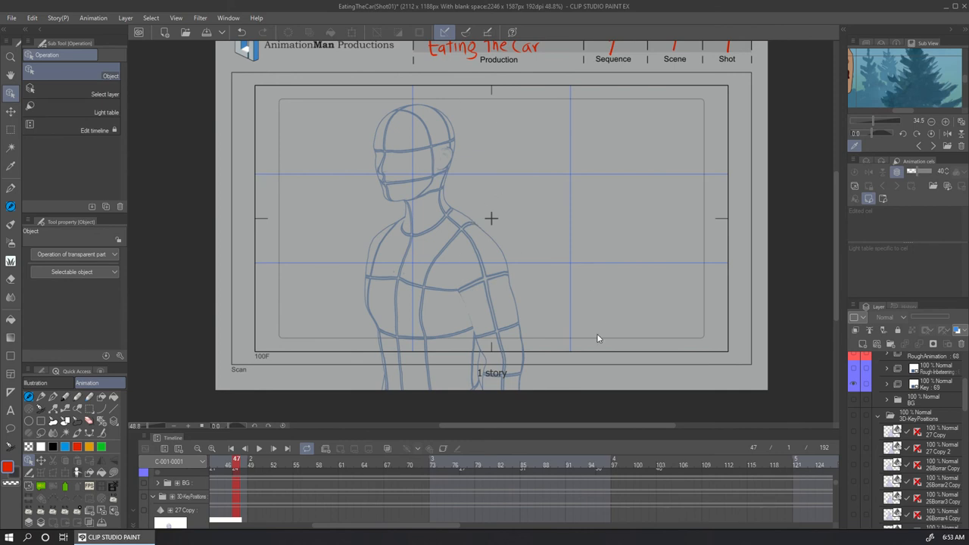
{"action": "mouse_move", "coordinate": [545, 240]}
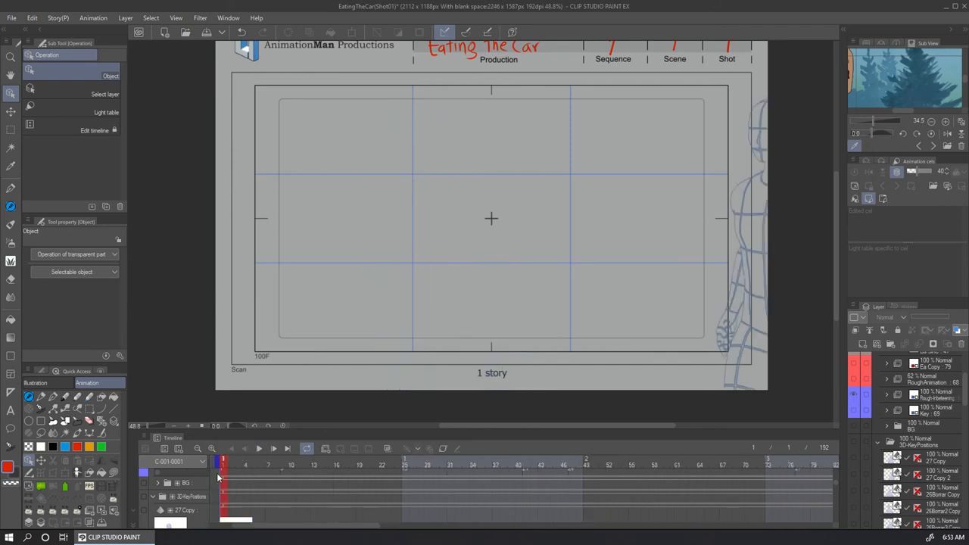
{"action": "left_click", "coordinate": [329, 464]}
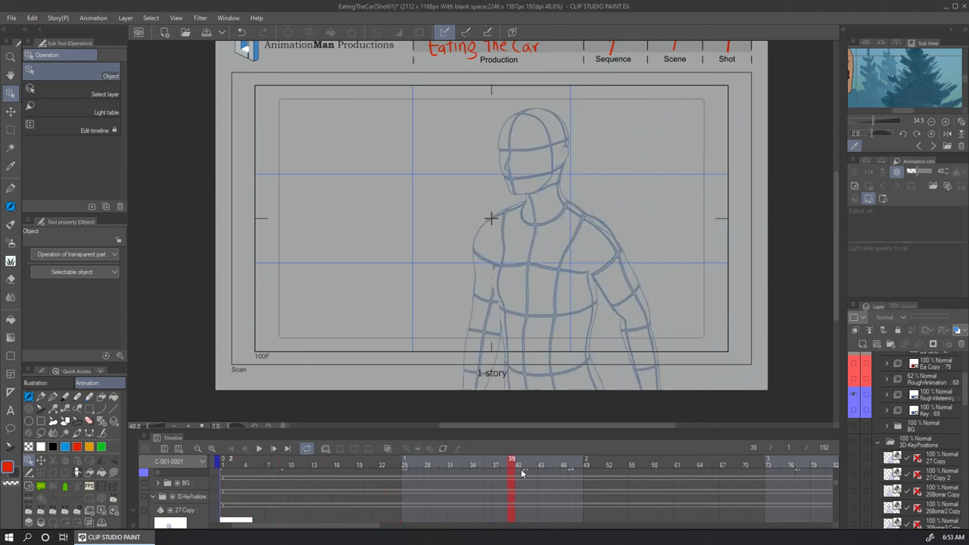
{"action": "left_click", "coordinate": [723, 470]}
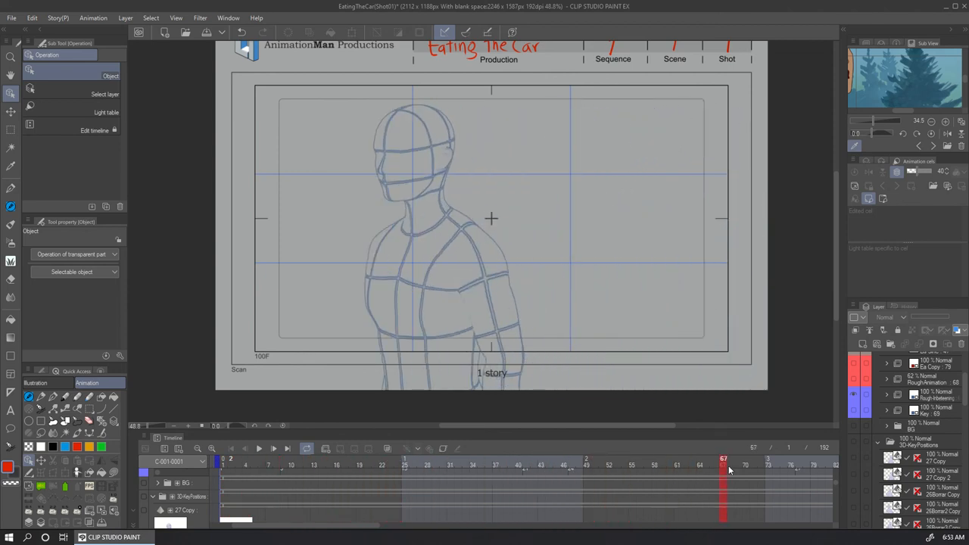
{"action": "left_click", "coordinate": [814, 464]}
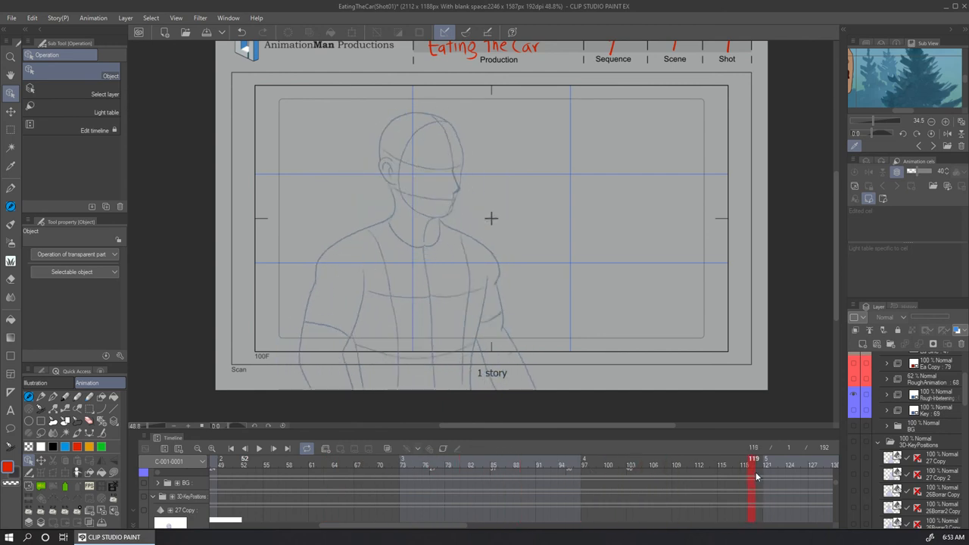
{"action": "left_click", "coordinate": [814, 466]}
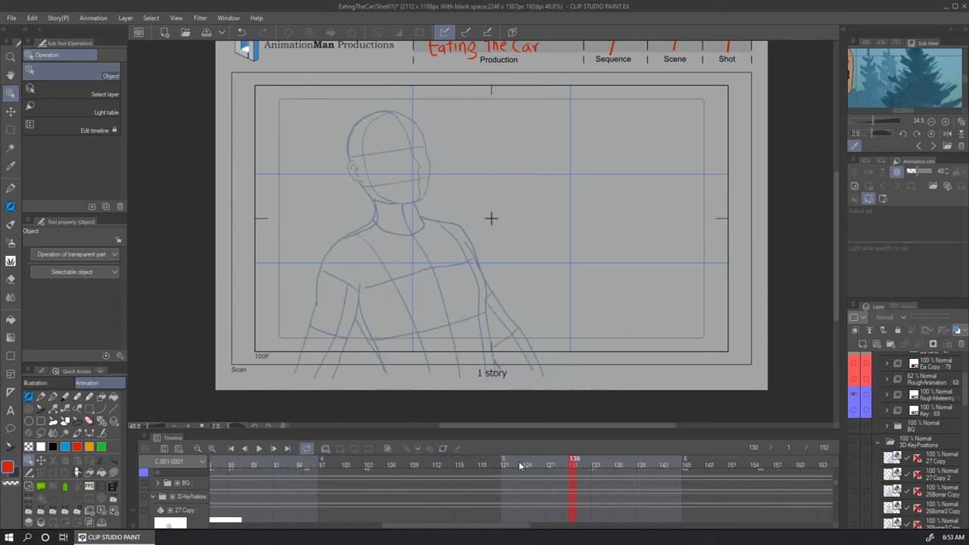
{"action": "left_click", "coordinate": [308, 458]}
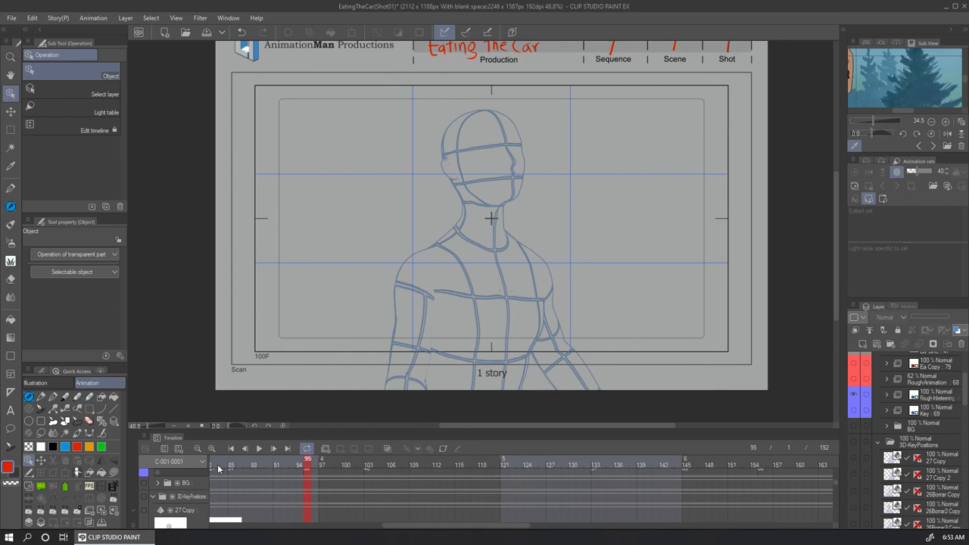
{"action": "left_click", "coordinate": [212, 465]}
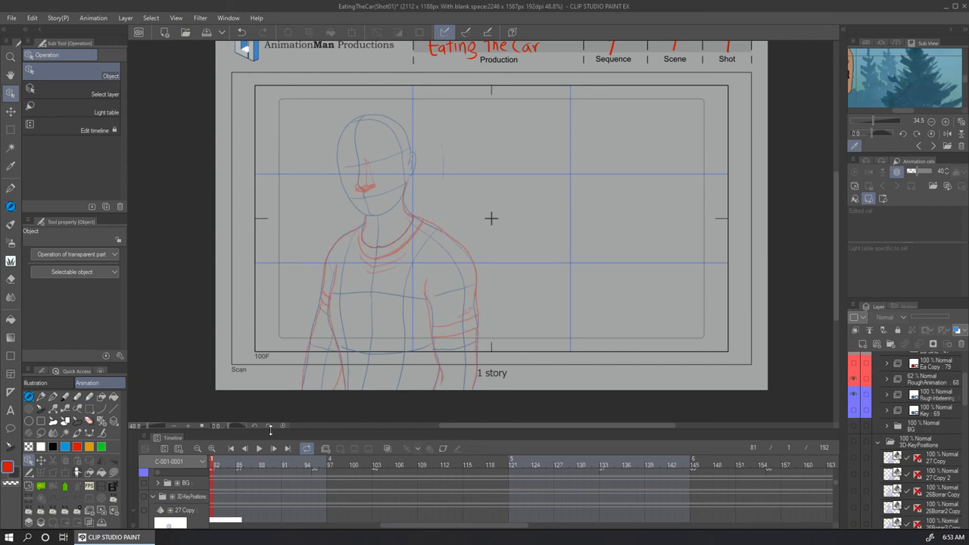
{"action": "mouse_move", "coordinate": [328, 425]}
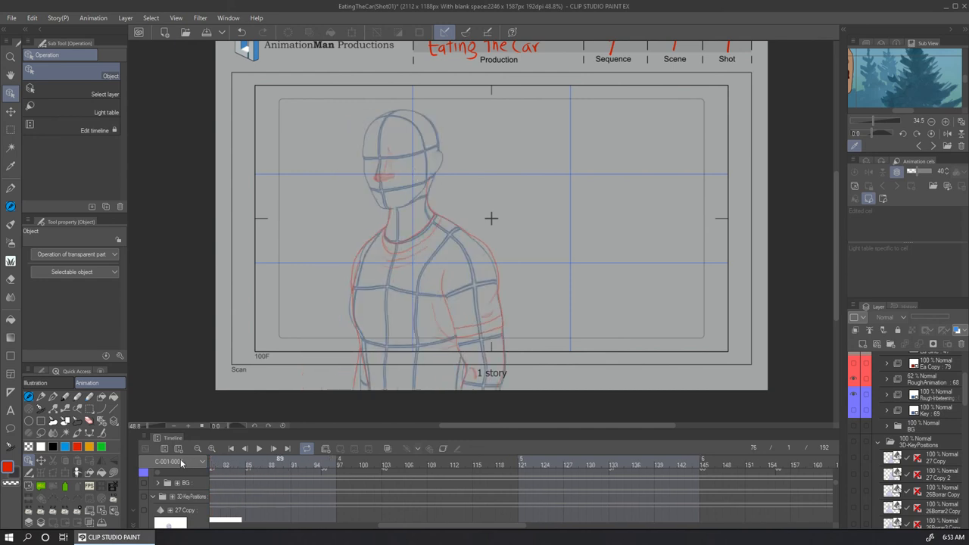
{"action": "left_click", "coordinate": [280, 462]}
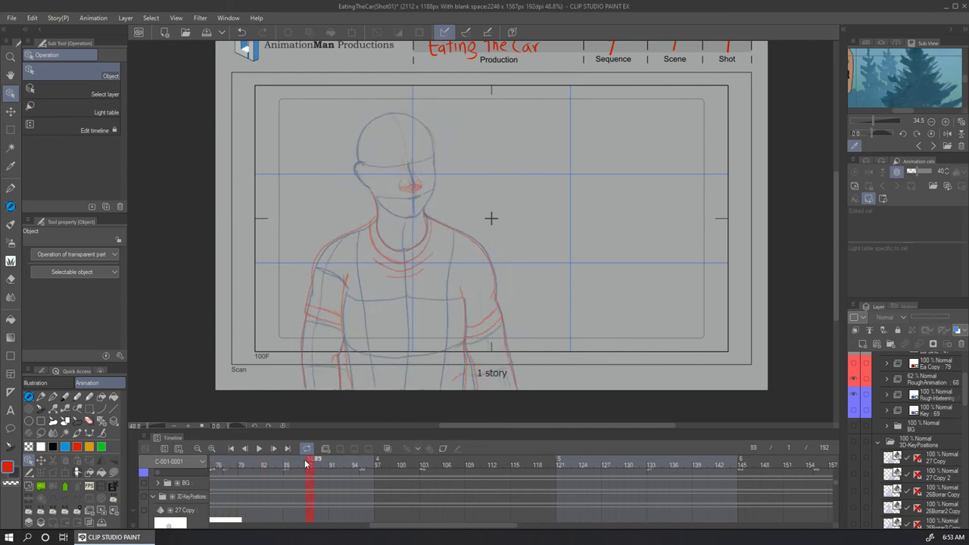
{"action": "left_click", "coordinate": [280, 465]}
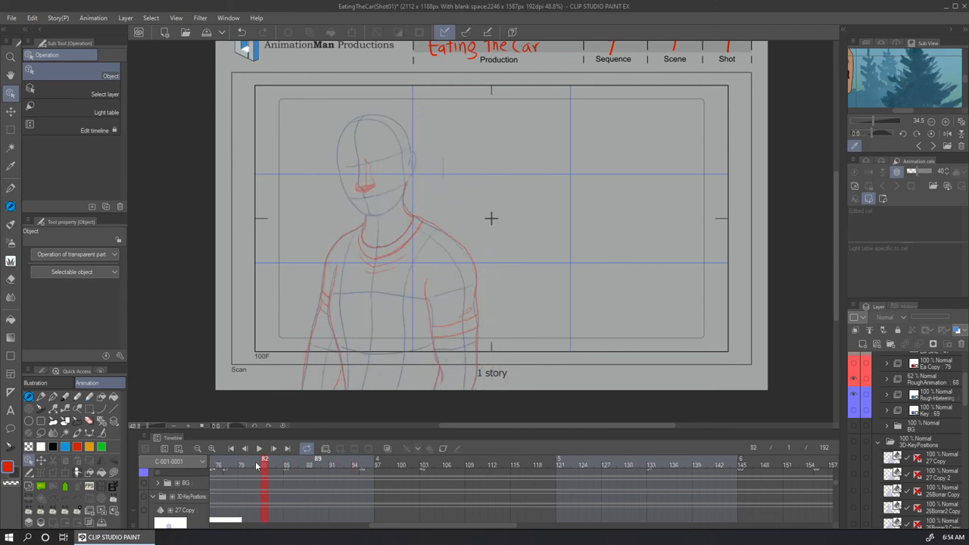
{"action": "left_click", "coordinate": [250, 463]}
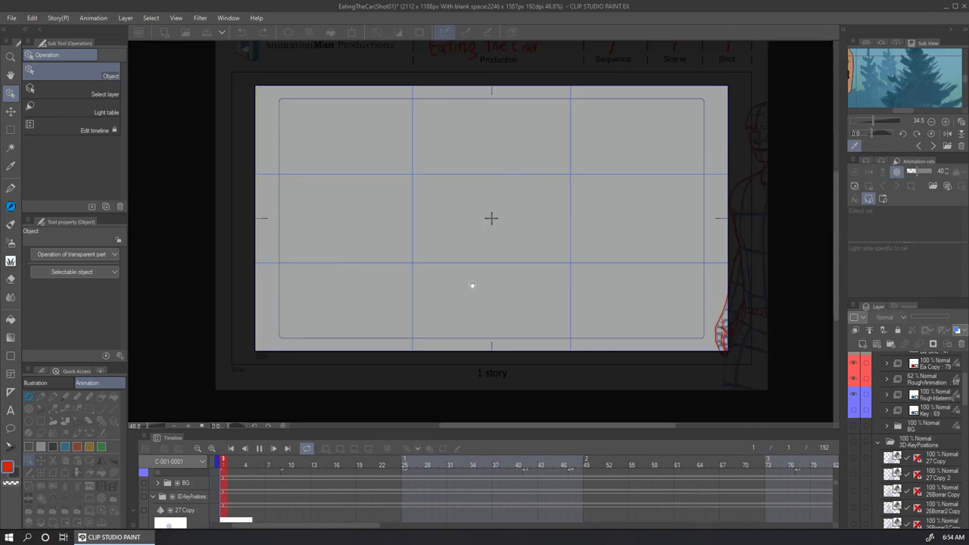
{"action": "left_click", "coordinate": [258, 448]}
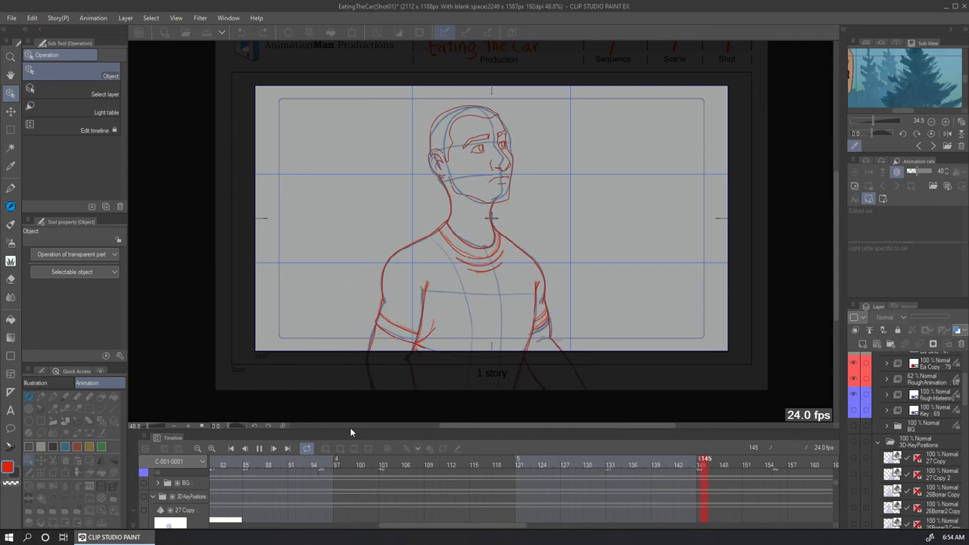
{"action": "left_click", "coordinate": [259, 448]}
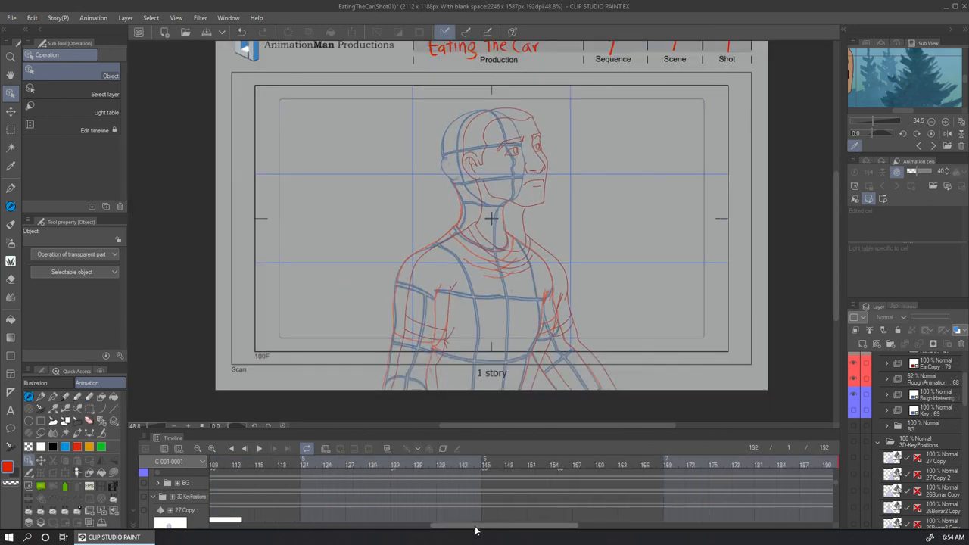
{"action": "left_click", "coordinate": [334, 465]}
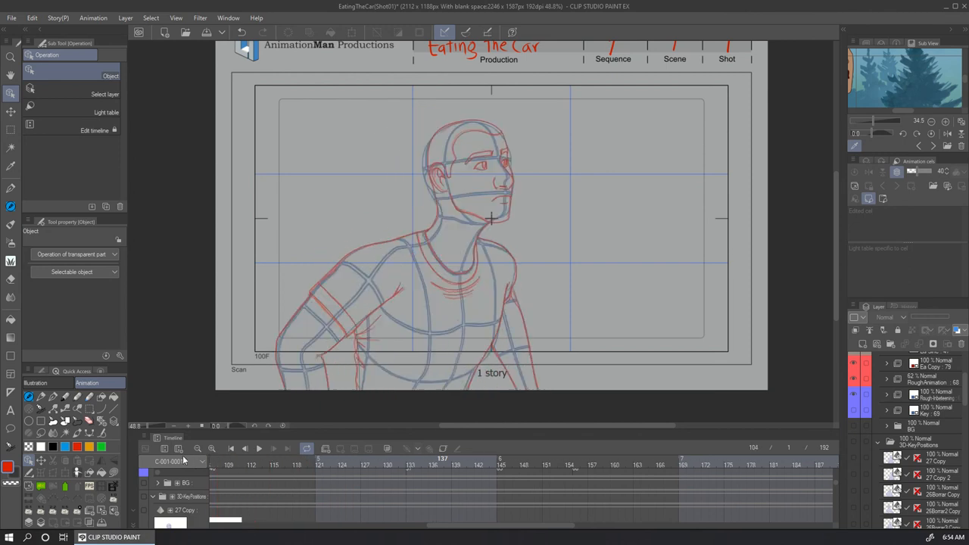
{"action": "left_click", "coordinate": [245, 465]}
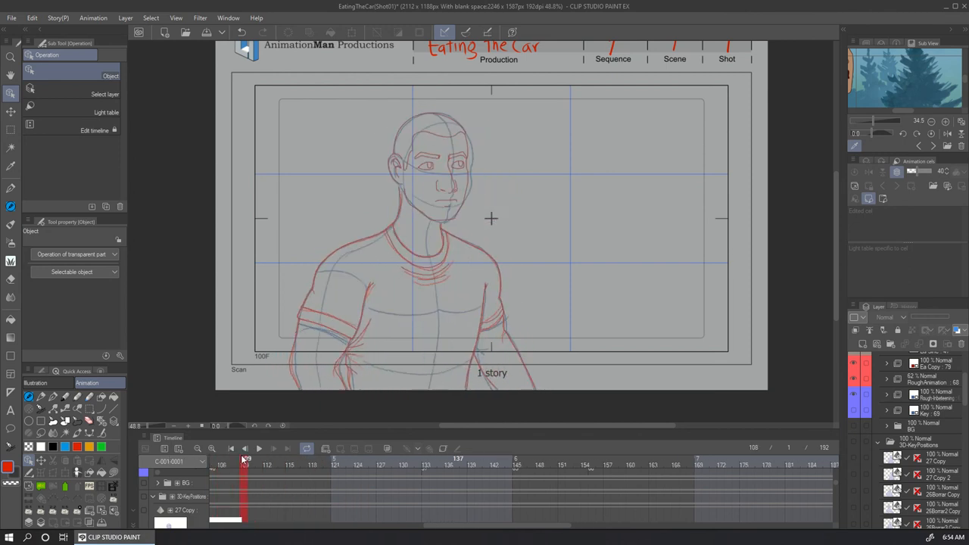
{"action": "left_click", "coordinate": [231, 449]}
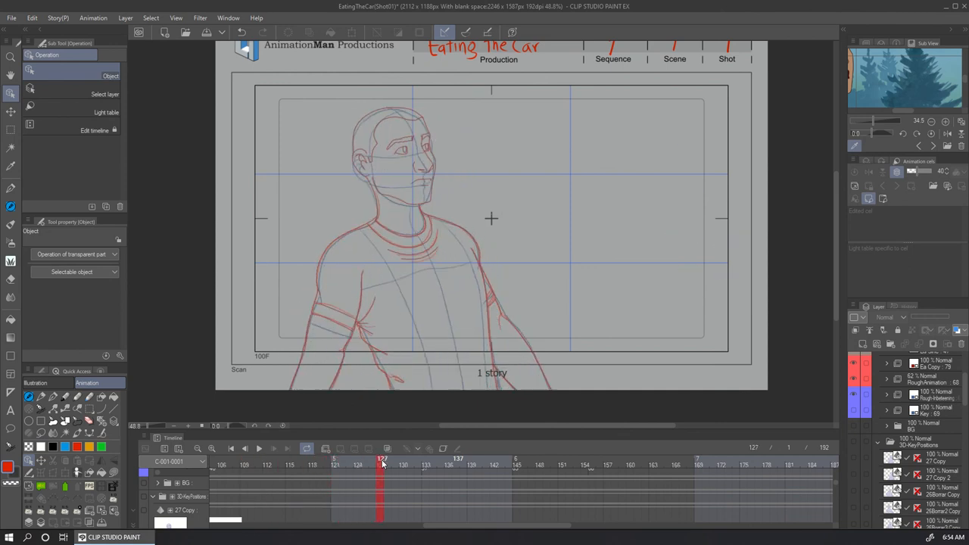
{"action": "left_click", "coordinate": [267, 464]}
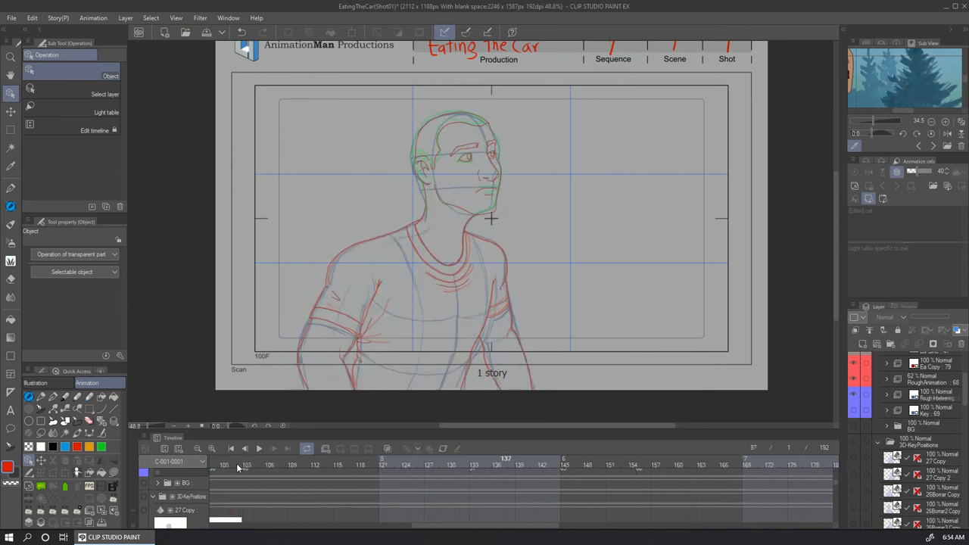
{"action": "left_click", "coordinate": [269, 465]}
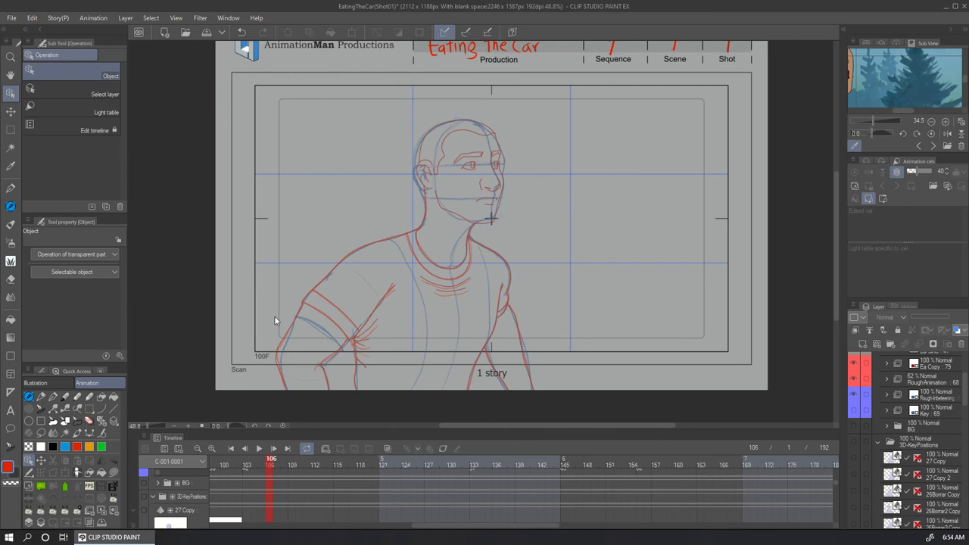
{"action": "mouse_move", "coordinate": [295, 293]}
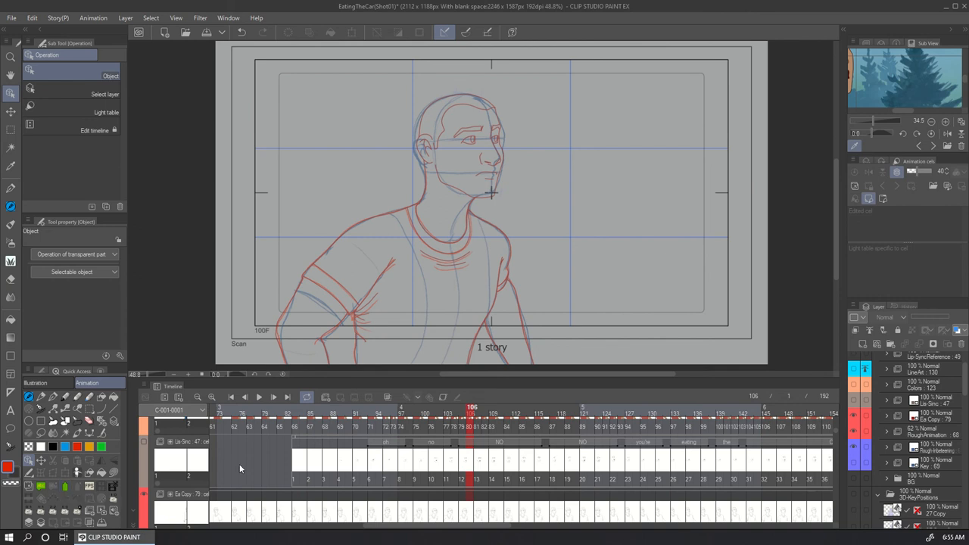
{"action": "mouse_move", "coordinate": [348, 218]}
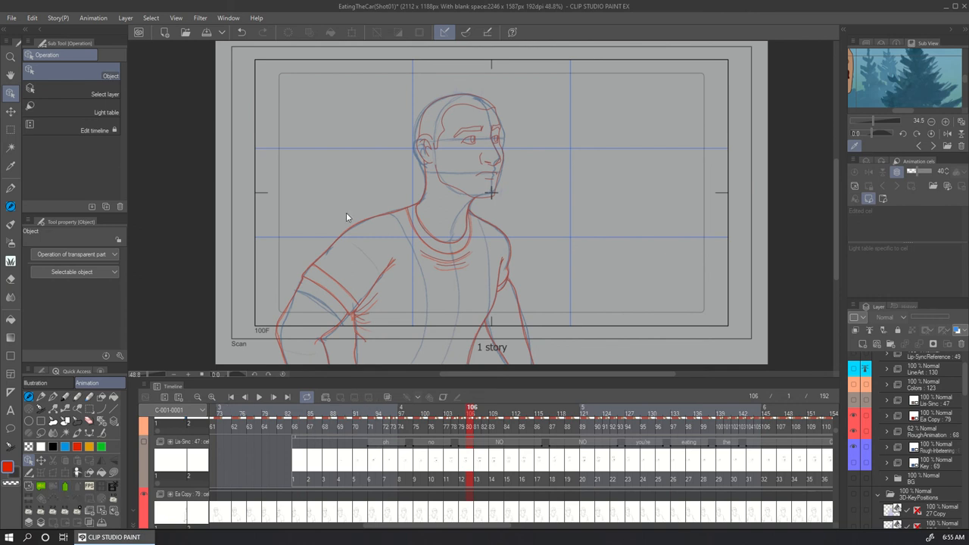
Expand the Timeline panel to reveal the Lip-Sinc track with its dialogue word labels.
{"action": "left_click", "coordinate": [93, 17]}
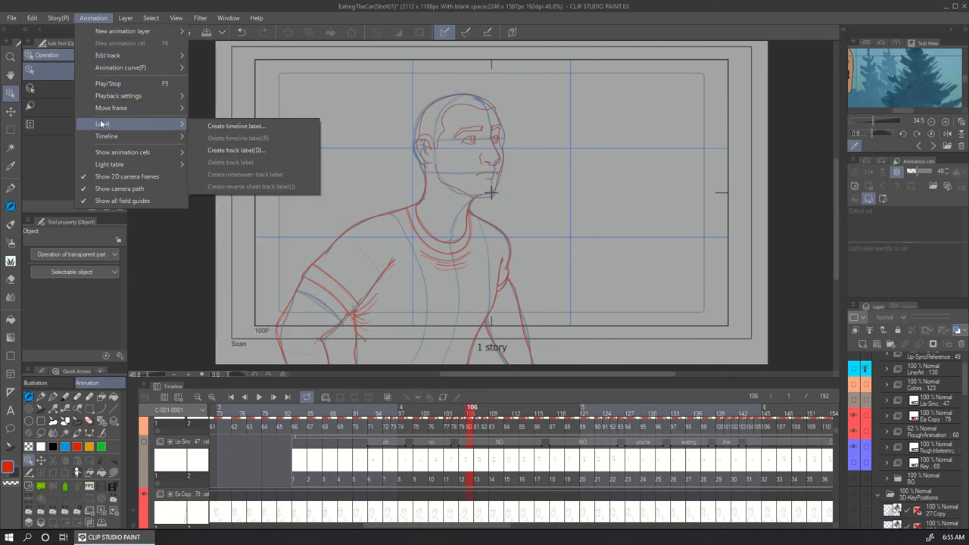
{"action": "mouse_move", "coordinate": [252, 125]}
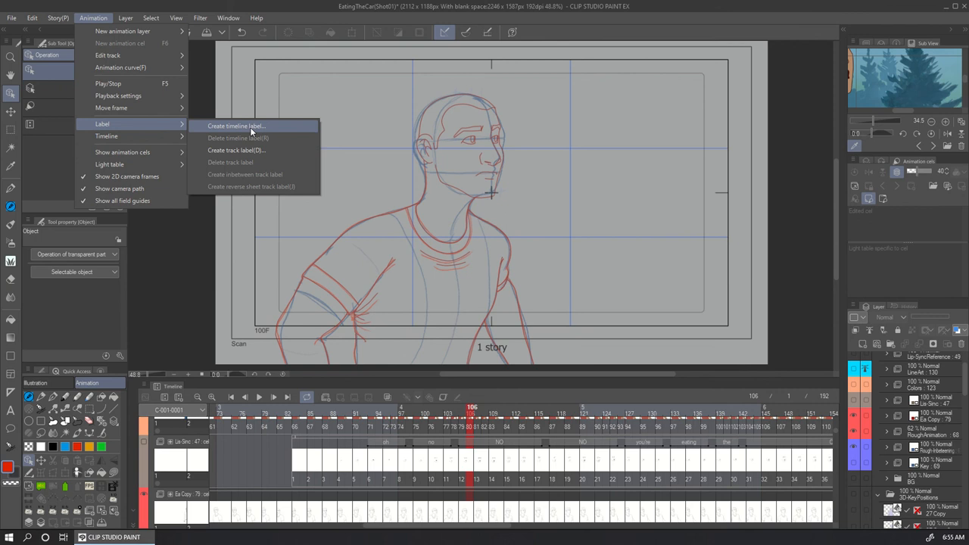
{"action": "mouse_move", "coordinate": [251, 134]}
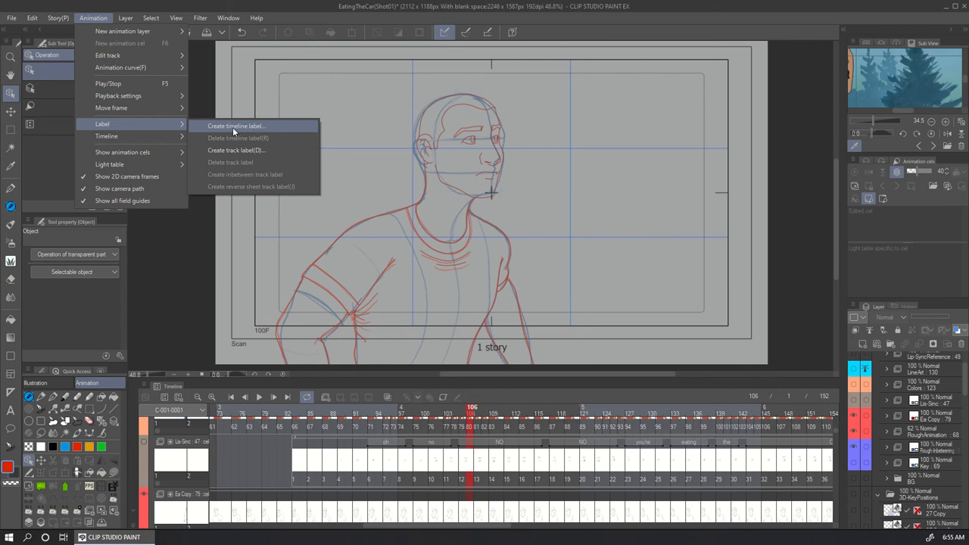
{"action": "mouse_move", "coordinate": [254, 150]}
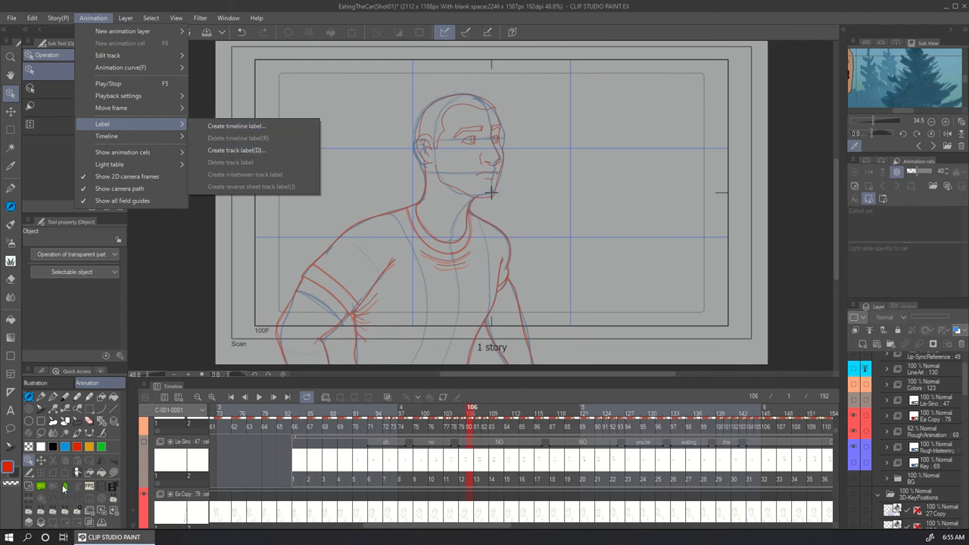
{"action": "mouse_move", "coordinate": [257, 150]}
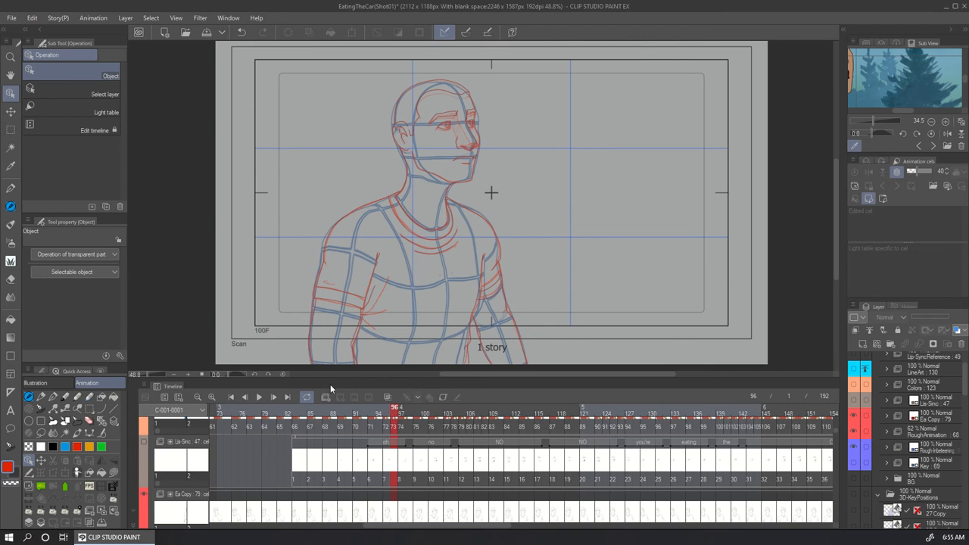
{"action": "mouse_move", "coordinate": [144, 447]}
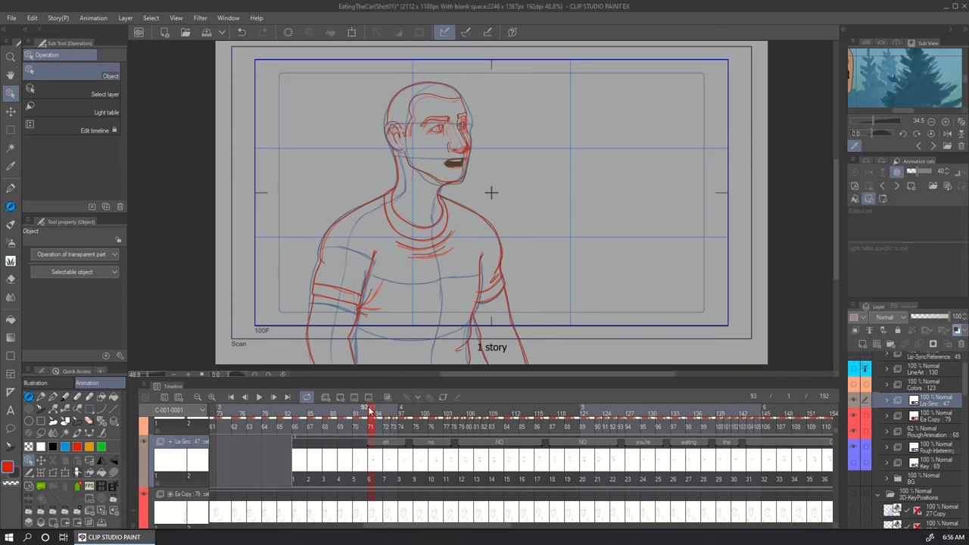
{"action": "left_click", "coordinate": [340, 409]}
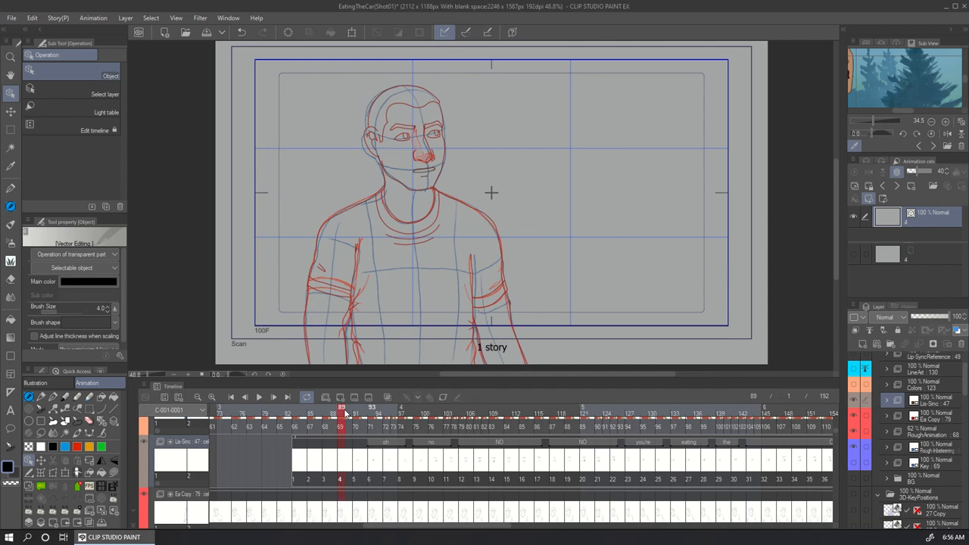
Scrub lip-sync frames 93, 105, 116, 149 and 133, reaching the fully coloured man.
{"action": "left_click", "coordinate": [356, 407]}
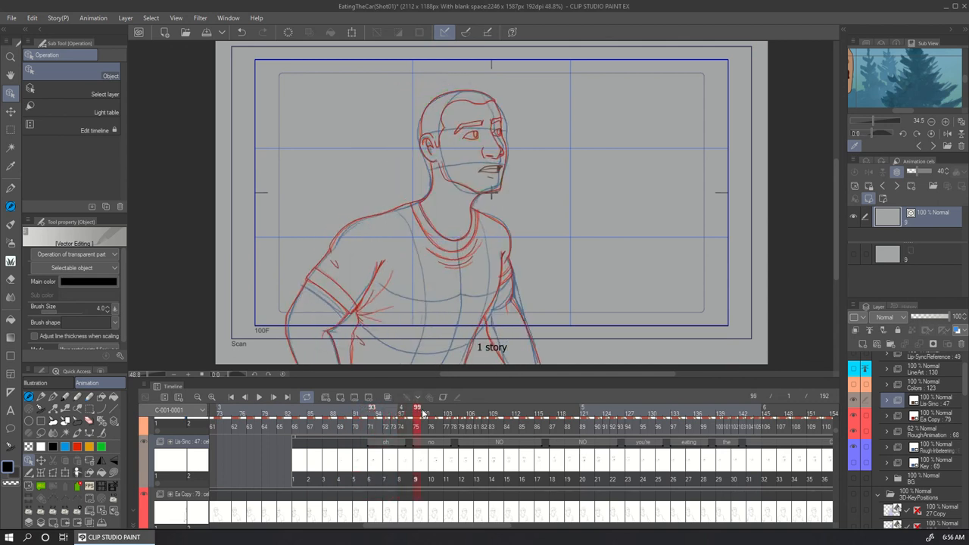
{"action": "left_click", "coordinate": [478, 408]}
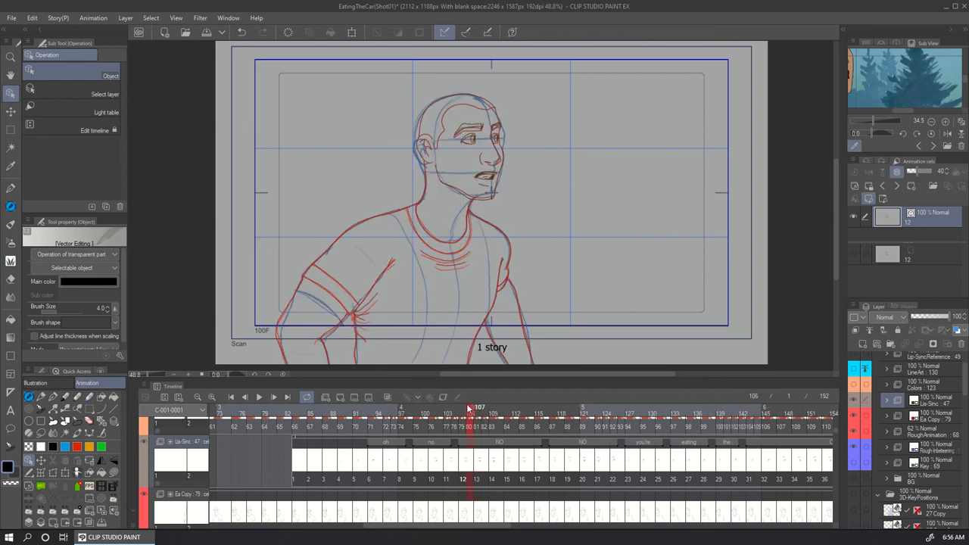
{"action": "left_click", "coordinate": [548, 407]}
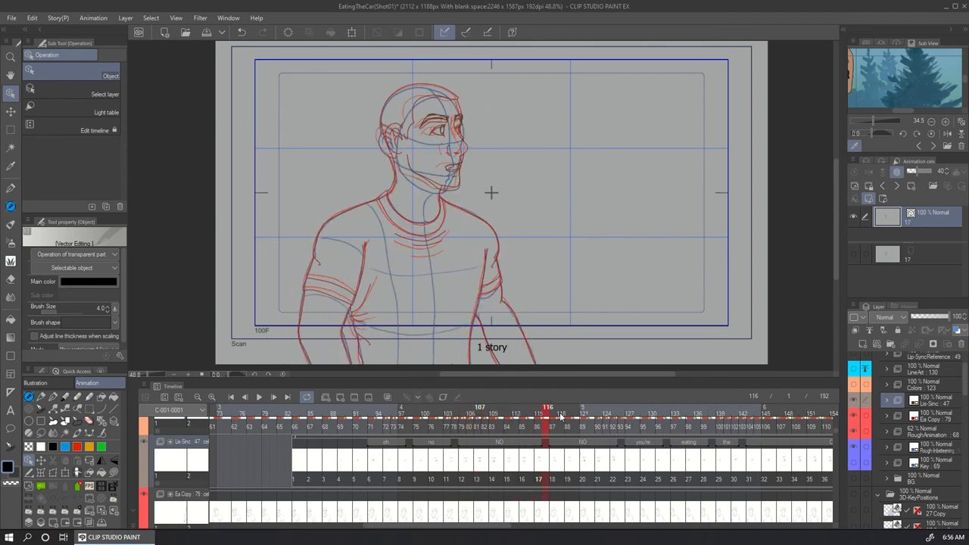
{"action": "left_click", "coordinate": [654, 407]}
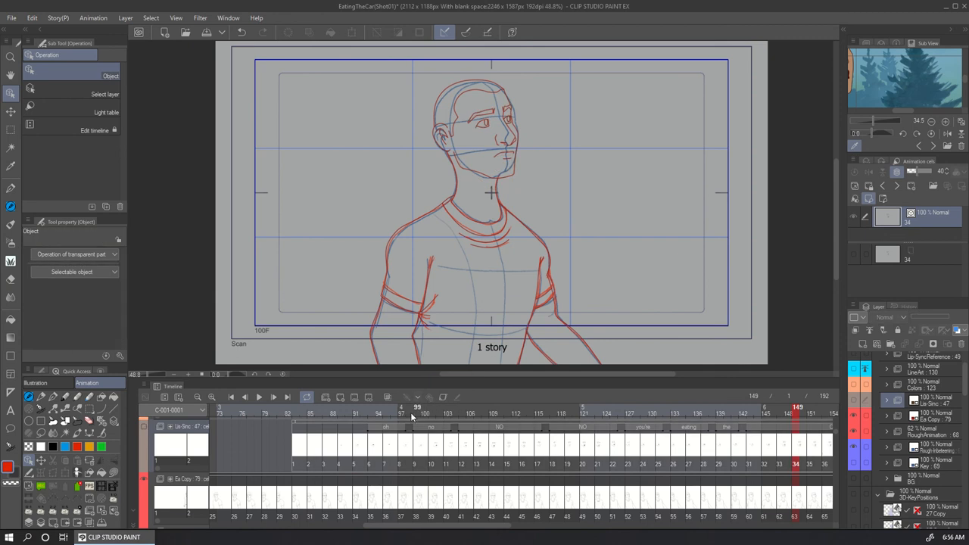
{"action": "left_click", "coordinate": [547, 407]}
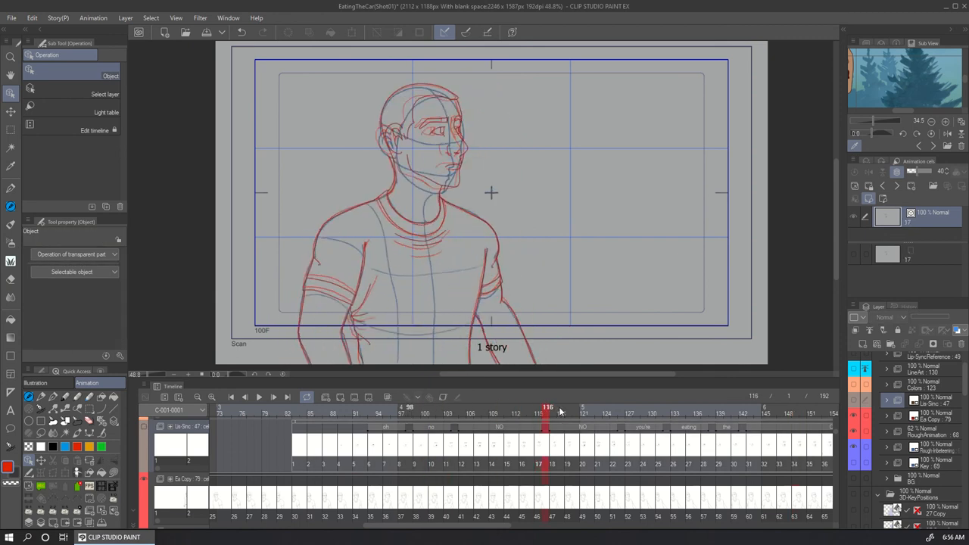
{"action": "left_click", "coordinate": [677, 408]}
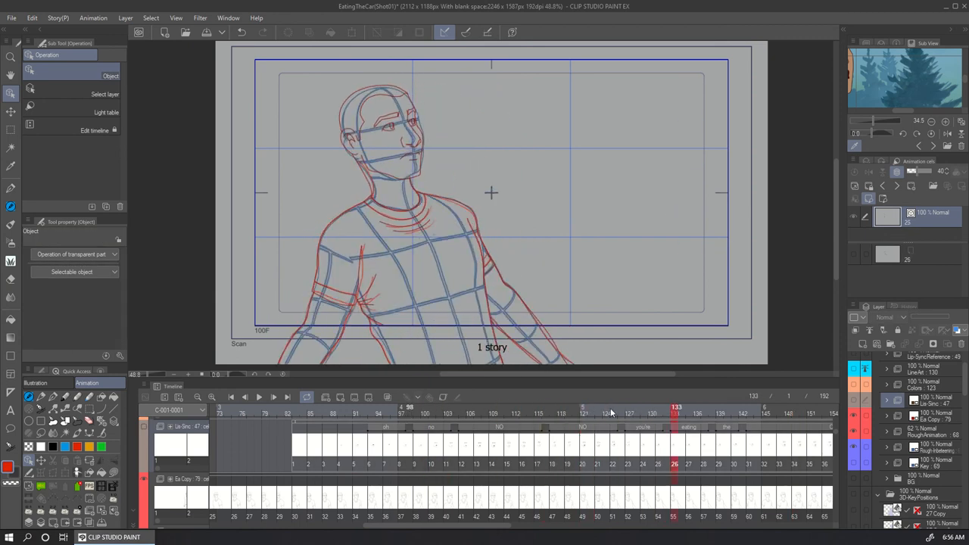
{"action": "left_click", "coordinate": [426, 416]}
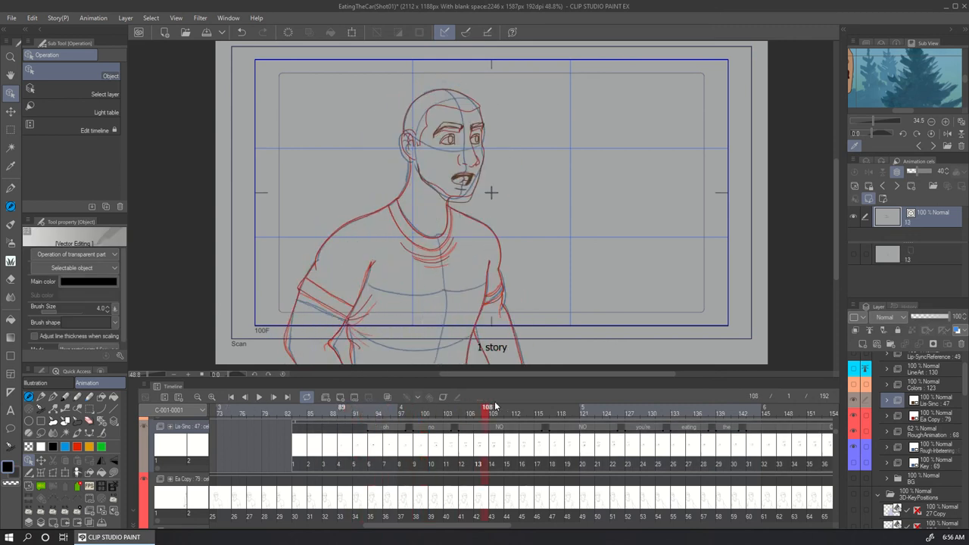
{"action": "left_click", "coordinate": [592, 407]}
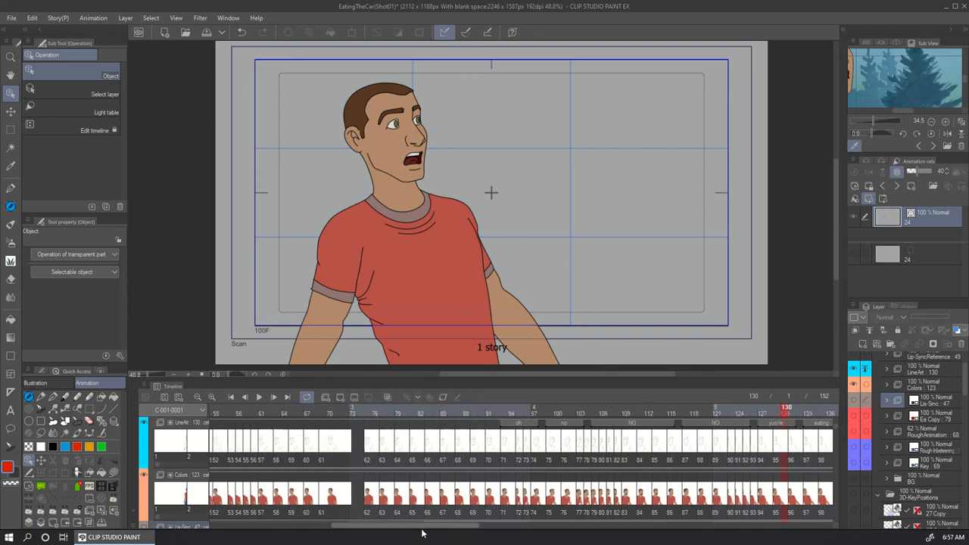
Scroll the timeline right and go to frame 129, the uncoloured line-art drawing.
{"action": "scroll", "scroll_direction": "right", "scroll_amount": 3}
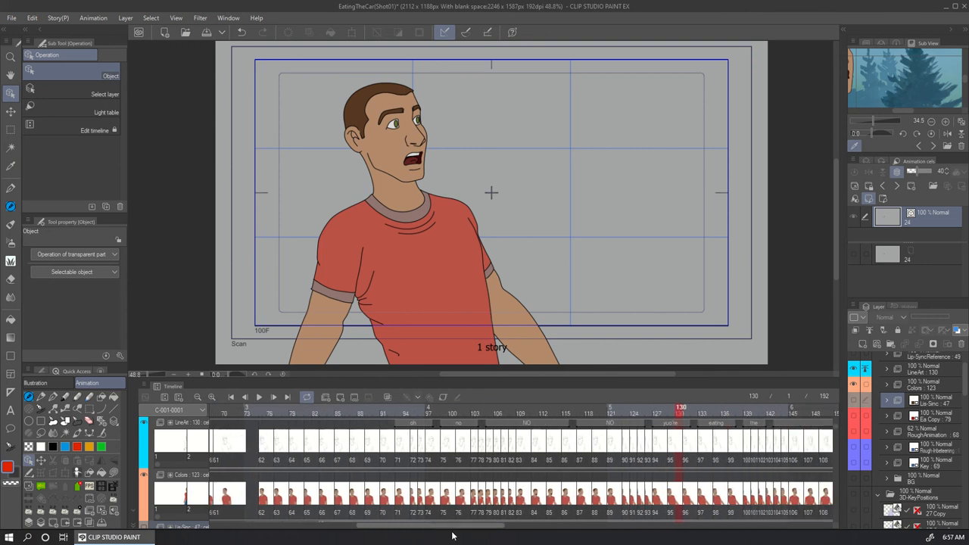
{"action": "scroll", "scroll_direction": "right", "scroll_amount": 3}
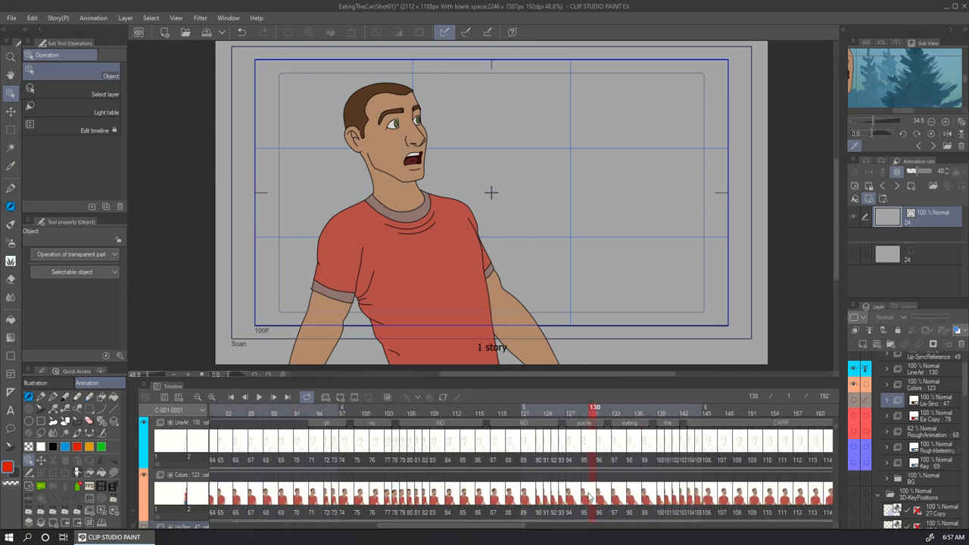
{"action": "left_click", "coordinate": [587, 407]}
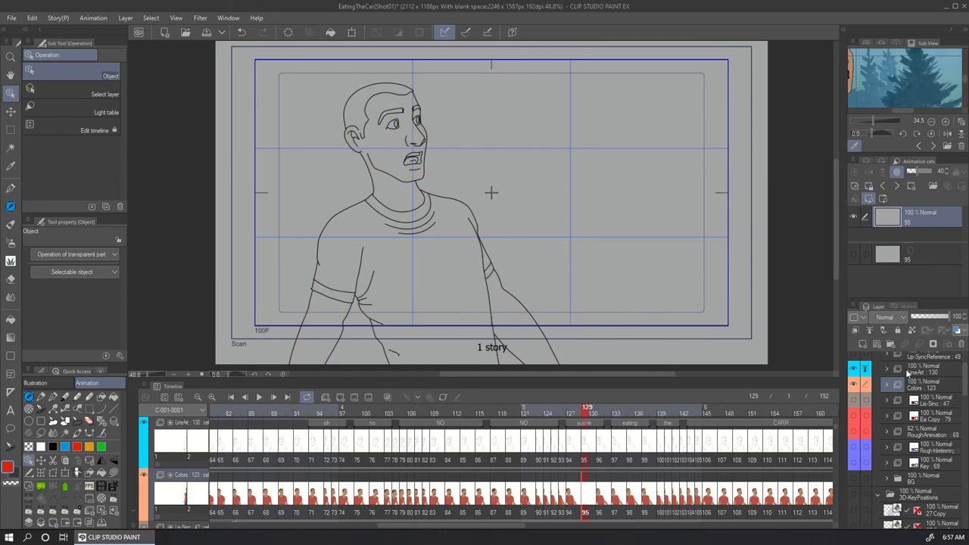
{"action": "mouse_move", "coordinate": [869, 330]}
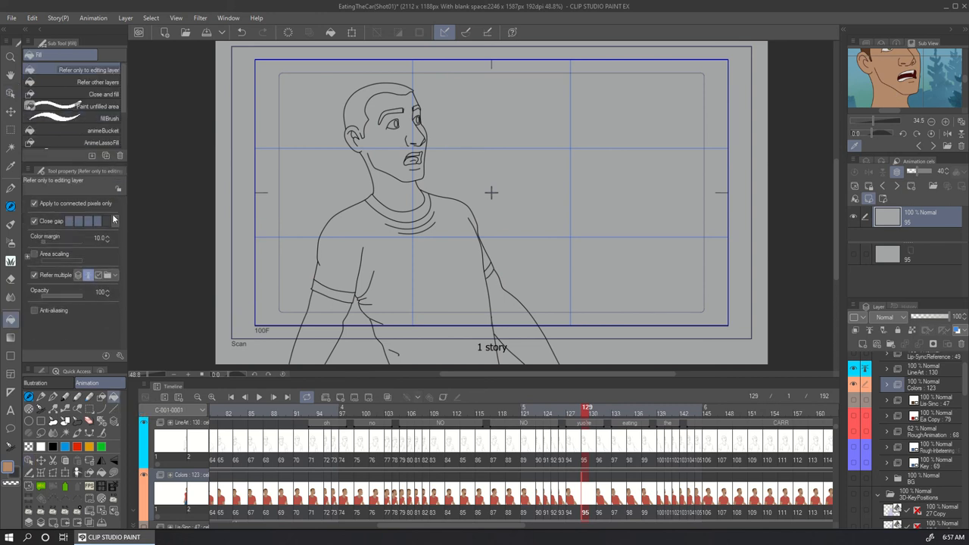
{"action": "mouse_move", "coordinate": [89, 275]}
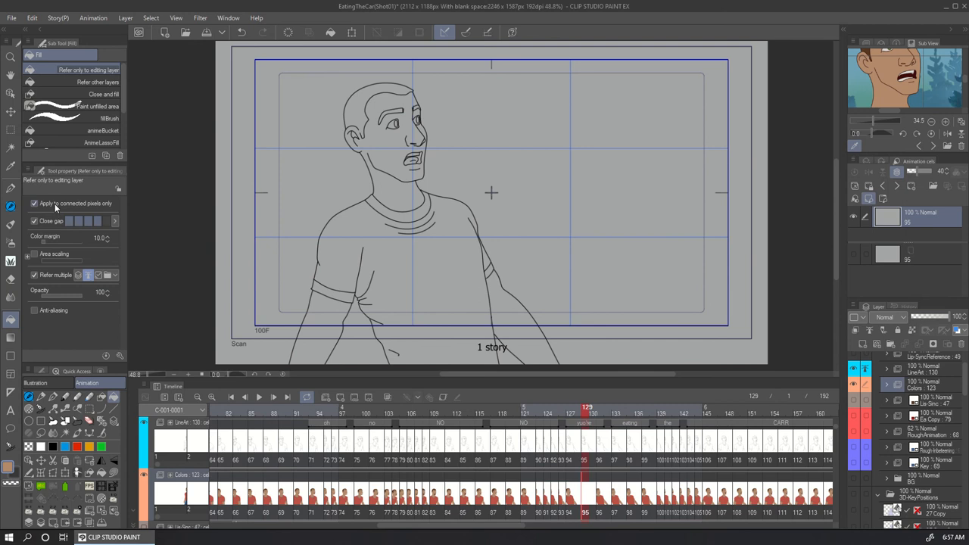
{"action": "mouse_move", "coordinate": [106, 240]}
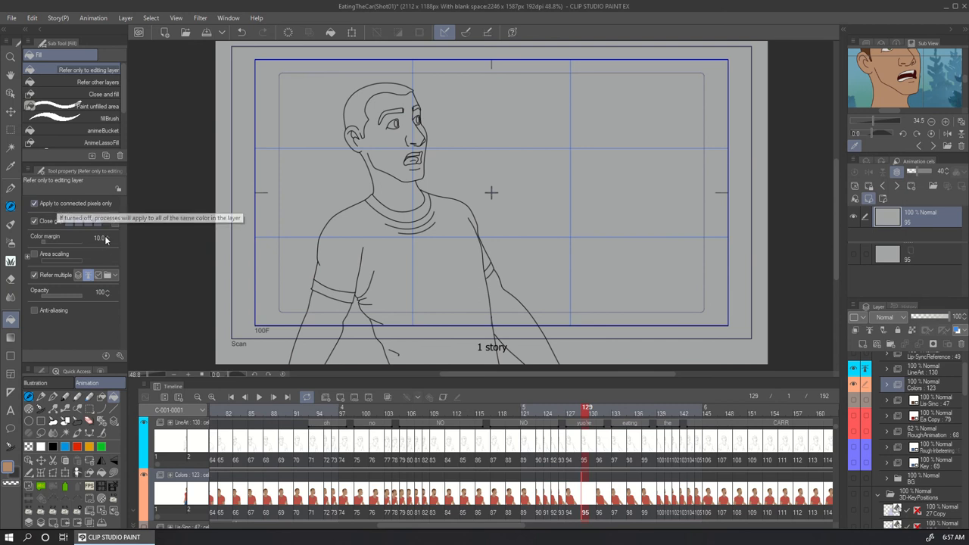
{"action": "mouse_move", "coordinate": [53, 292]}
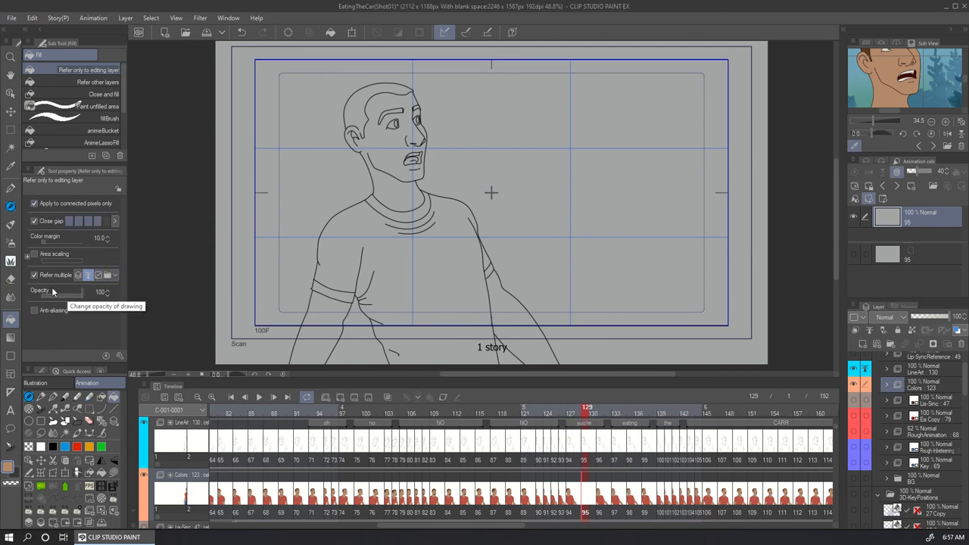
{"action": "mouse_move", "coordinate": [83, 213]}
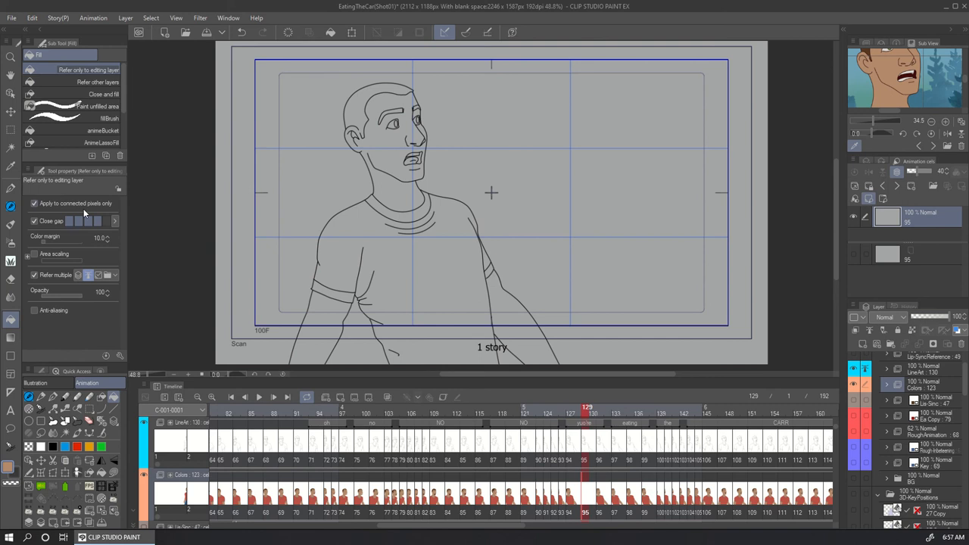
{"action": "mouse_move", "coordinate": [62, 304]}
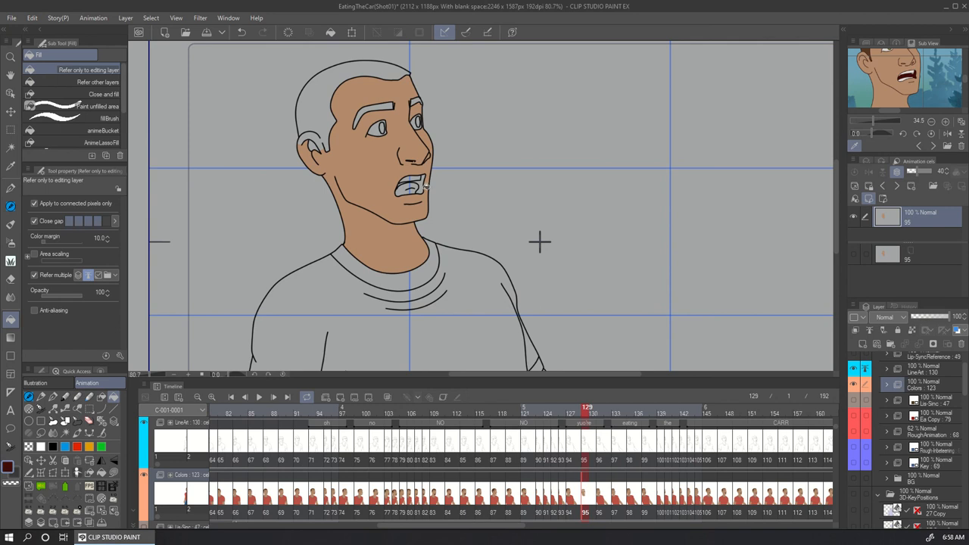
Fill frame 129's mouth dark red, the shirt red and the eyes green.
{"action": "left_click", "coordinate": [412, 184]}
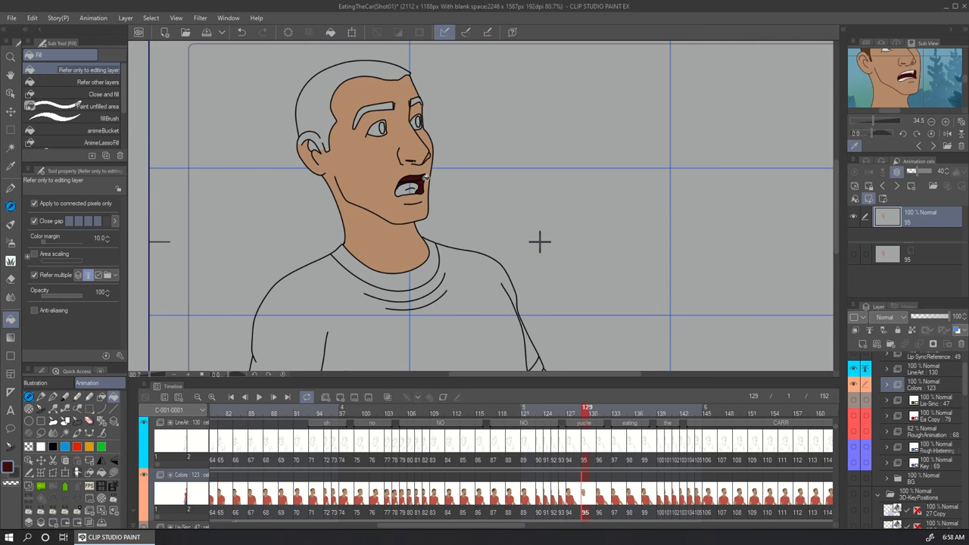
{"action": "mouse_move", "coordinate": [343, 156]}
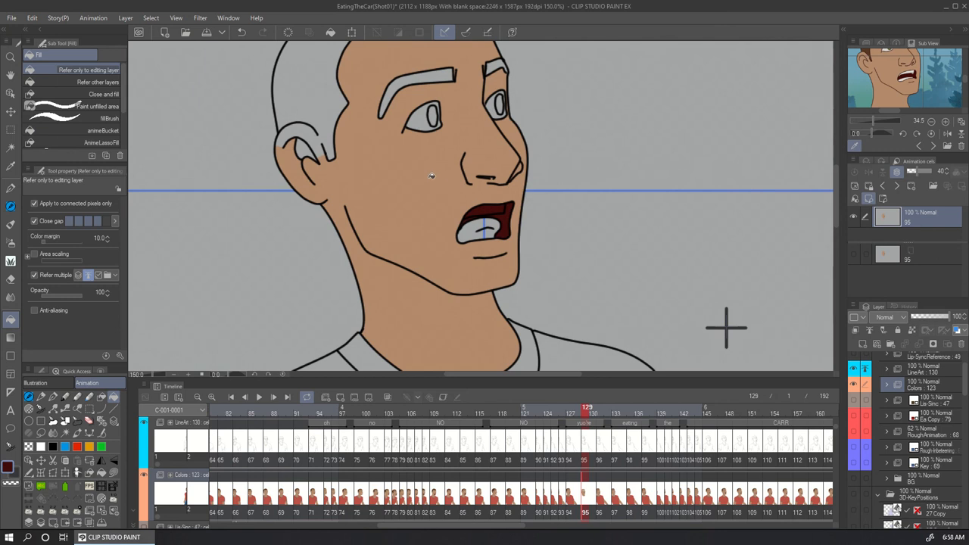
{"action": "mouse_move", "coordinate": [172, 314]}
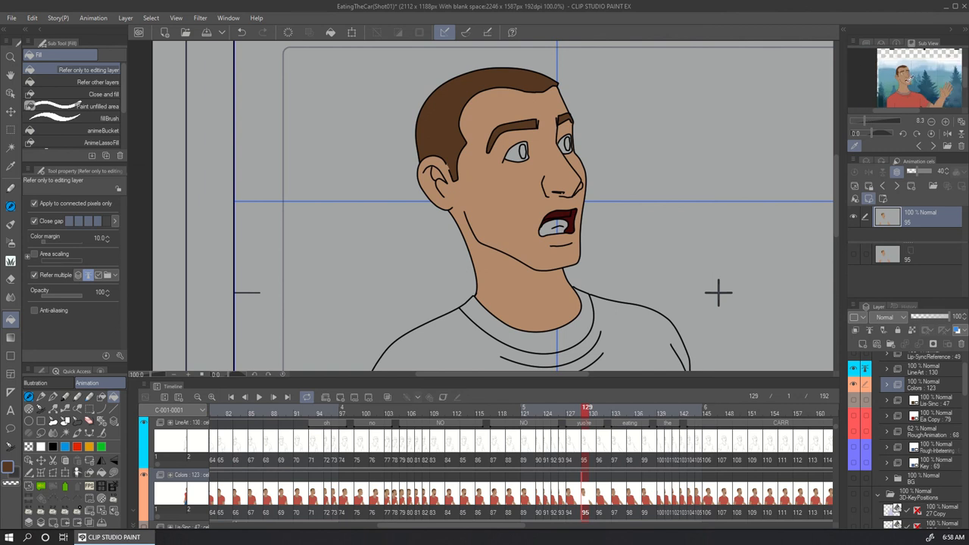
{"action": "left_click", "coordinate": [647, 327]}
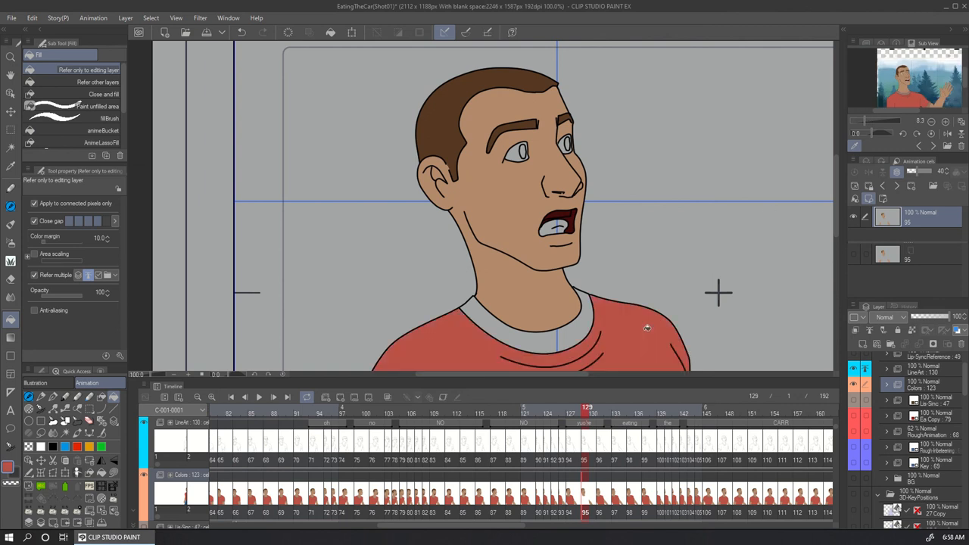
{"action": "scroll", "scroll_direction": "down", "scroll_amount": 3}
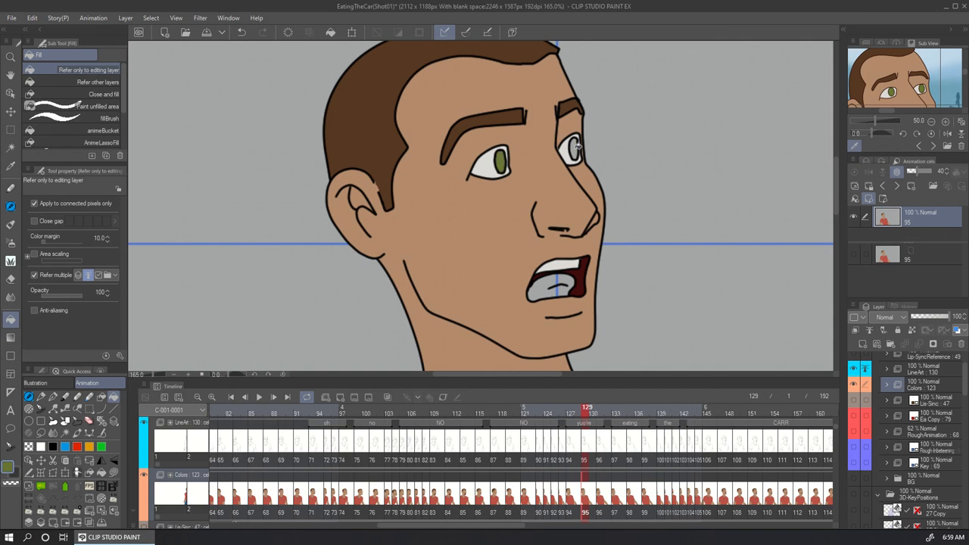
{"action": "left_click", "coordinate": [575, 147]}
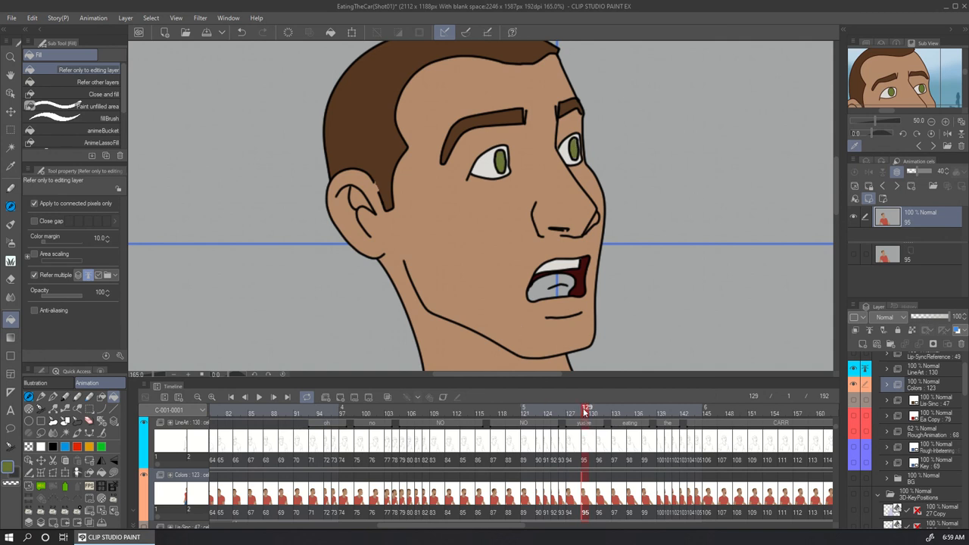
Step through the following frames and return to frame 129 to compare colouring.
{"action": "left_click", "coordinate": [610, 407]}
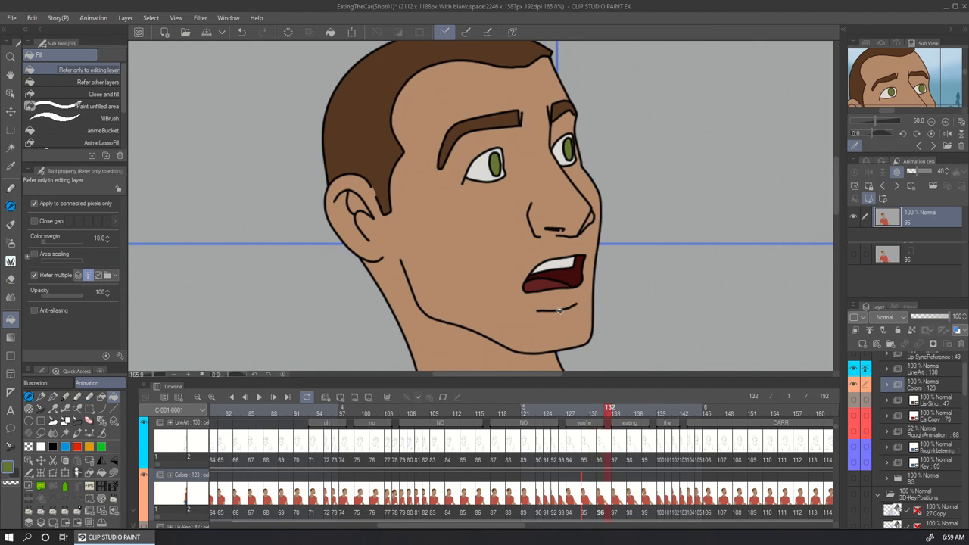
{"action": "left_click", "coordinate": [614, 417]}
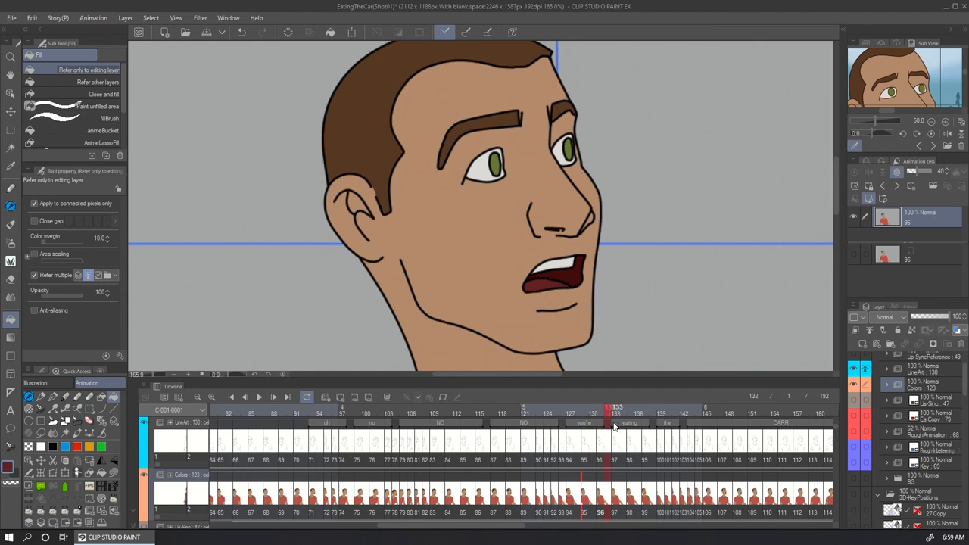
{"action": "left_click", "coordinate": [594, 407]}
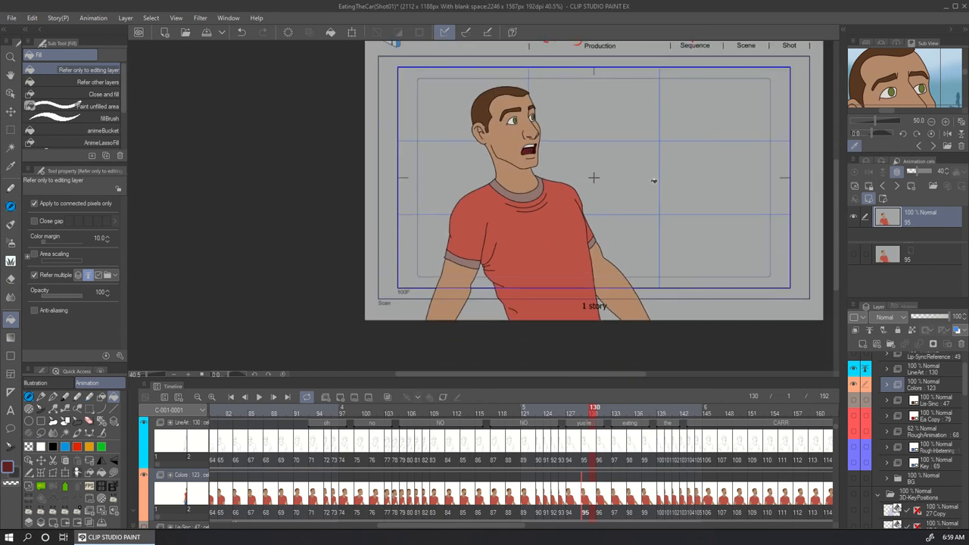
Review frames 148 and 111, then make the BG folder visible.
{"action": "scroll", "scroll_direction": "up", "scroll_amount": 3}
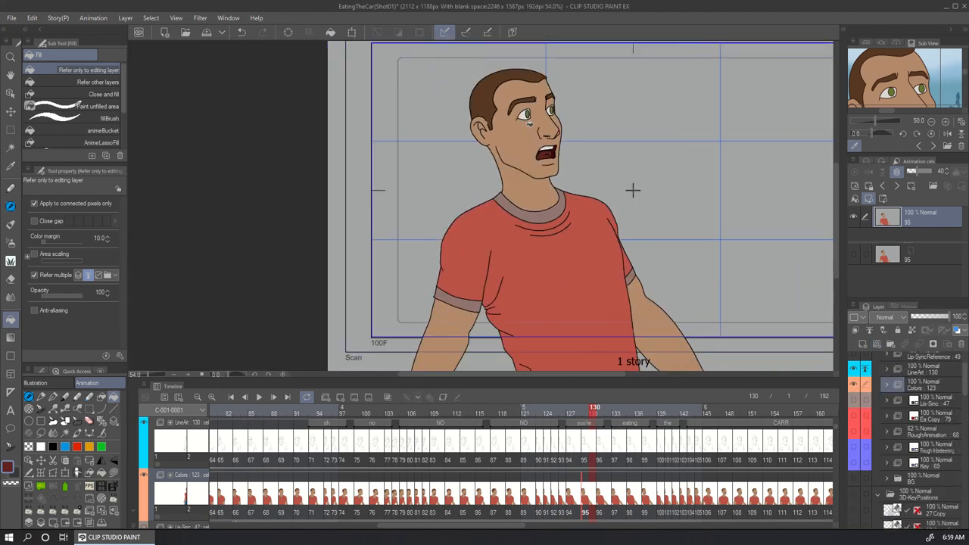
{"action": "scroll", "scroll_direction": "up", "scroll_amount": 3}
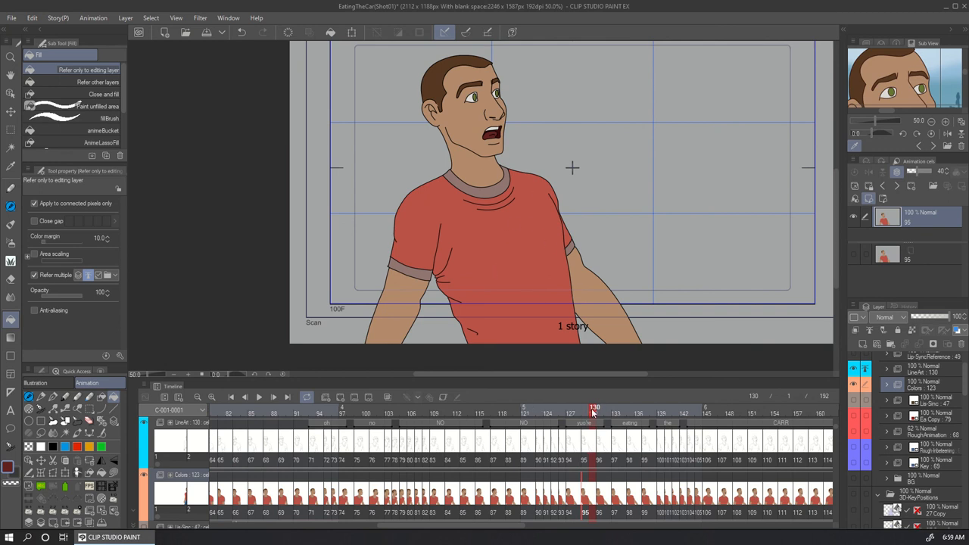
{"action": "left_click", "coordinate": [731, 408]}
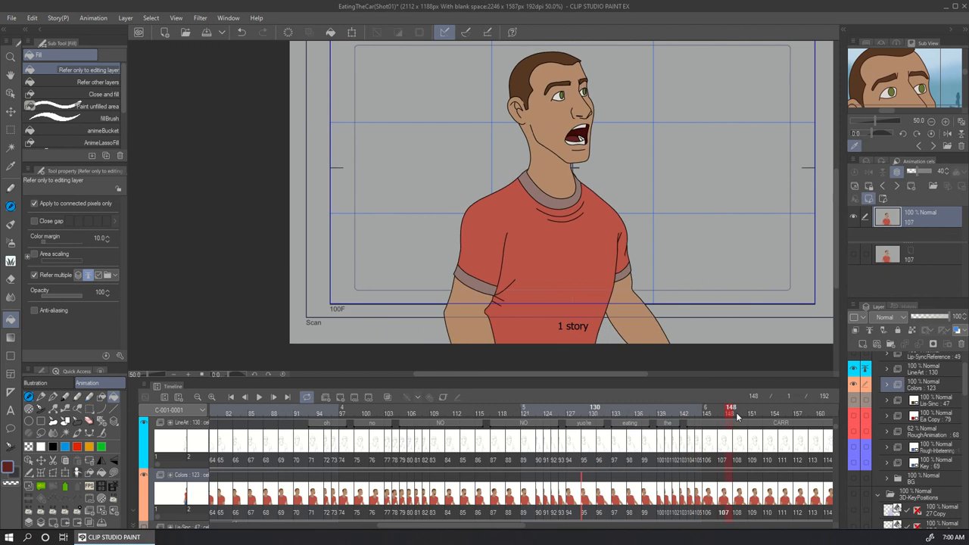
{"action": "left_click", "coordinate": [548, 408]}
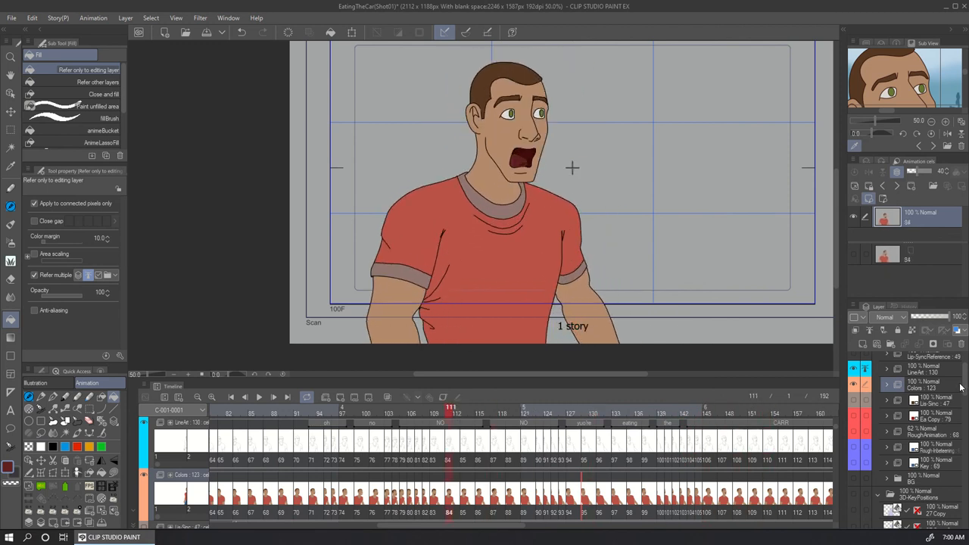
{"action": "left_click", "coordinate": [854, 479]}
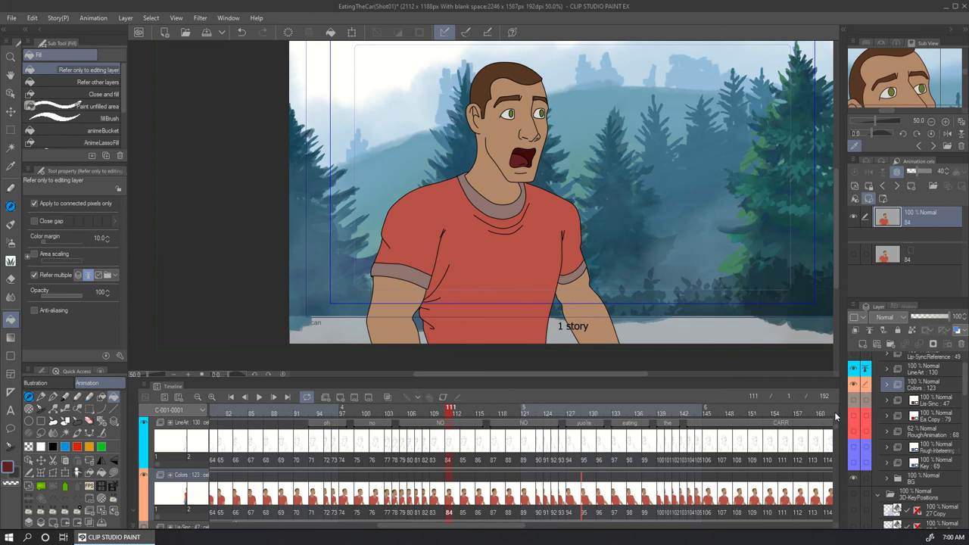
Preview later frames with the forest background, then settle on frame 46.
{"action": "scroll", "scroll_direction": "down", "scroll_amount": 3}
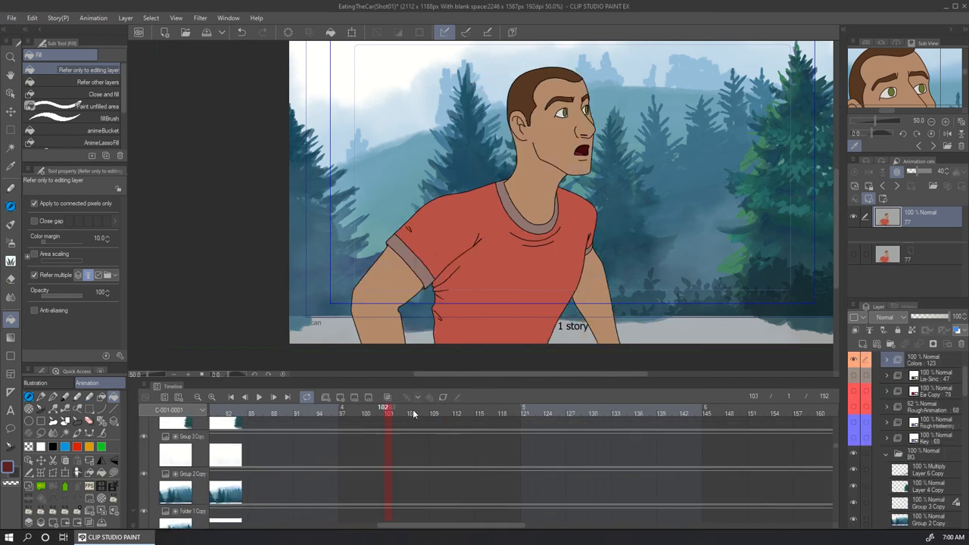
{"action": "left_click", "coordinate": [496, 407]}
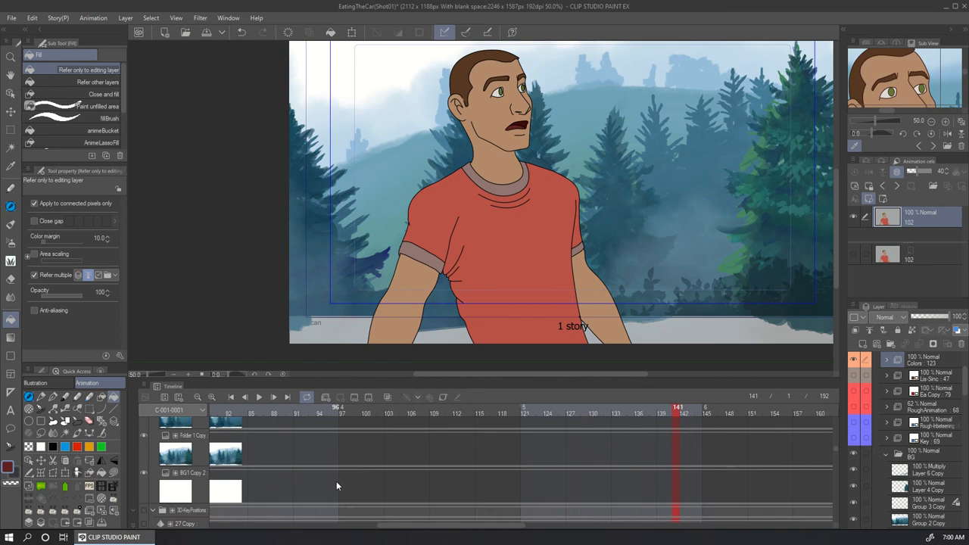
{"action": "scroll", "scroll_direction": "down", "scroll_amount": 3}
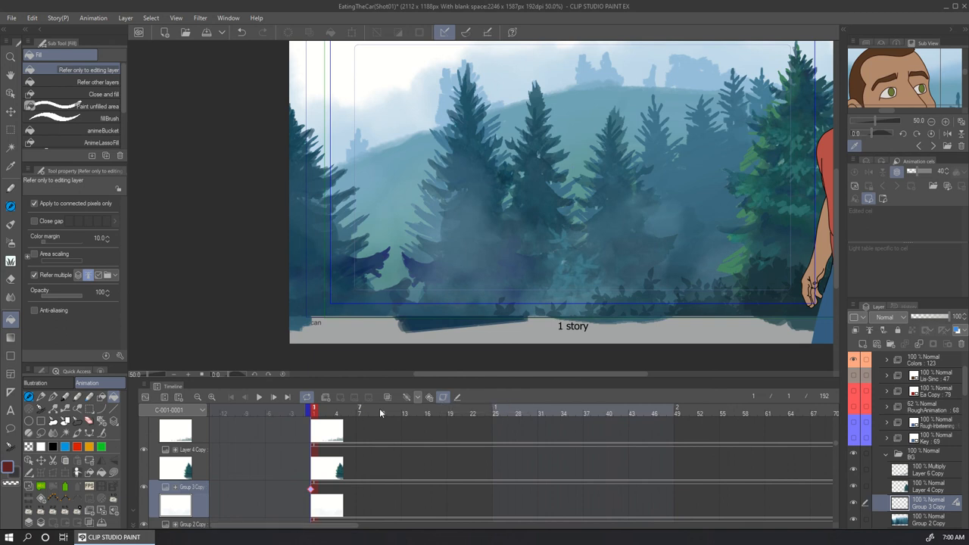
{"action": "left_click", "coordinate": [625, 412]}
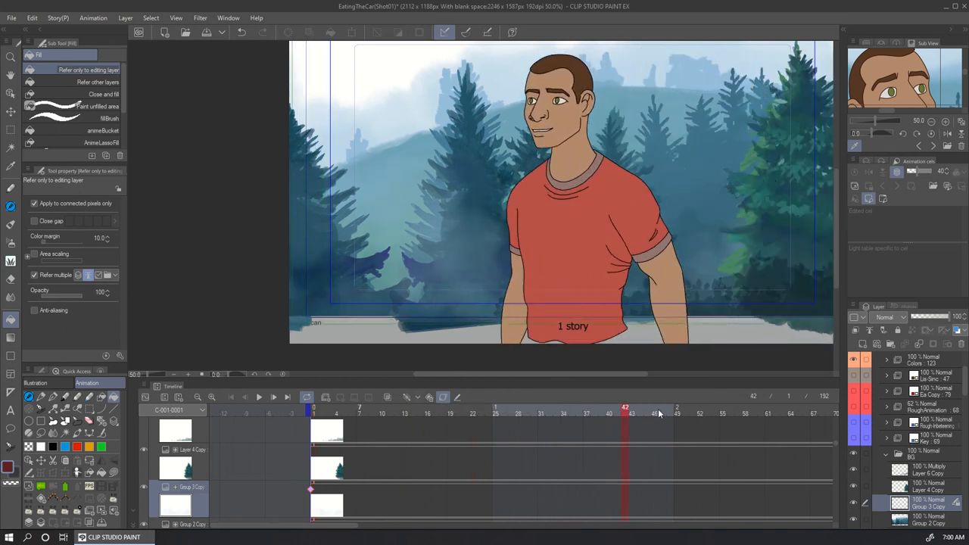
{"action": "left_click", "coordinate": [678, 408]}
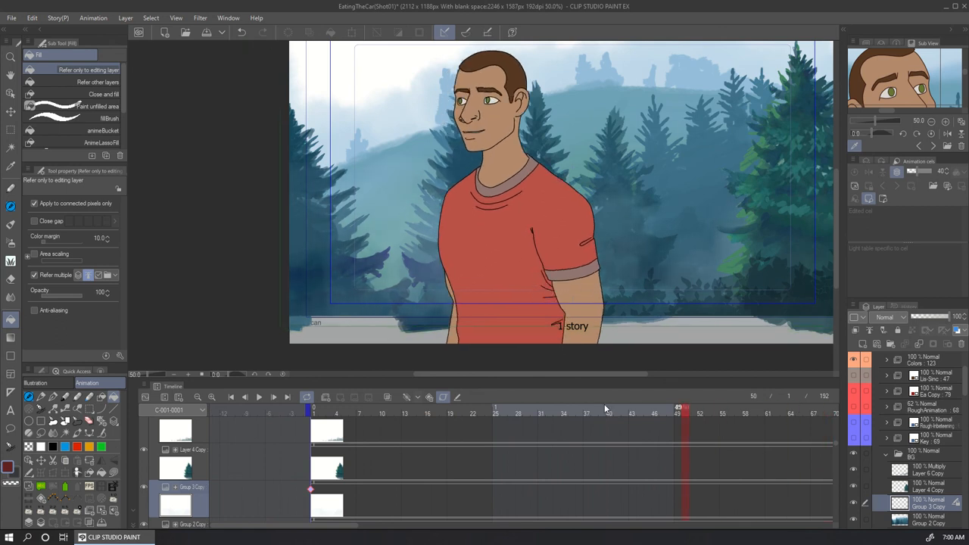
{"action": "left_click", "coordinate": [336, 409]}
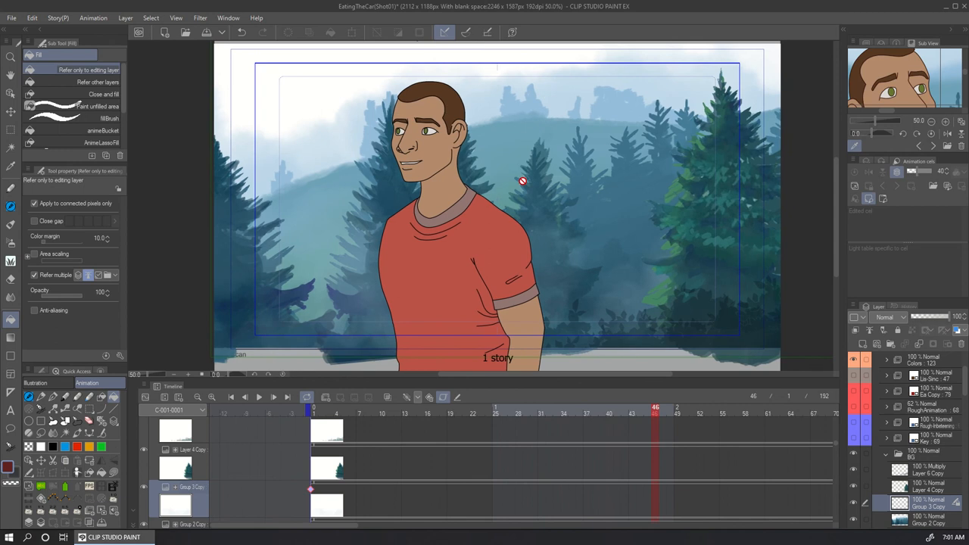
{"action": "mouse_move", "coordinate": [836, 448]}
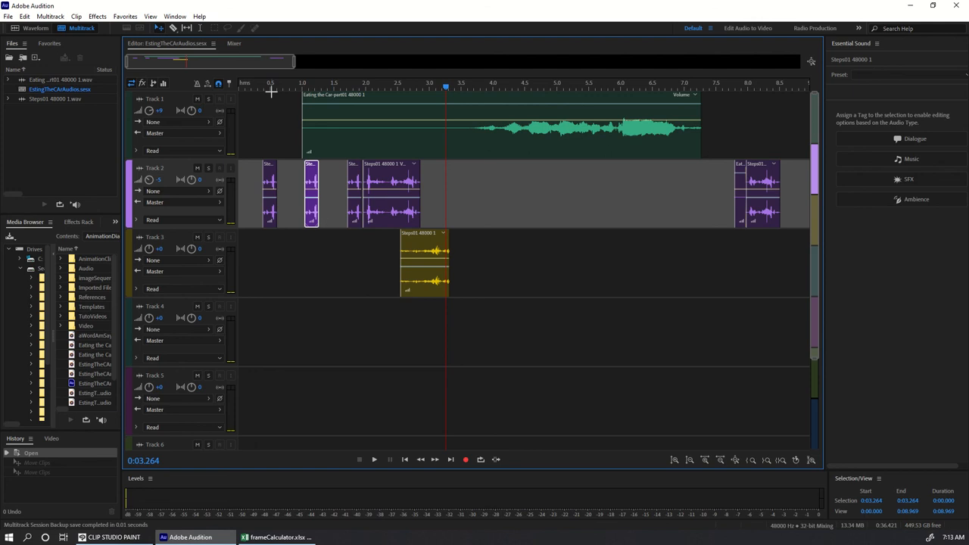
{"action": "mouse_move", "coordinate": [559, 90]}
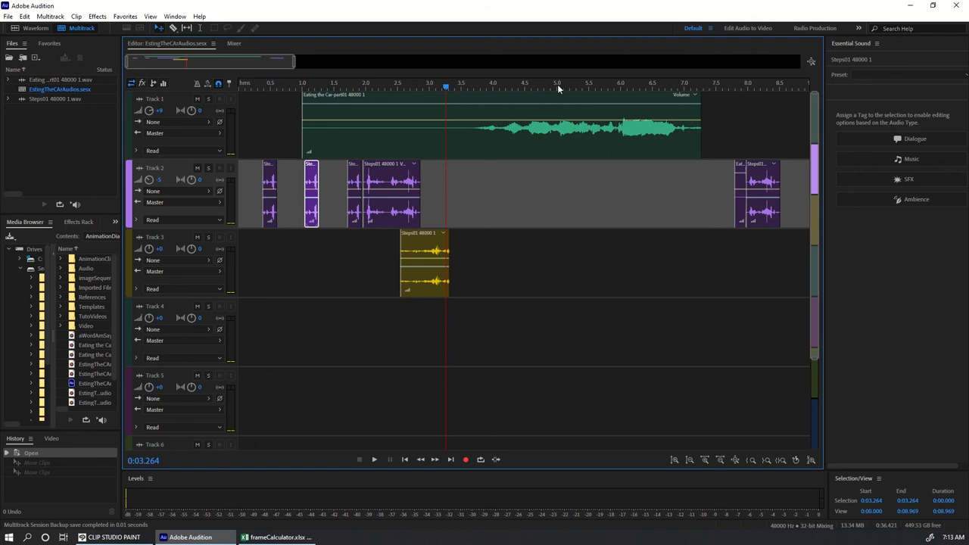
{"action": "mouse_move", "coordinate": [469, 88]}
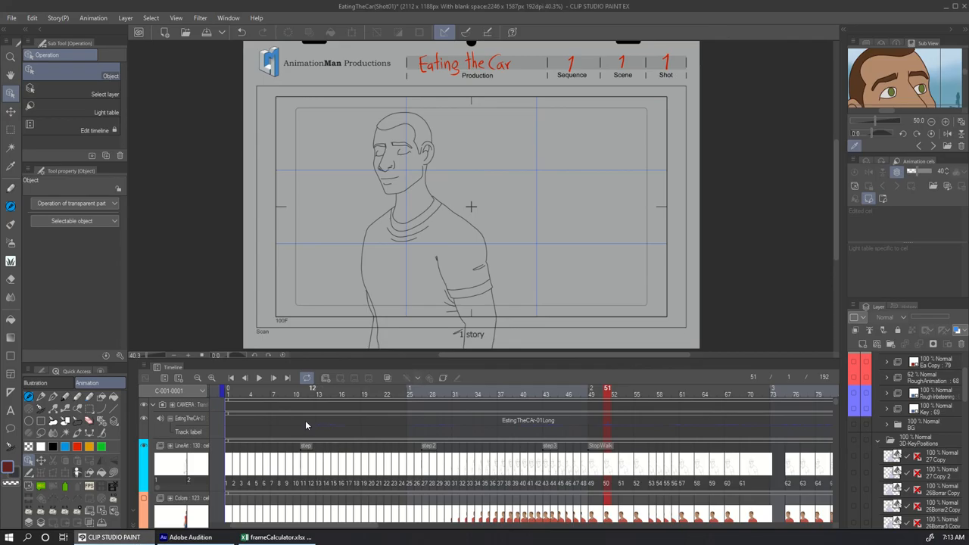
Inspect footstep frames 9, 11, around 40 and 53, then bring up Audition and the spreadsheet.
{"action": "left_click", "coordinate": [289, 389]}
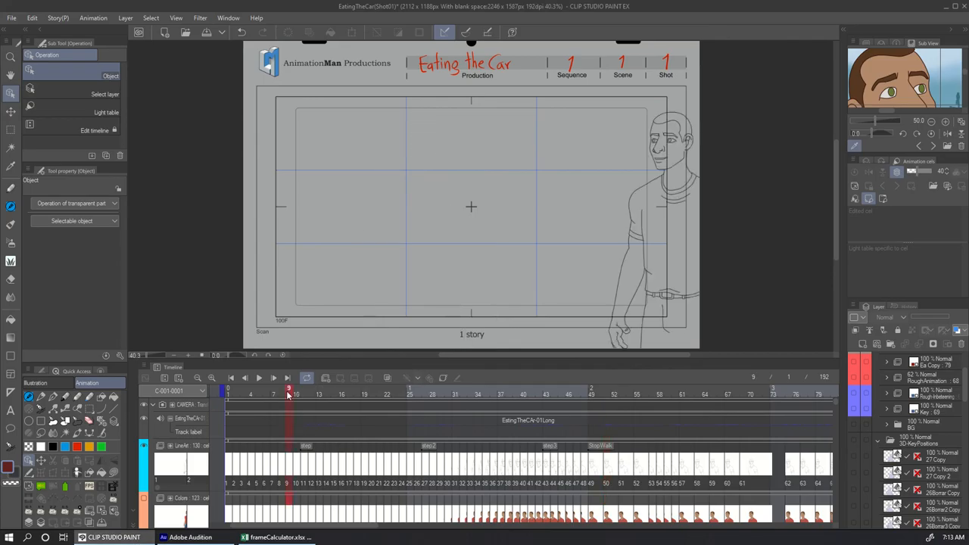
{"action": "left_click", "coordinate": [305, 388]}
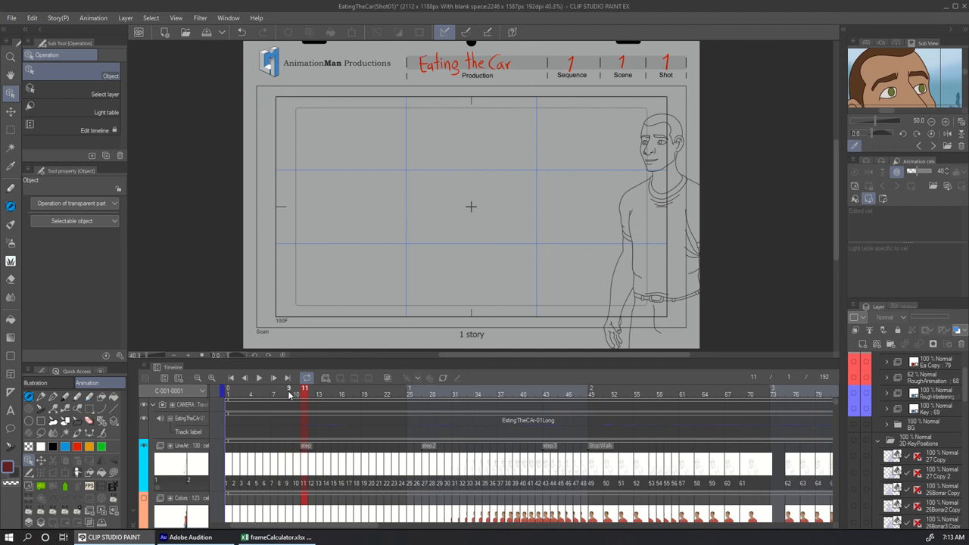
{"action": "left_click", "coordinate": [289, 388]}
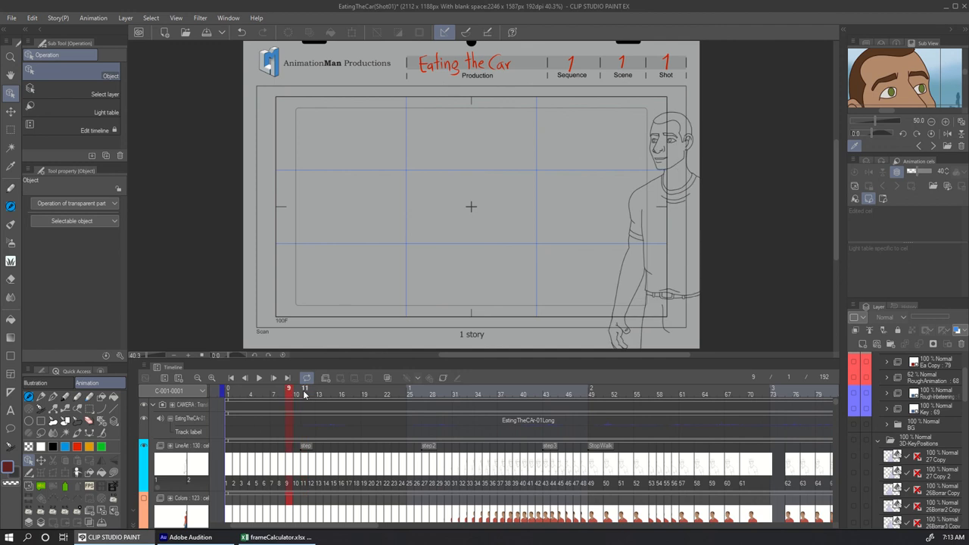
{"action": "left_click", "coordinate": [289, 388]}
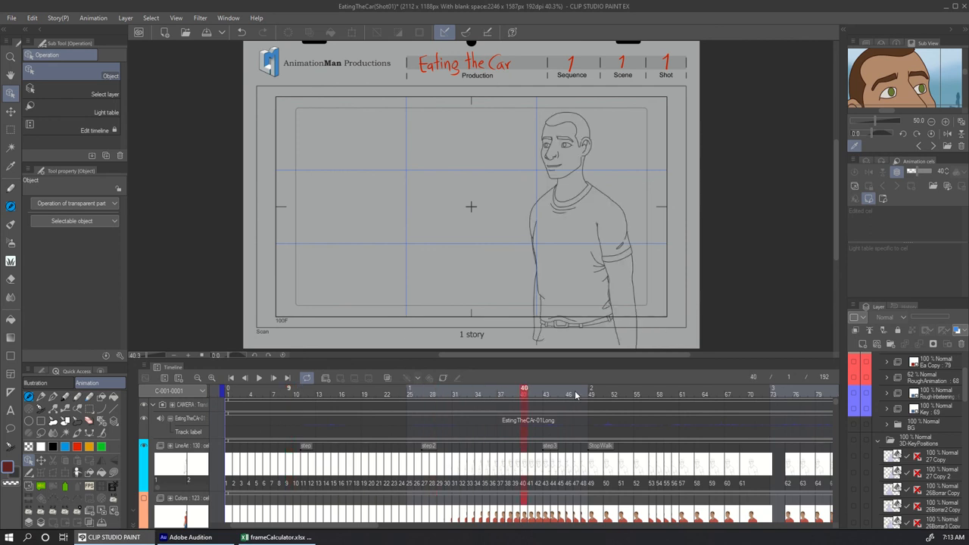
{"action": "left_click", "coordinate": [645, 388]}
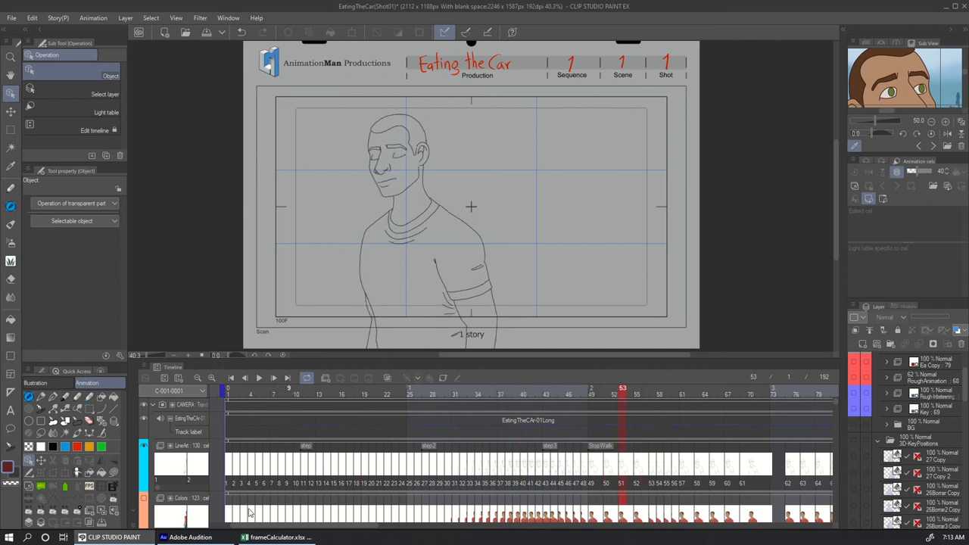
{"action": "left_click", "coordinate": [191, 537]}
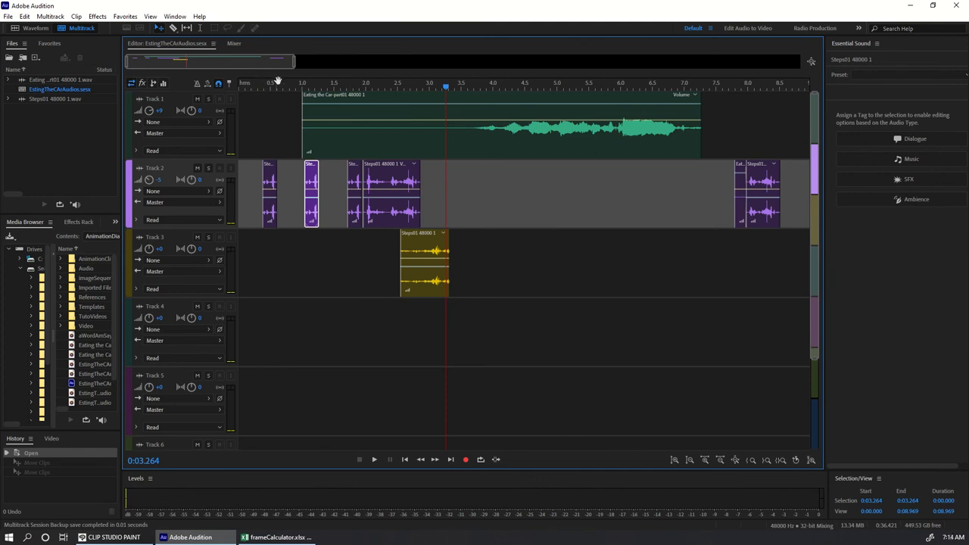
{"action": "left_click", "coordinate": [278, 537]}
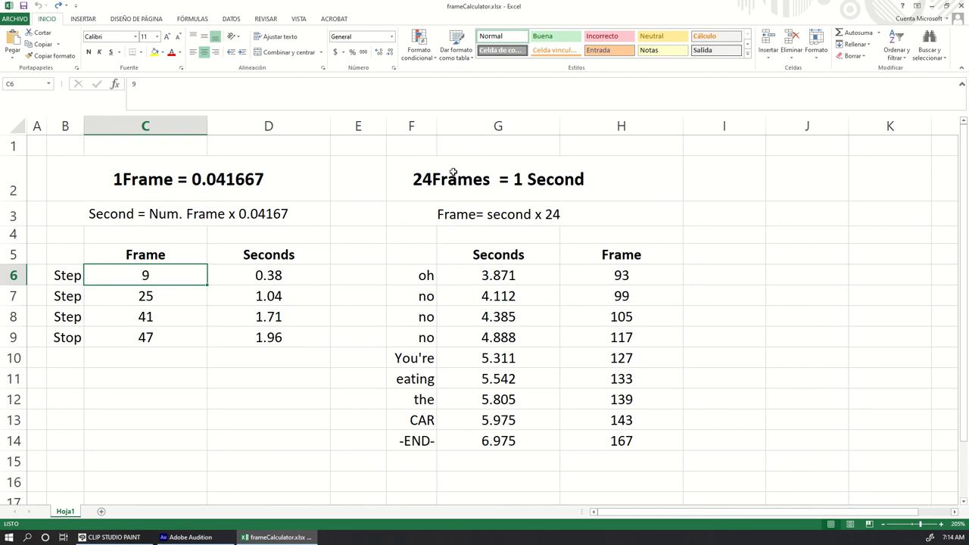
{"action": "mouse_move", "coordinate": [190, 183]}
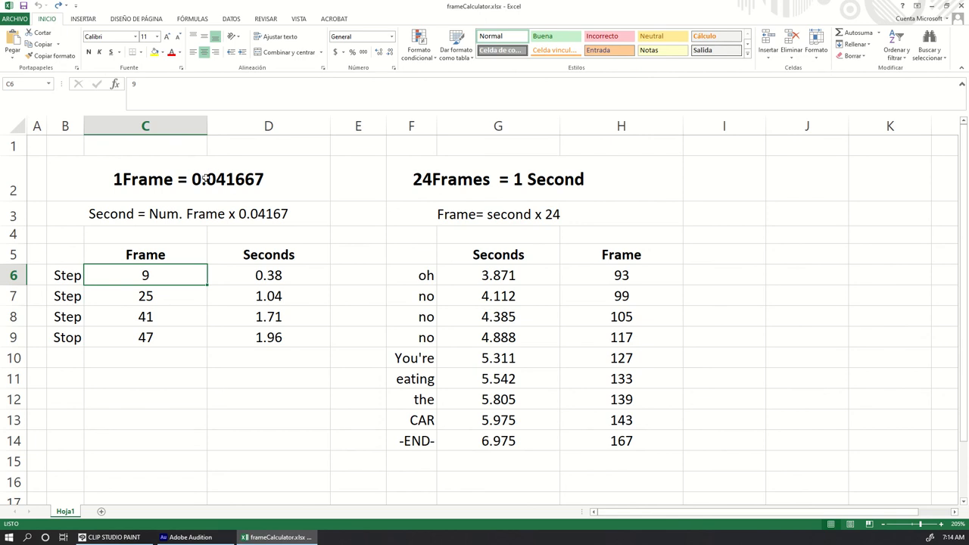
{"action": "mouse_move", "coordinate": [267, 163]}
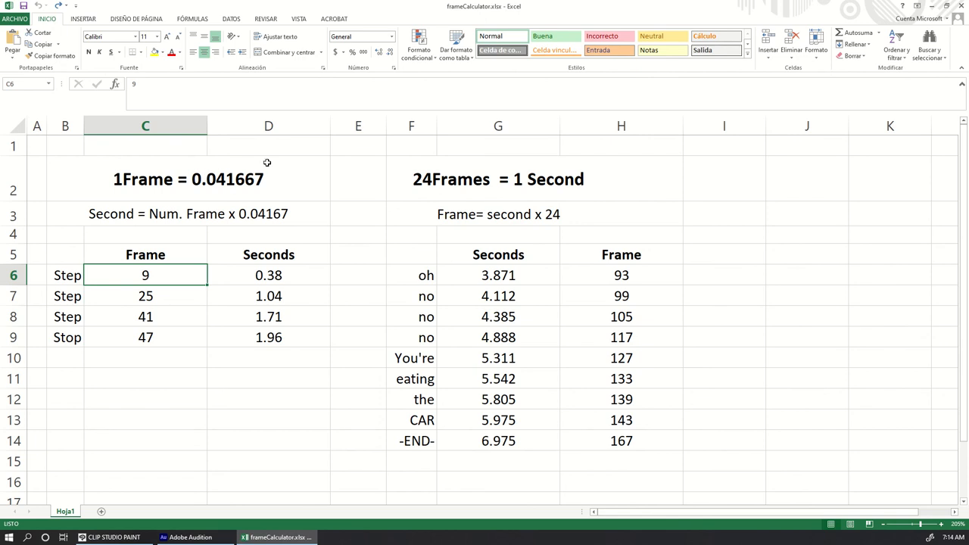
{"action": "mouse_move", "coordinate": [169, 289]}
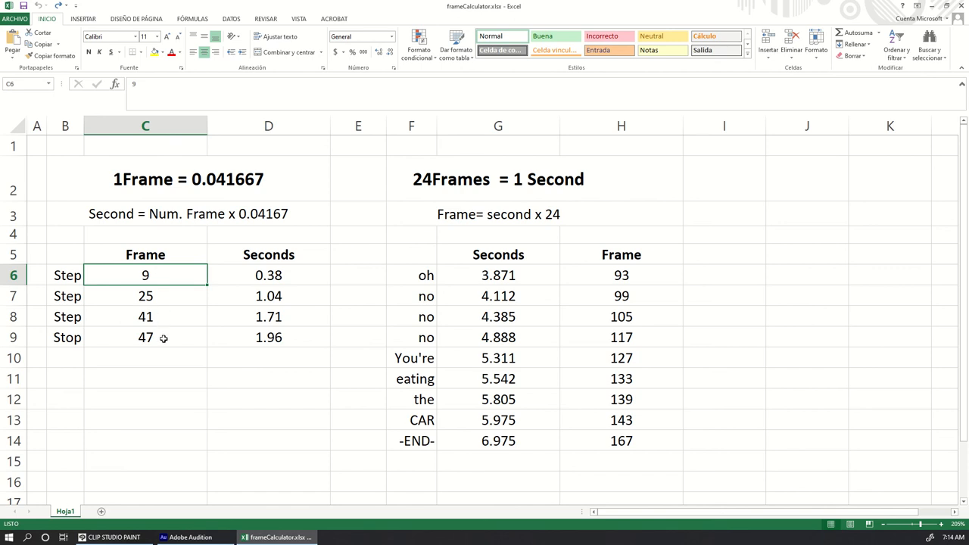
{"action": "mouse_move", "coordinate": [158, 275]}
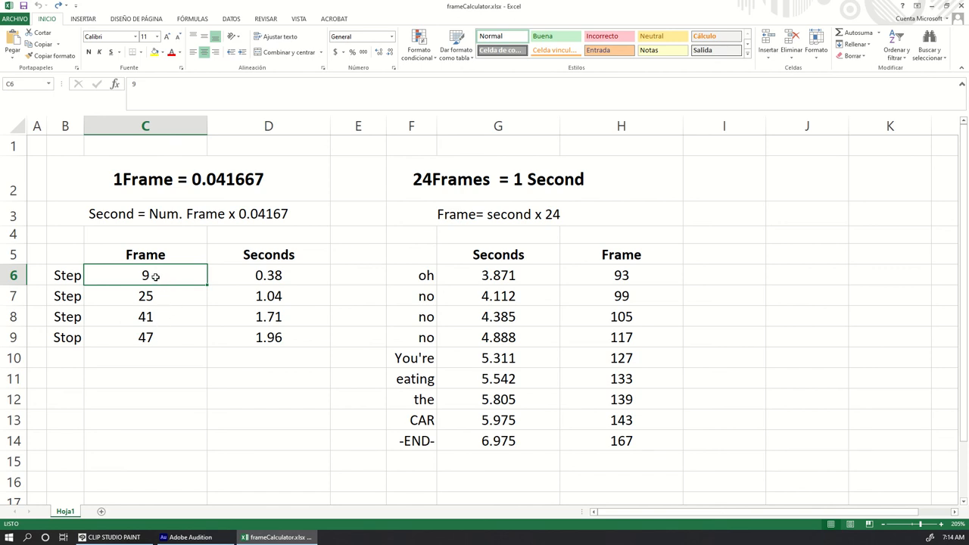
{"action": "mouse_move", "coordinate": [148, 281]}
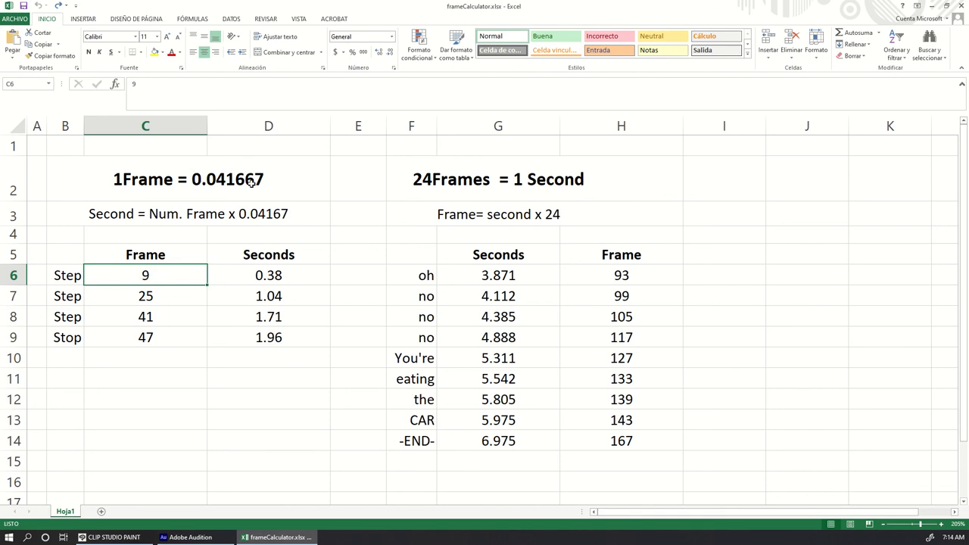
{"action": "mouse_move", "coordinate": [235, 265]}
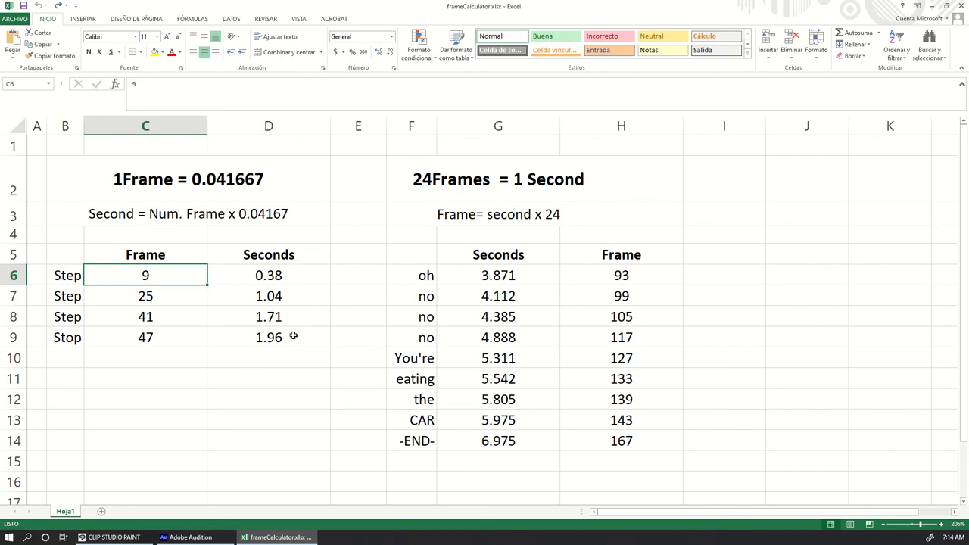
{"action": "mouse_move", "coordinate": [251, 406]}
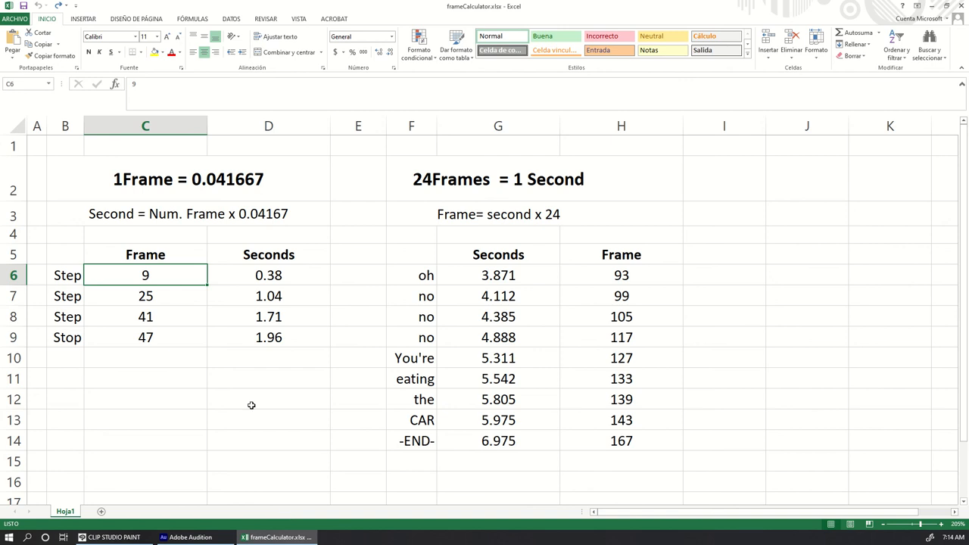
{"action": "mouse_move", "coordinate": [295, 275]}
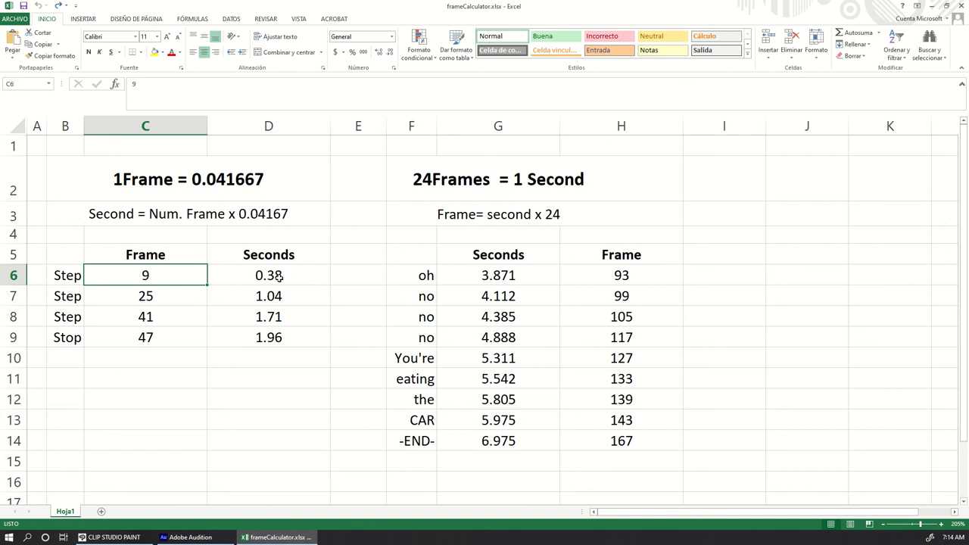
{"action": "mouse_move", "coordinate": [296, 516]}
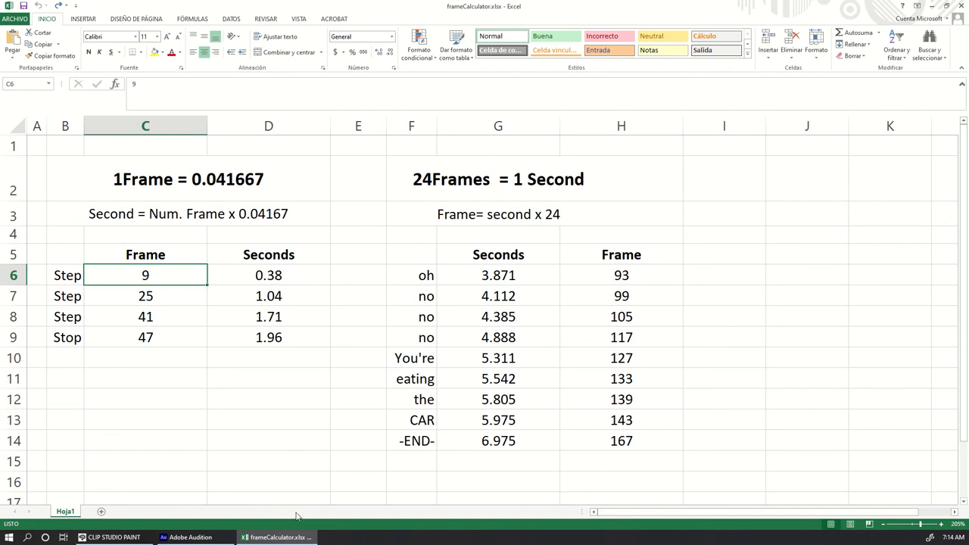
Return from the frame calculator spreadsheet to the Adobe Audition session.
{"action": "left_click", "coordinate": [190, 537]}
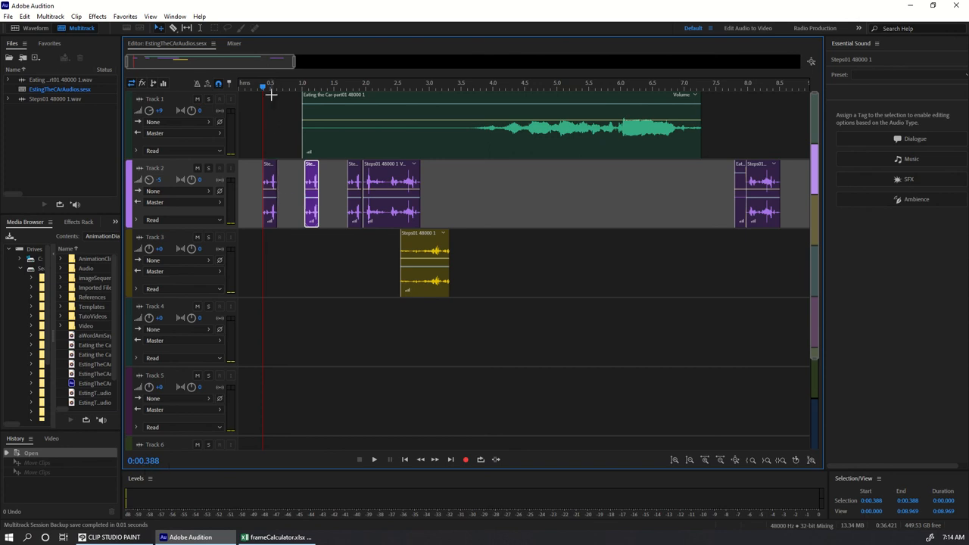
Play the session from about 1.04 and 3.2 seconds, jump near 7 seconds, then return to Clip Studio.
{"action": "left_click", "coordinate": [305, 84]}
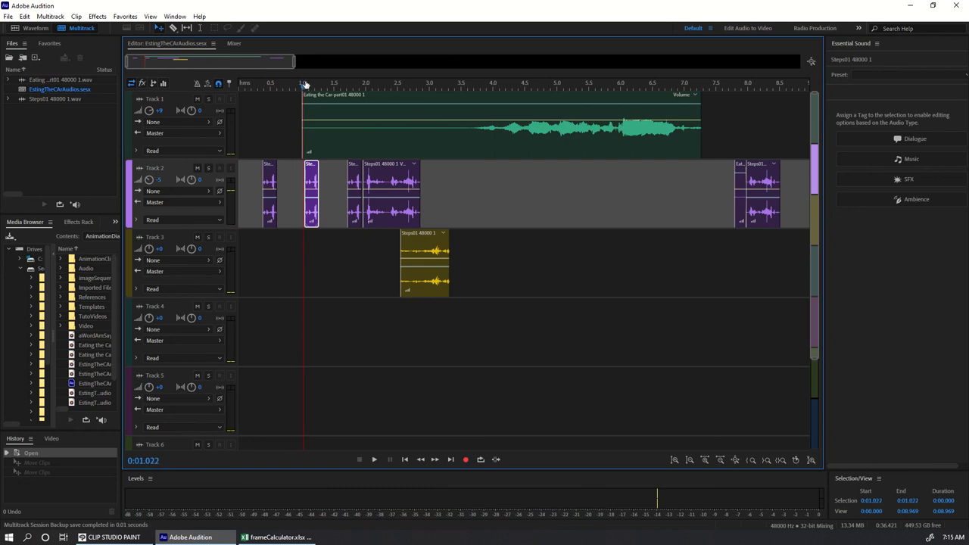
{"action": "left_click", "coordinate": [305, 83]}
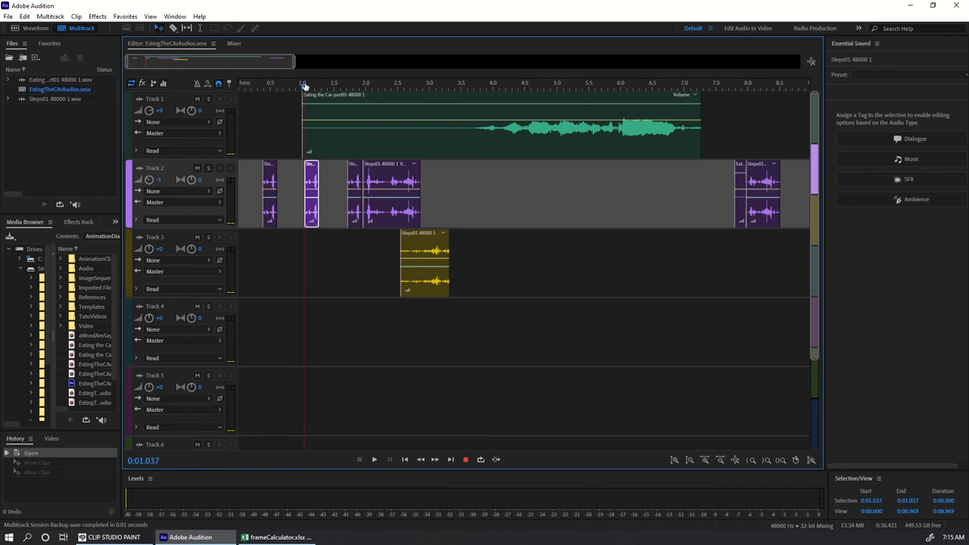
{"action": "left_click", "coordinate": [348, 83]}
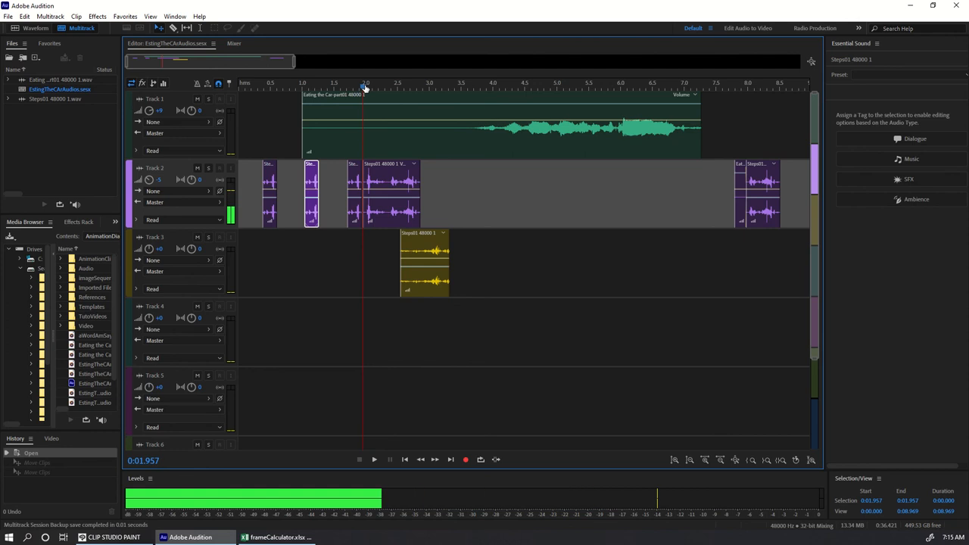
{"action": "left_click", "coordinate": [405, 89]}
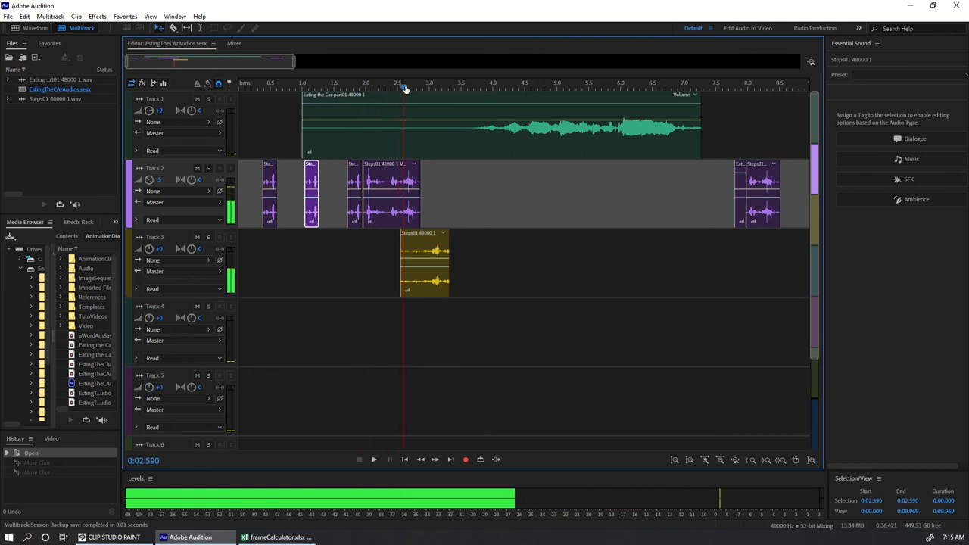
{"action": "left_click", "coordinate": [413, 85]}
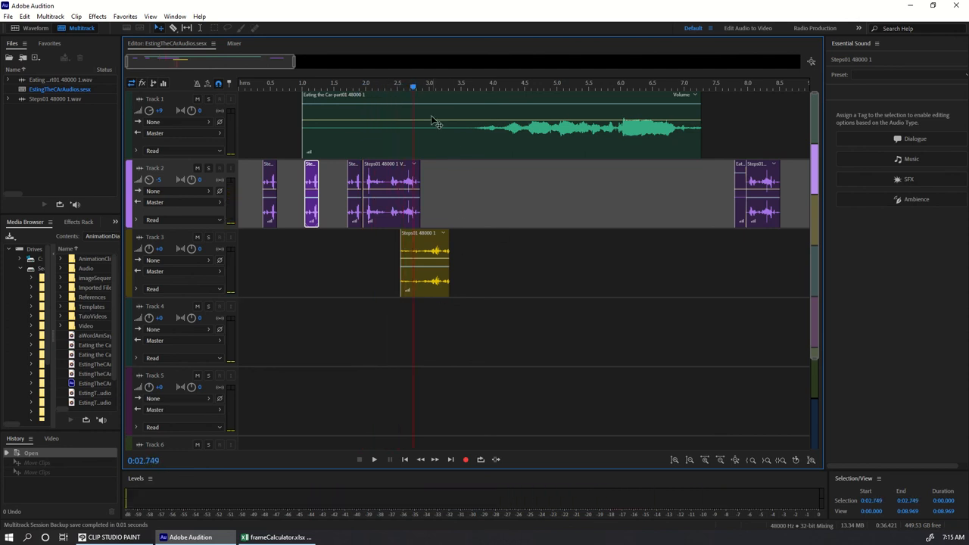
{"action": "left_click", "coordinate": [446, 88]}
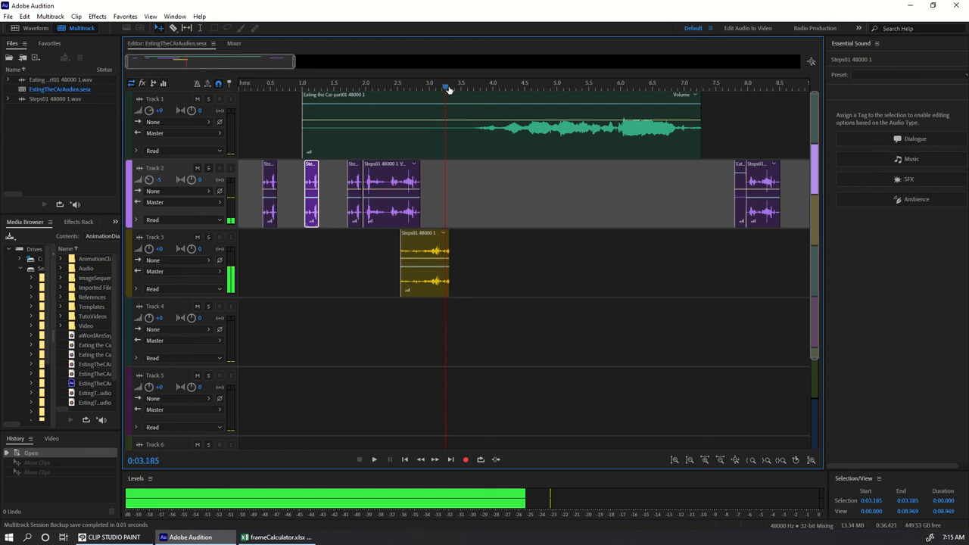
{"action": "left_click", "coordinate": [686, 87]}
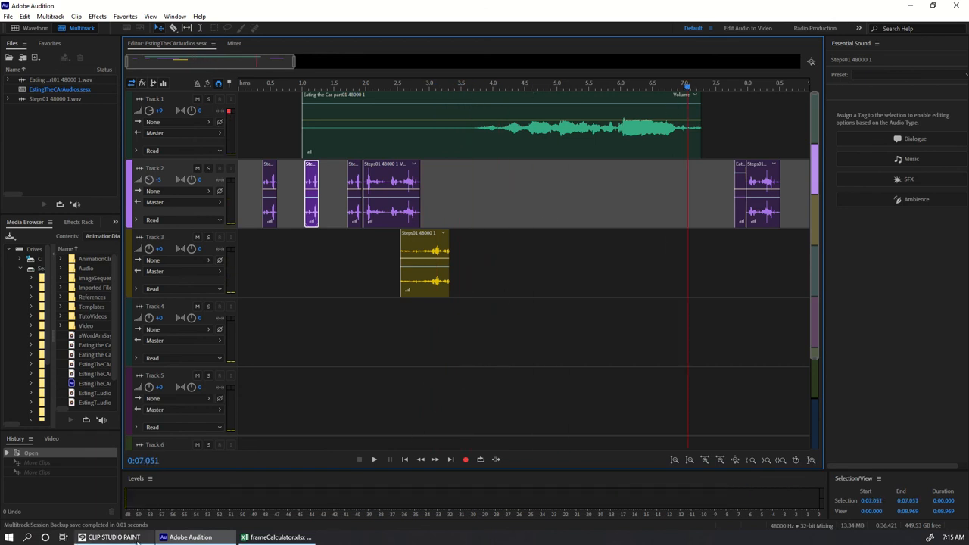
{"action": "left_click", "coordinate": [113, 537]}
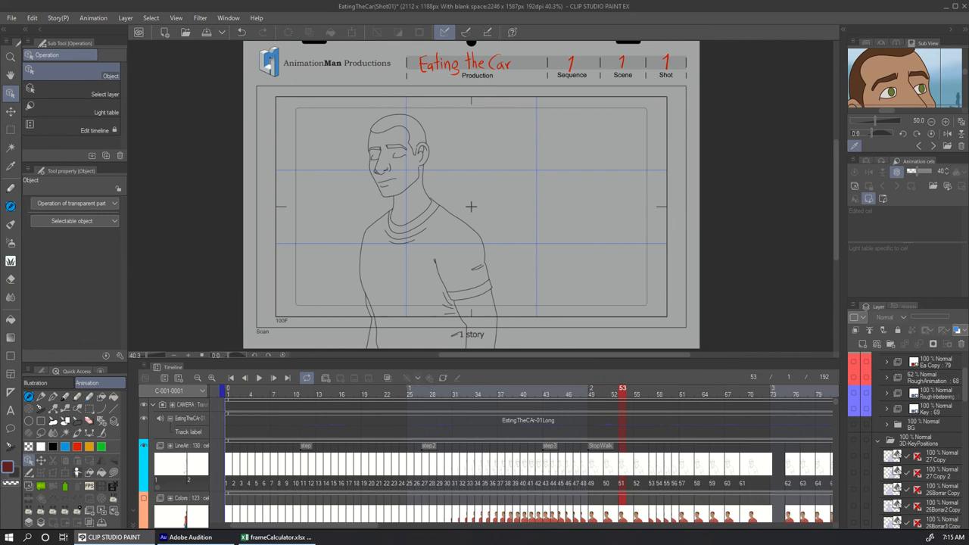
{"action": "mouse_move", "coordinate": [190, 536]}
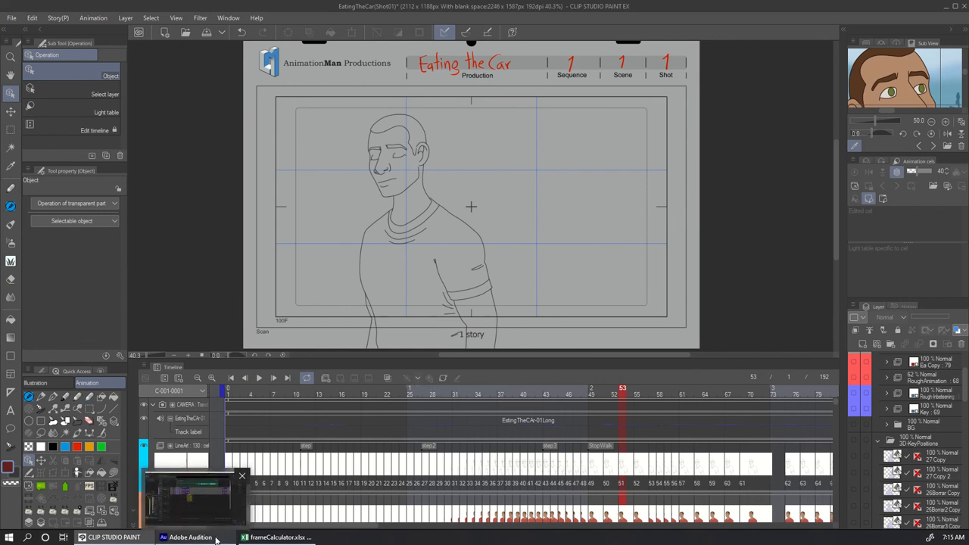
Switch from Clip Studio Paint to the Audition dialogue session.
{"action": "left_click", "coordinate": [190, 537]}
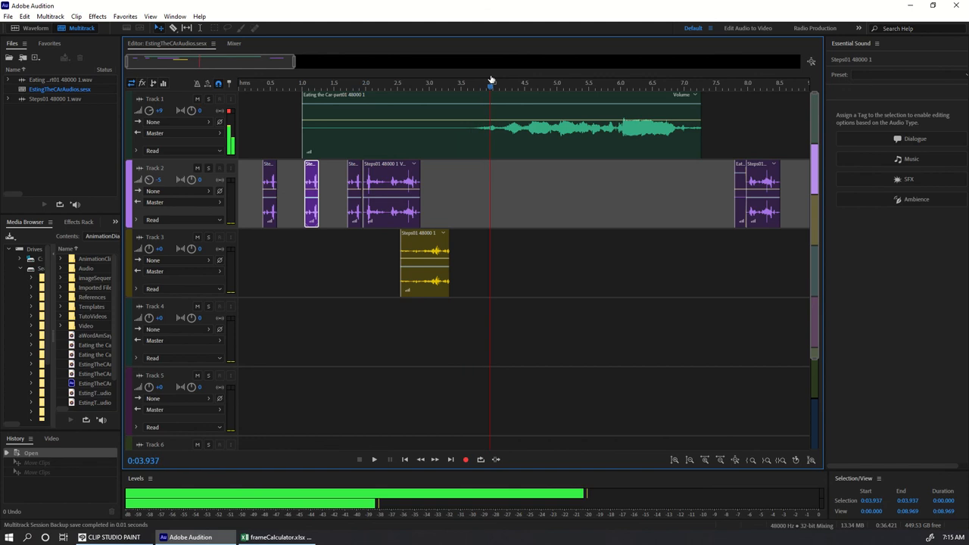
Stop playback at 3.771 seconds and bring the Excel frame calculator forward.
{"action": "left_click", "coordinate": [481, 86]}
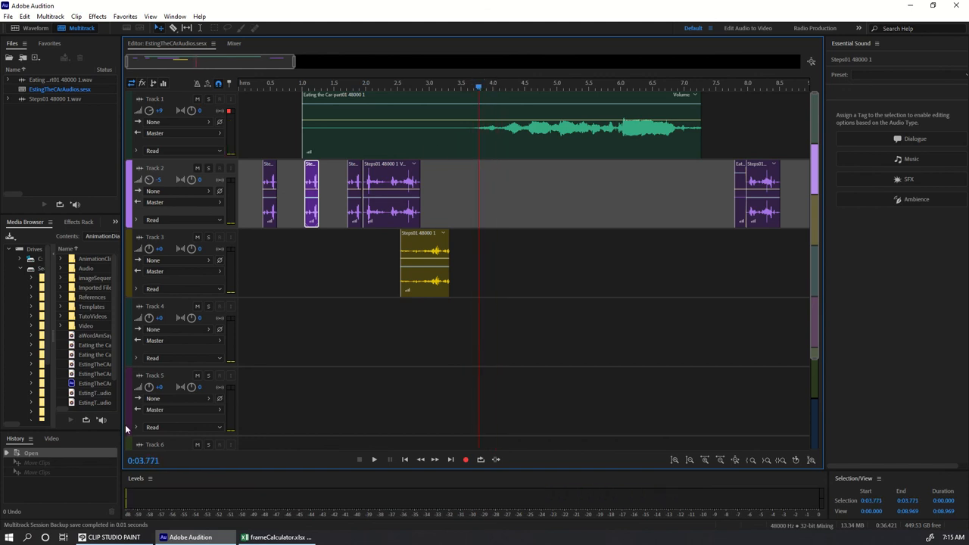
{"action": "left_click", "coordinate": [279, 537]}
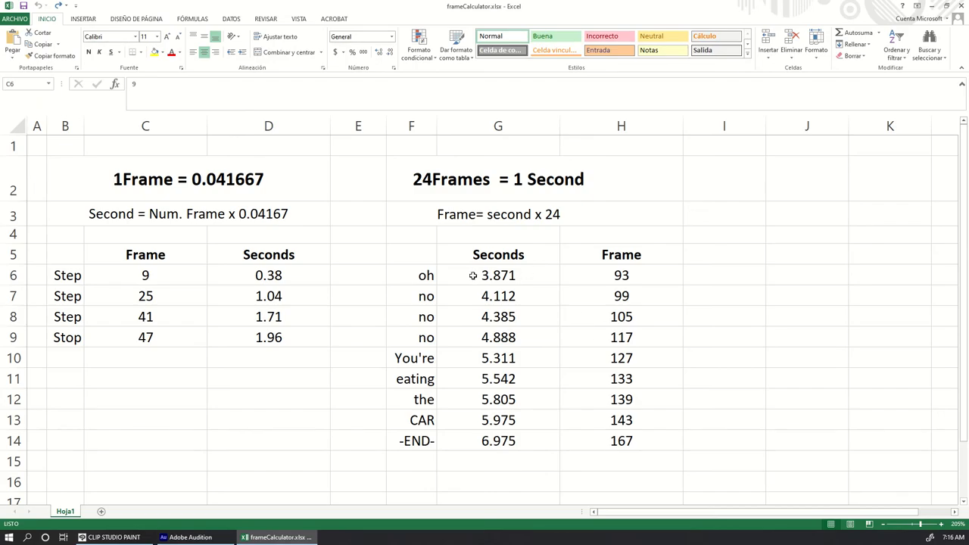
{"action": "mouse_move", "coordinate": [486, 269]}
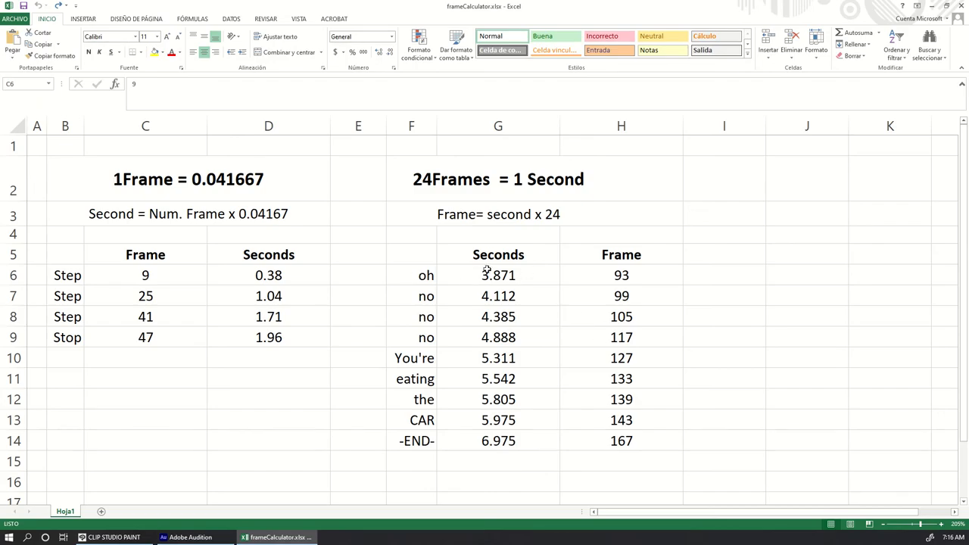
{"action": "left_click", "coordinate": [498, 275]}
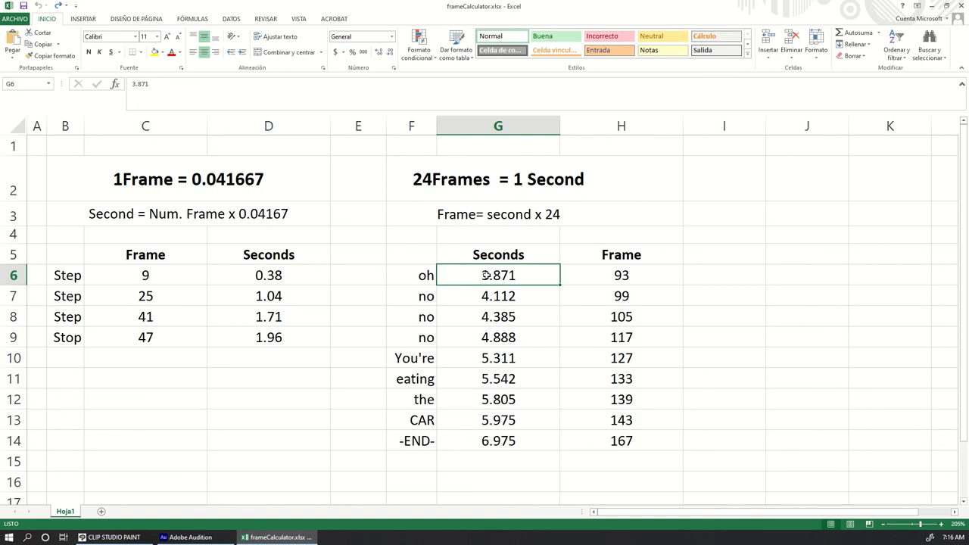
{"action": "mouse_move", "coordinate": [564, 275]}
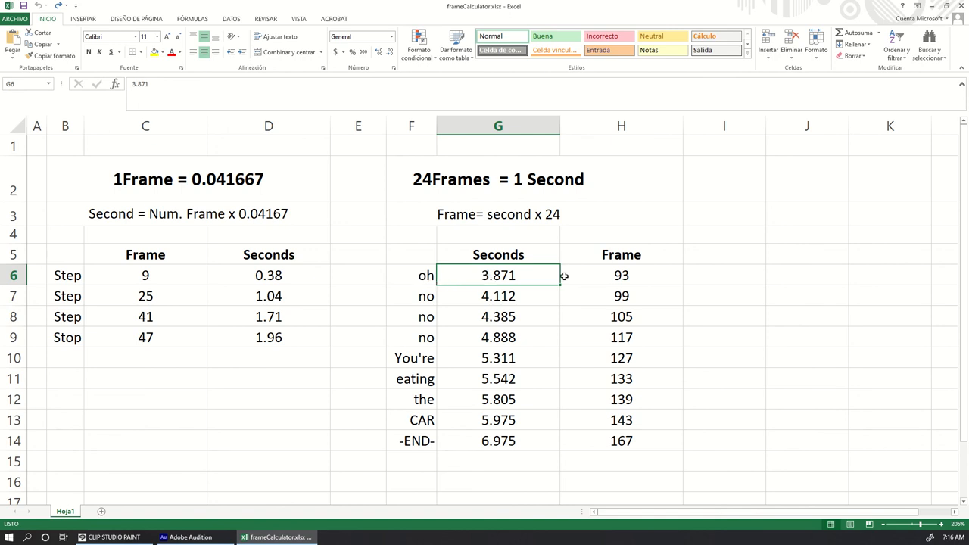
{"action": "left_click", "coordinate": [621, 275]}
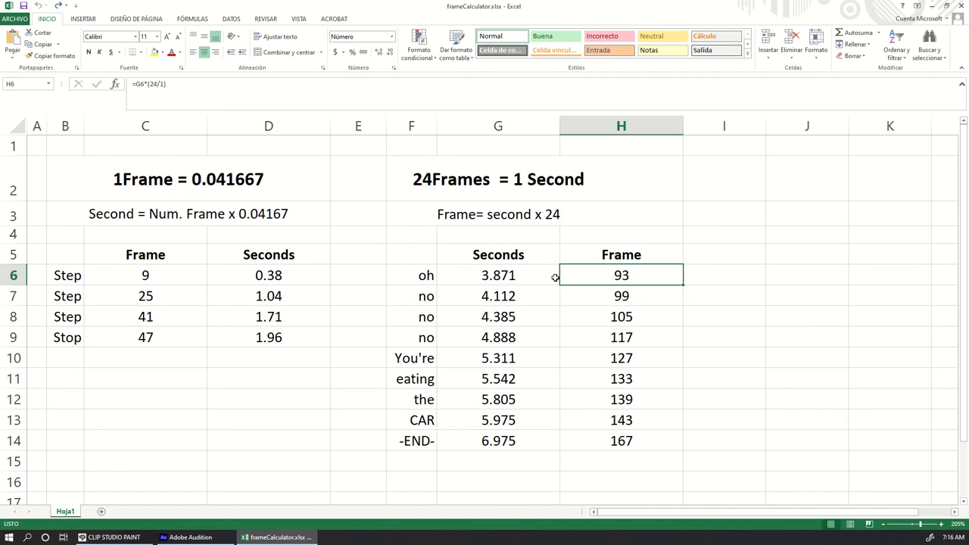
{"action": "left_click", "coordinate": [498, 275]}
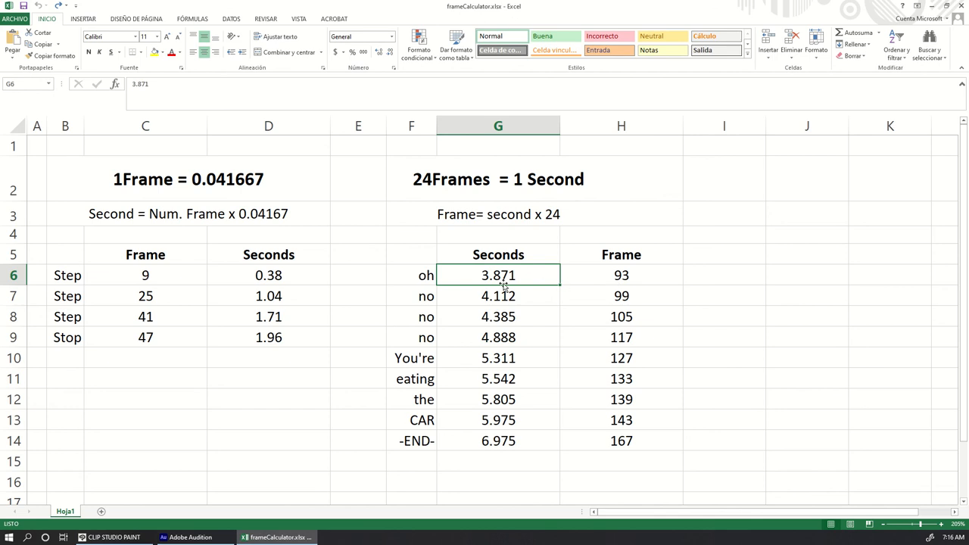
{"action": "mouse_move", "coordinate": [528, 206]}
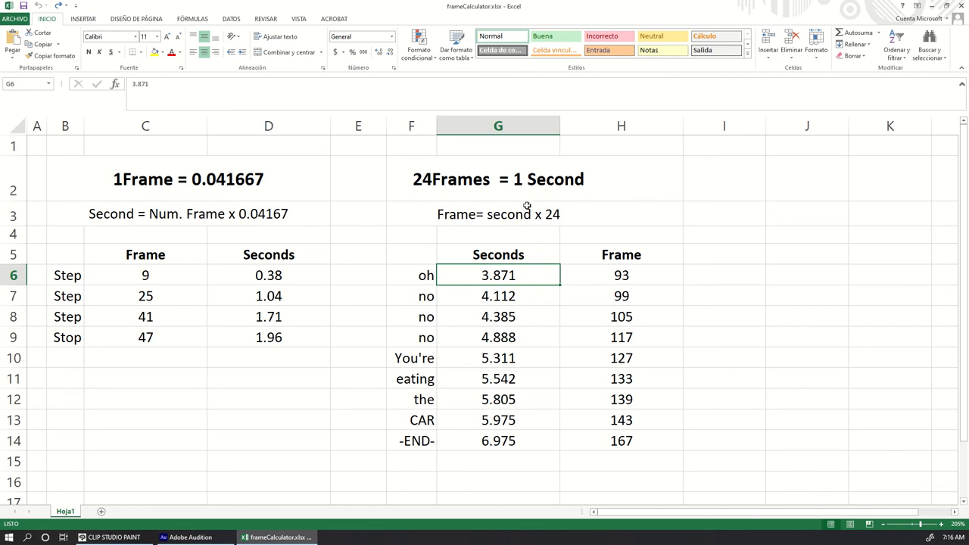
{"action": "left_click", "coordinate": [621, 274]}
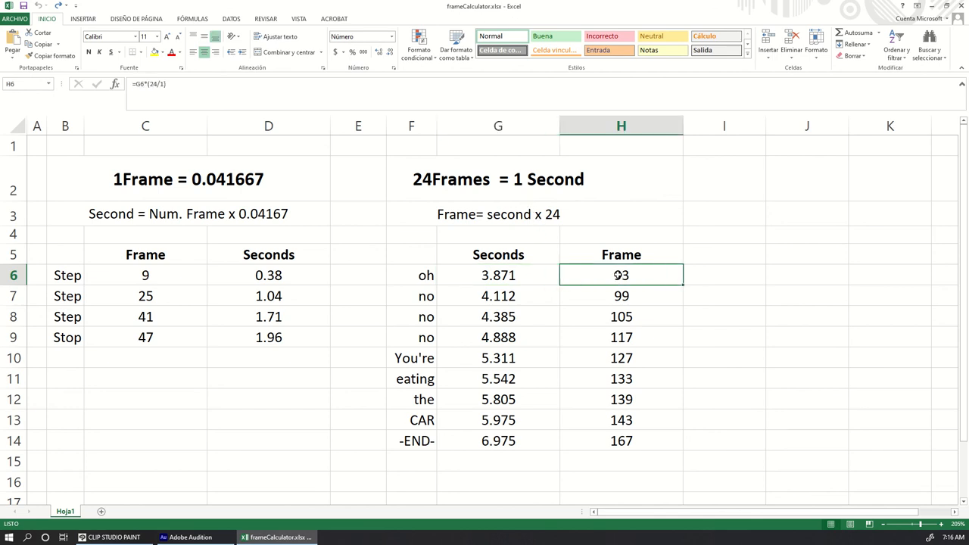
{"action": "left_click", "coordinate": [499, 275]}
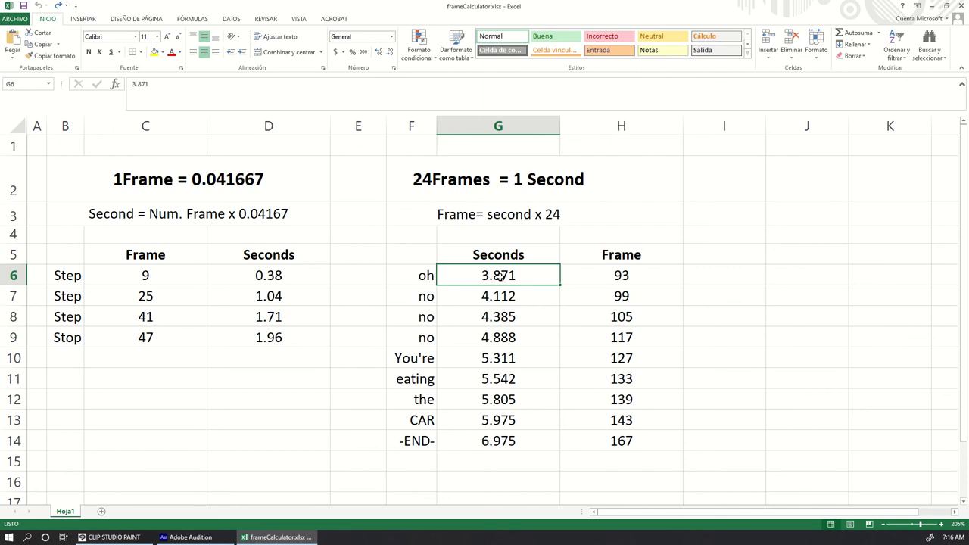
{"action": "mouse_move", "coordinate": [477, 278]}
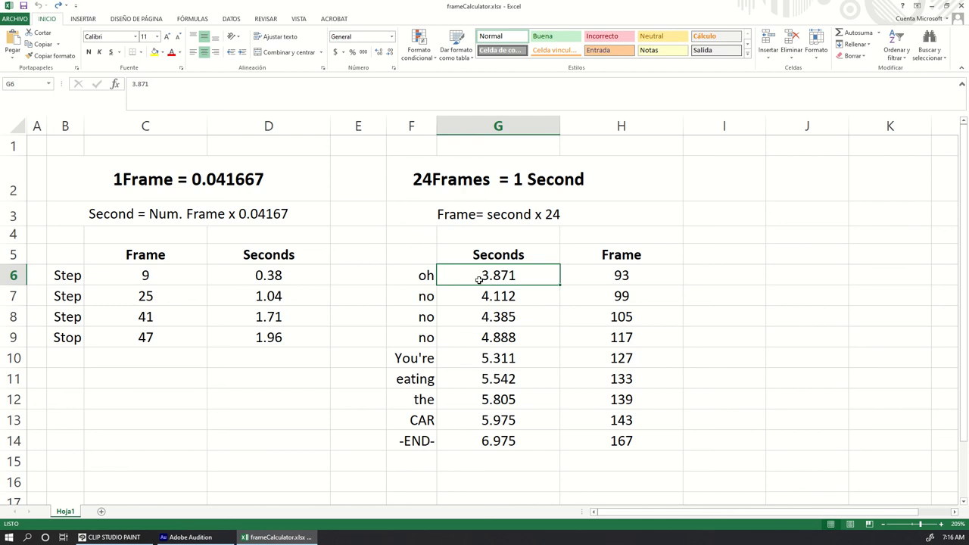
{"action": "mouse_move", "coordinate": [451, 198]}
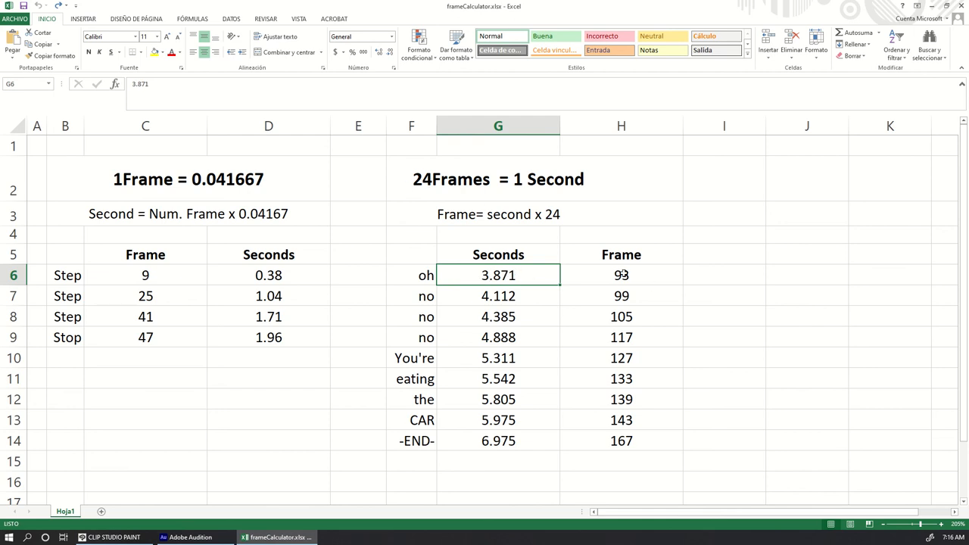
{"action": "left_click", "coordinate": [621, 316]}
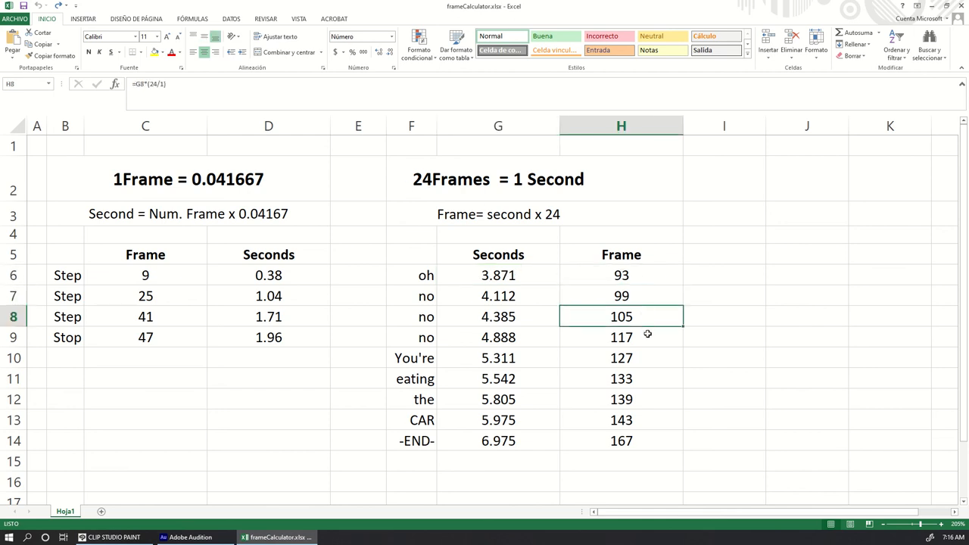
{"action": "left_click", "coordinate": [621, 420]}
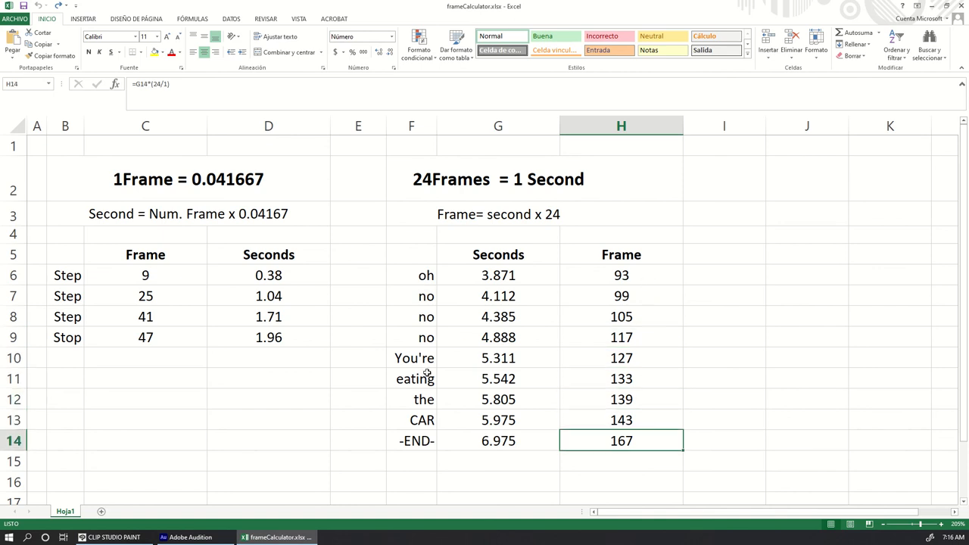
{"action": "left_click", "coordinate": [411, 275]}
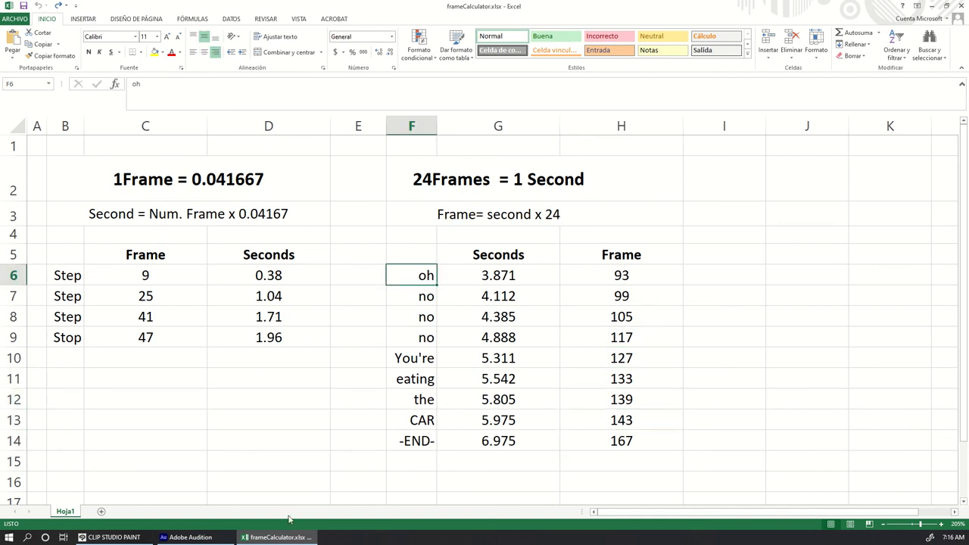
{"action": "left_click", "coordinate": [189, 537]}
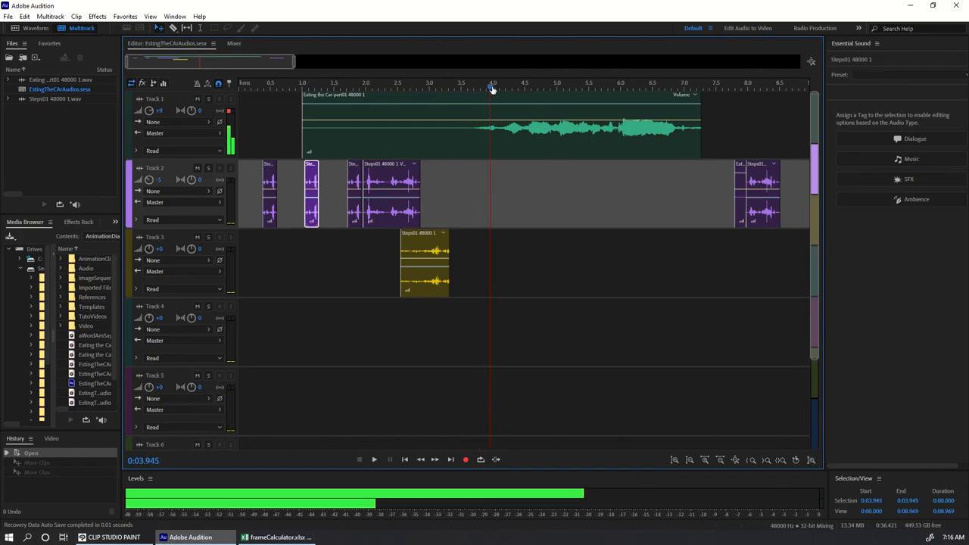
{"action": "left_click", "coordinate": [525, 85]}
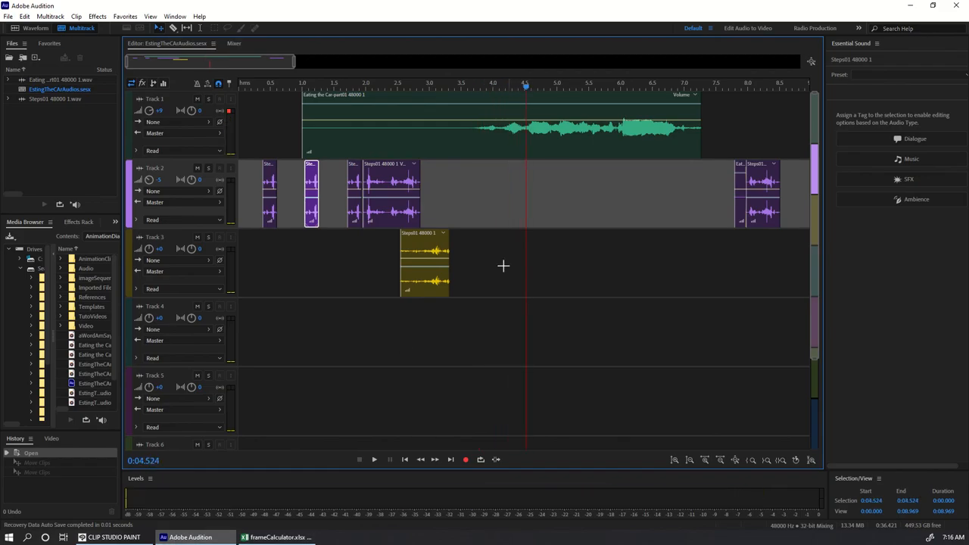
{"action": "left_click", "coordinate": [277, 537]}
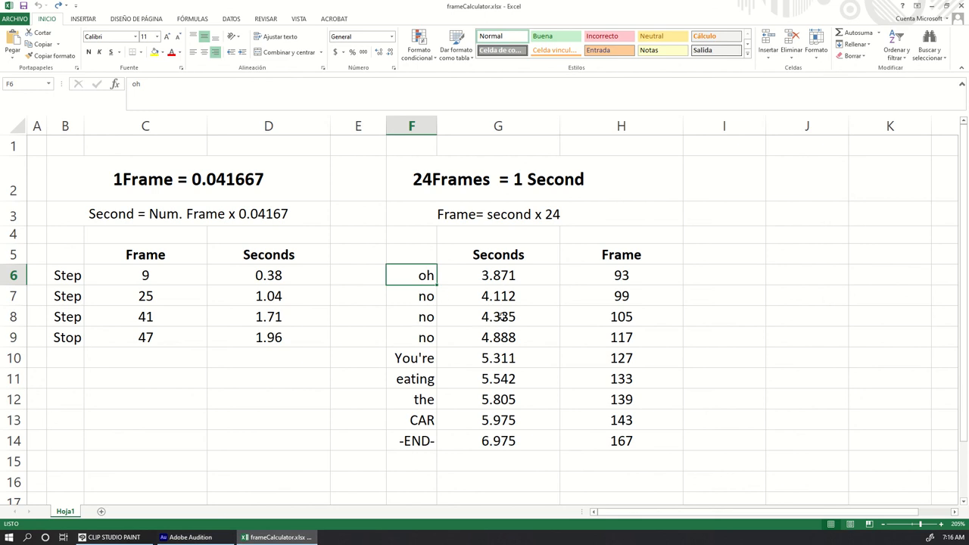
{"action": "left_click", "coordinate": [498, 316]}
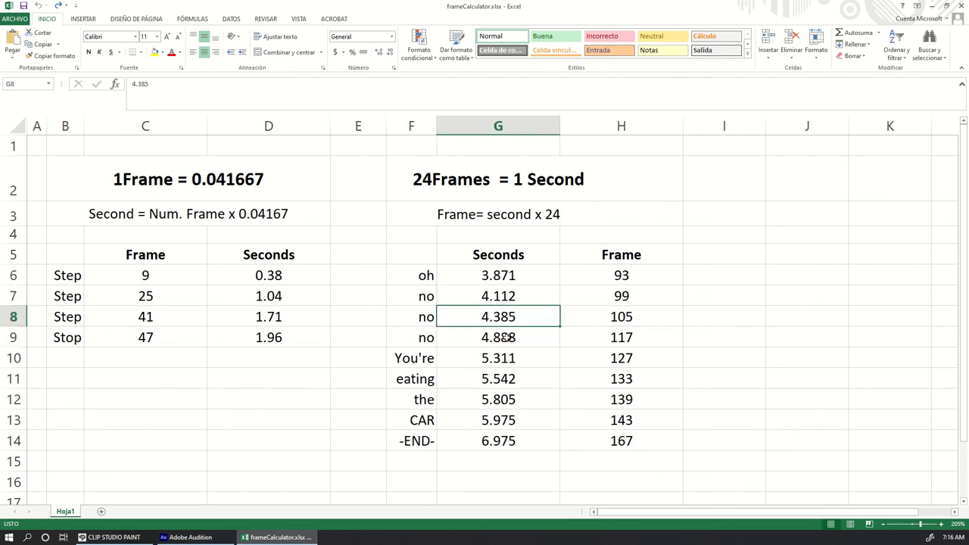
{"action": "left_click", "coordinate": [191, 537]}
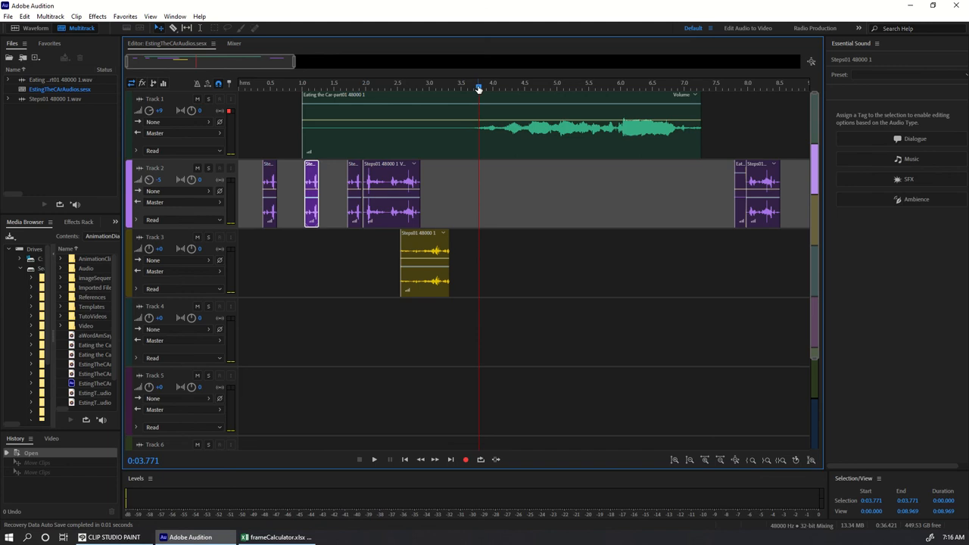
{"action": "left_click", "coordinate": [531, 89]}
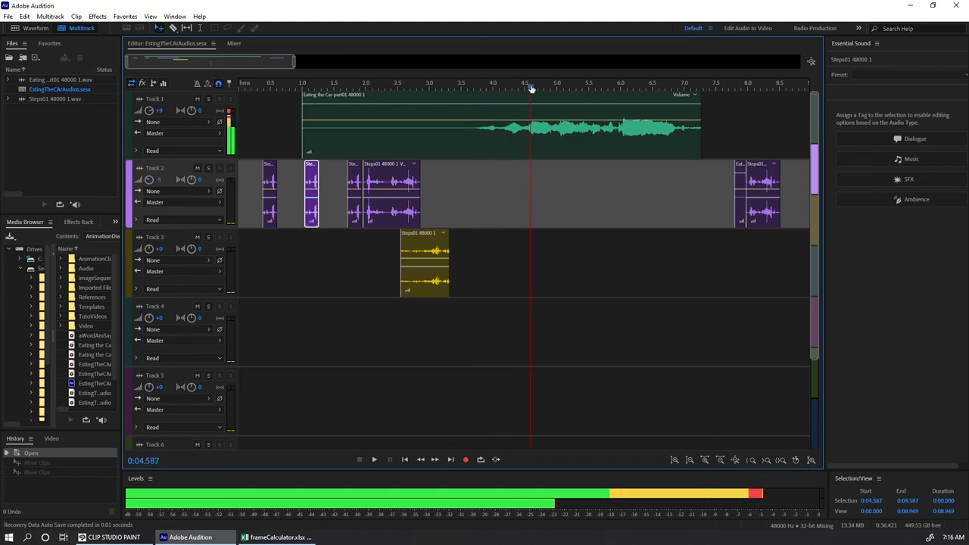
{"action": "left_click", "coordinate": [278, 537]}
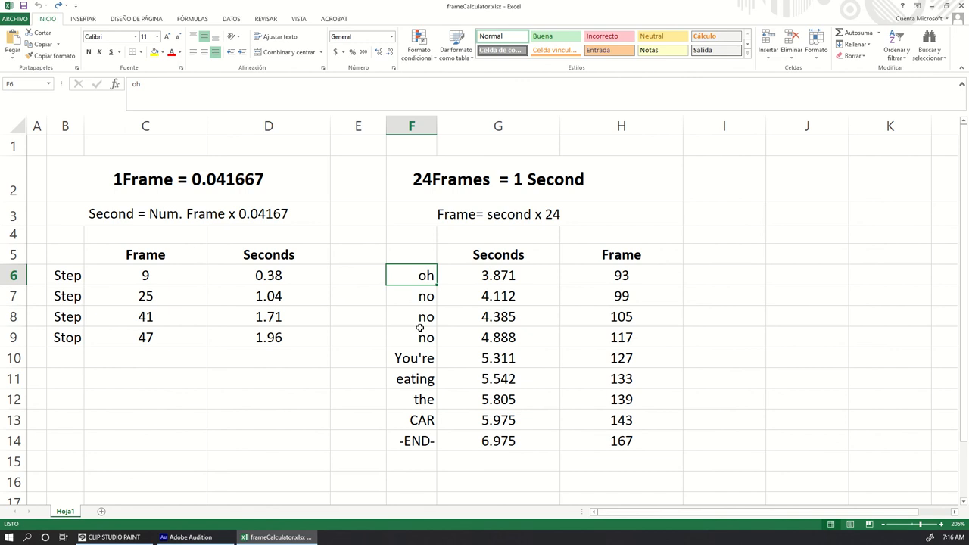
{"action": "left_click", "coordinate": [497, 295]}
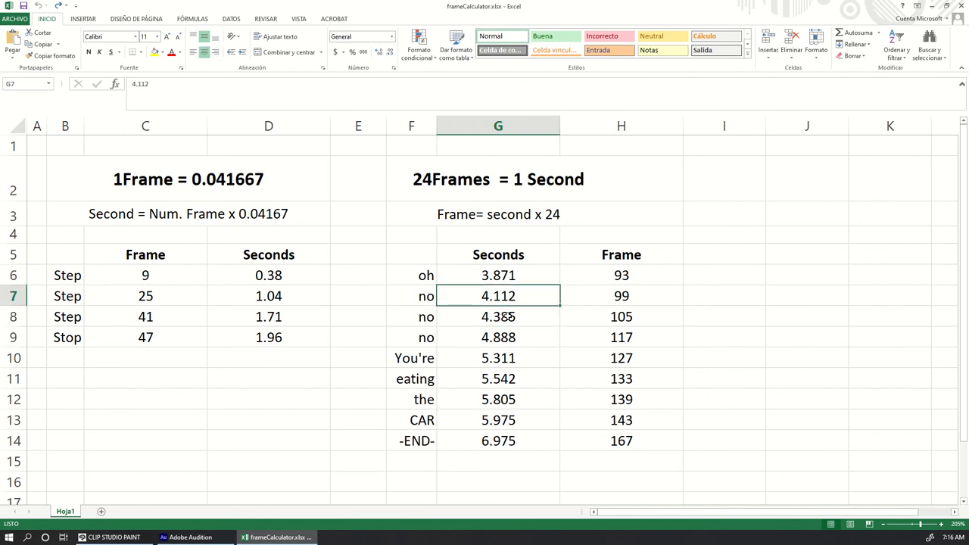
{"action": "left_click", "coordinate": [497, 337]}
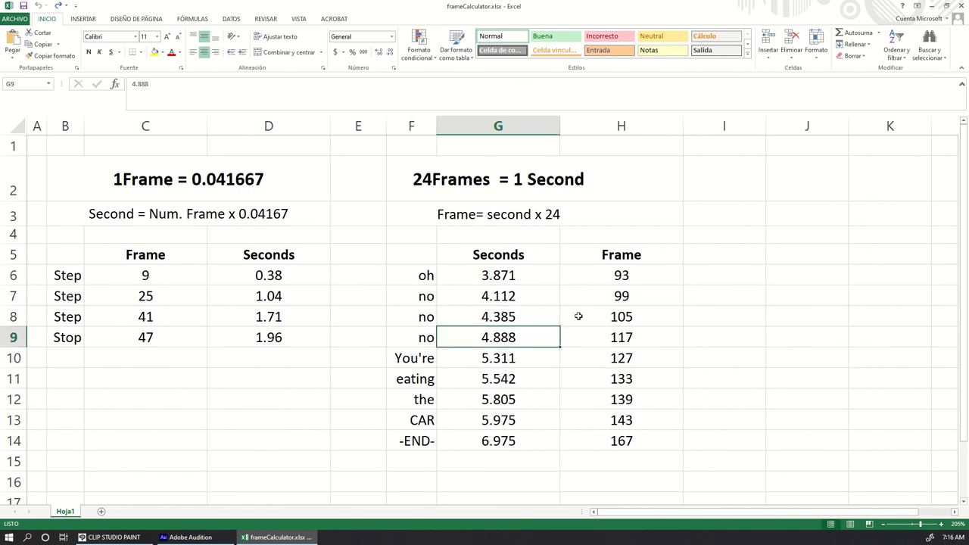
{"action": "mouse_move", "coordinate": [640, 282]}
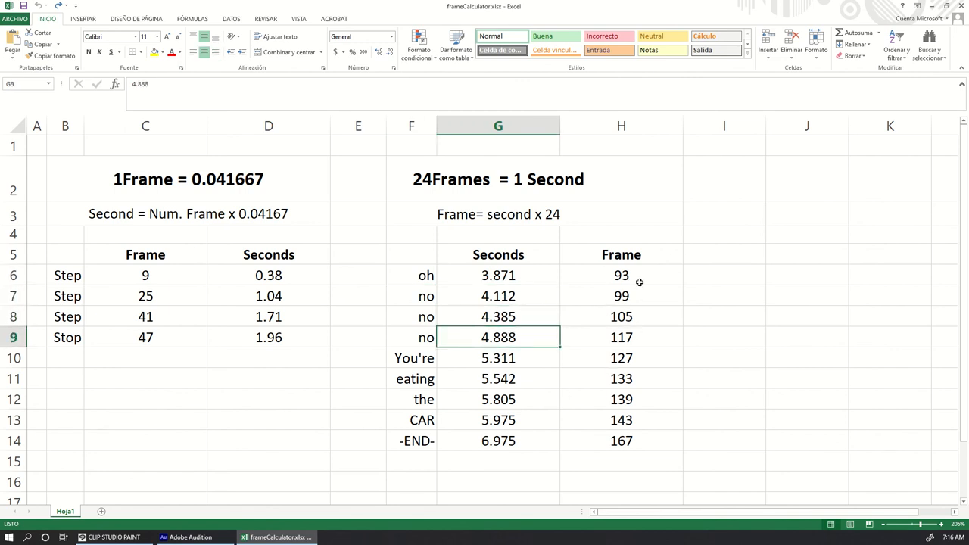
{"action": "left_click", "coordinate": [113, 537]}
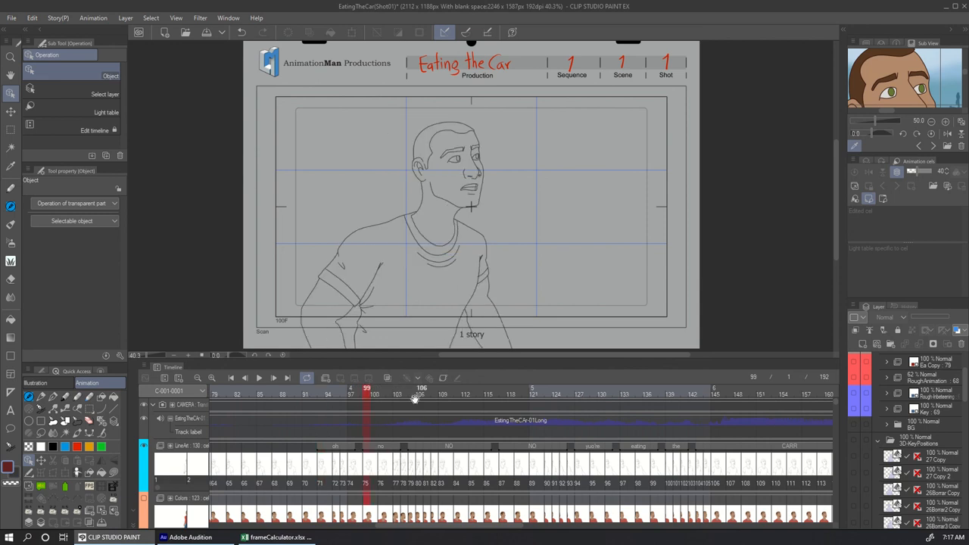
Move the Shot01 playhead through frames 117 and 122 to about frame 125.
{"action": "left_click", "coordinate": [414, 394]}
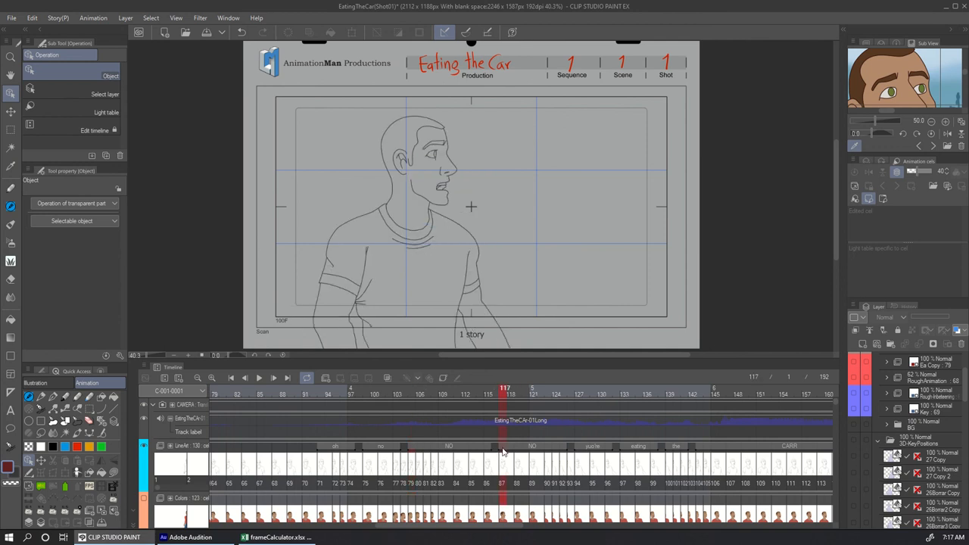
{"action": "left_click", "coordinate": [519, 388]}
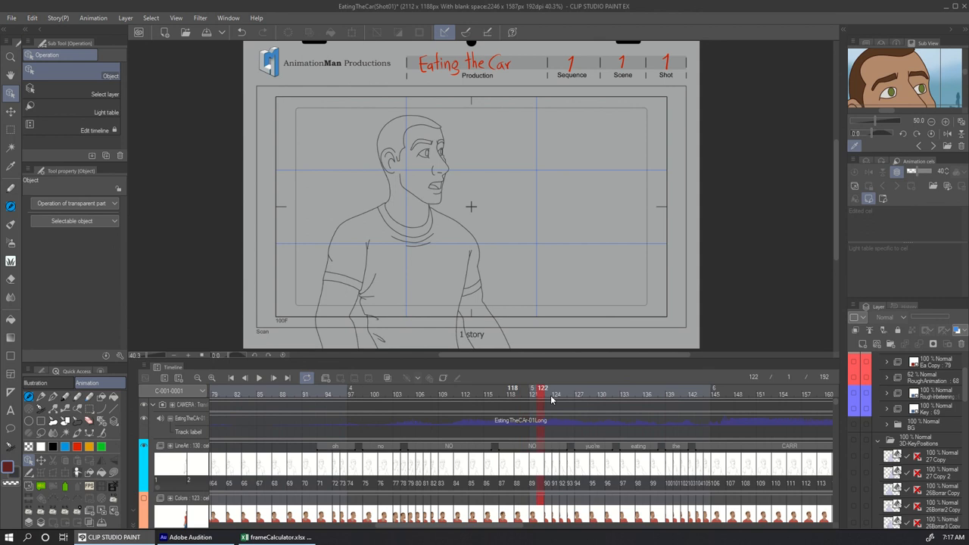
{"action": "left_click", "coordinate": [564, 388]}
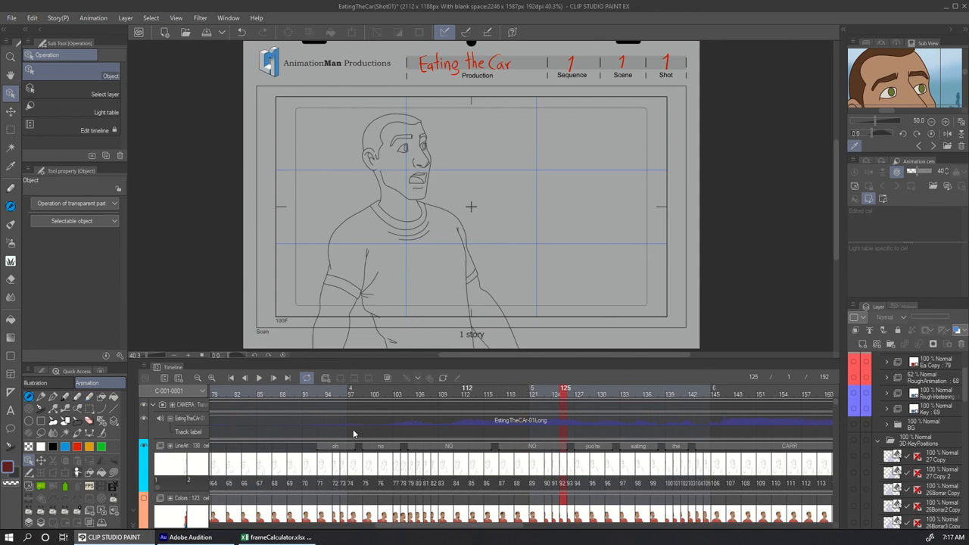
{"action": "mouse_move", "coordinate": [336, 462]}
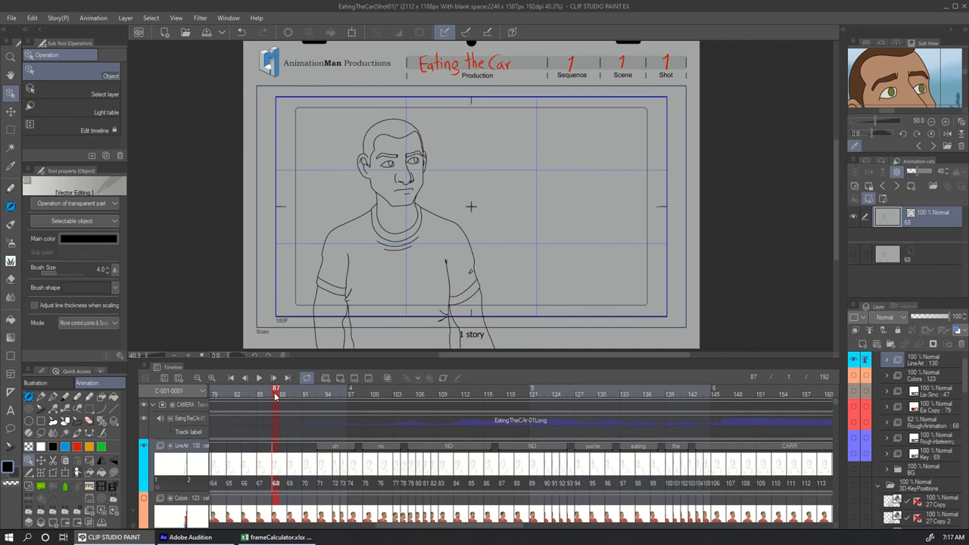
Create a track label named 'no' at frame 87.
{"action": "left_click", "coordinate": [93, 17]}
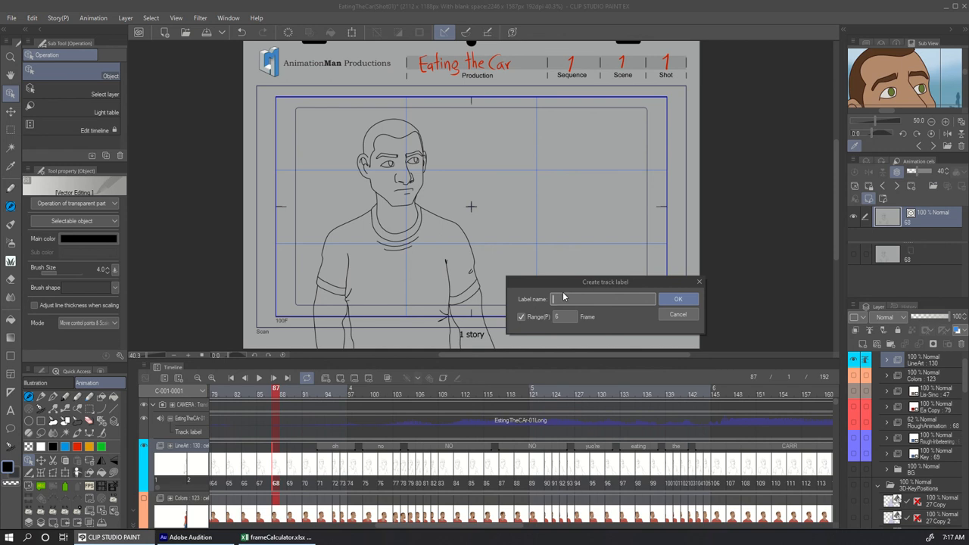
{"action": "type", "text": "no"}
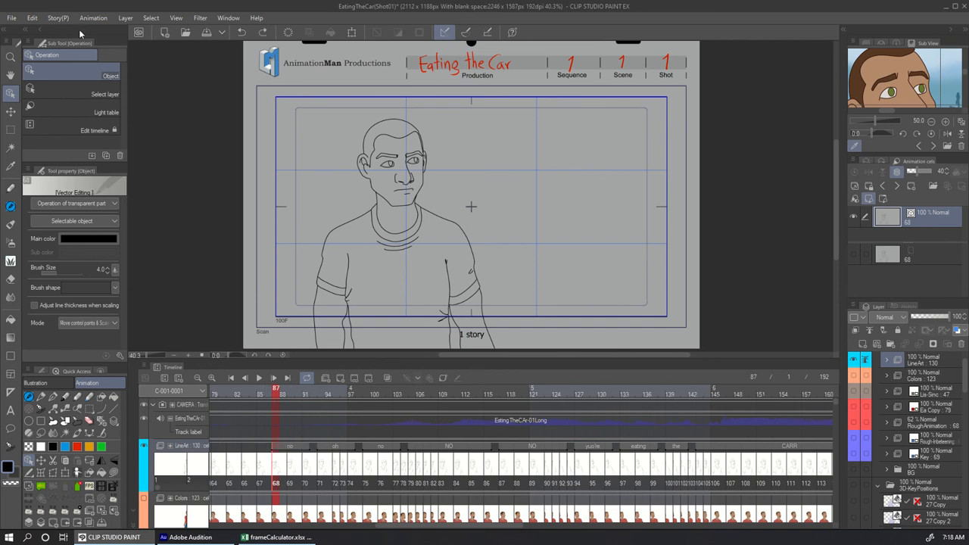
Delete the 'no' track label at frame 87 via Animation > Label > Delete track label.
{"action": "left_click", "coordinate": [93, 17]}
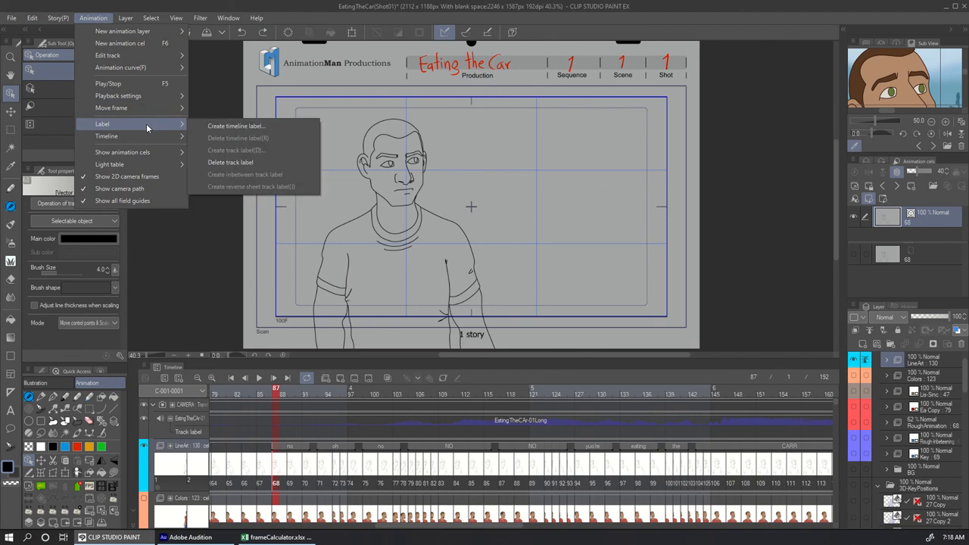
{"action": "mouse_move", "coordinate": [247, 162]}
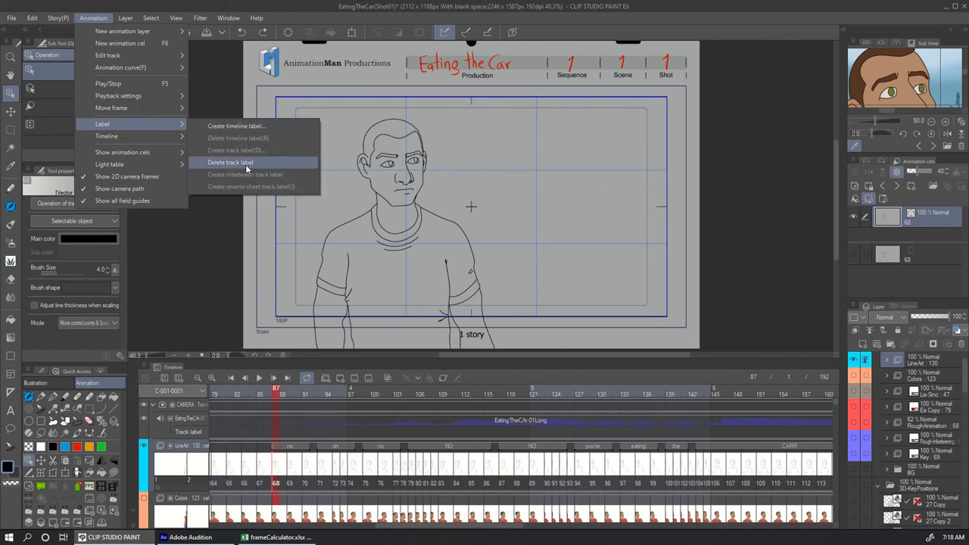
{"action": "left_click", "coordinate": [230, 162]}
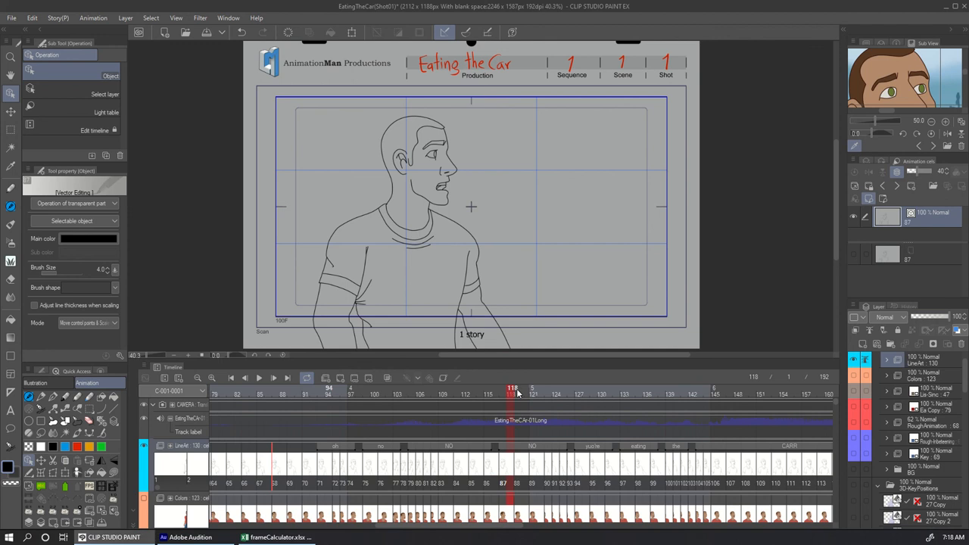
{"action": "left_click", "coordinate": [551, 388]}
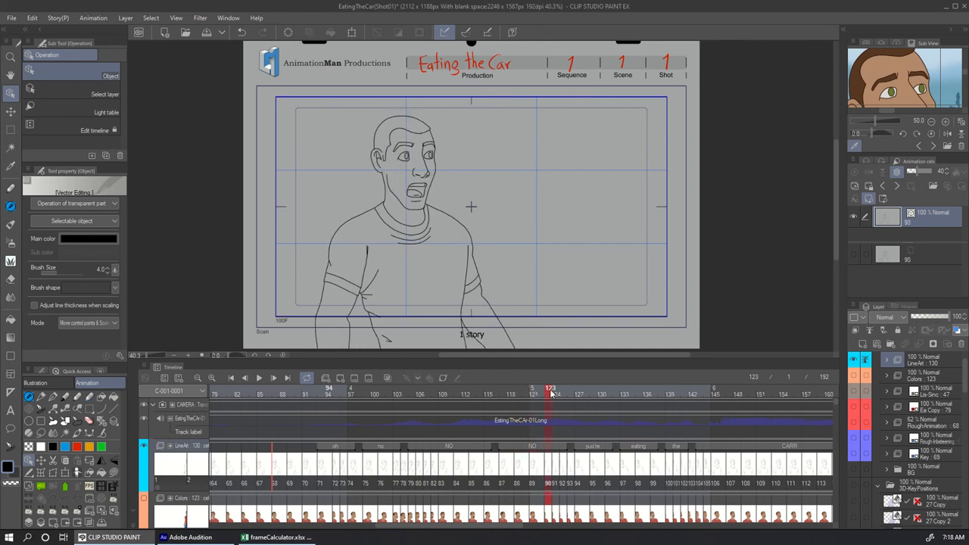
{"action": "left_click", "coordinate": [571, 389]}
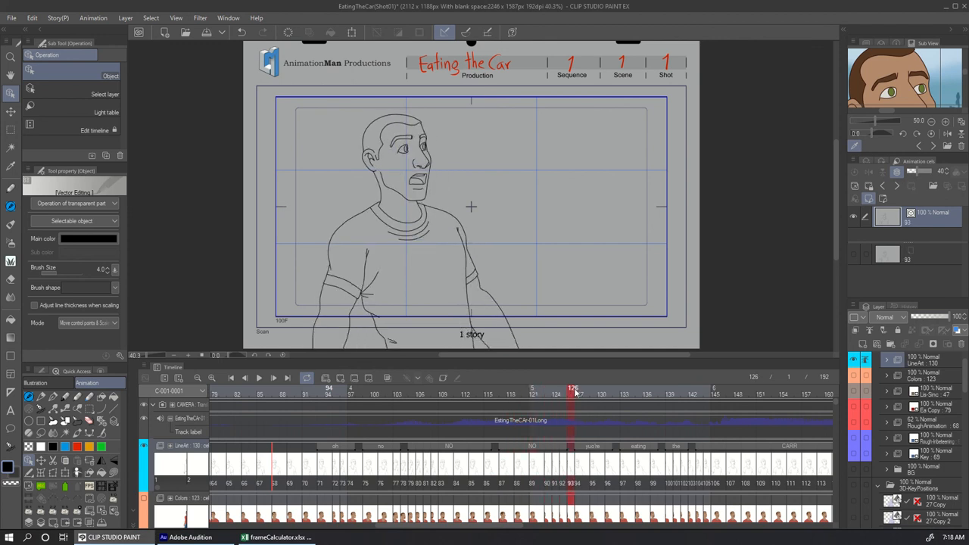
{"action": "left_click", "coordinate": [618, 388]}
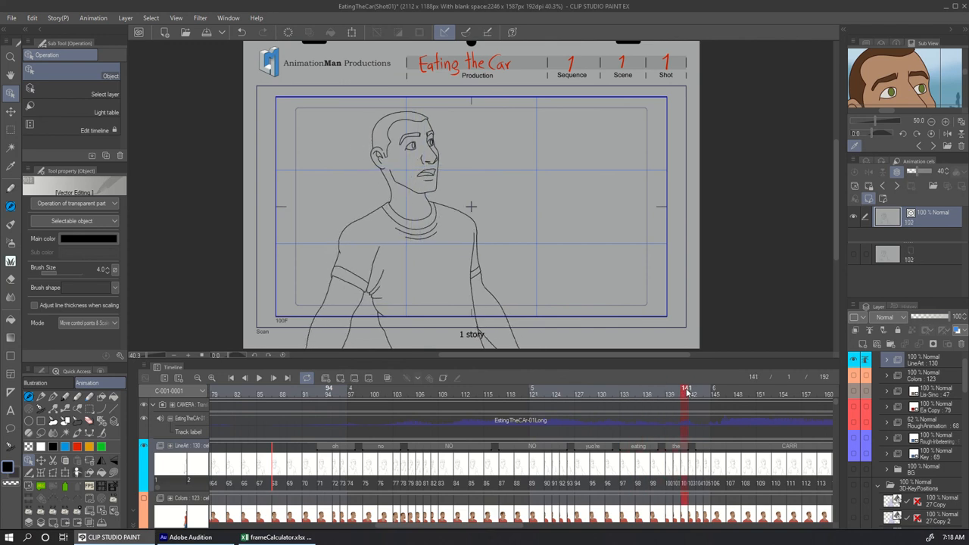
{"action": "left_click", "coordinate": [733, 388]}
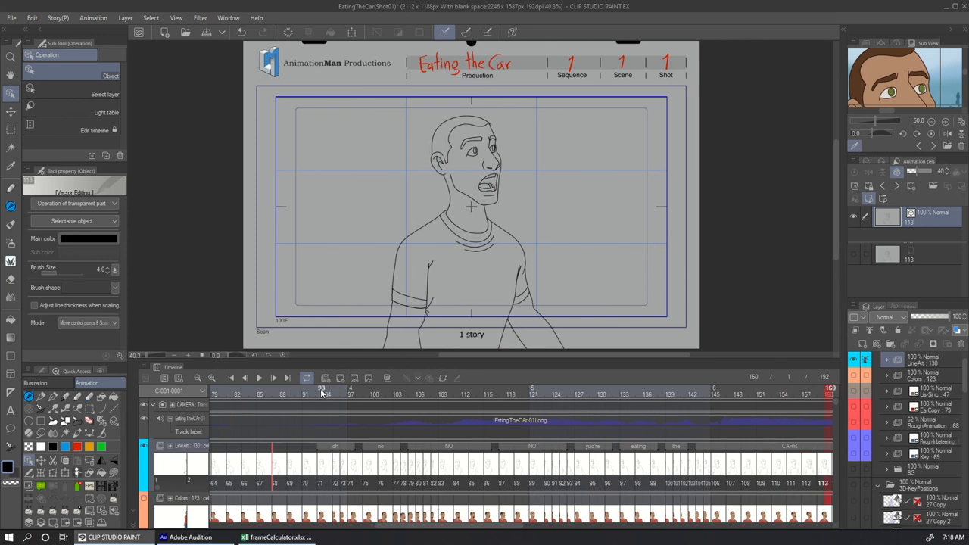
{"action": "left_click", "coordinate": [328, 387]}
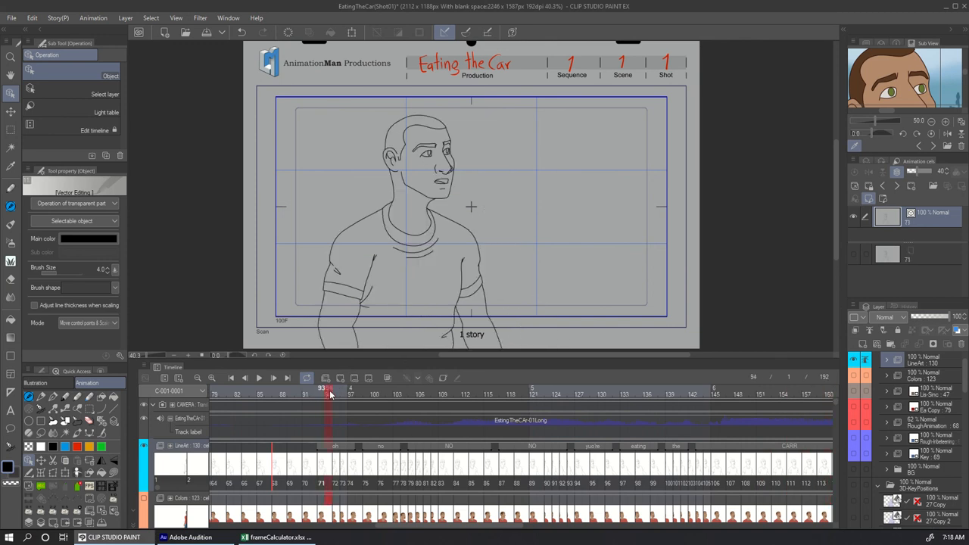
{"action": "left_click", "coordinate": [329, 398]}
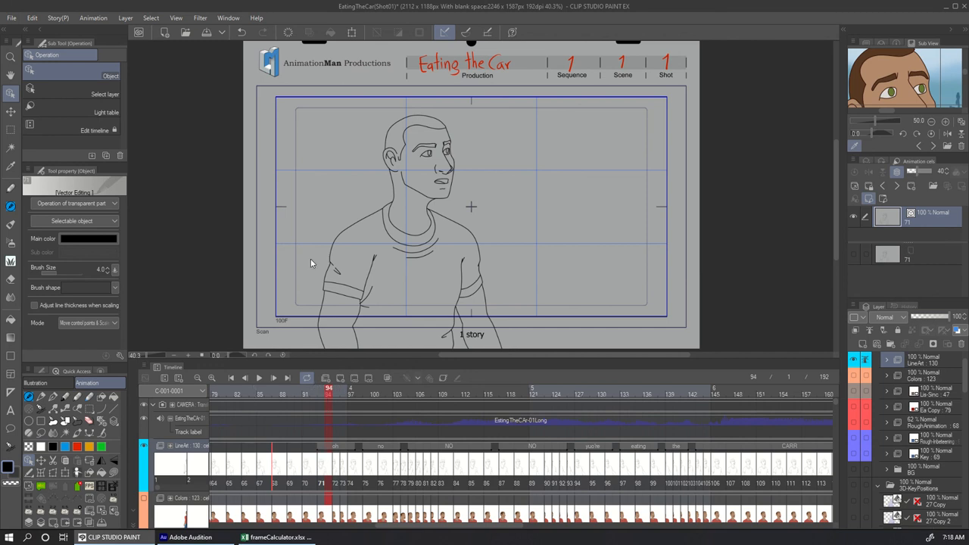
{"action": "mouse_move", "coordinate": [557, 90]}
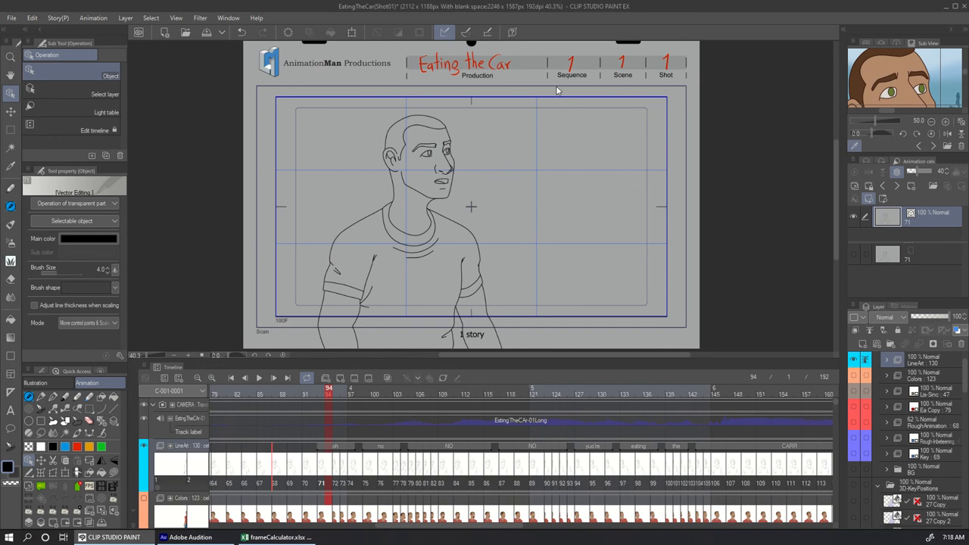
{"action": "mouse_move", "coordinate": [506, 237]}
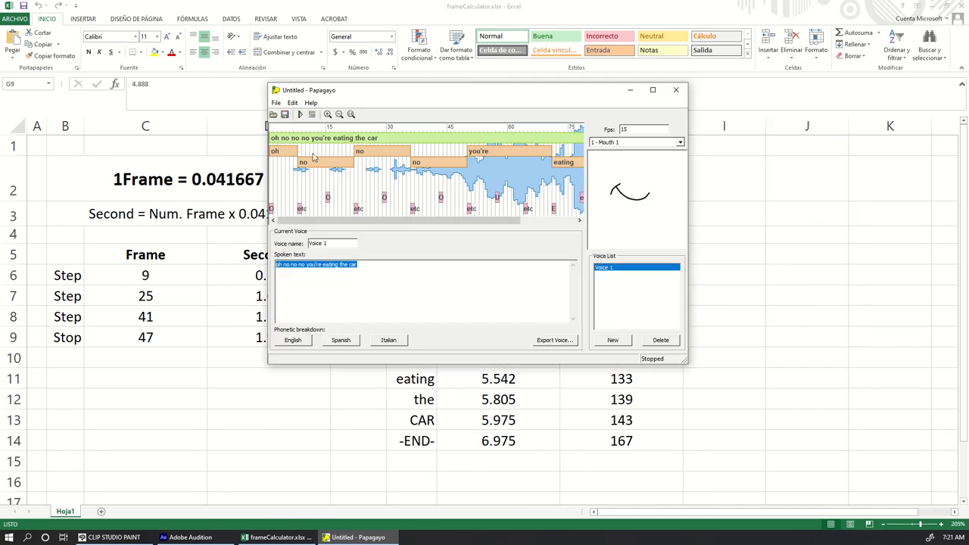
Change the Papagayo Fps field from 15 to 24.
{"action": "left_click", "coordinate": [300, 114]}
{"action": "type", "text": "24"}
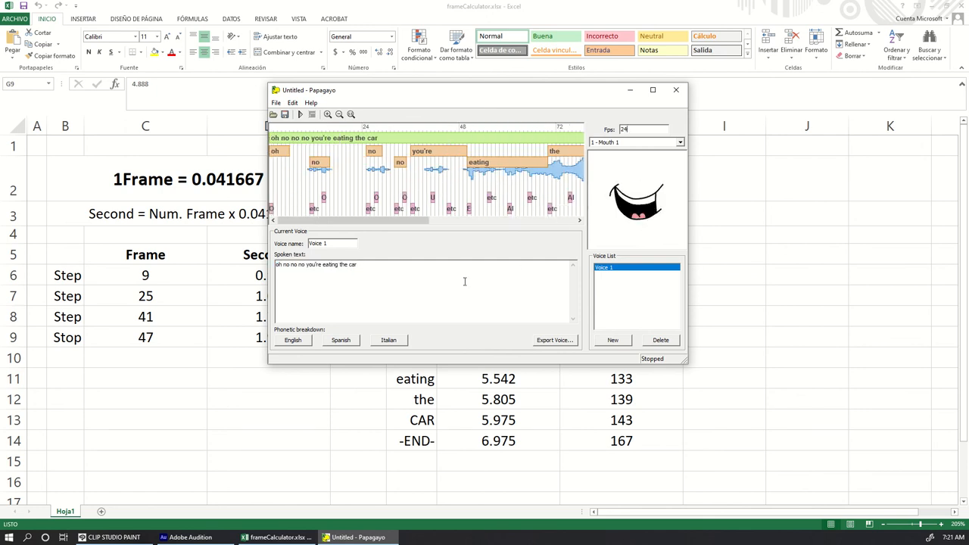
{"action": "left_click", "coordinate": [190, 537]}
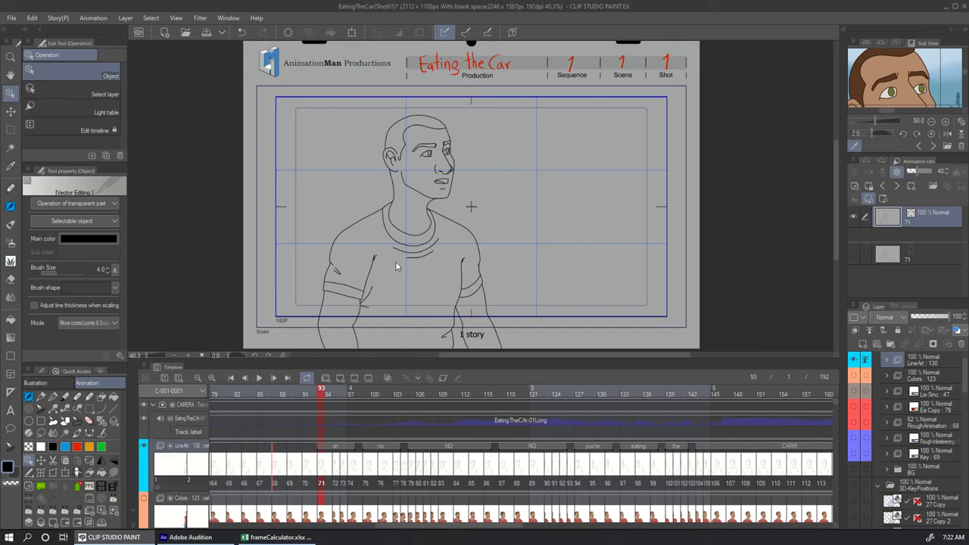
{"action": "left_click", "coordinate": [474, 388]}
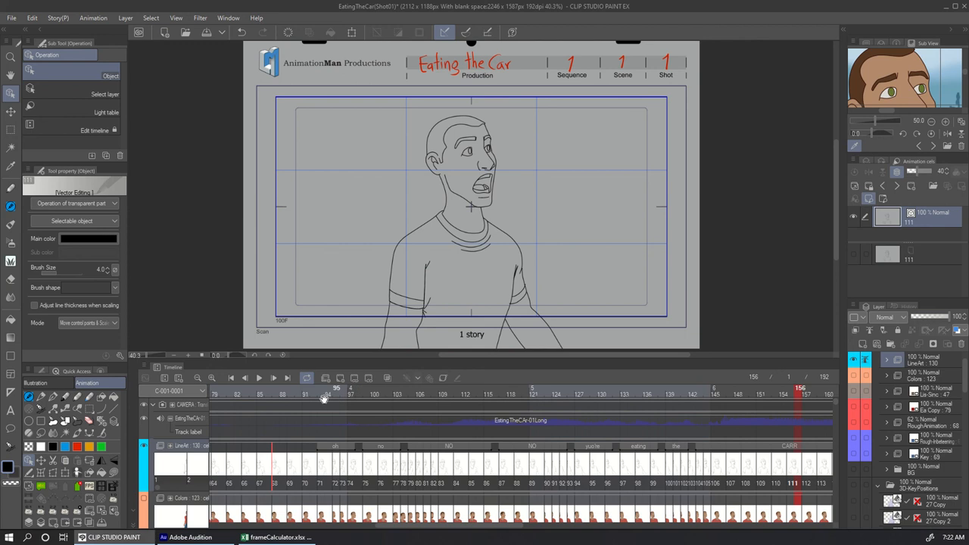
{"action": "left_click", "coordinate": [376, 387]}
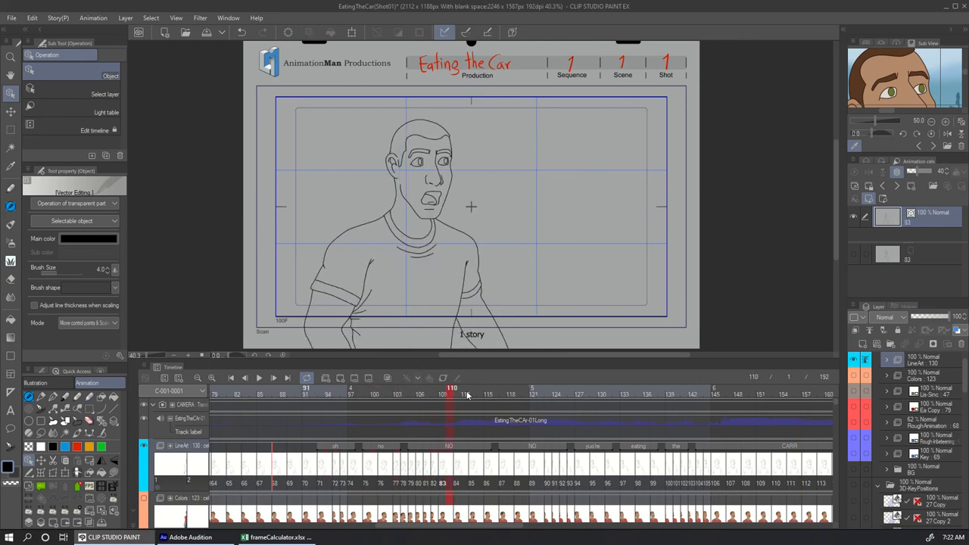
{"action": "left_click", "coordinate": [564, 388]}
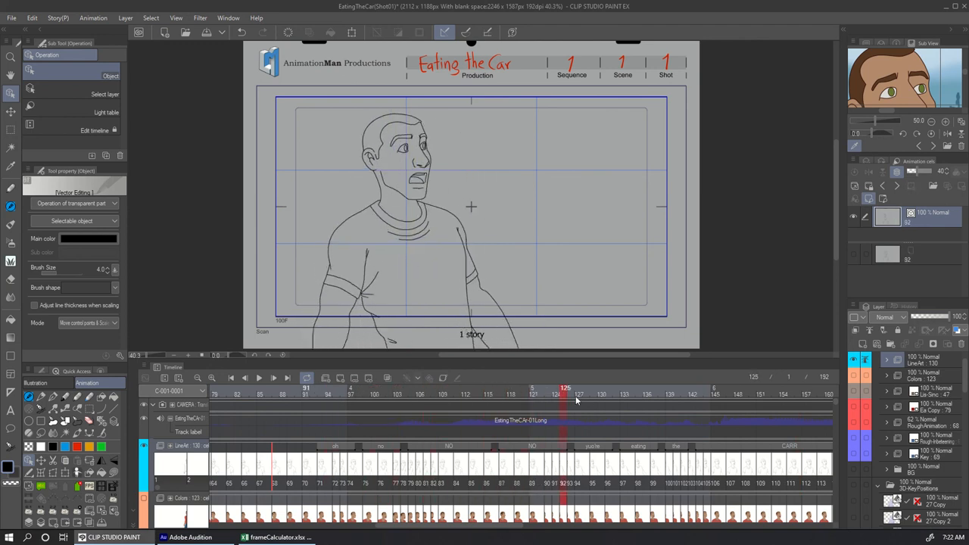
{"action": "left_click", "coordinate": [664, 388]}
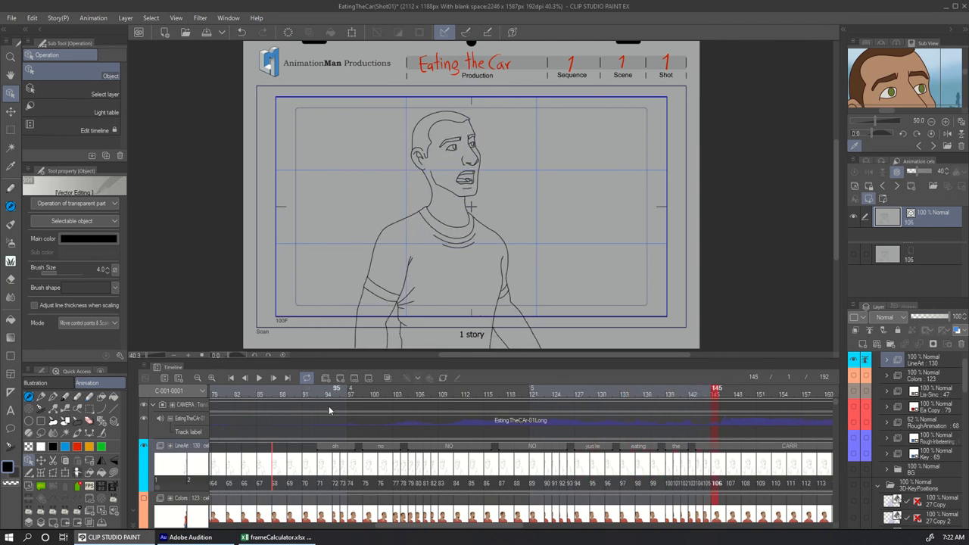
{"action": "left_click", "coordinate": [318, 402]}
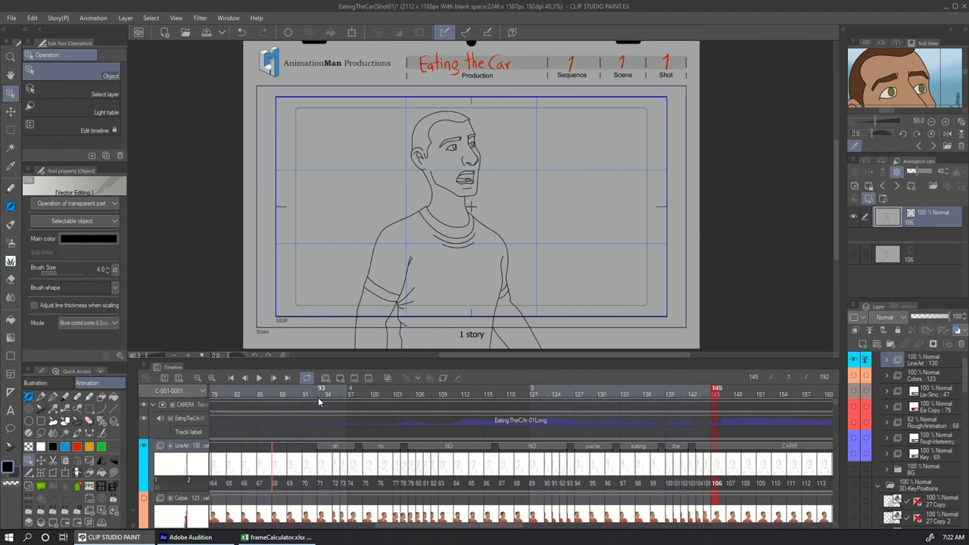